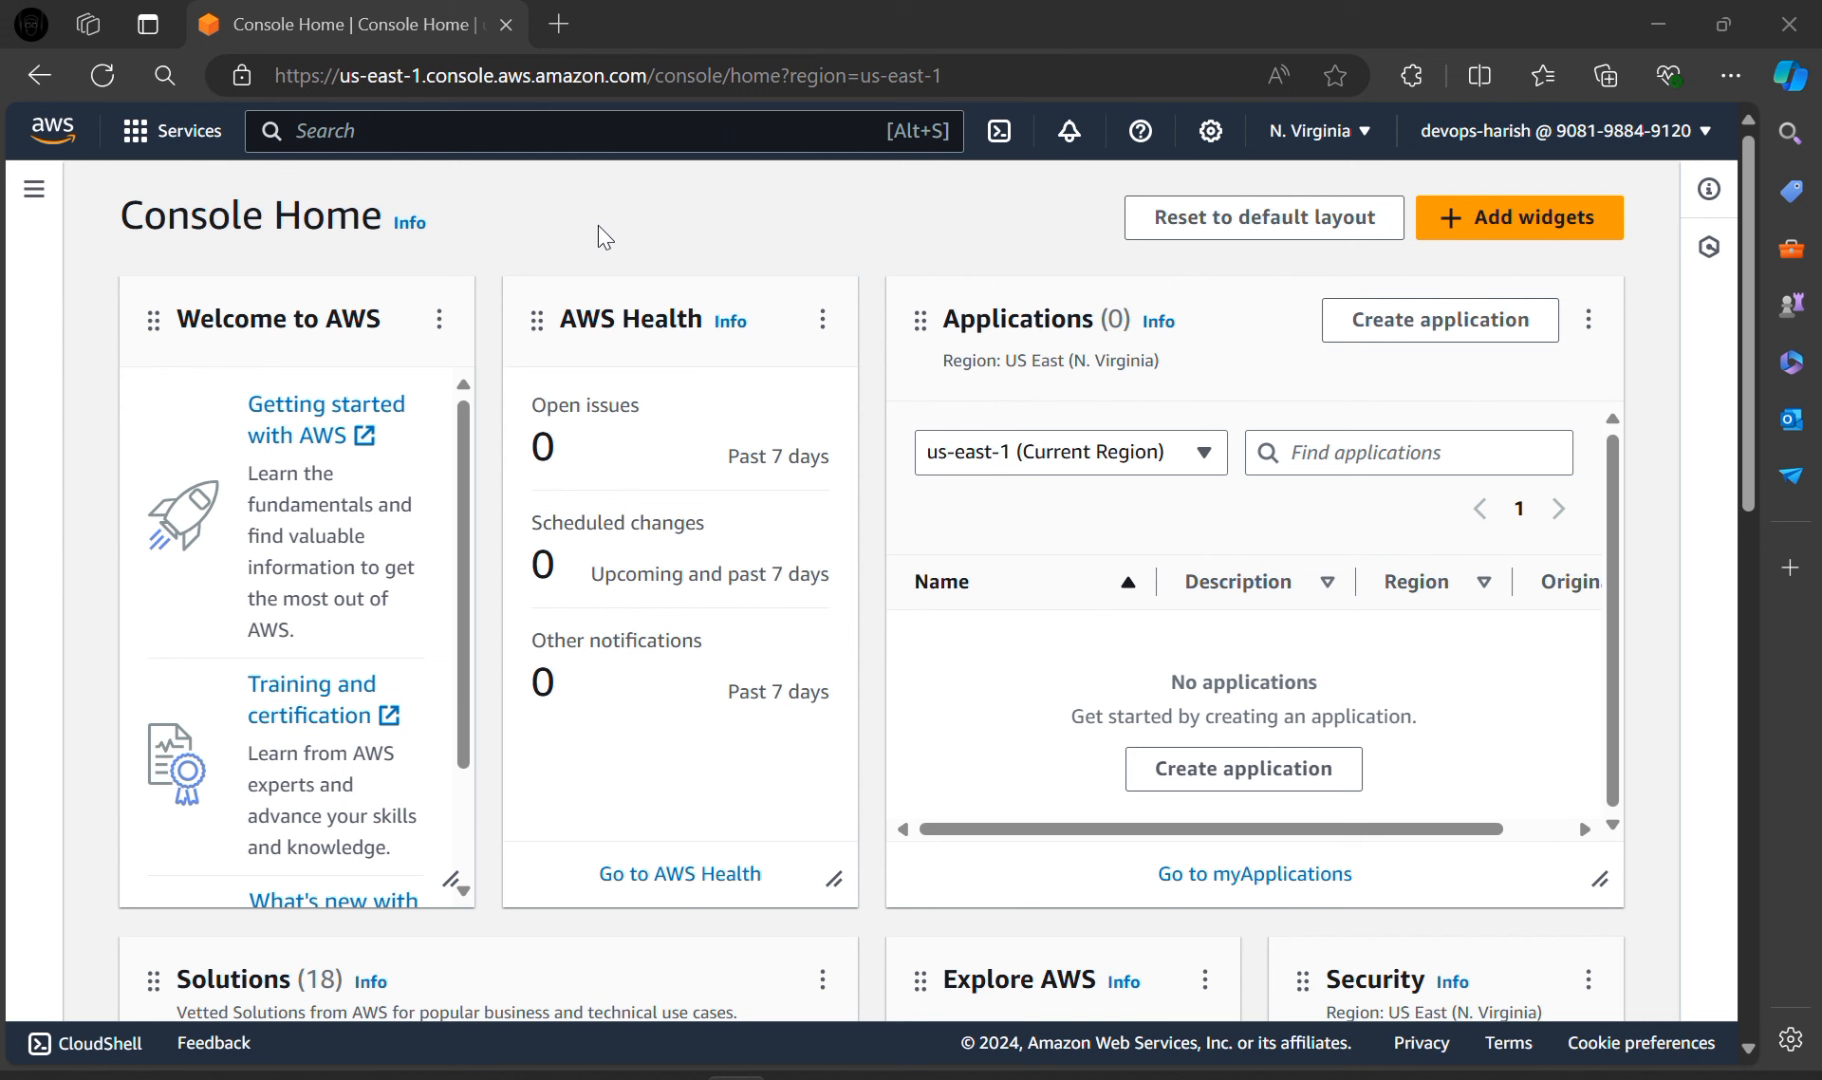
Step: Search for 'ec2' in the console and open the EC2 service
{"action": "left_click", "coordinate": [598, 131]}
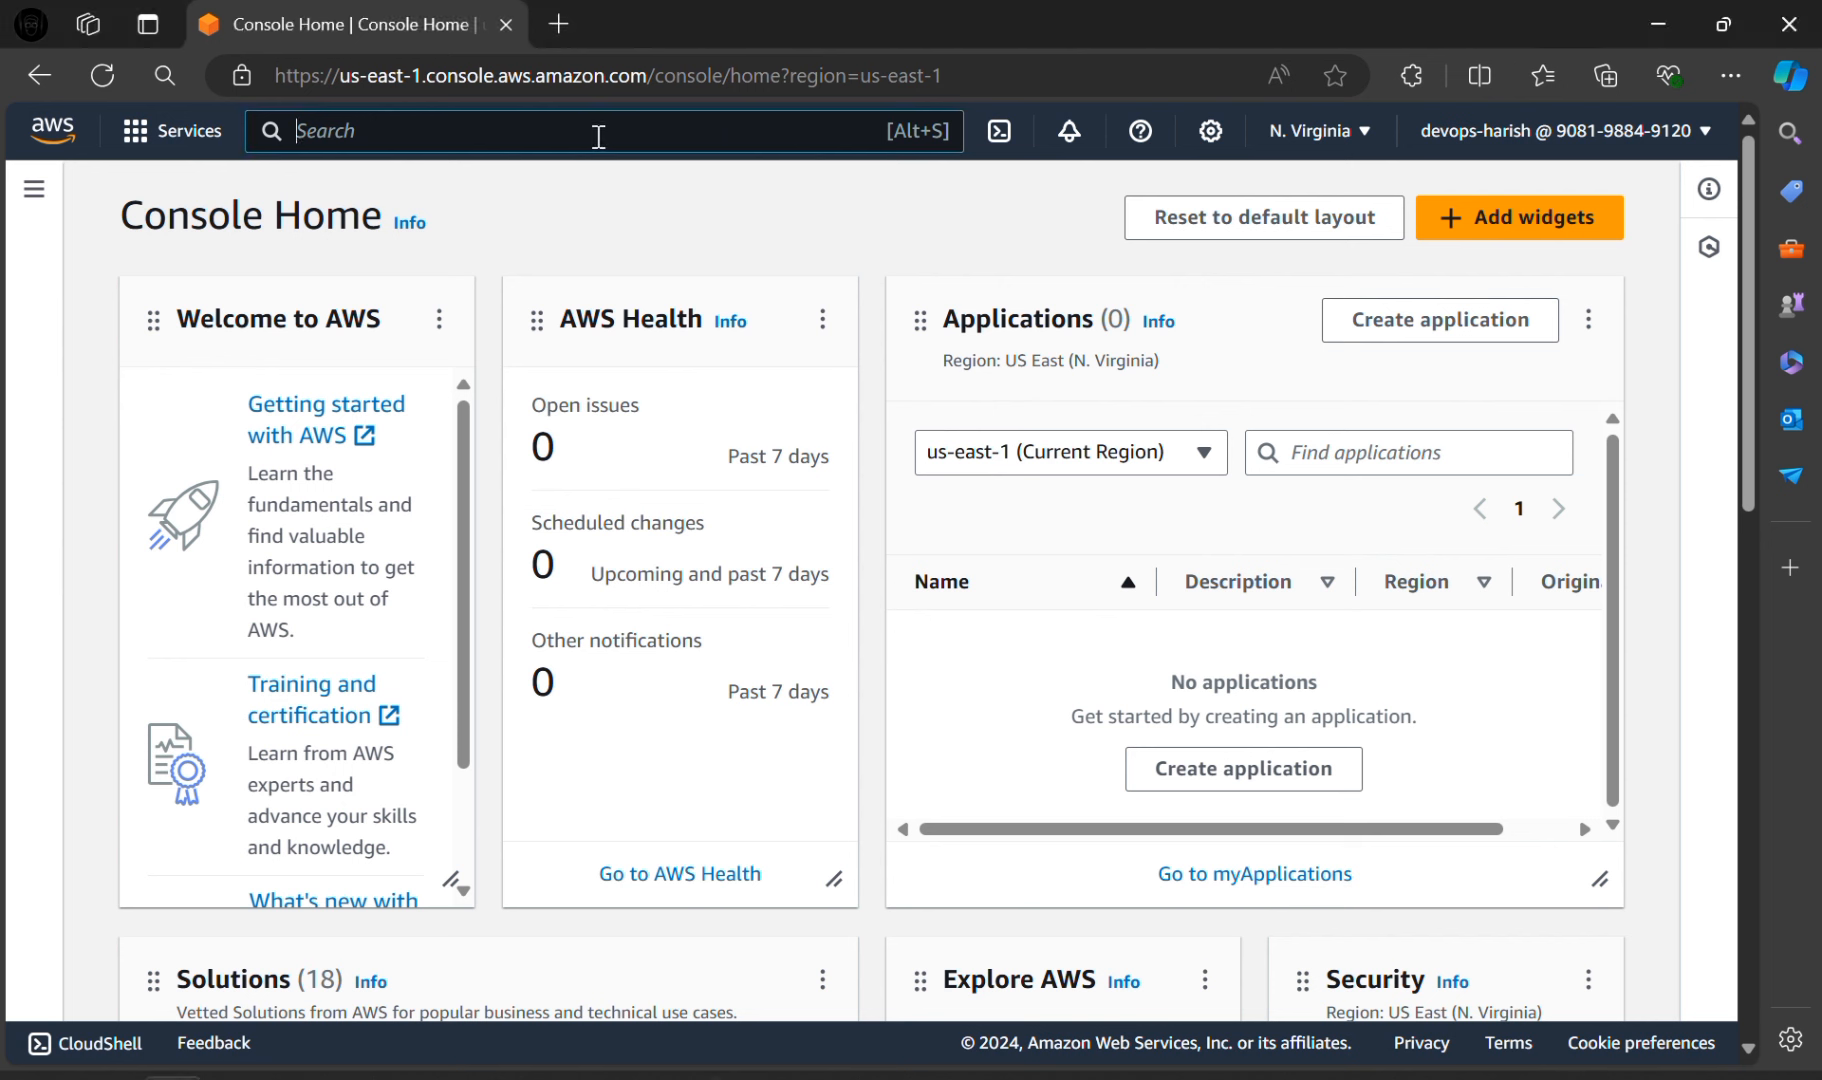
{"action": "type", "text": "e"}
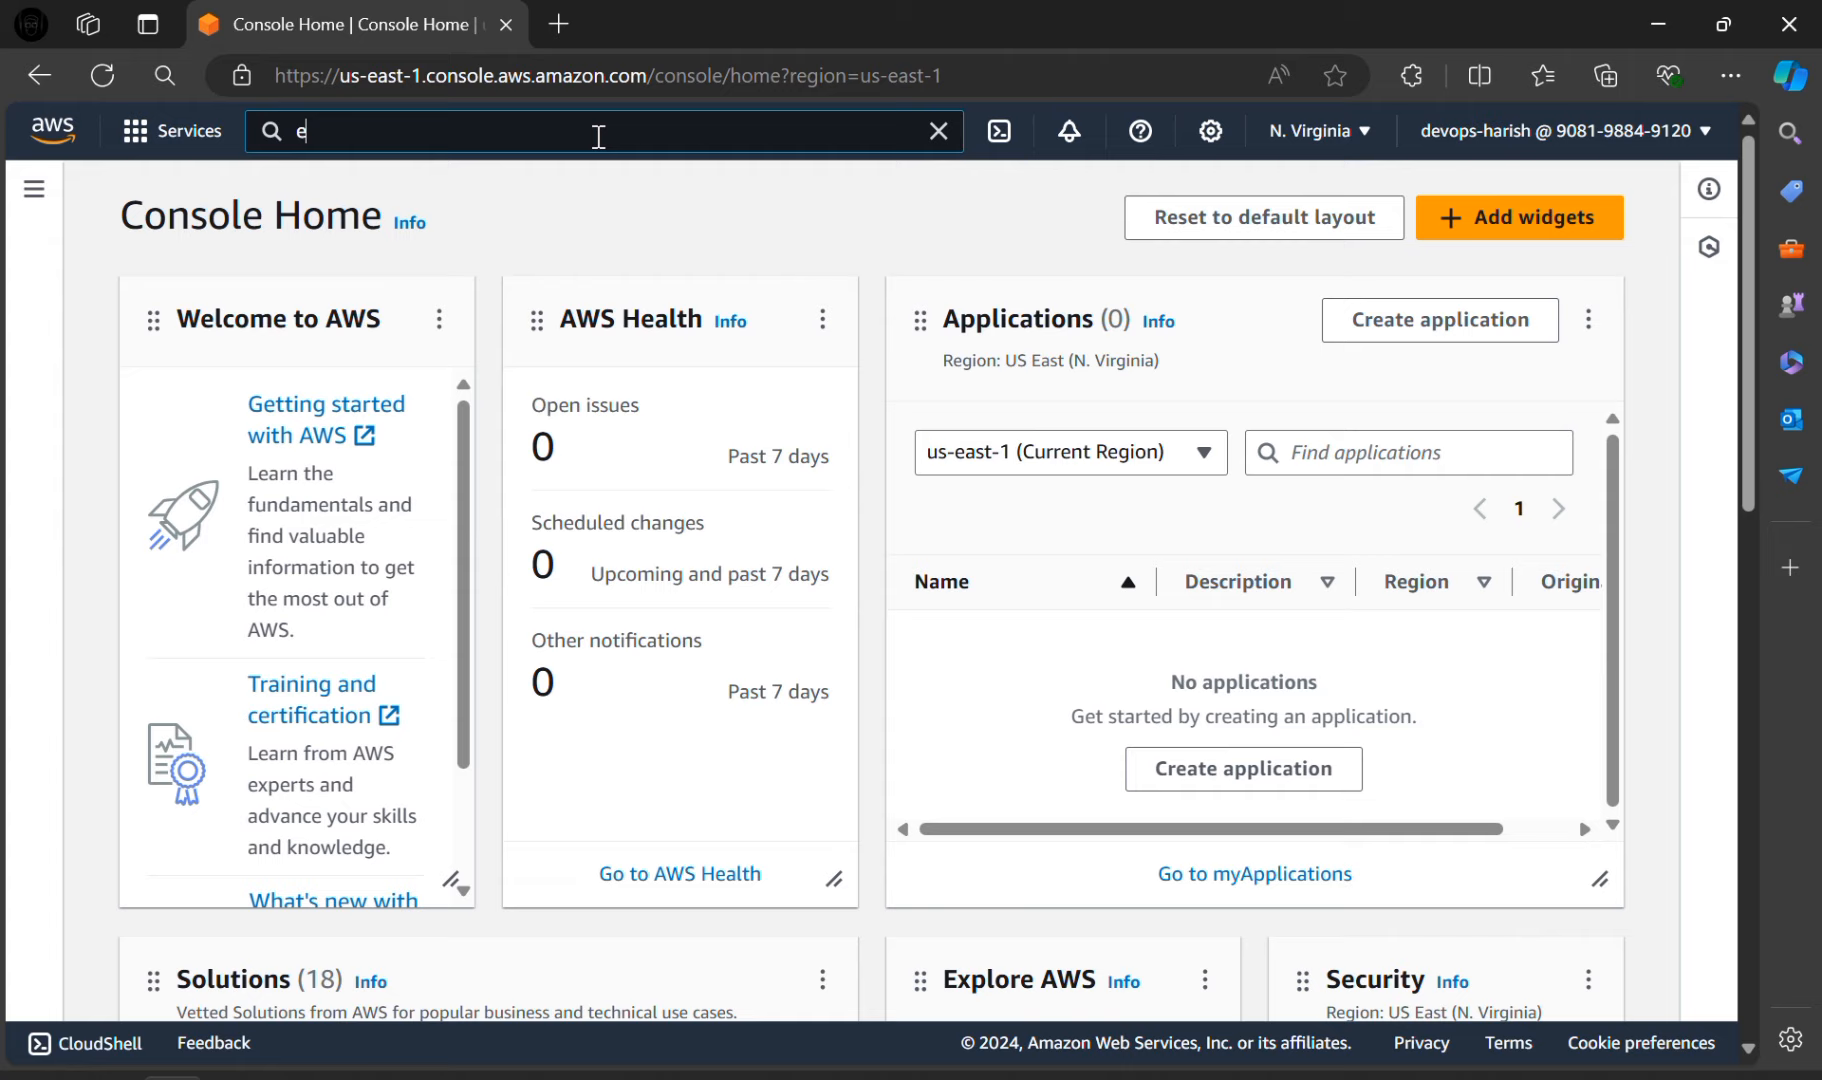
{"action": "type", "text": "c2"}
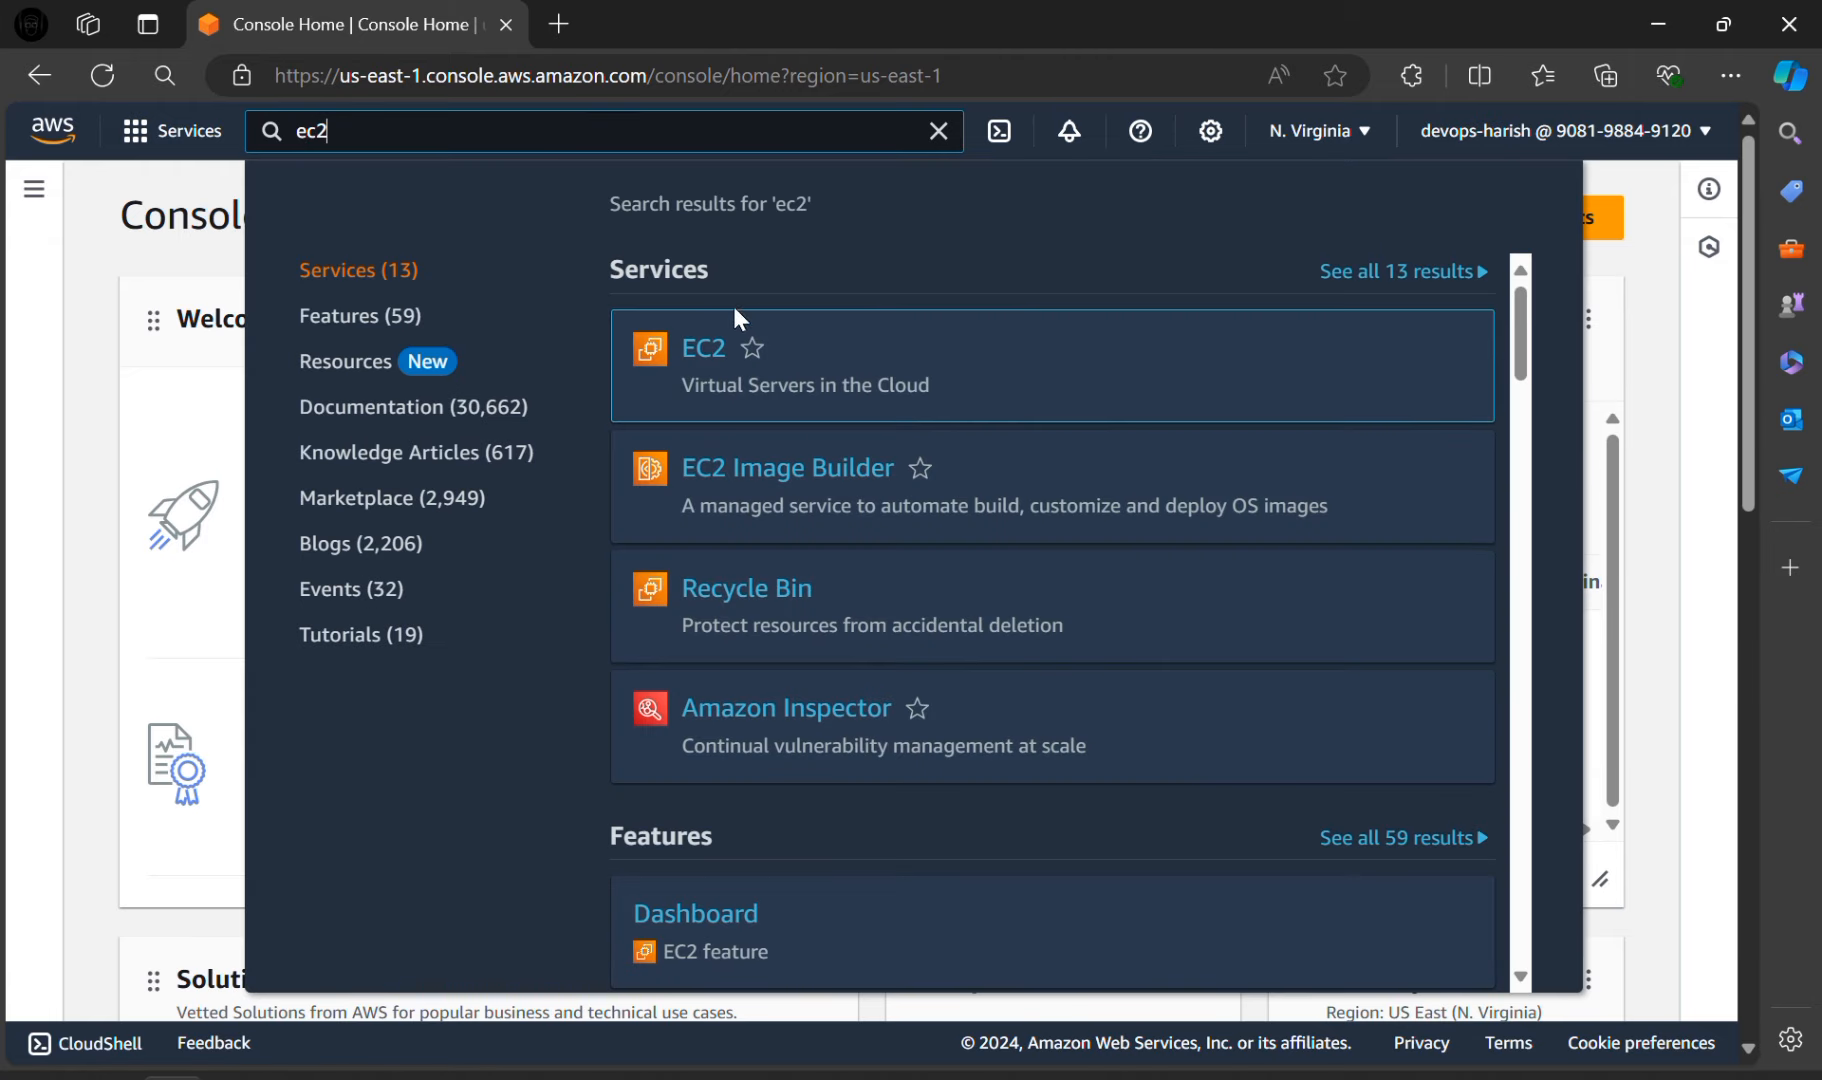
{"action": "left_click", "coordinate": [703, 348]}
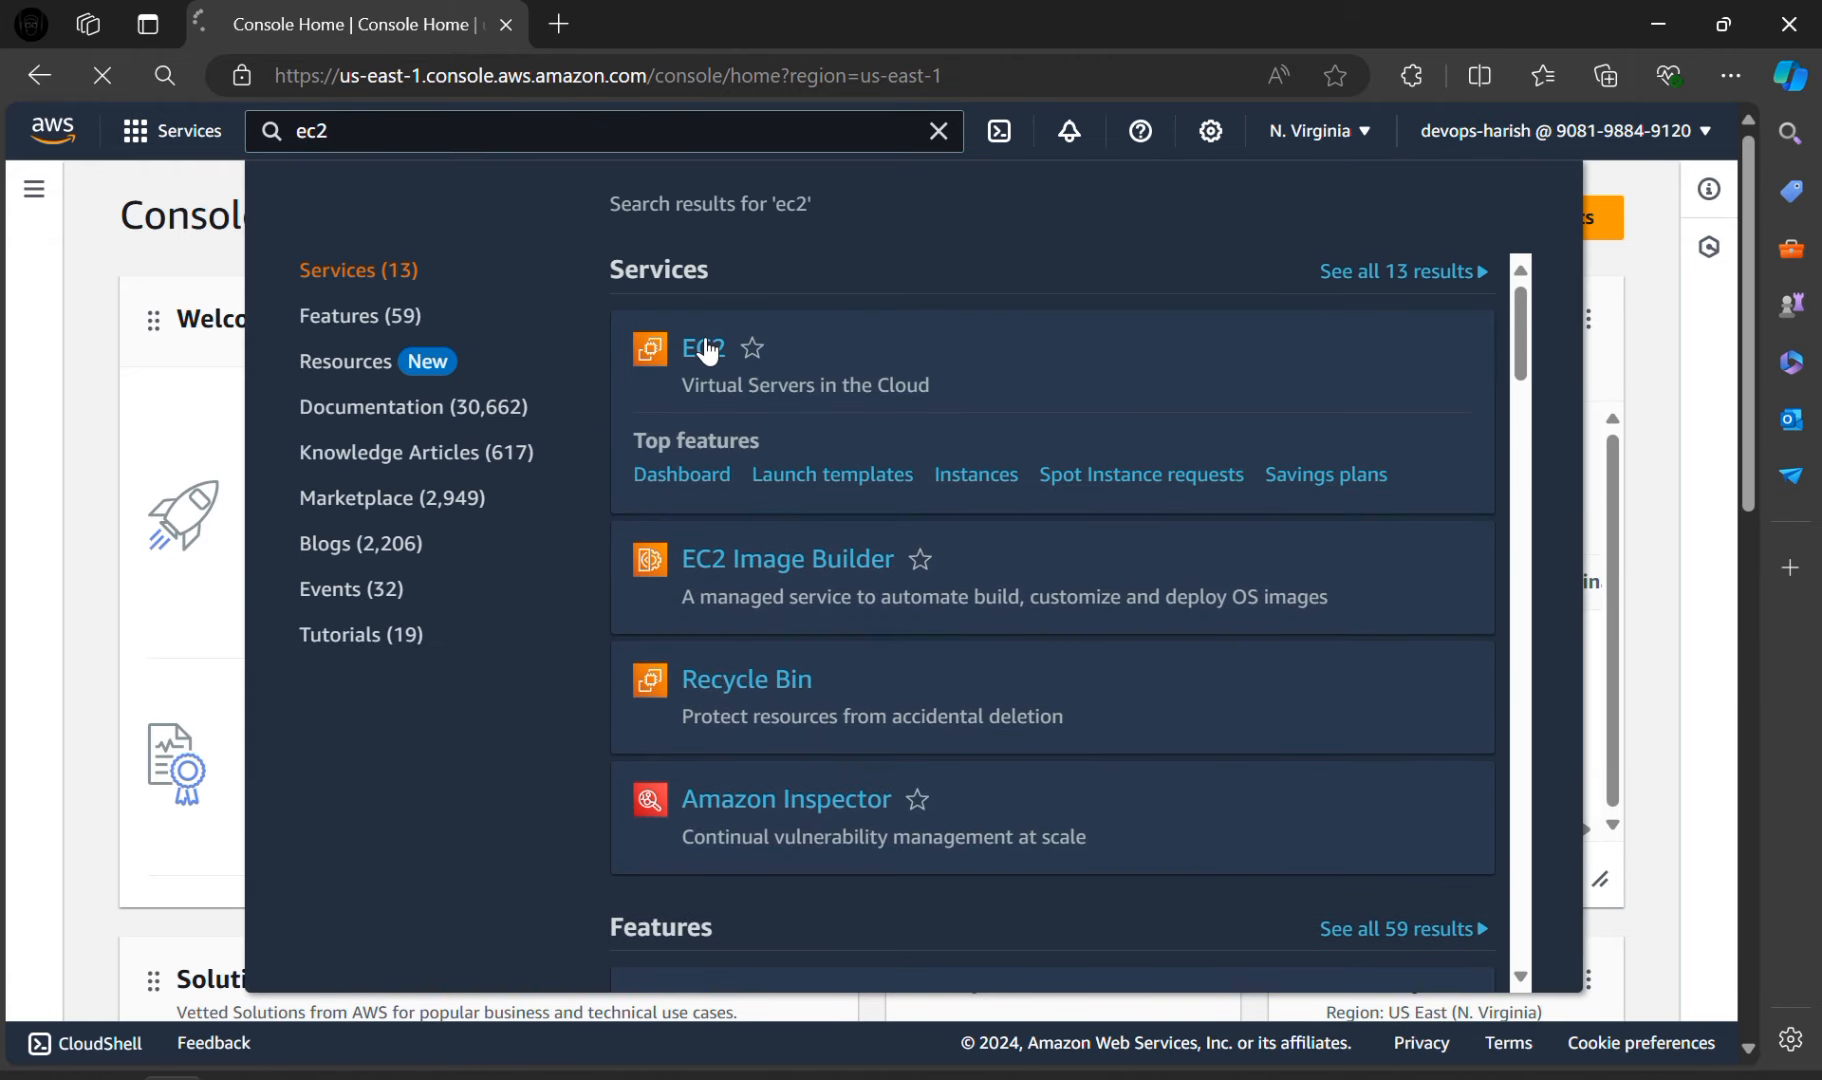
{"action": "left_click", "coordinate": [701, 349]}
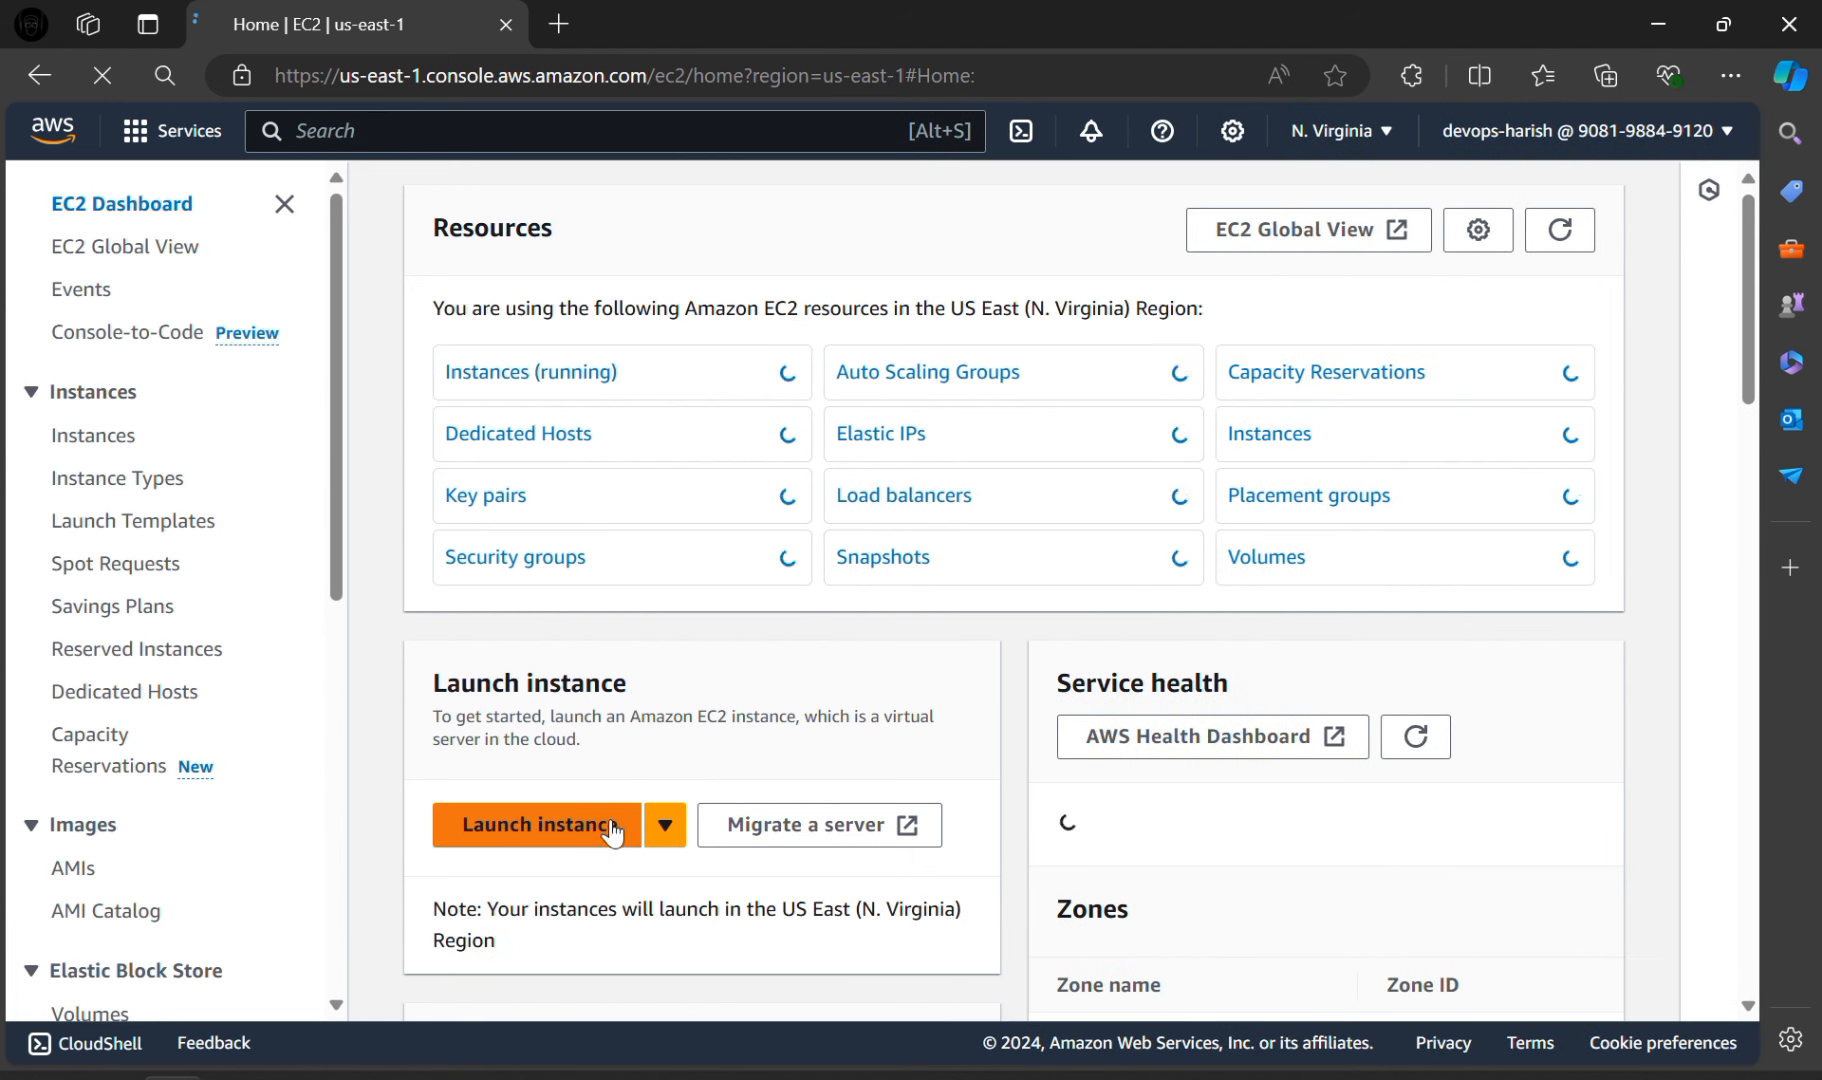
Step: Name the new instance ub2404ec2 and choose the Ubuntu Server 24.04 LTS image
{"action": "left_click", "coordinate": [576, 825]}
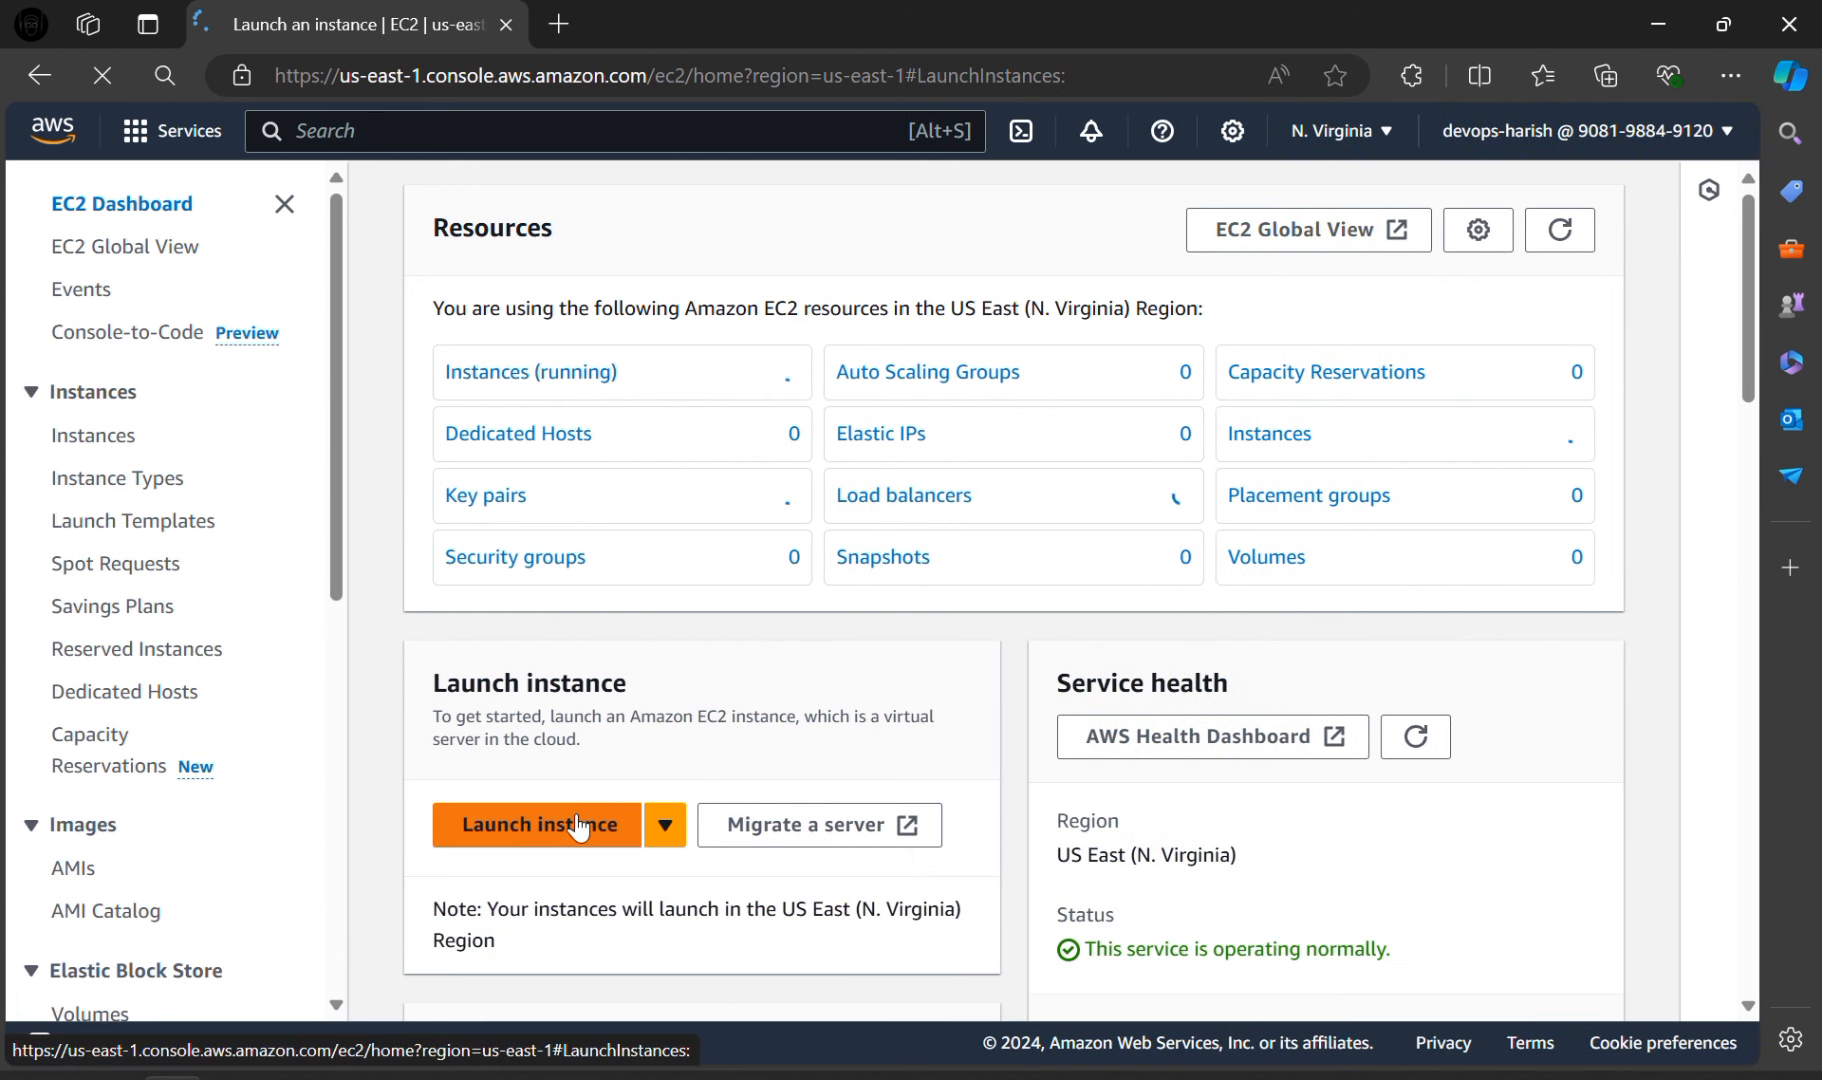
{"action": "left_click", "coordinate": [536, 825]}
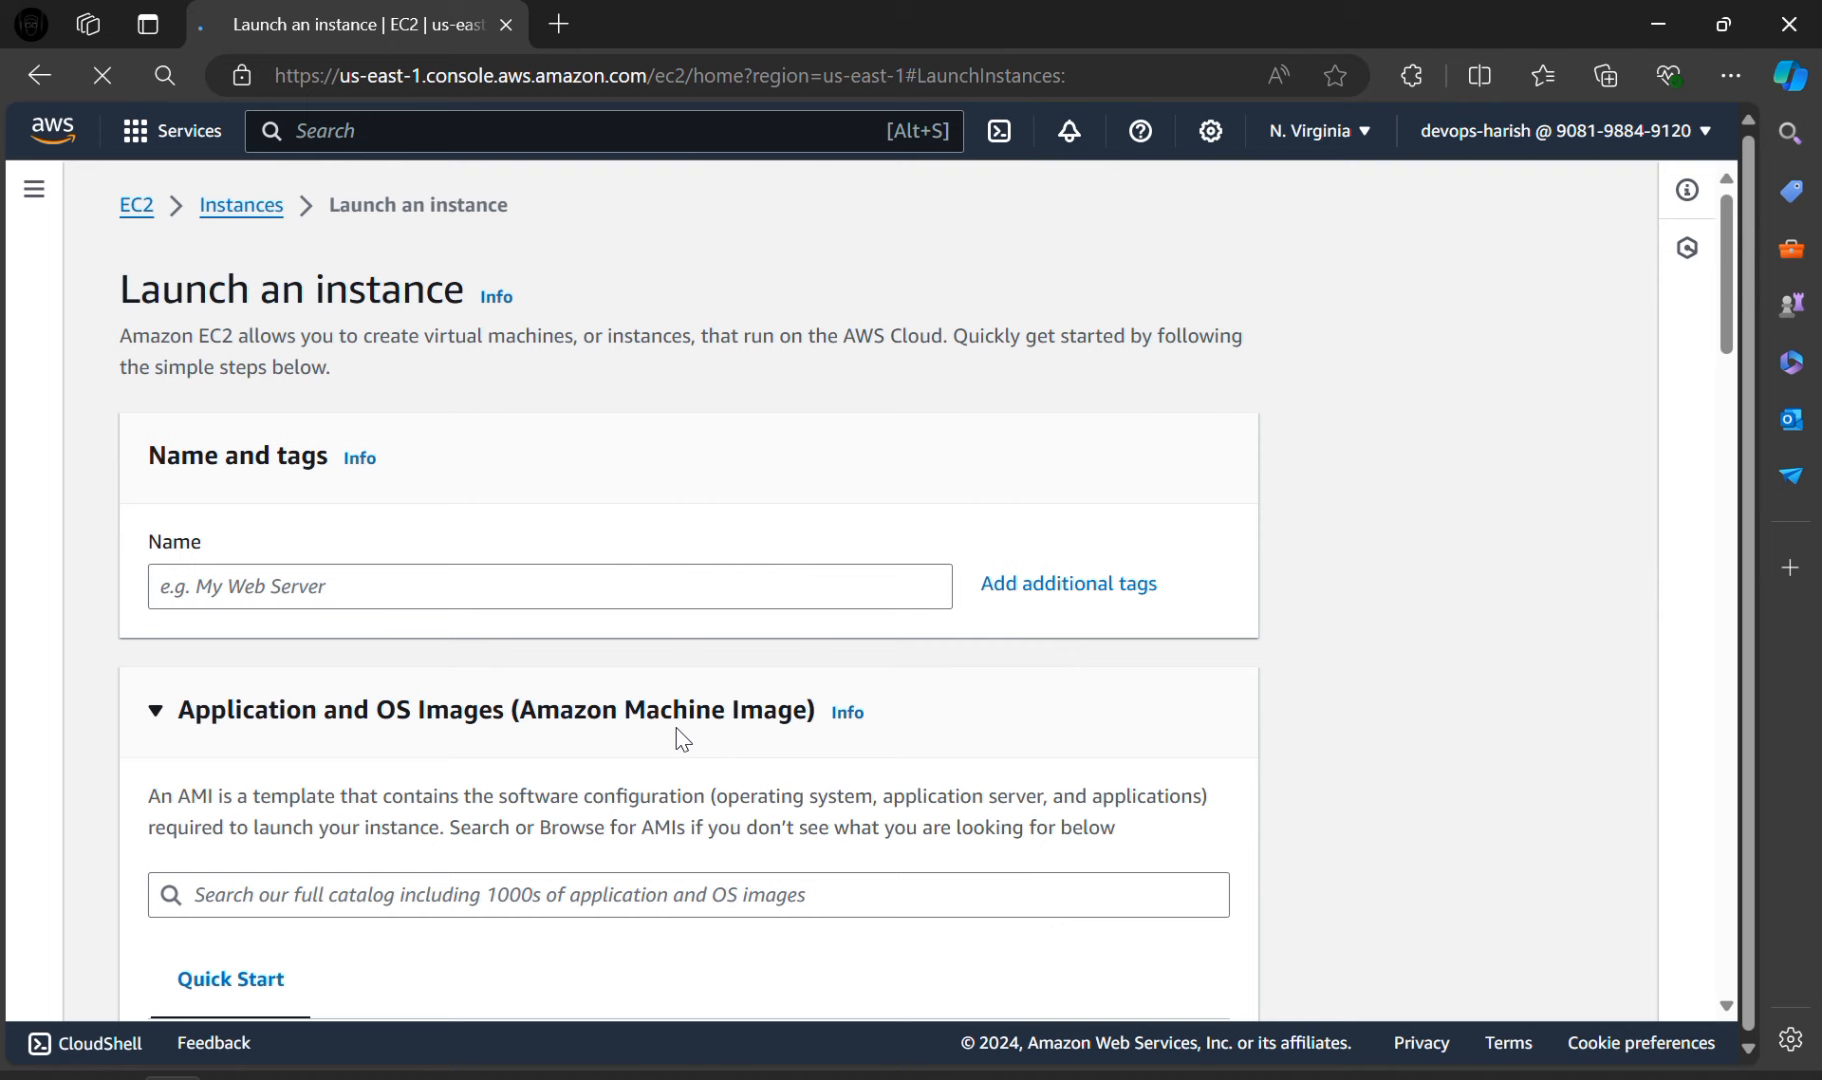
{"action": "scroll", "scroll_direction": "down", "scroll_amount": 3}
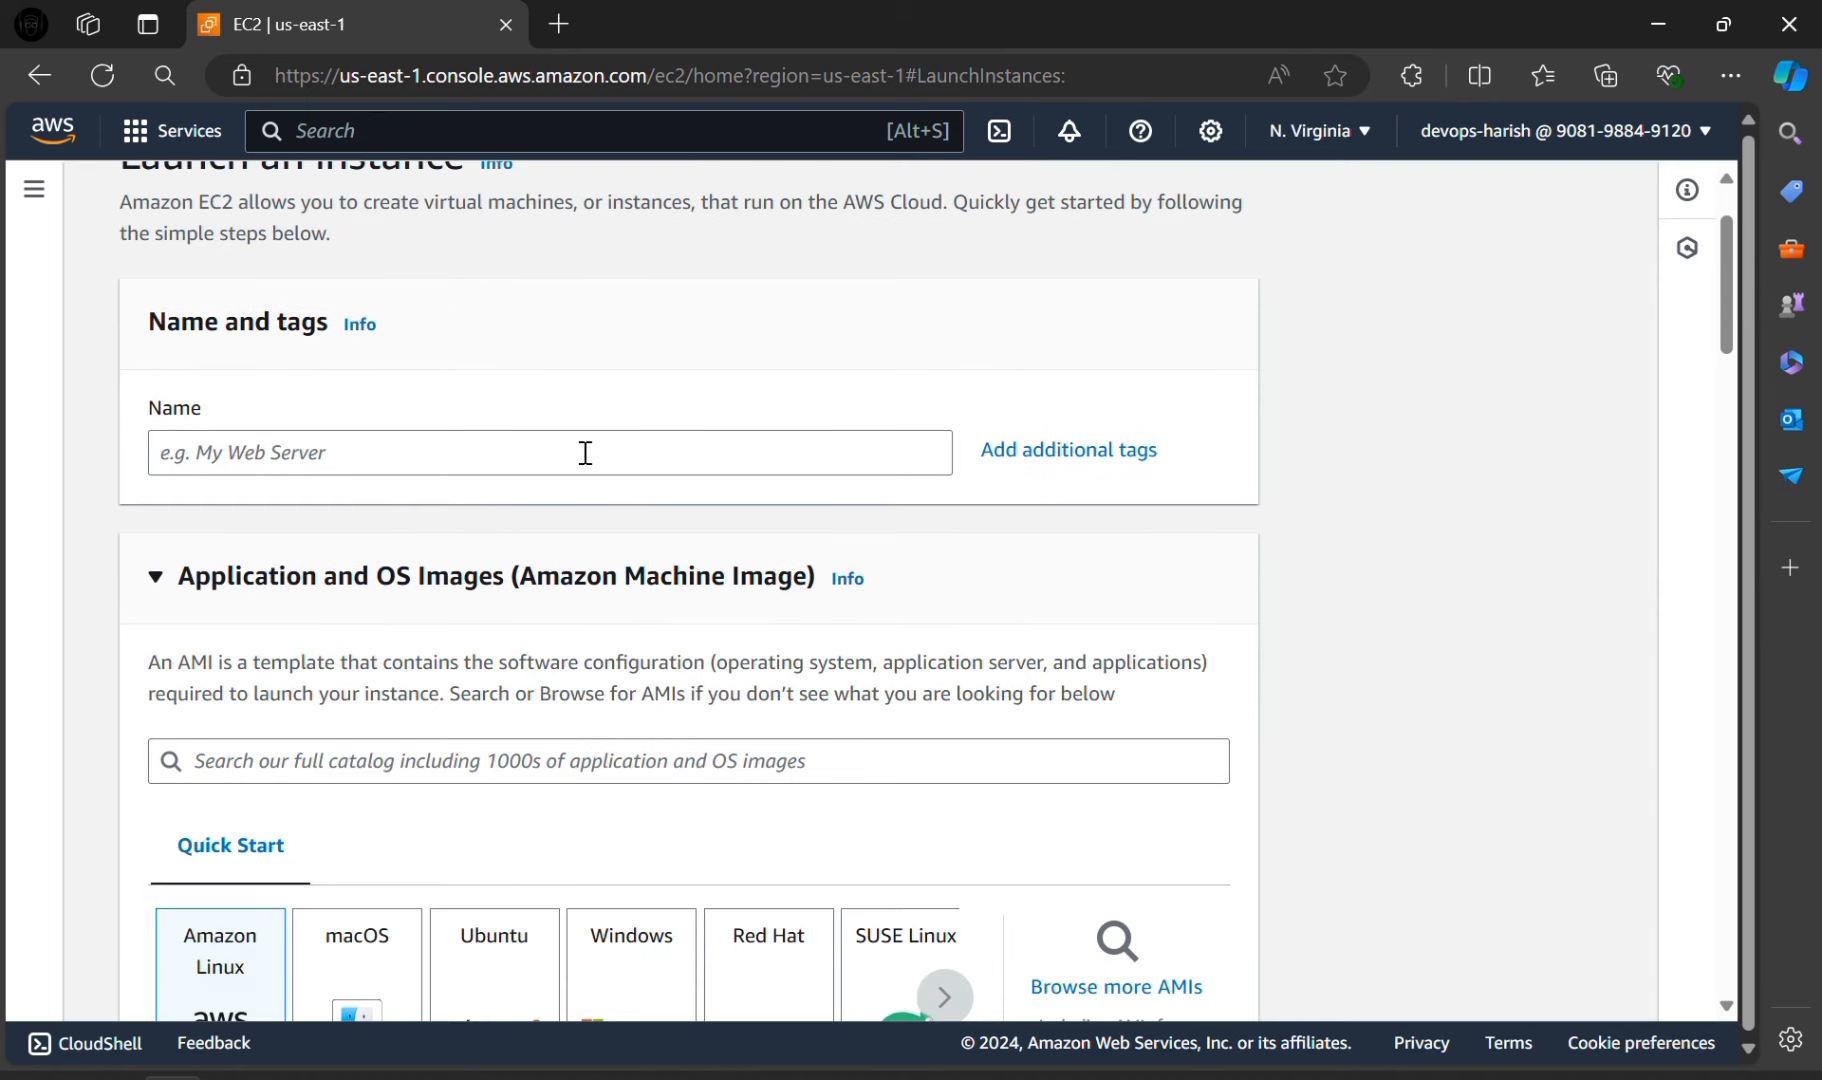
{"action": "type", "text": "ub2404ec2"}
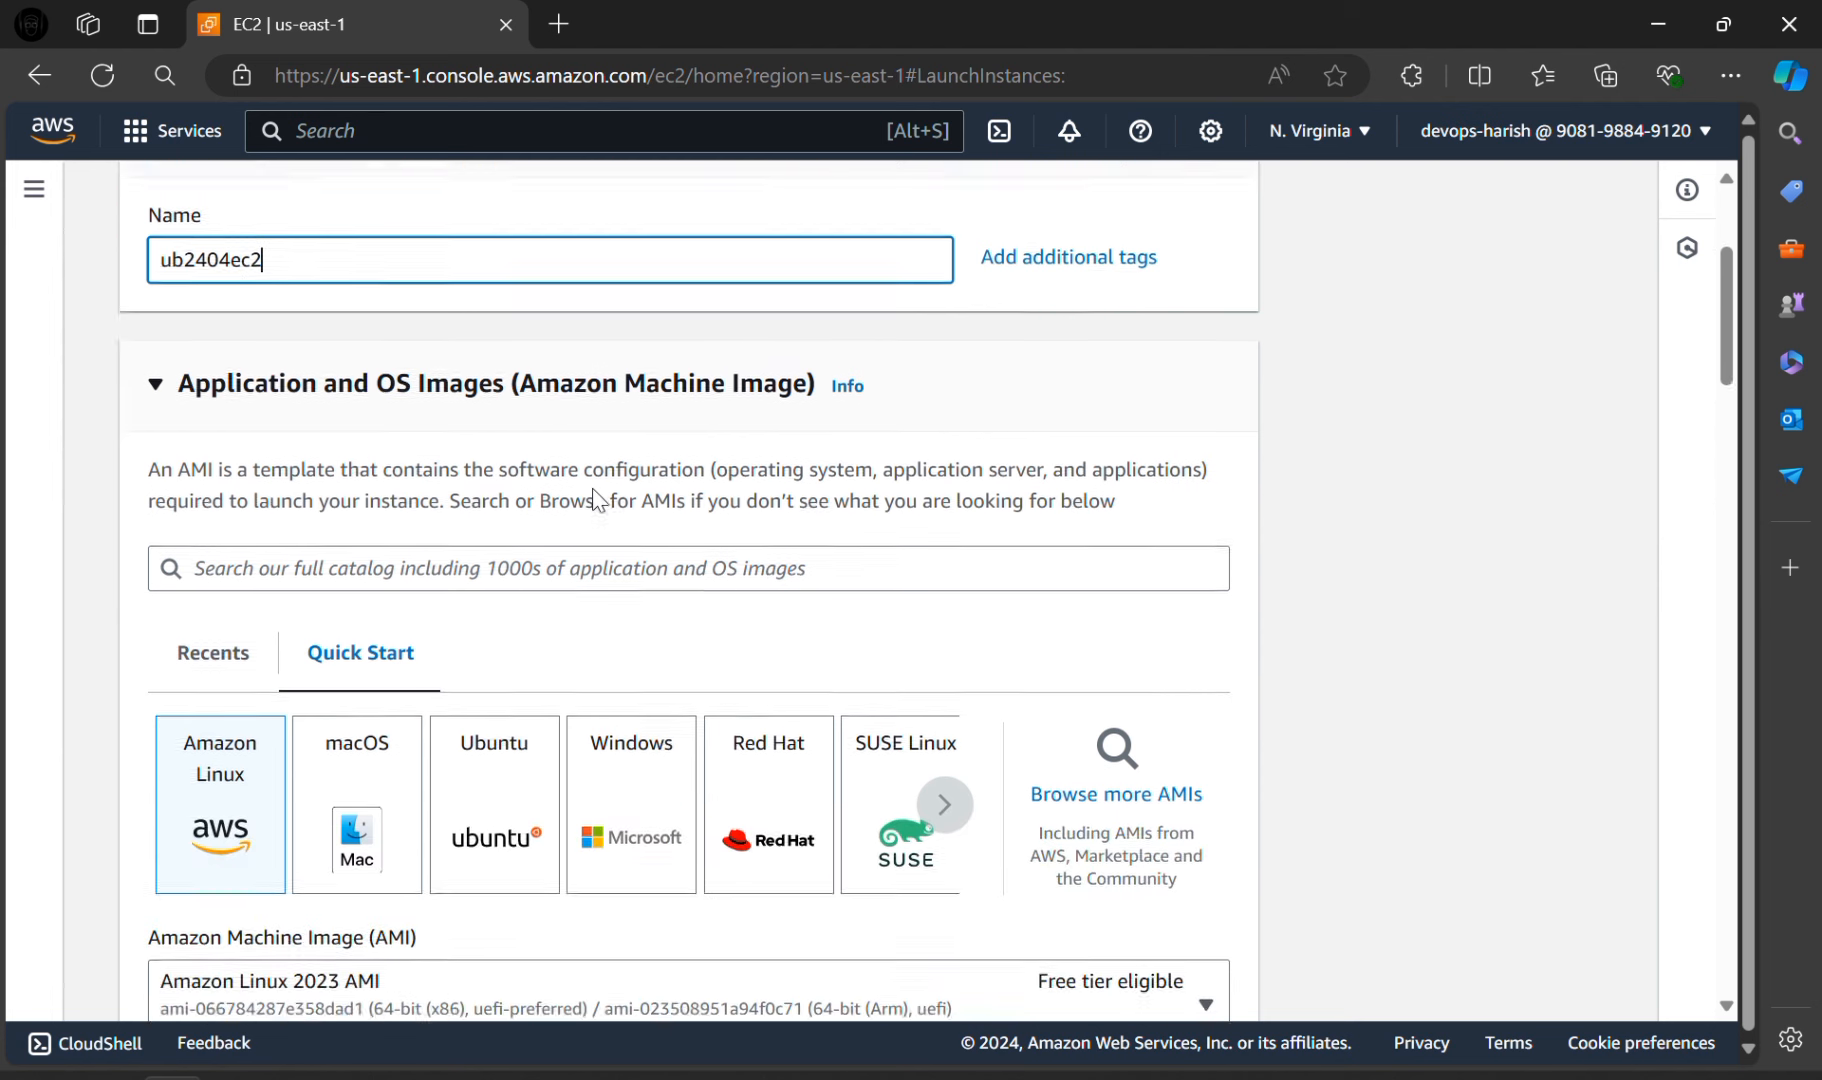
{"action": "scroll", "scroll_direction": "down", "scroll_amount": 3}
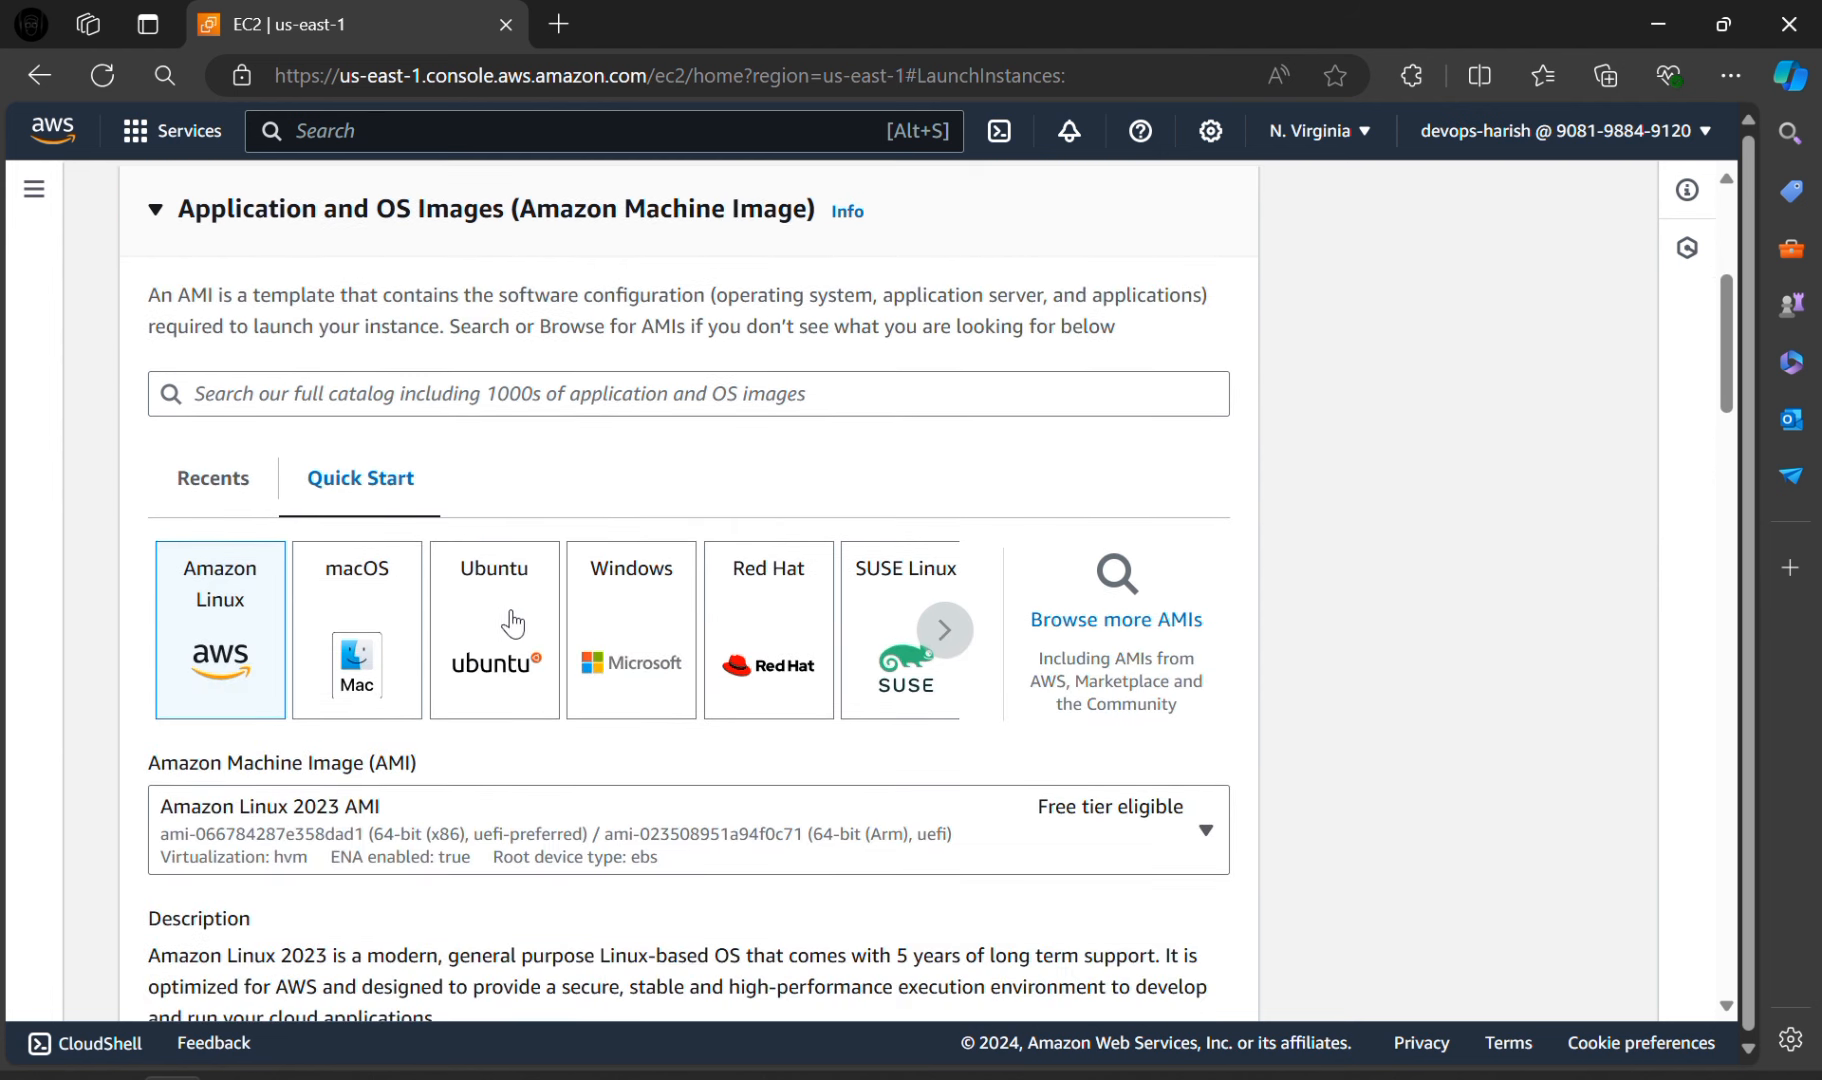
{"action": "left_click", "coordinate": [494, 628]}
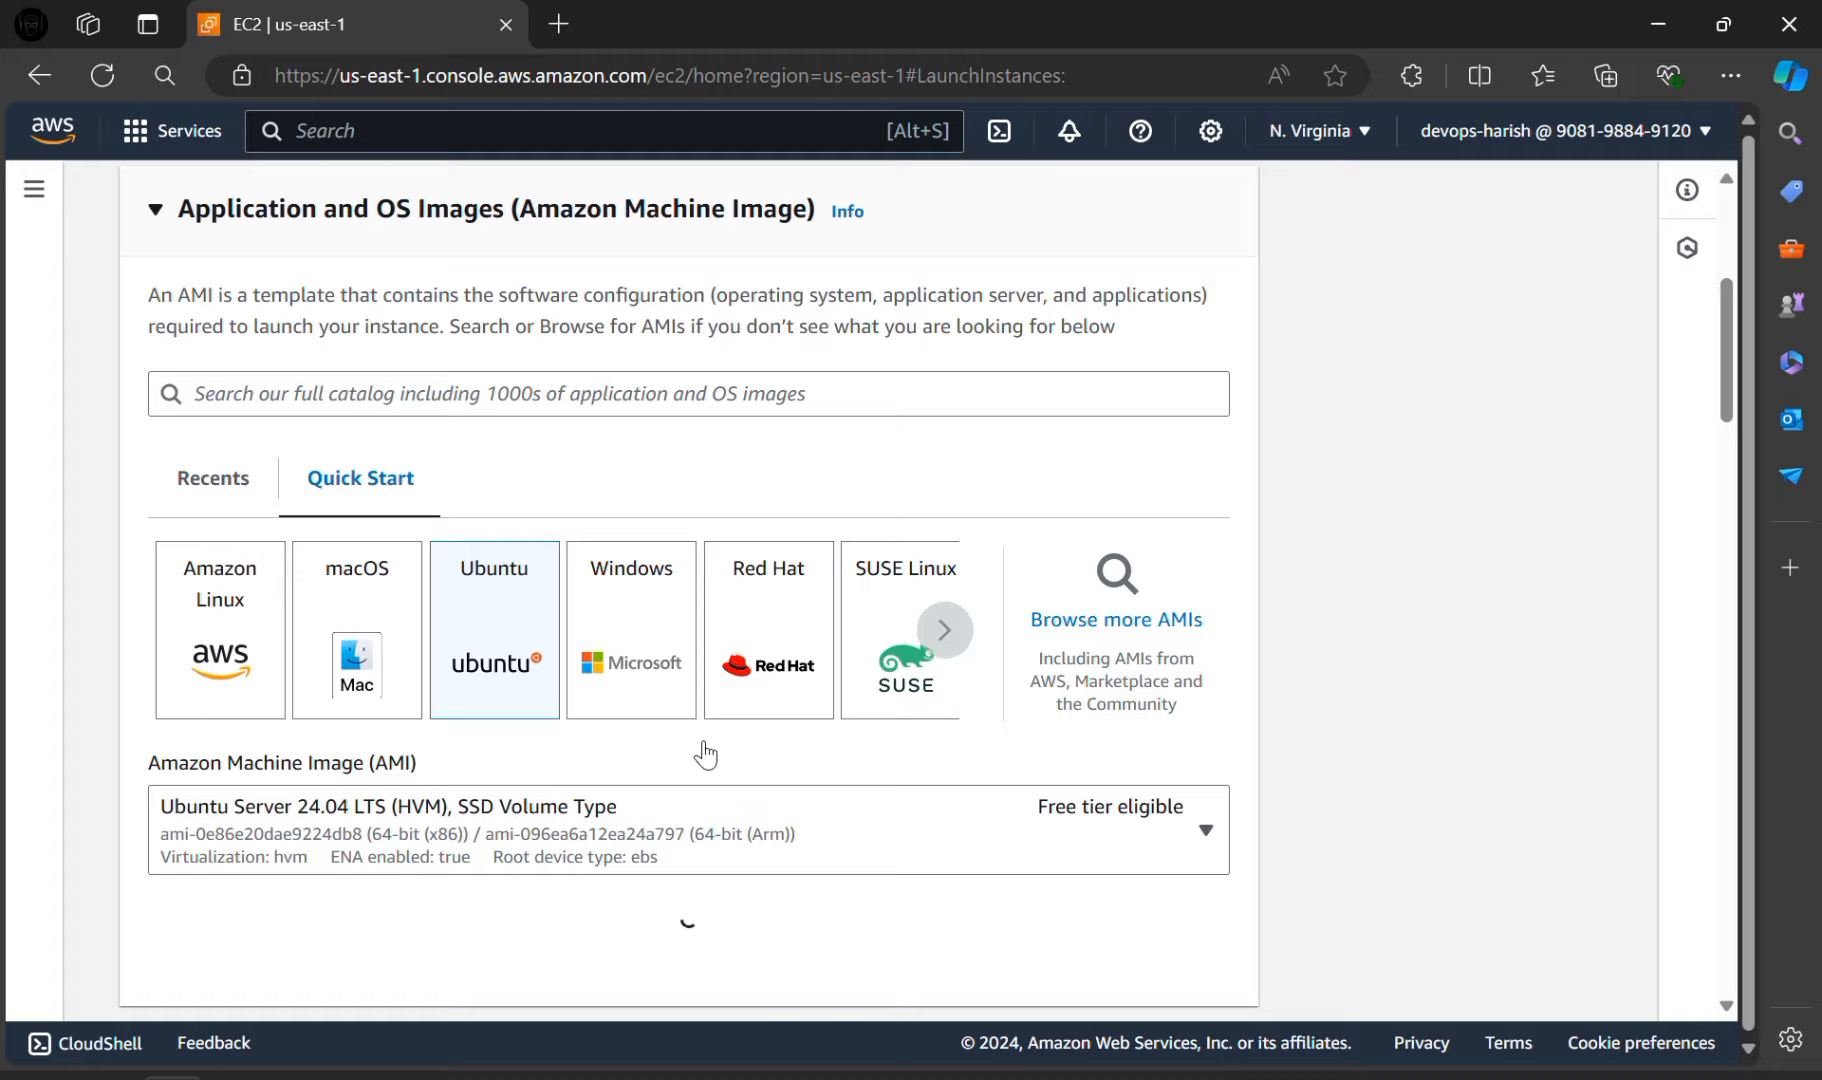
{"action": "scroll", "scroll_direction": "down", "scroll_amount": 3}
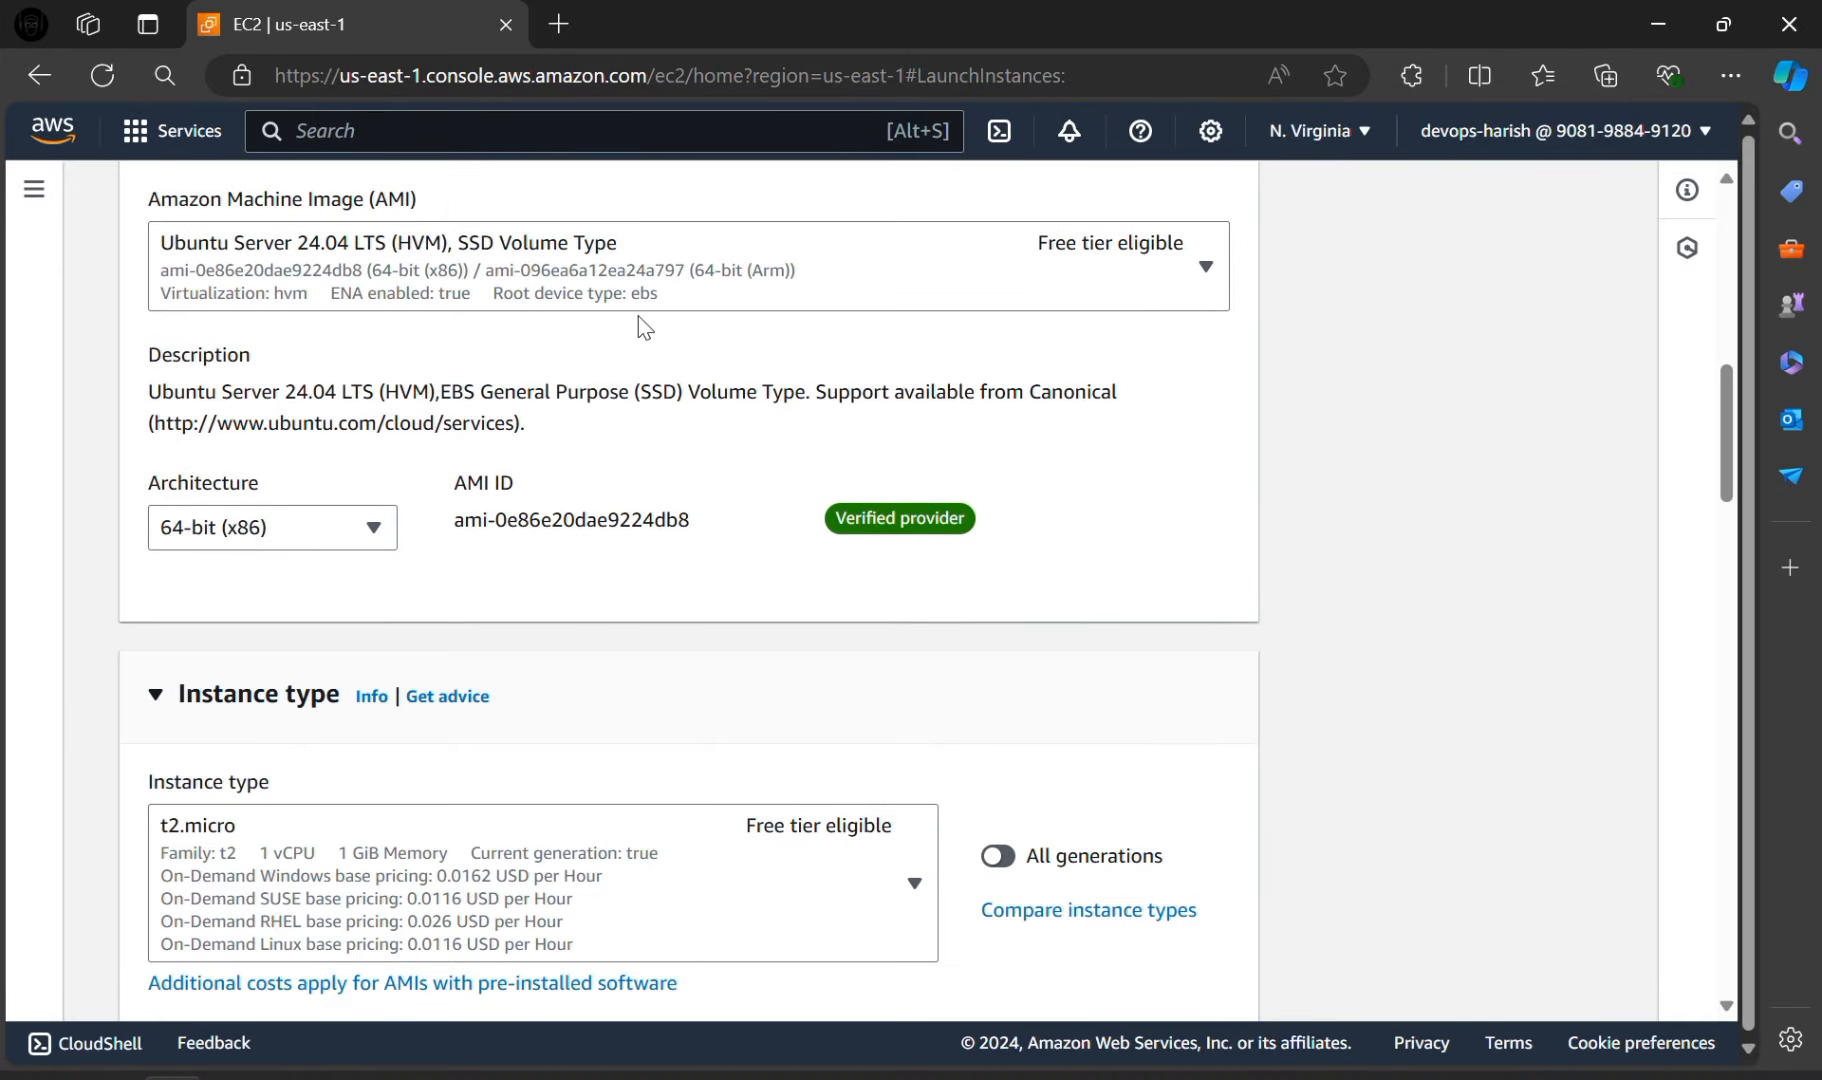
{"action": "scroll", "scroll_direction": "down", "scroll_amount": 3}
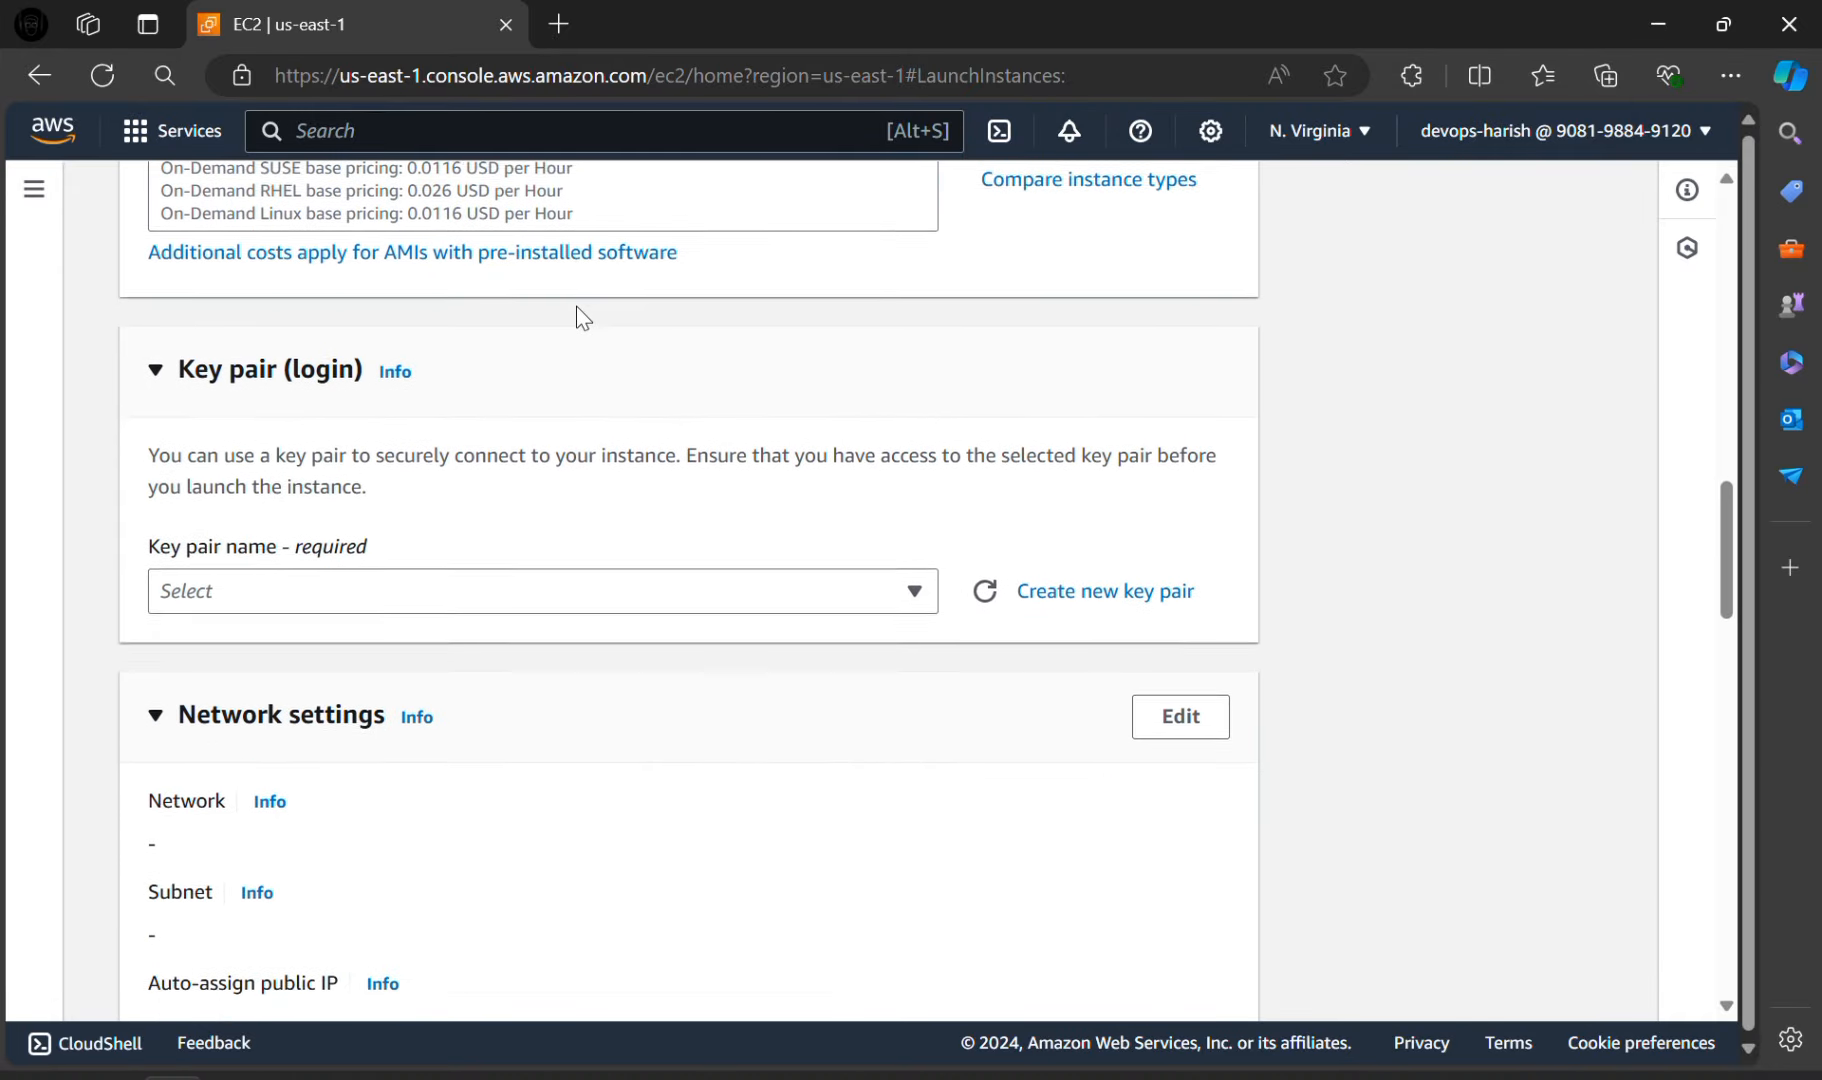
{"action": "scroll", "scroll_direction": "down", "scroll_amount": 3}
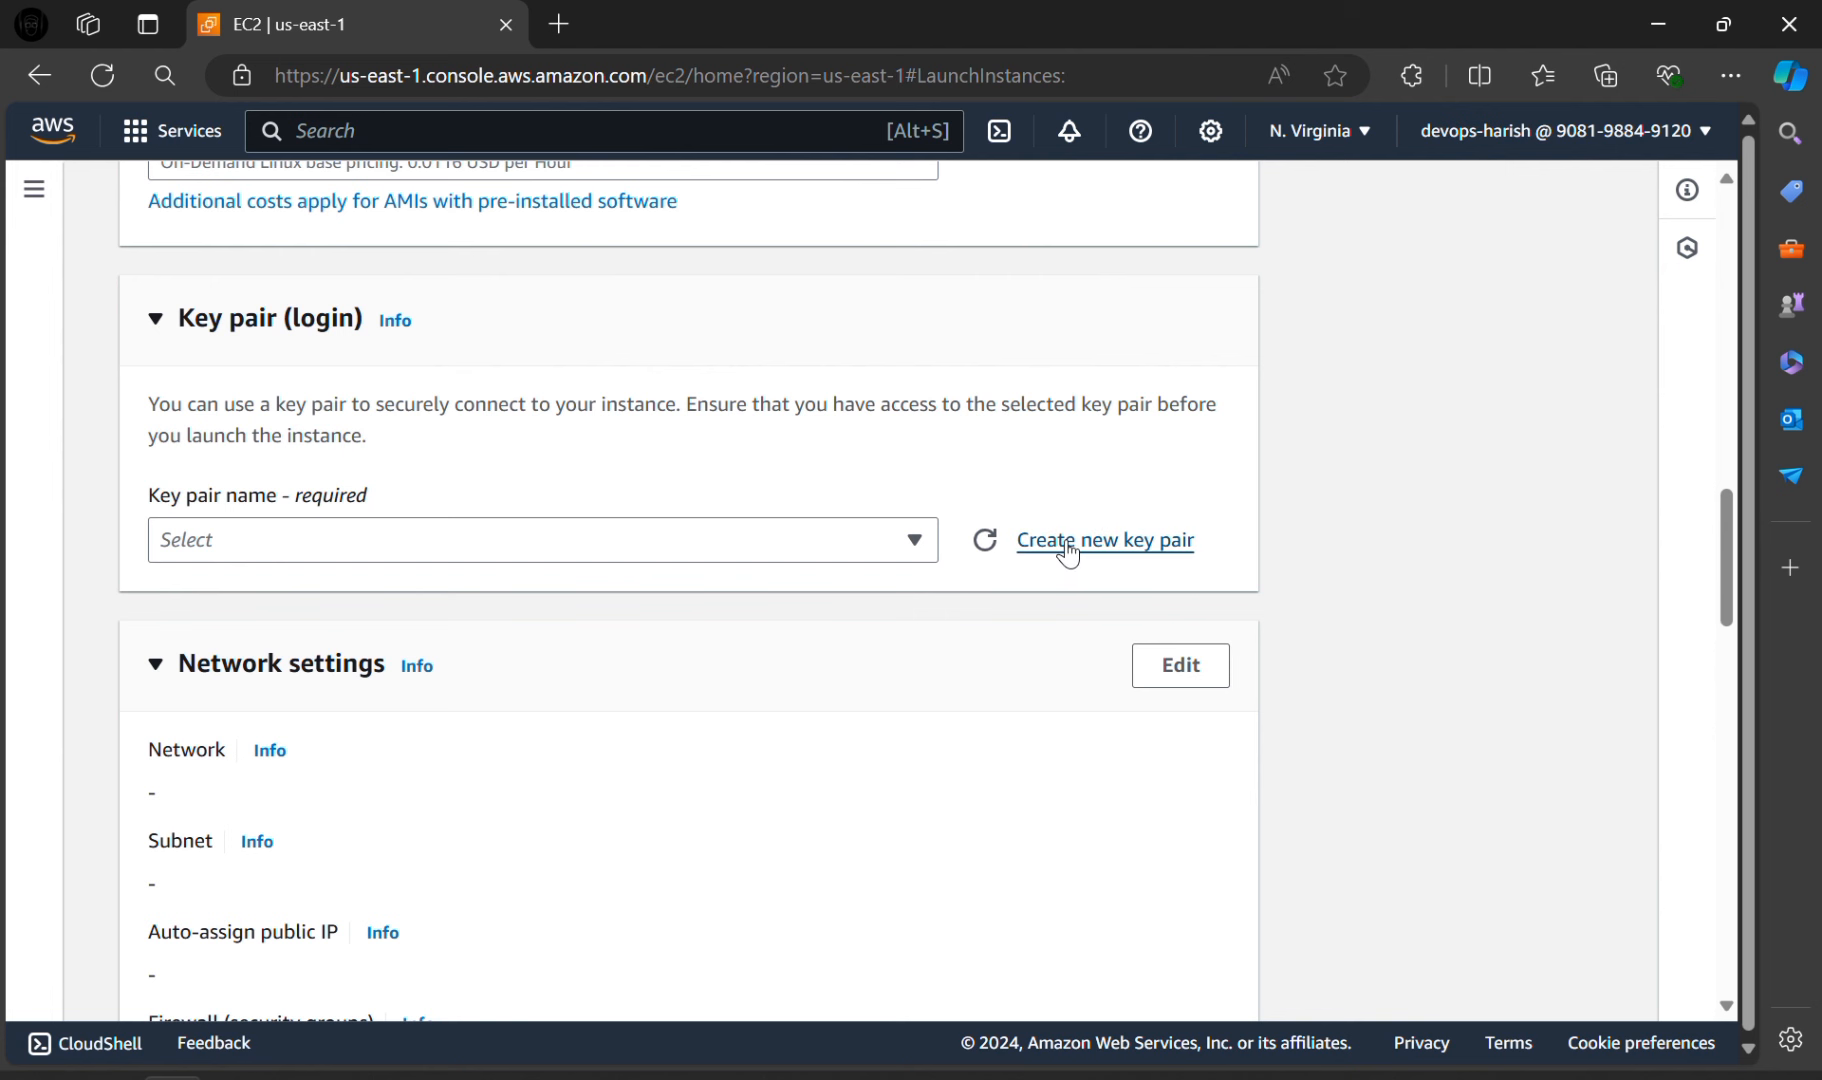
Step: Create and download RSA .pem key pair 'ub2404ec2', then dismiss the downloads panel
{"action": "left_click", "coordinate": [1104, 540]}
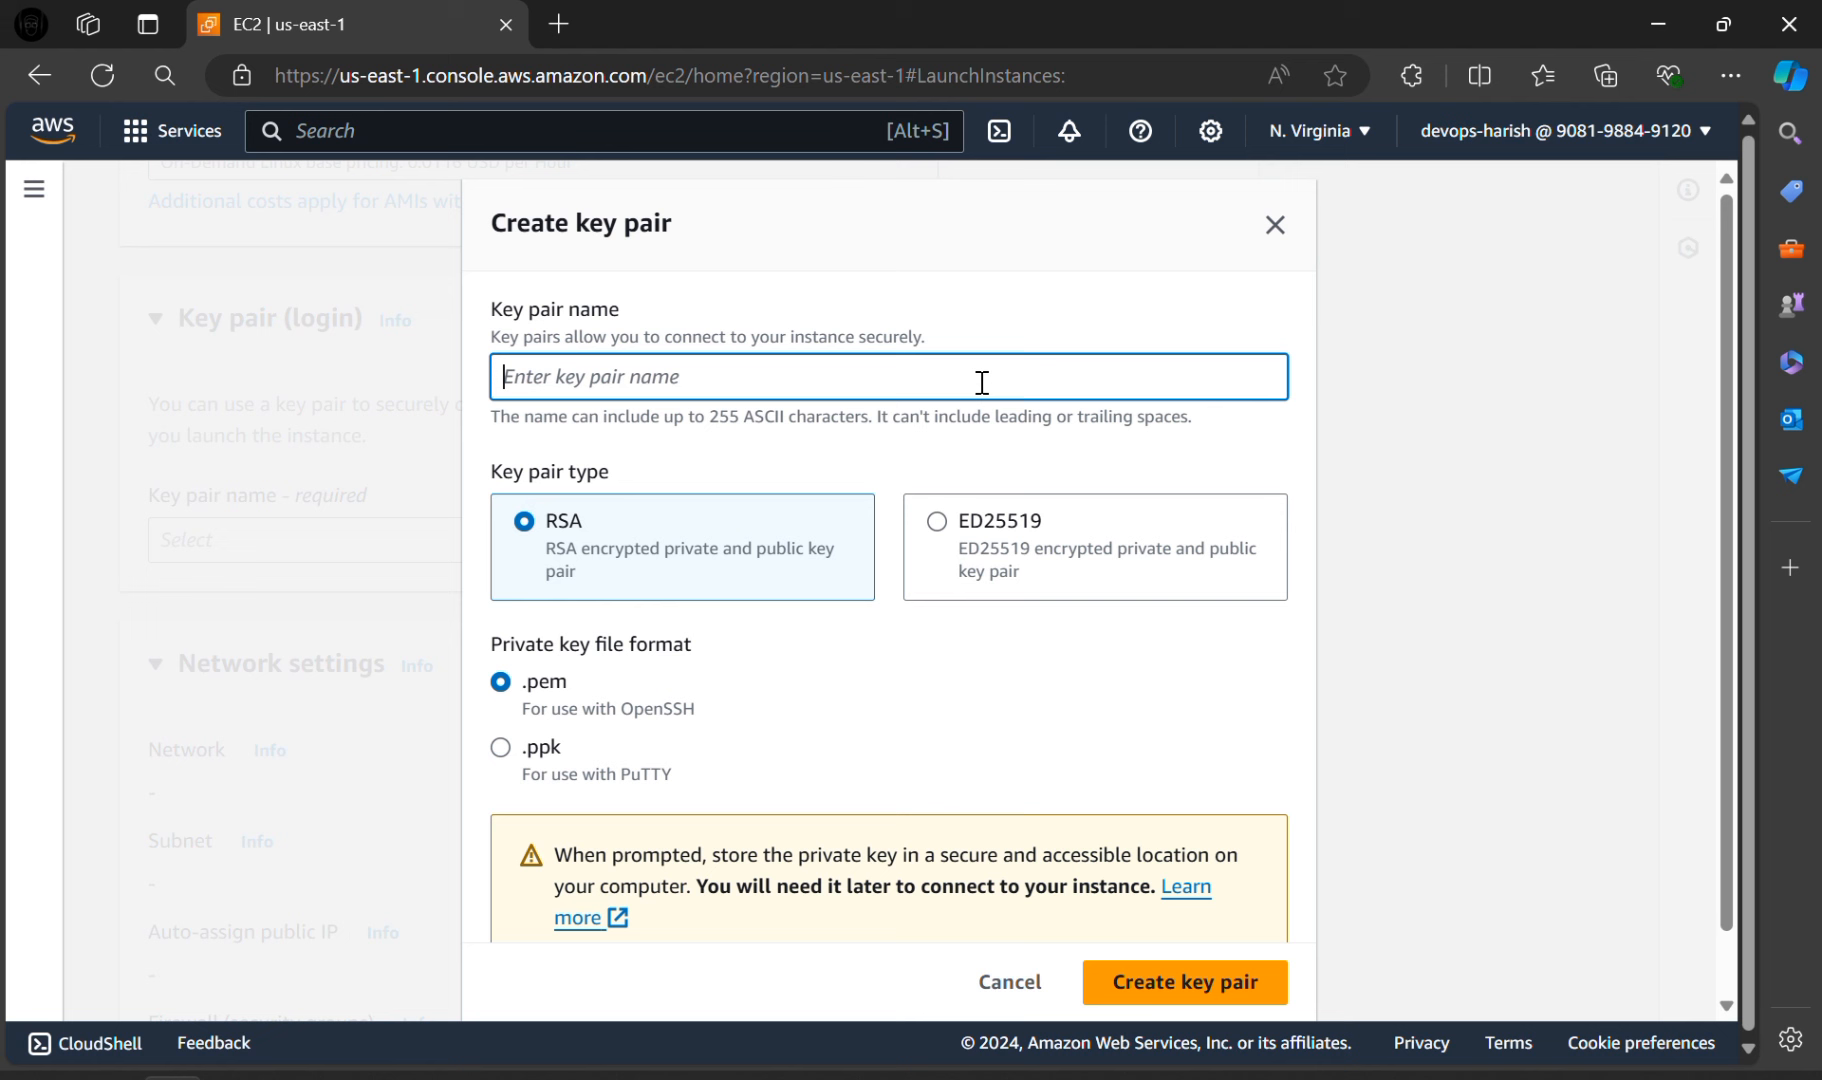
{"action": "type", "text": "ub2404e"}
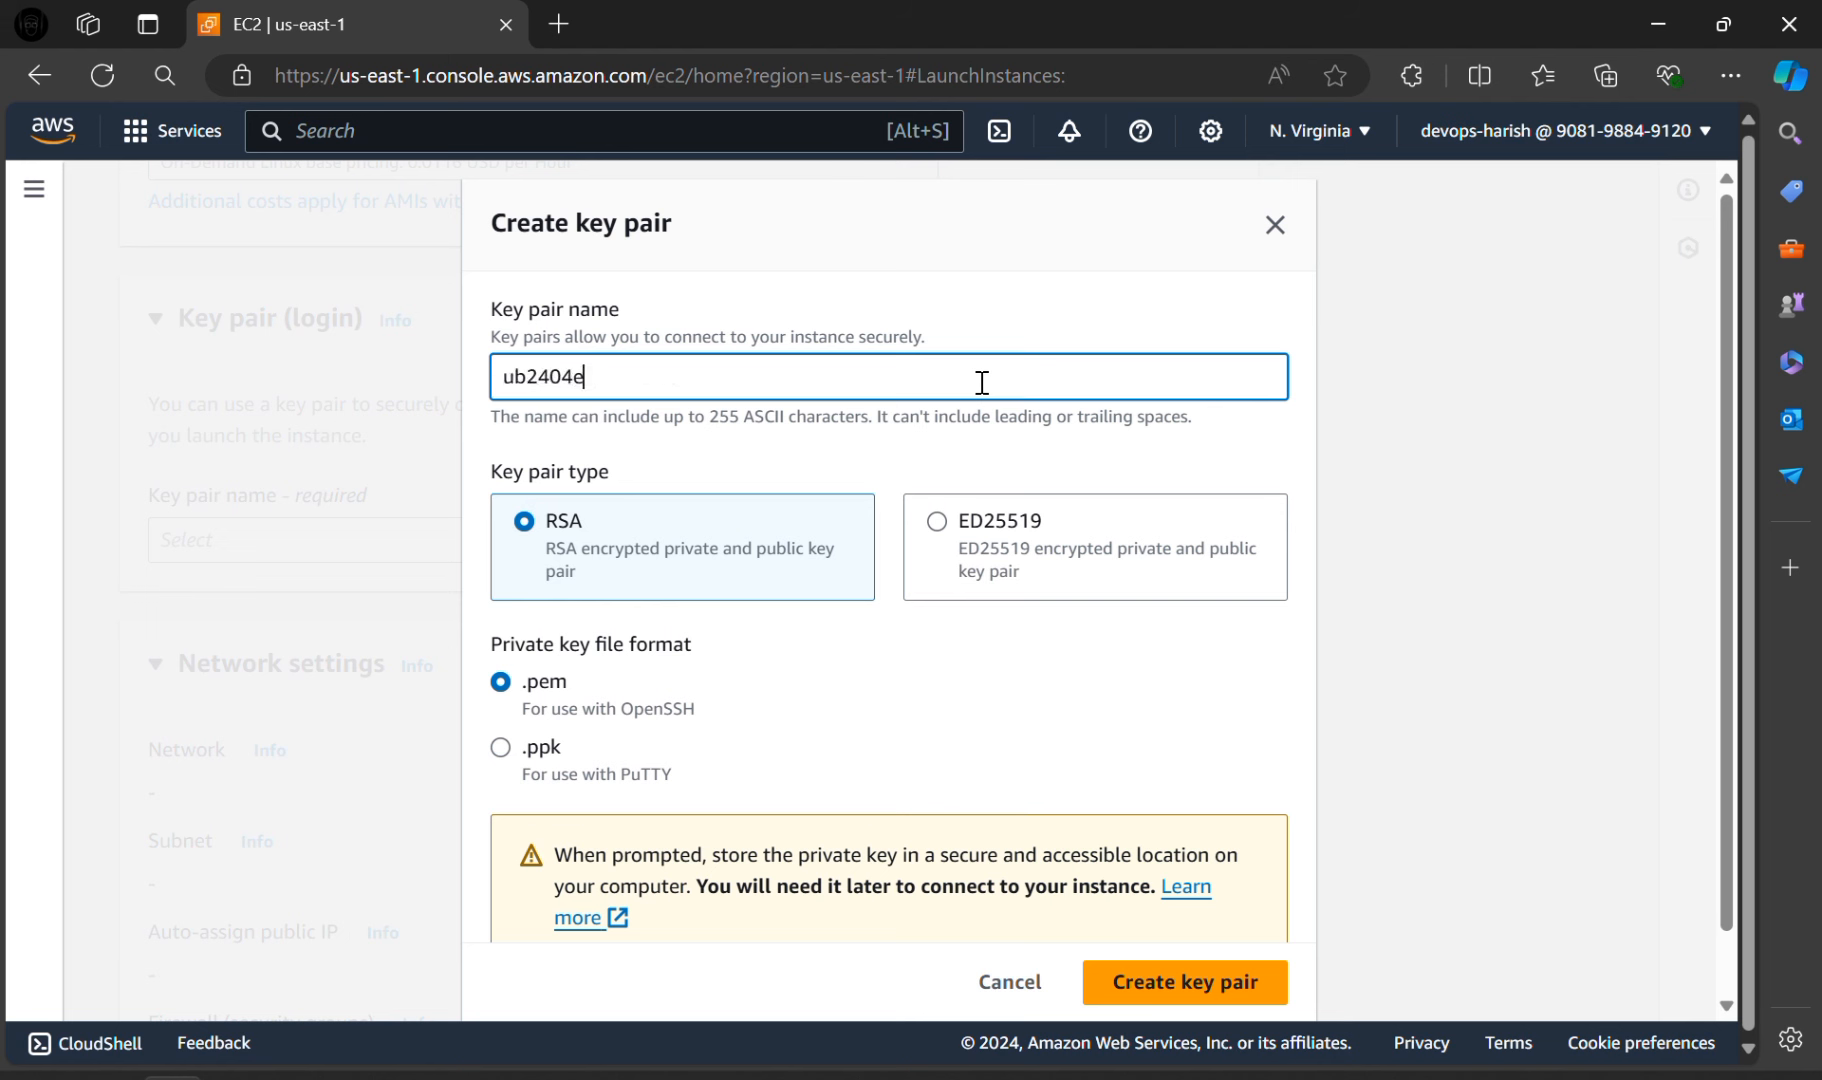
{"action": "type", "text": "c2"}
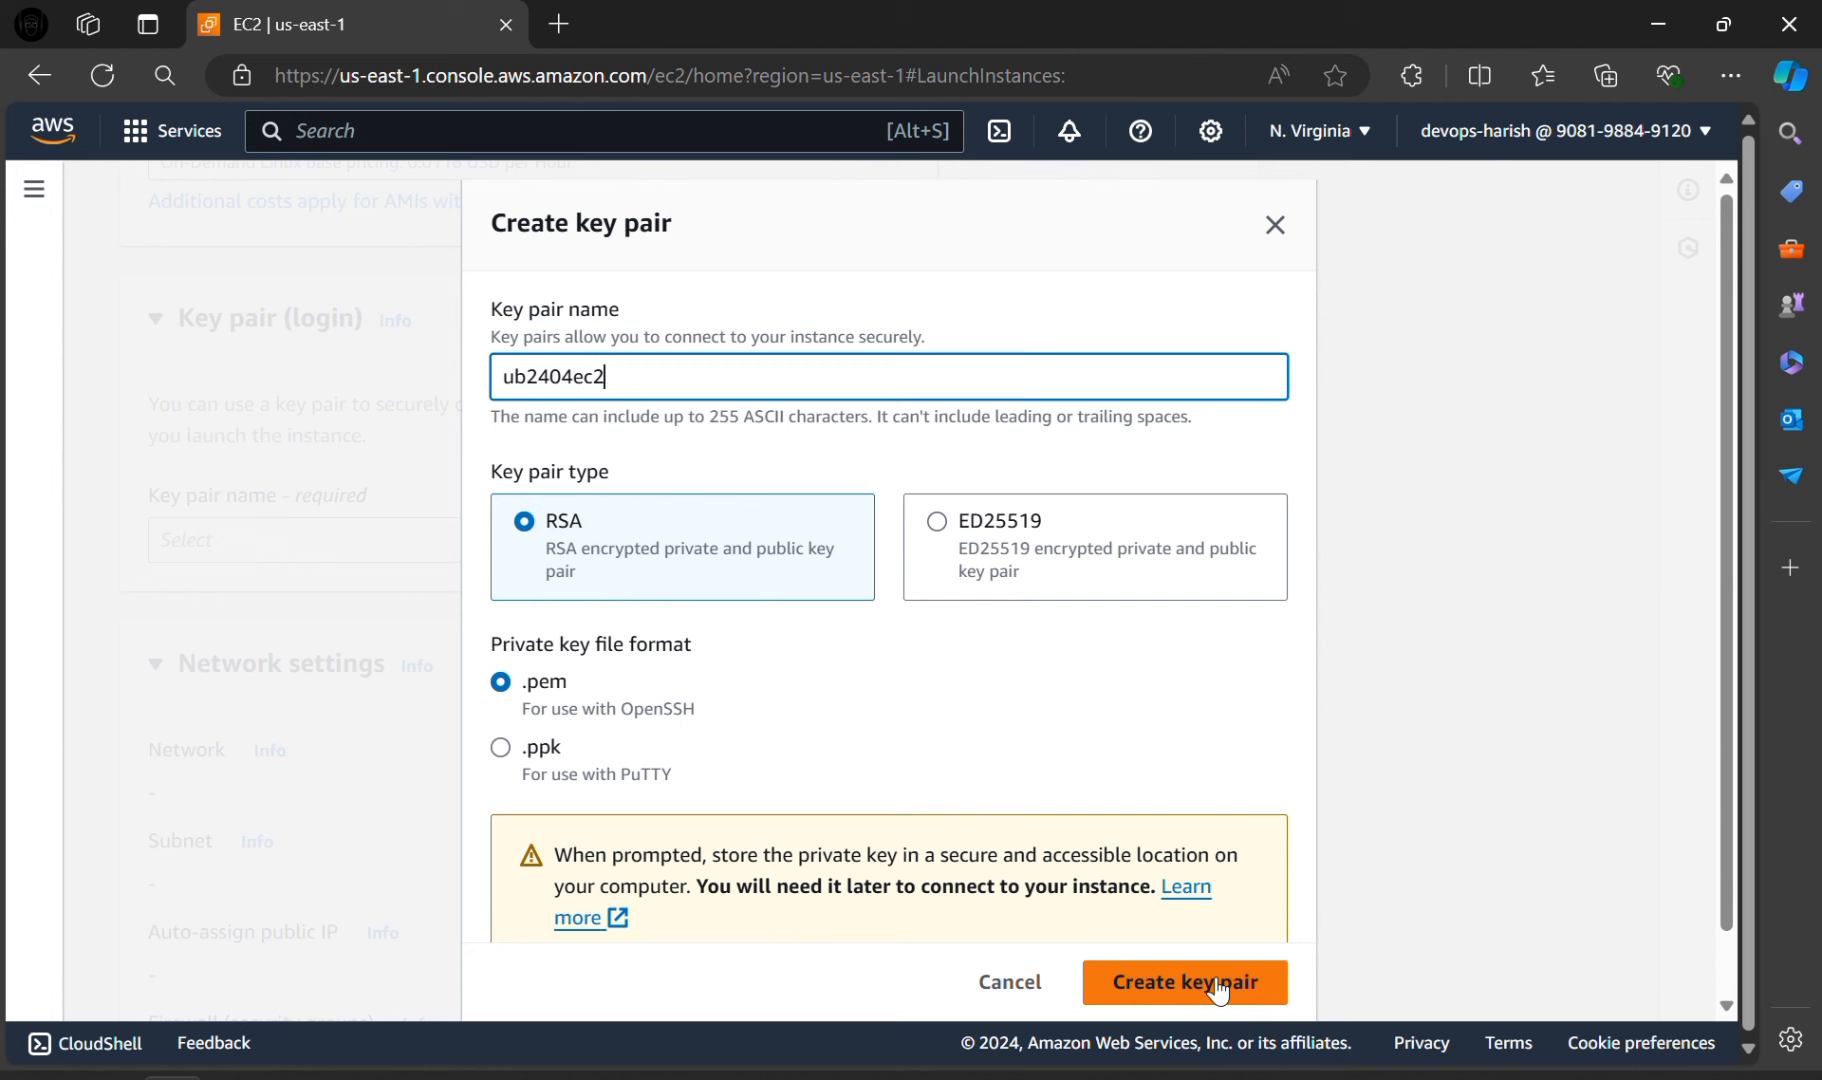
{"action": "left_click", "coordinate": [1185, 981]}
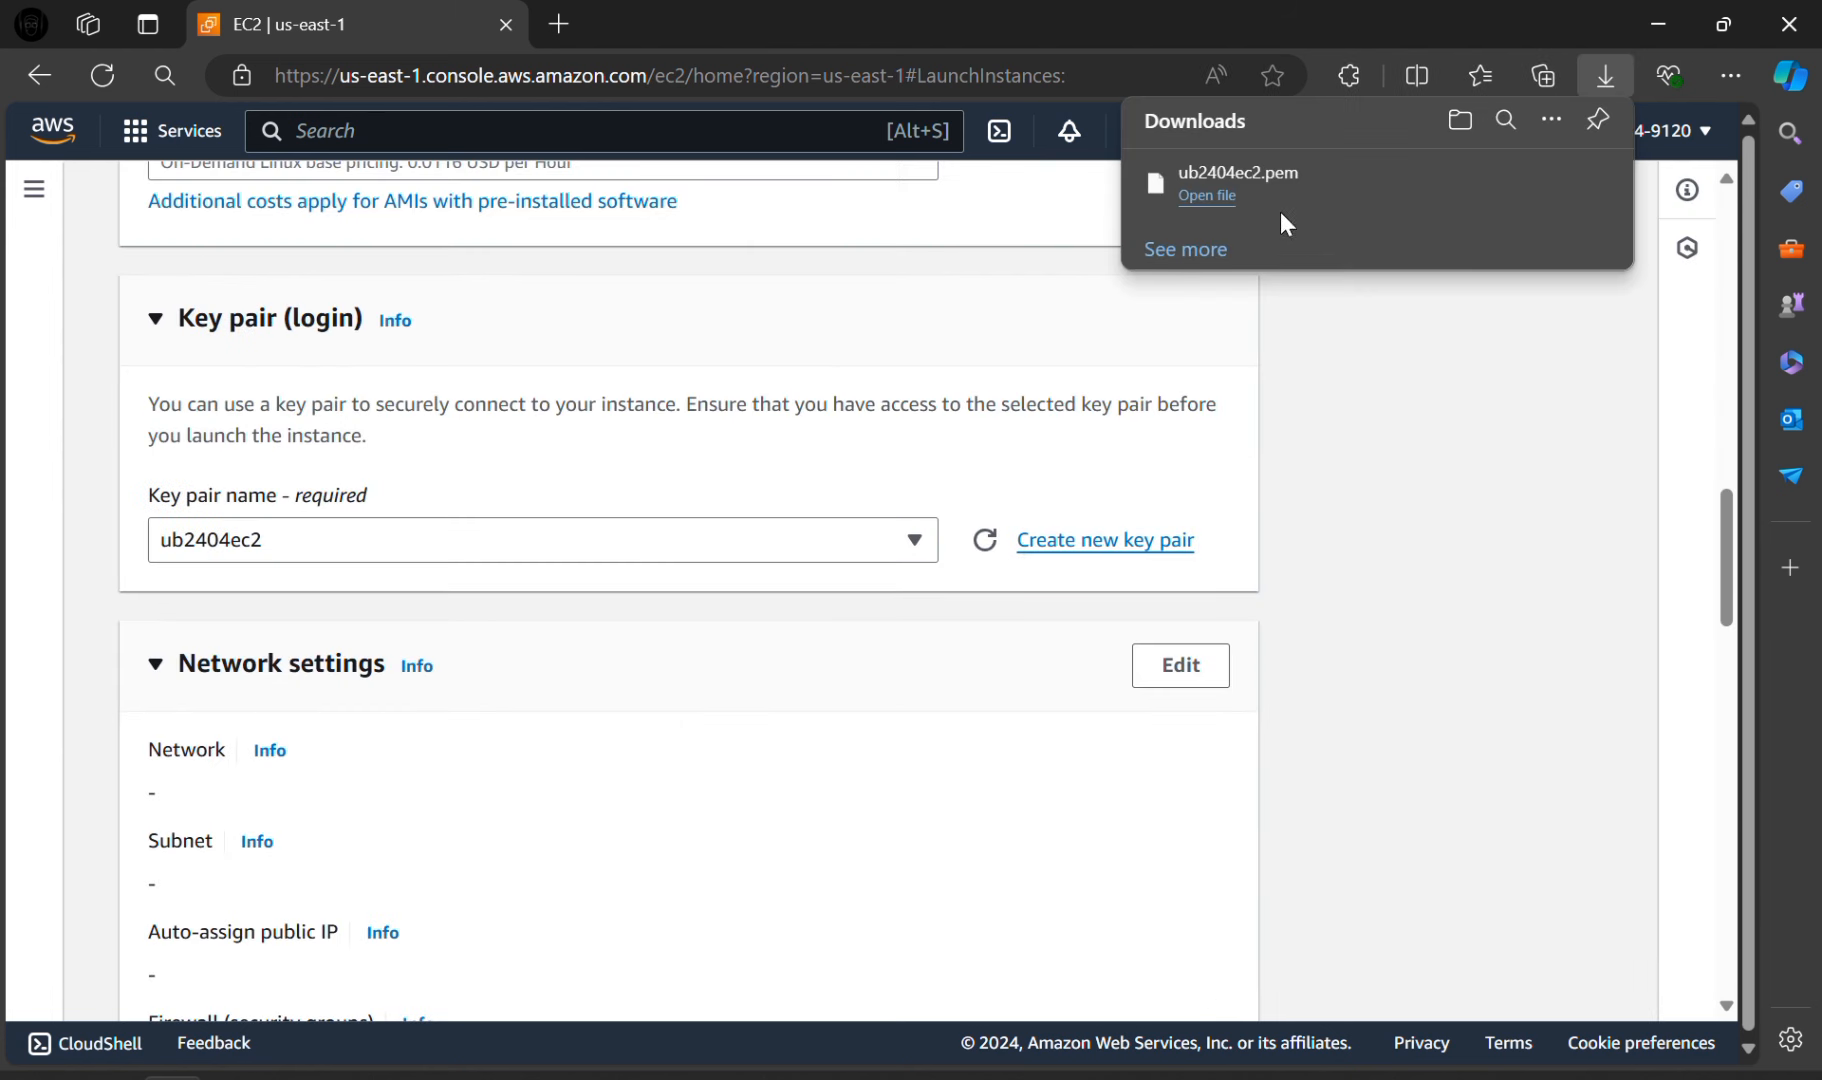
{"action": "mouse_move", "coordinate": [1293, 280]}
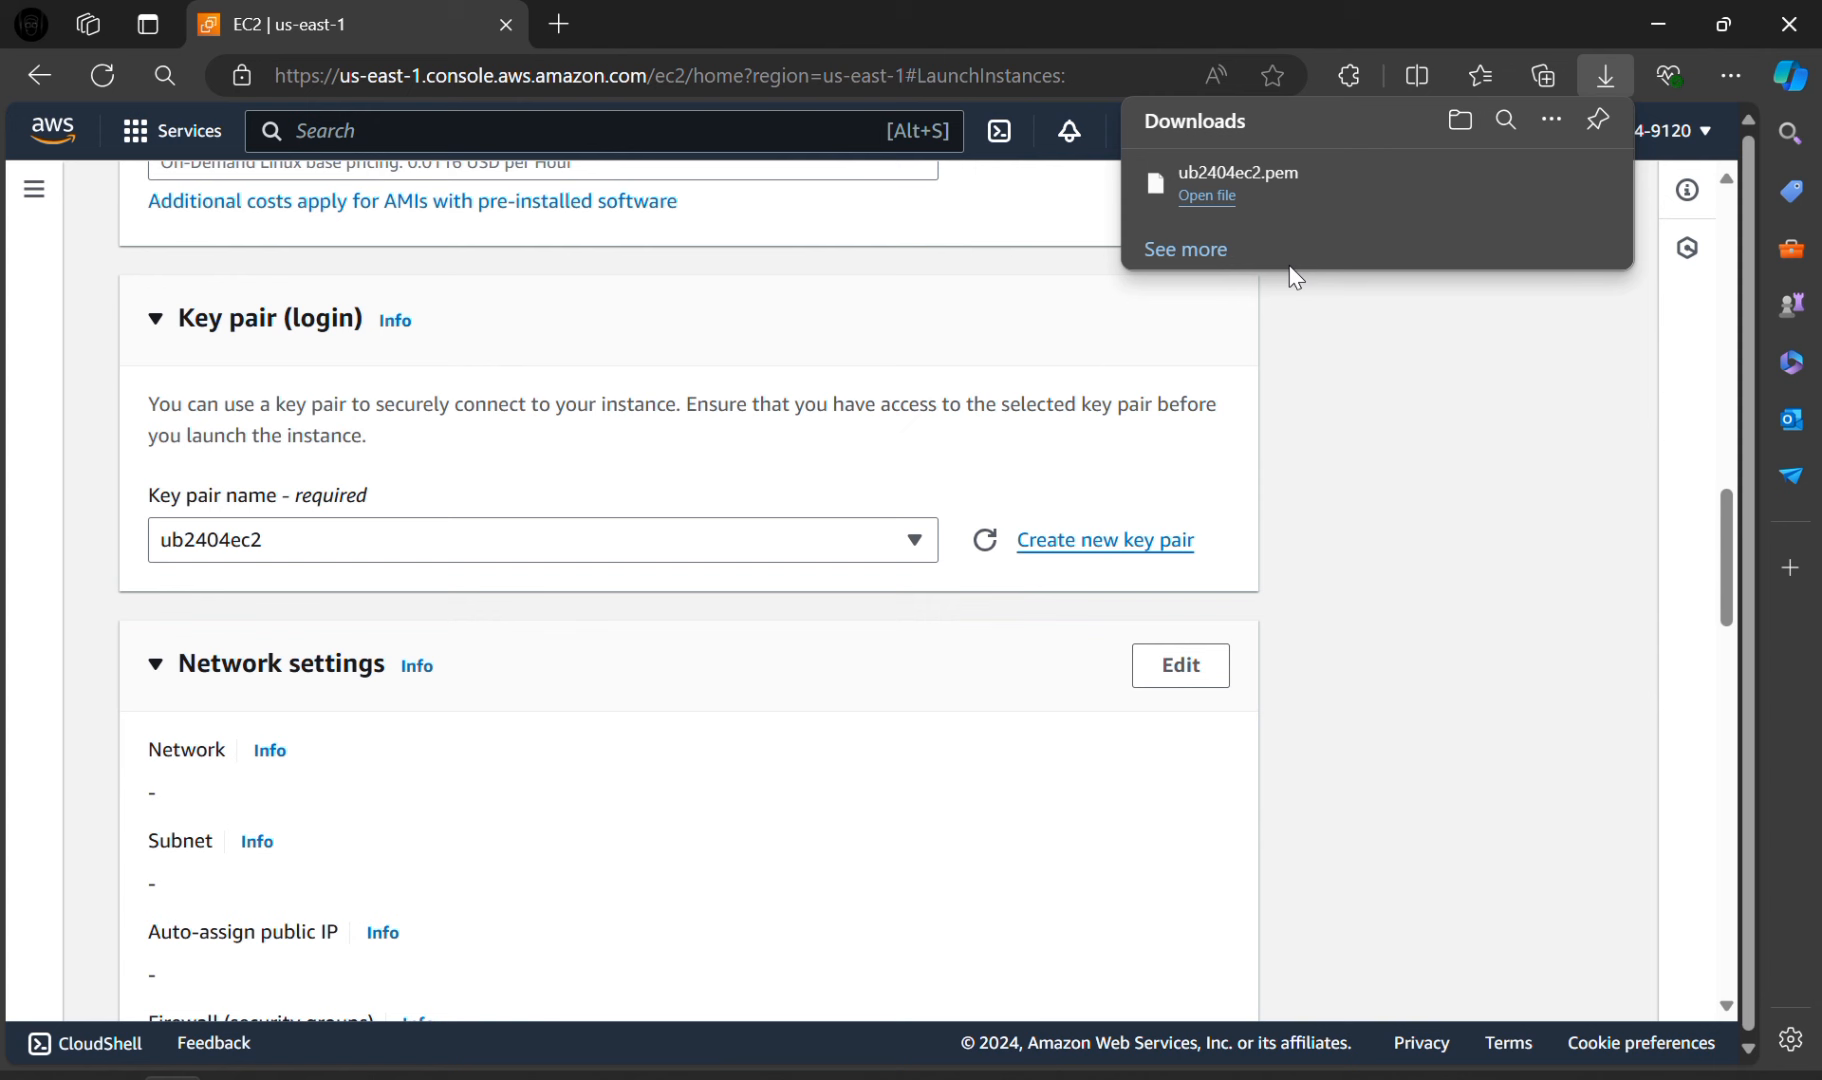
{"action": "left_click", "coordinate": [782, 621]}
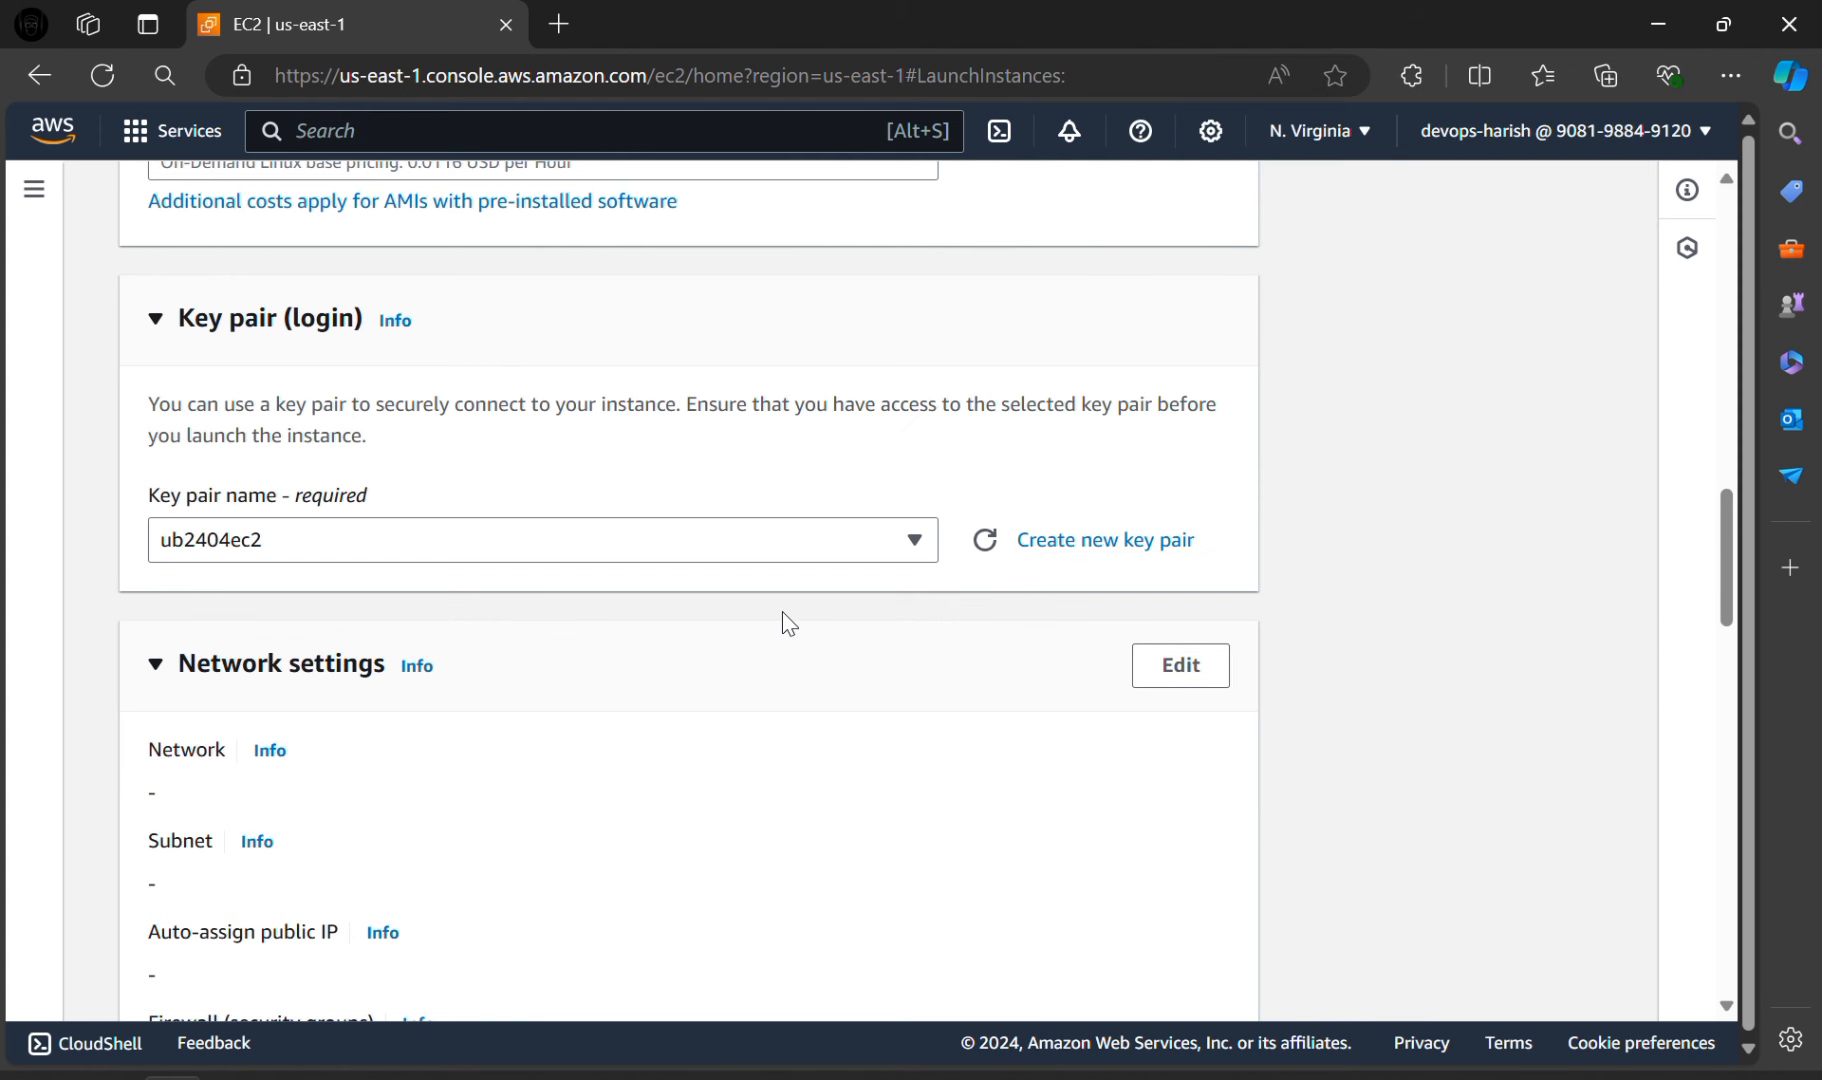
{"action": "mouse_move", "coordinate": [680, 647]}
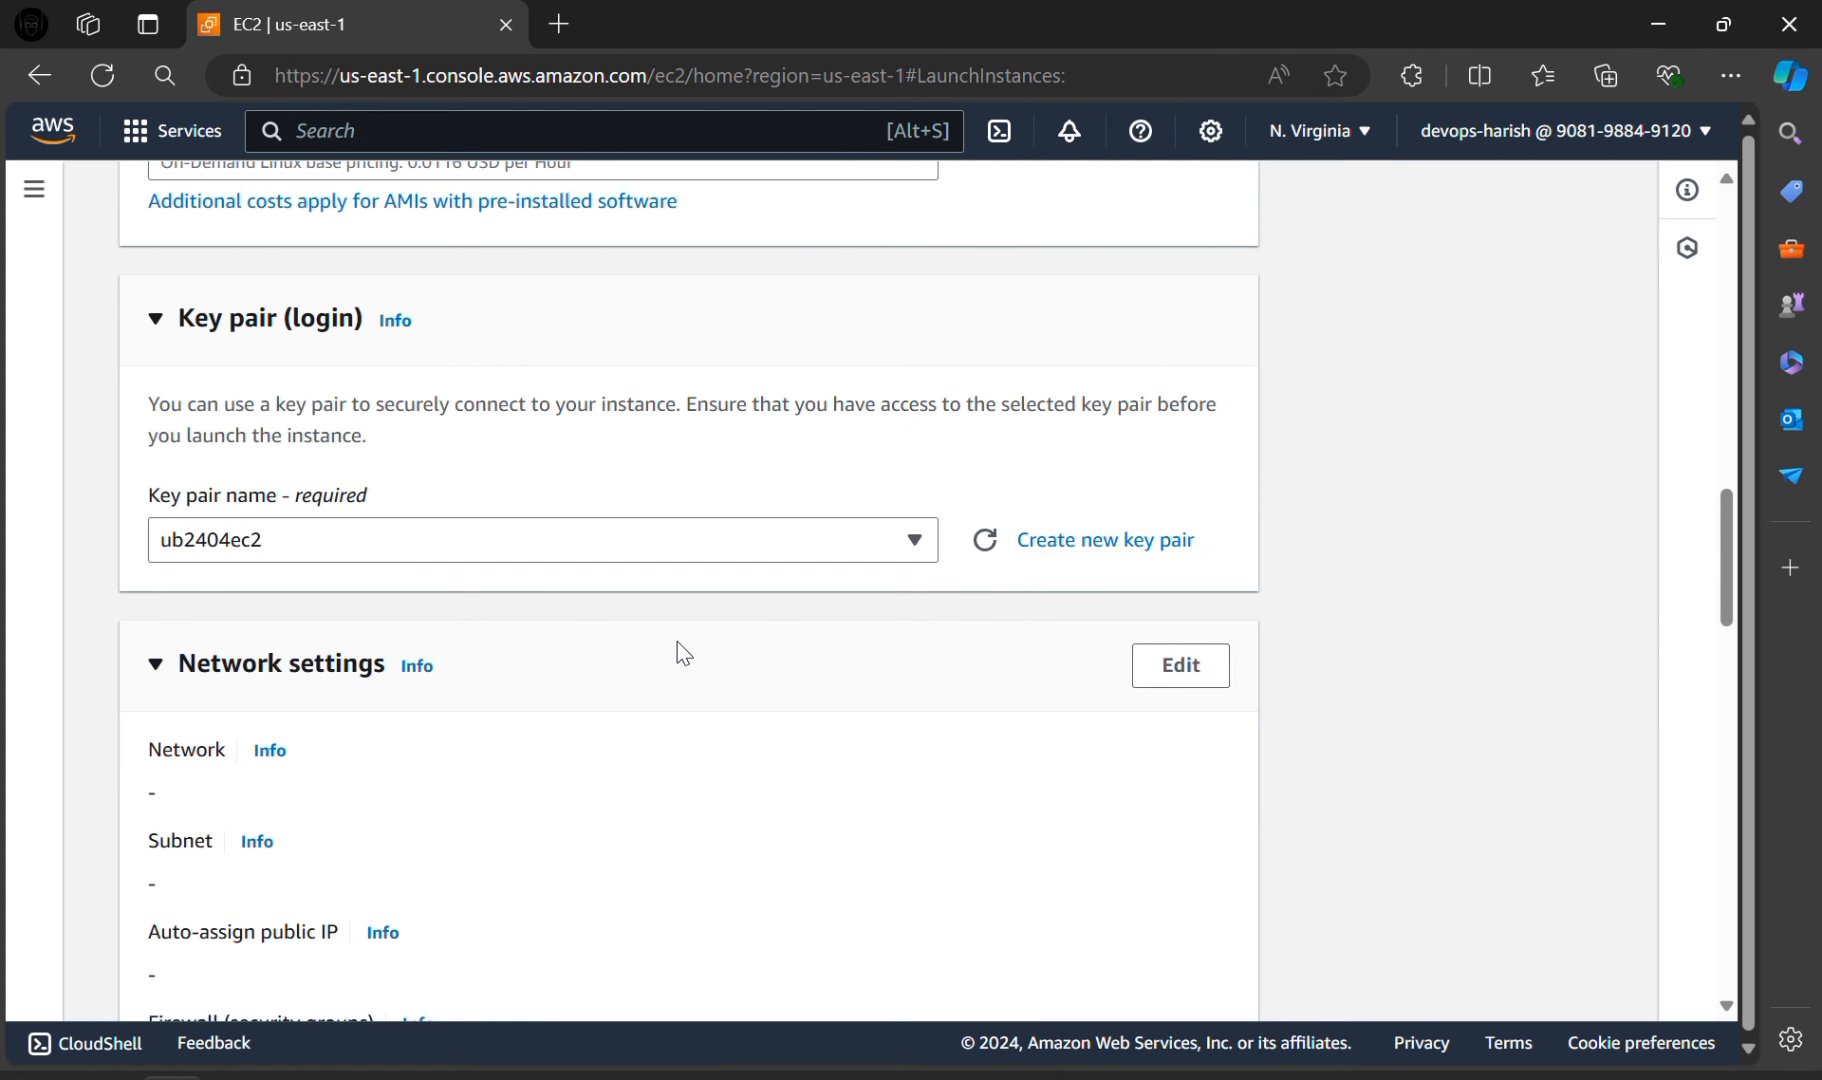
Step: Scroll to Network settings and switch them into edit mode
{"action": "scroll", "scroll_direction": "down", "scroll_amount": 3}
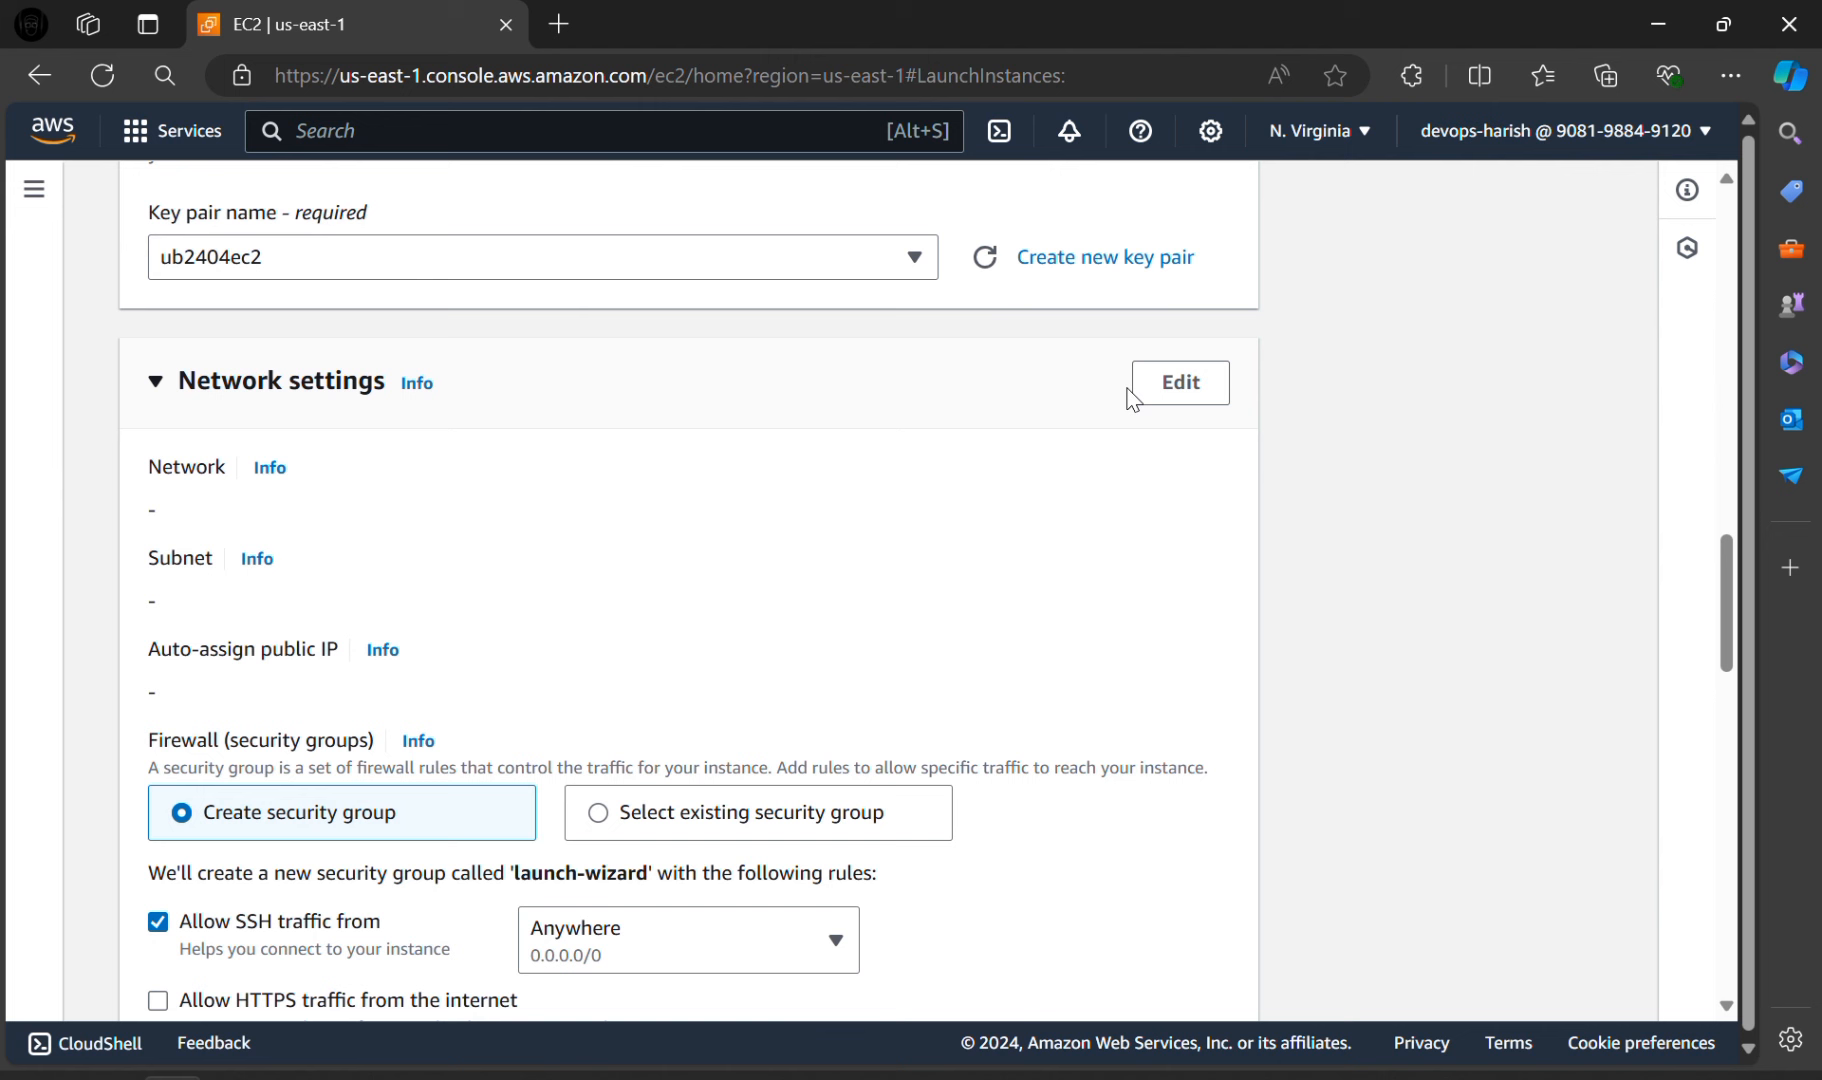
{"action": "left_click", "coordinate": [1180, 382]}
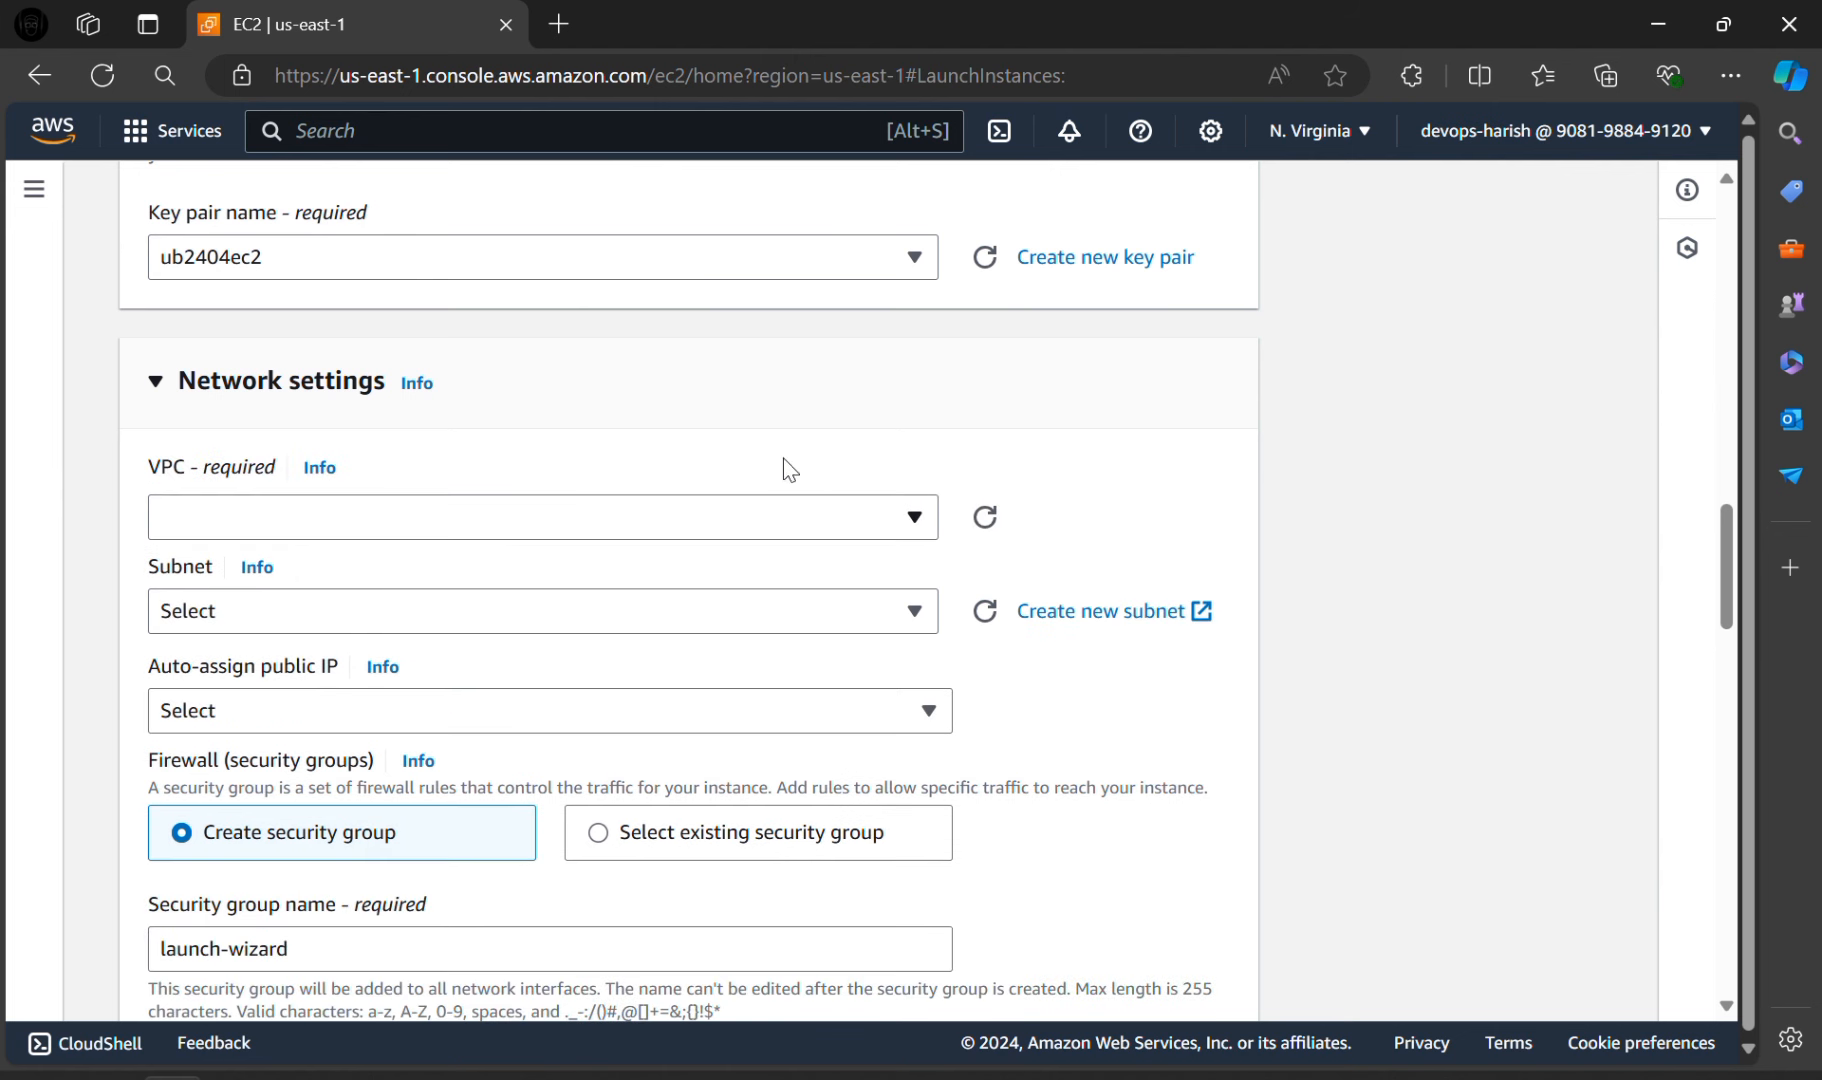
{"action": "mouse_move", "coordinate": [252, 479]}
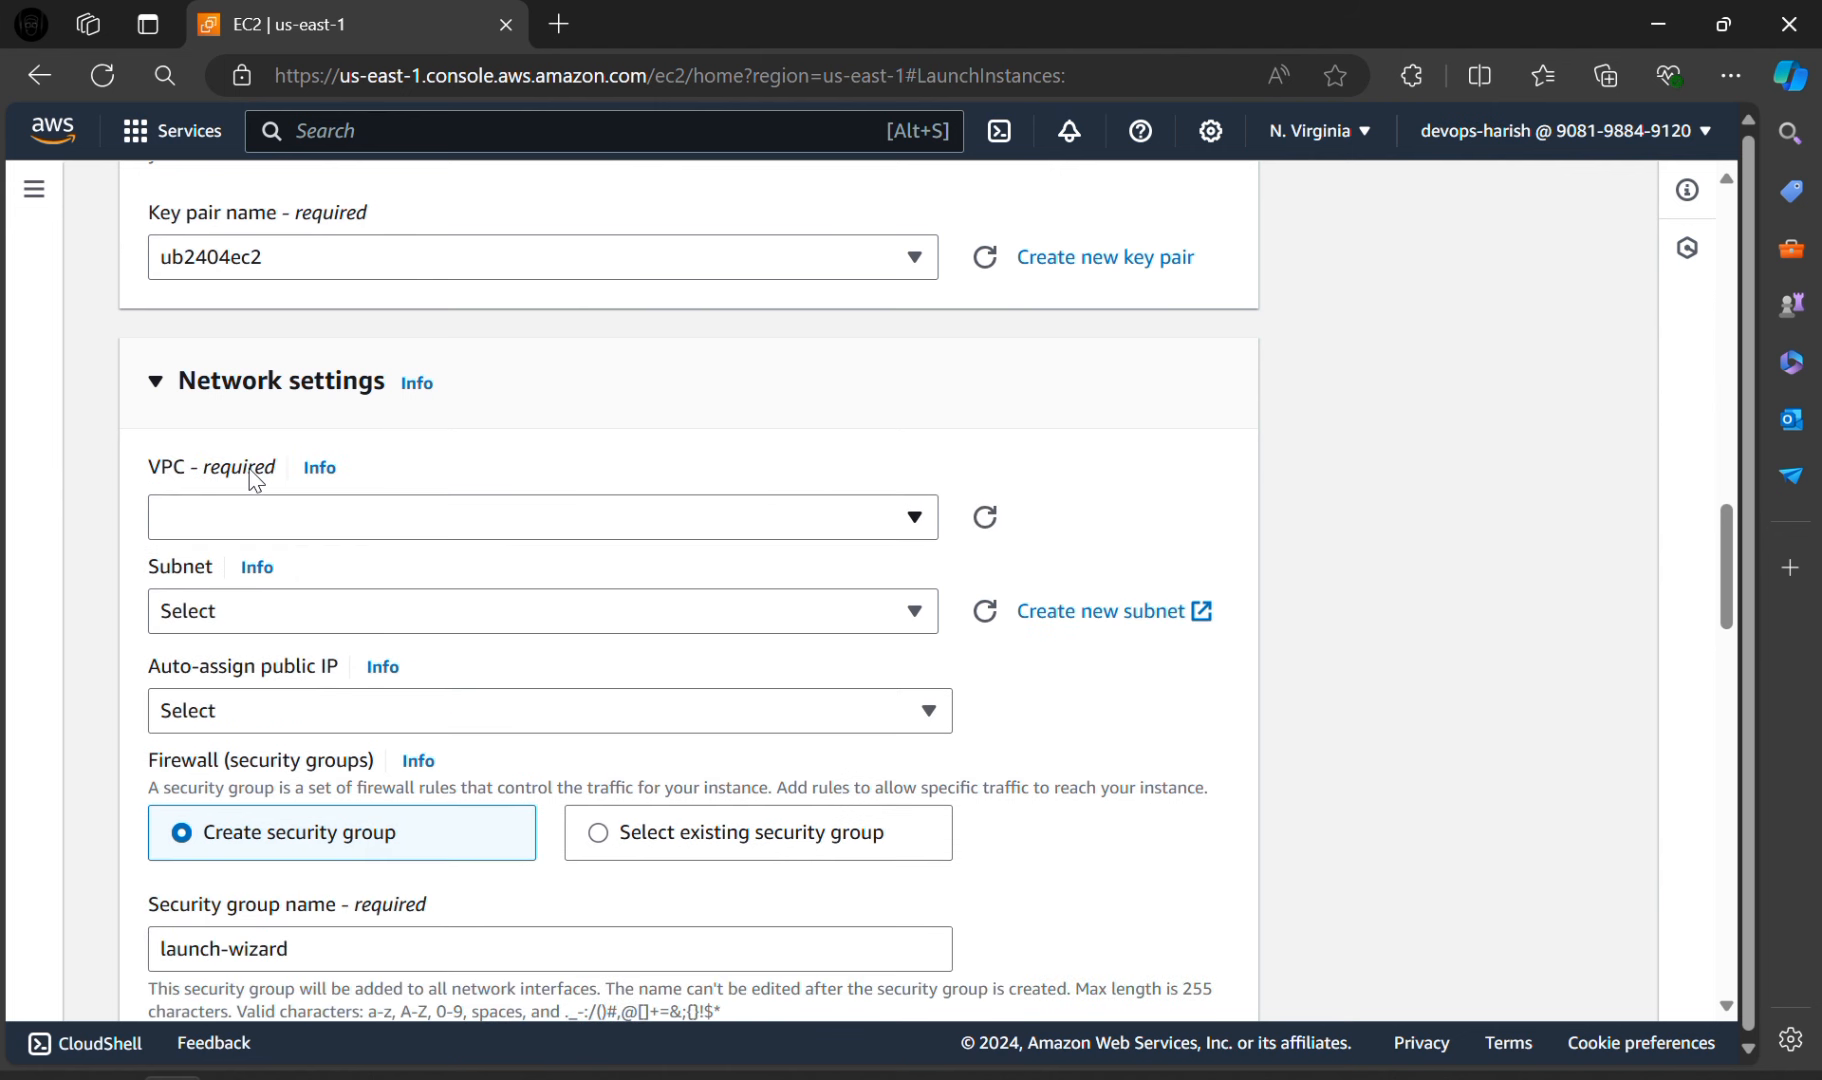
{"action": "mouse_move", "coordinate": [1025, 487]}
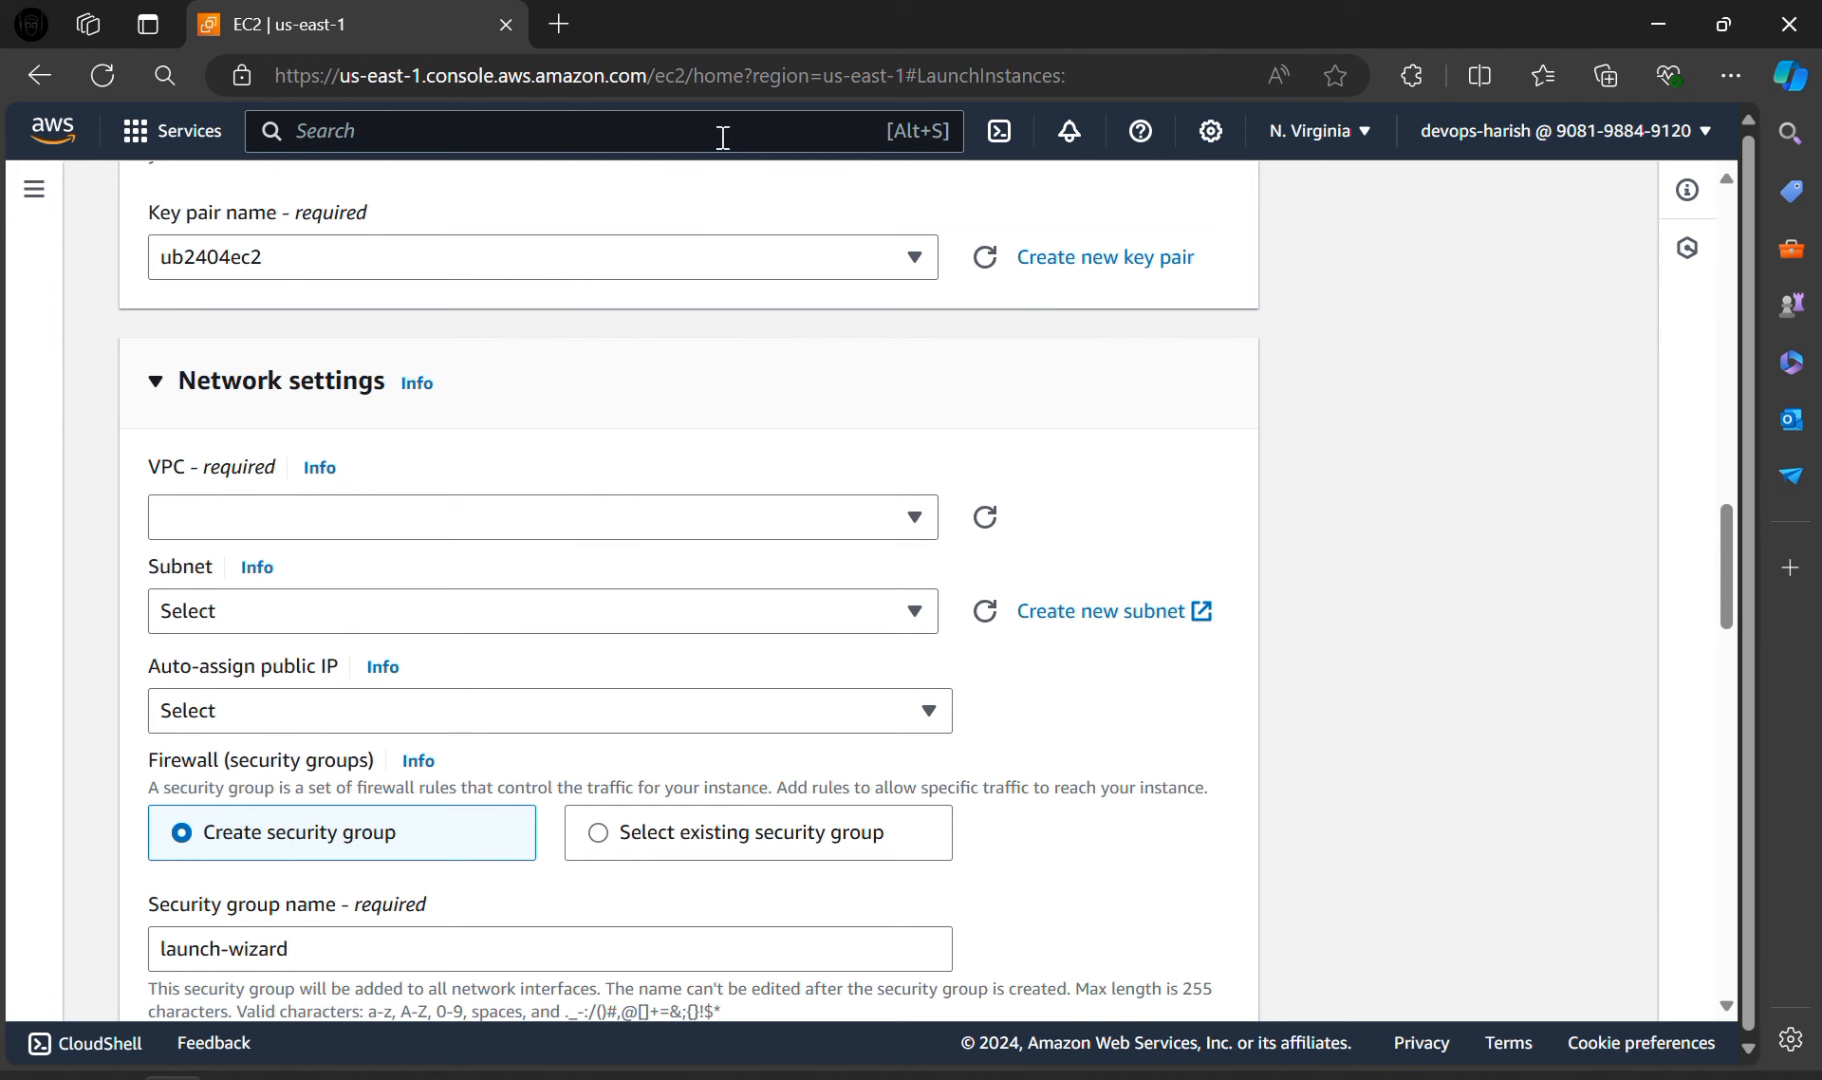
Step: Search 'vpc' and open the VPC service in a new browser tab
{"action": "type", "text": "vp"}
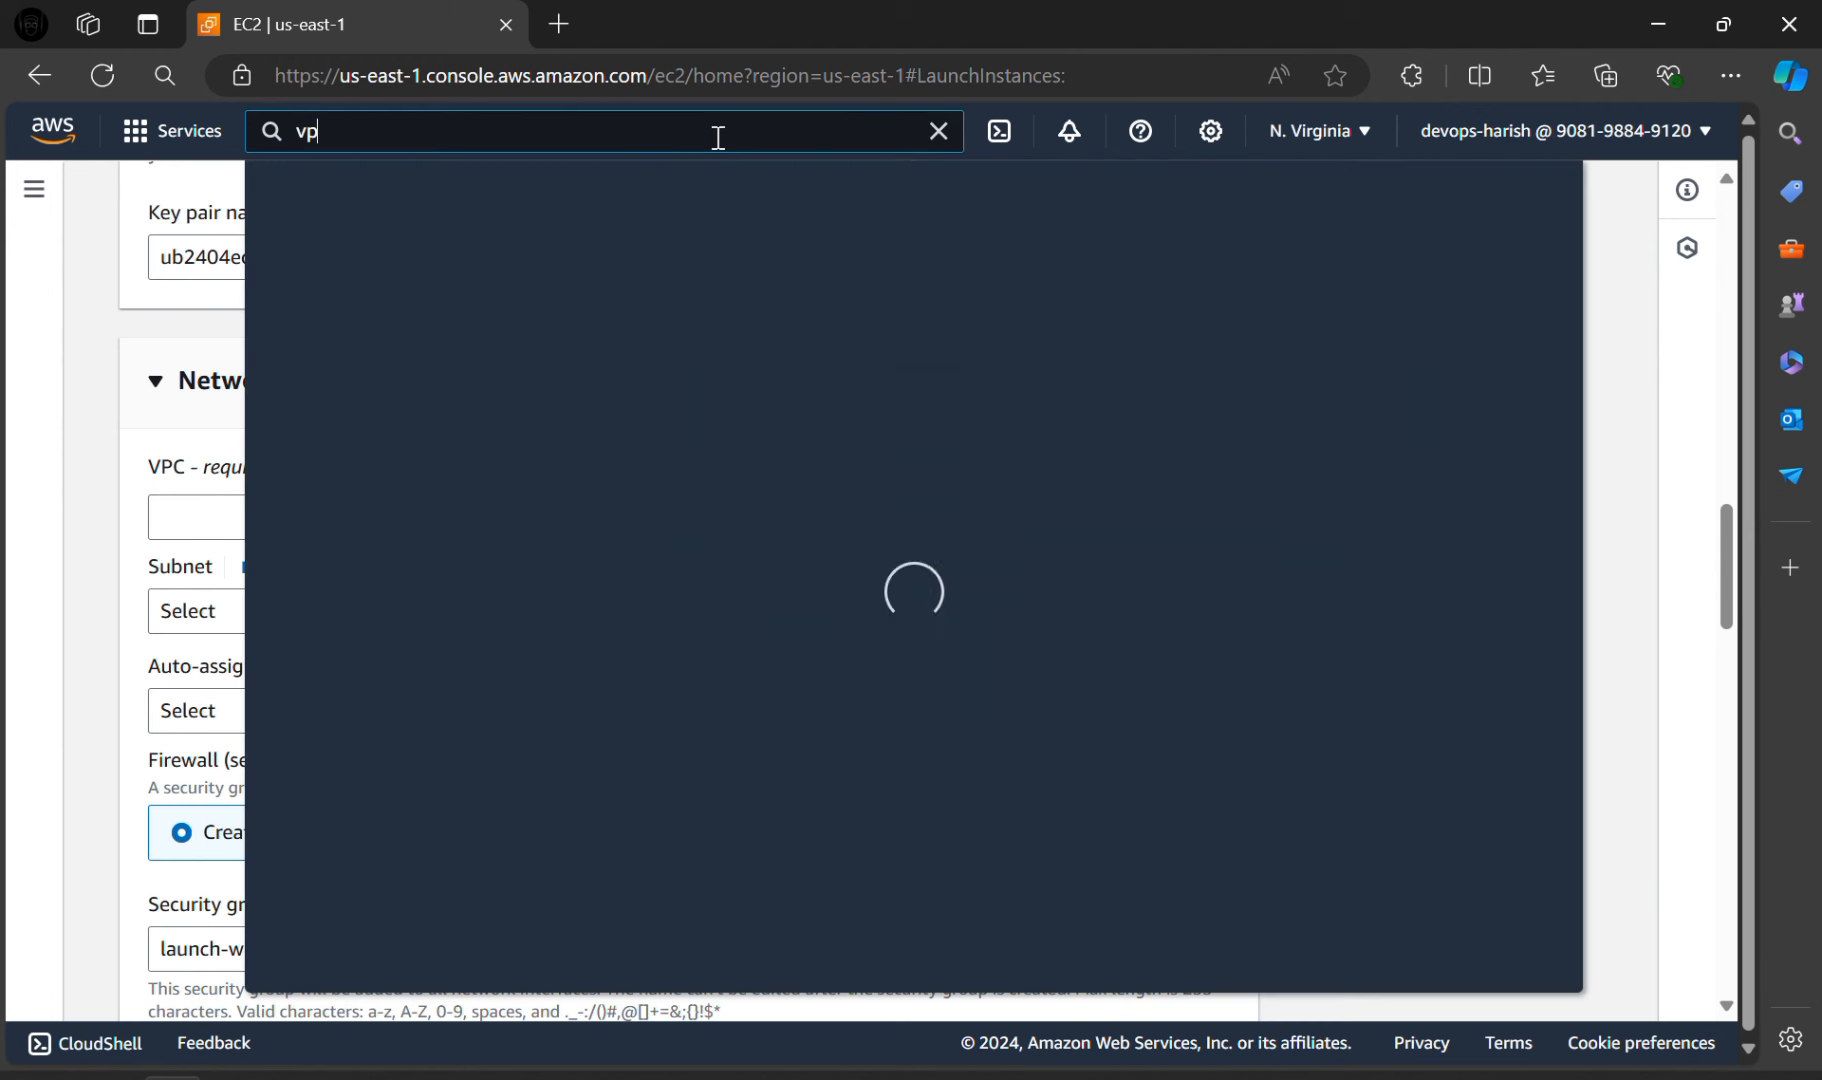
{"action": "type", "text": "c"}
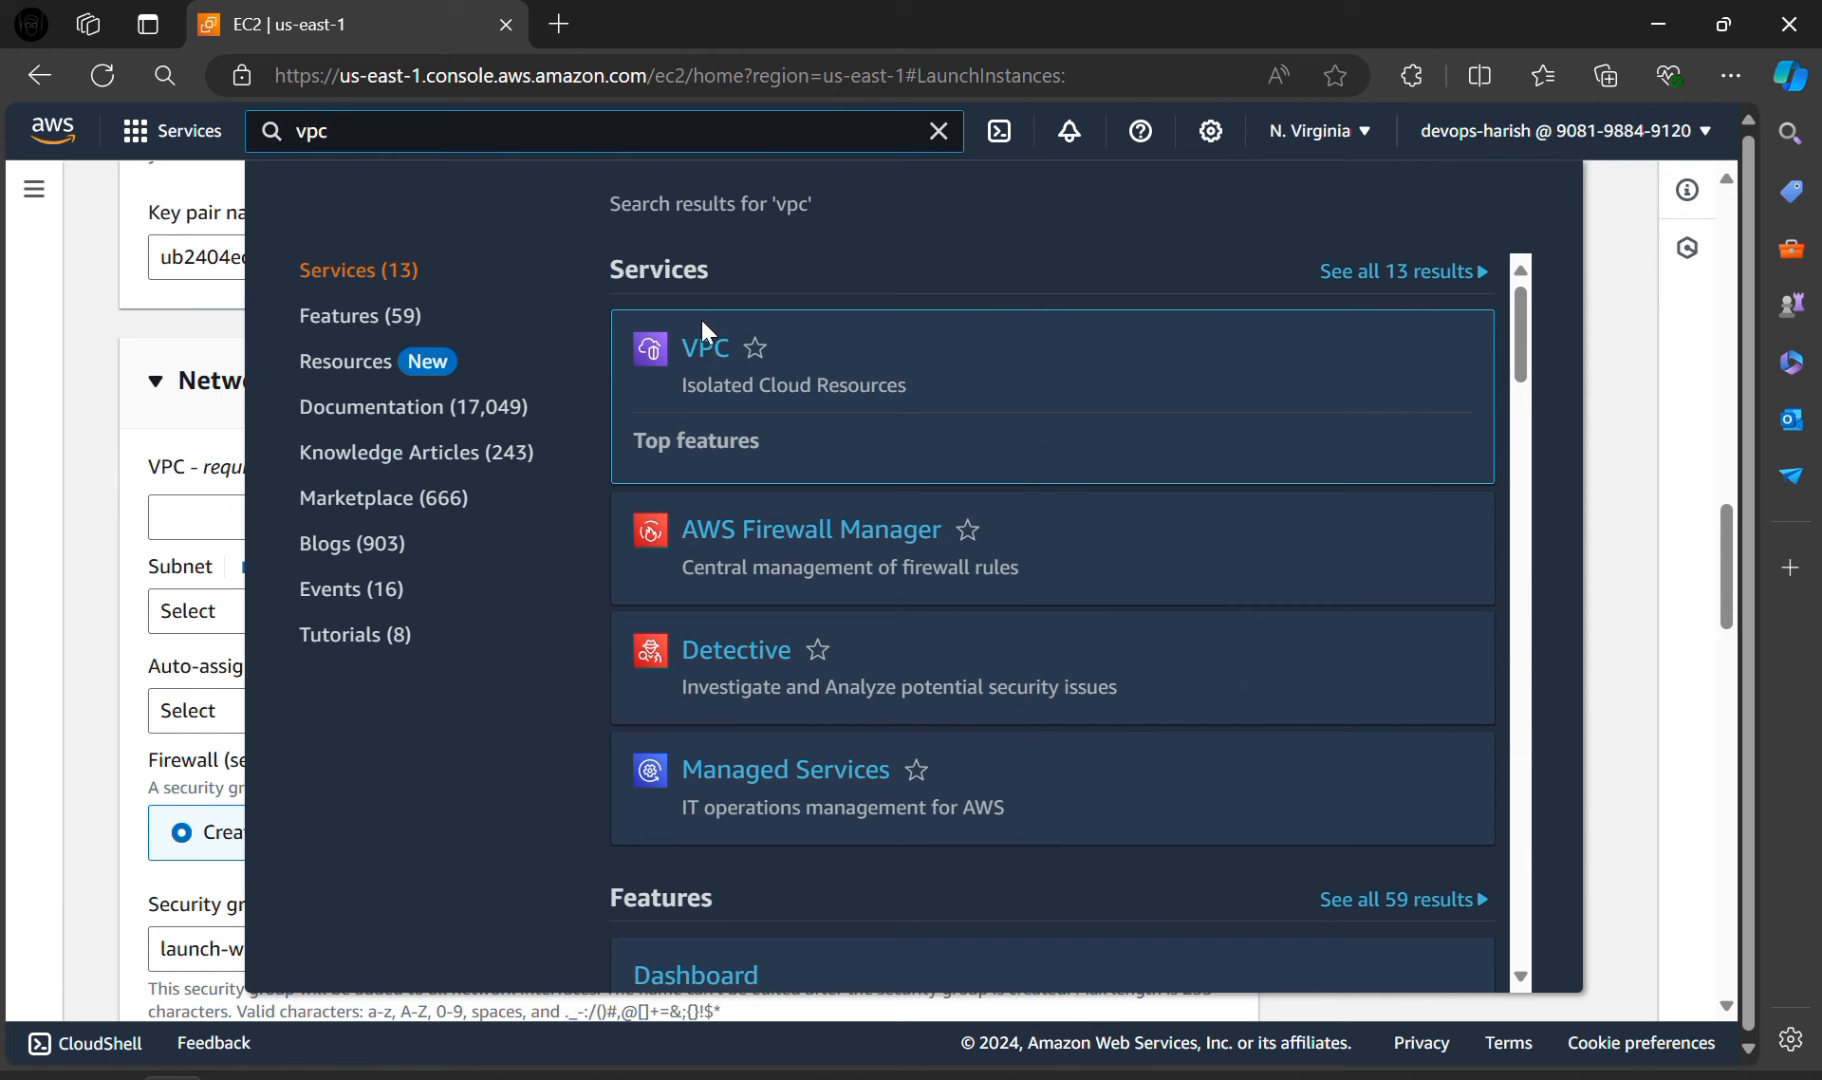
{"action": "right_click", "coordinate": [705, 347]}
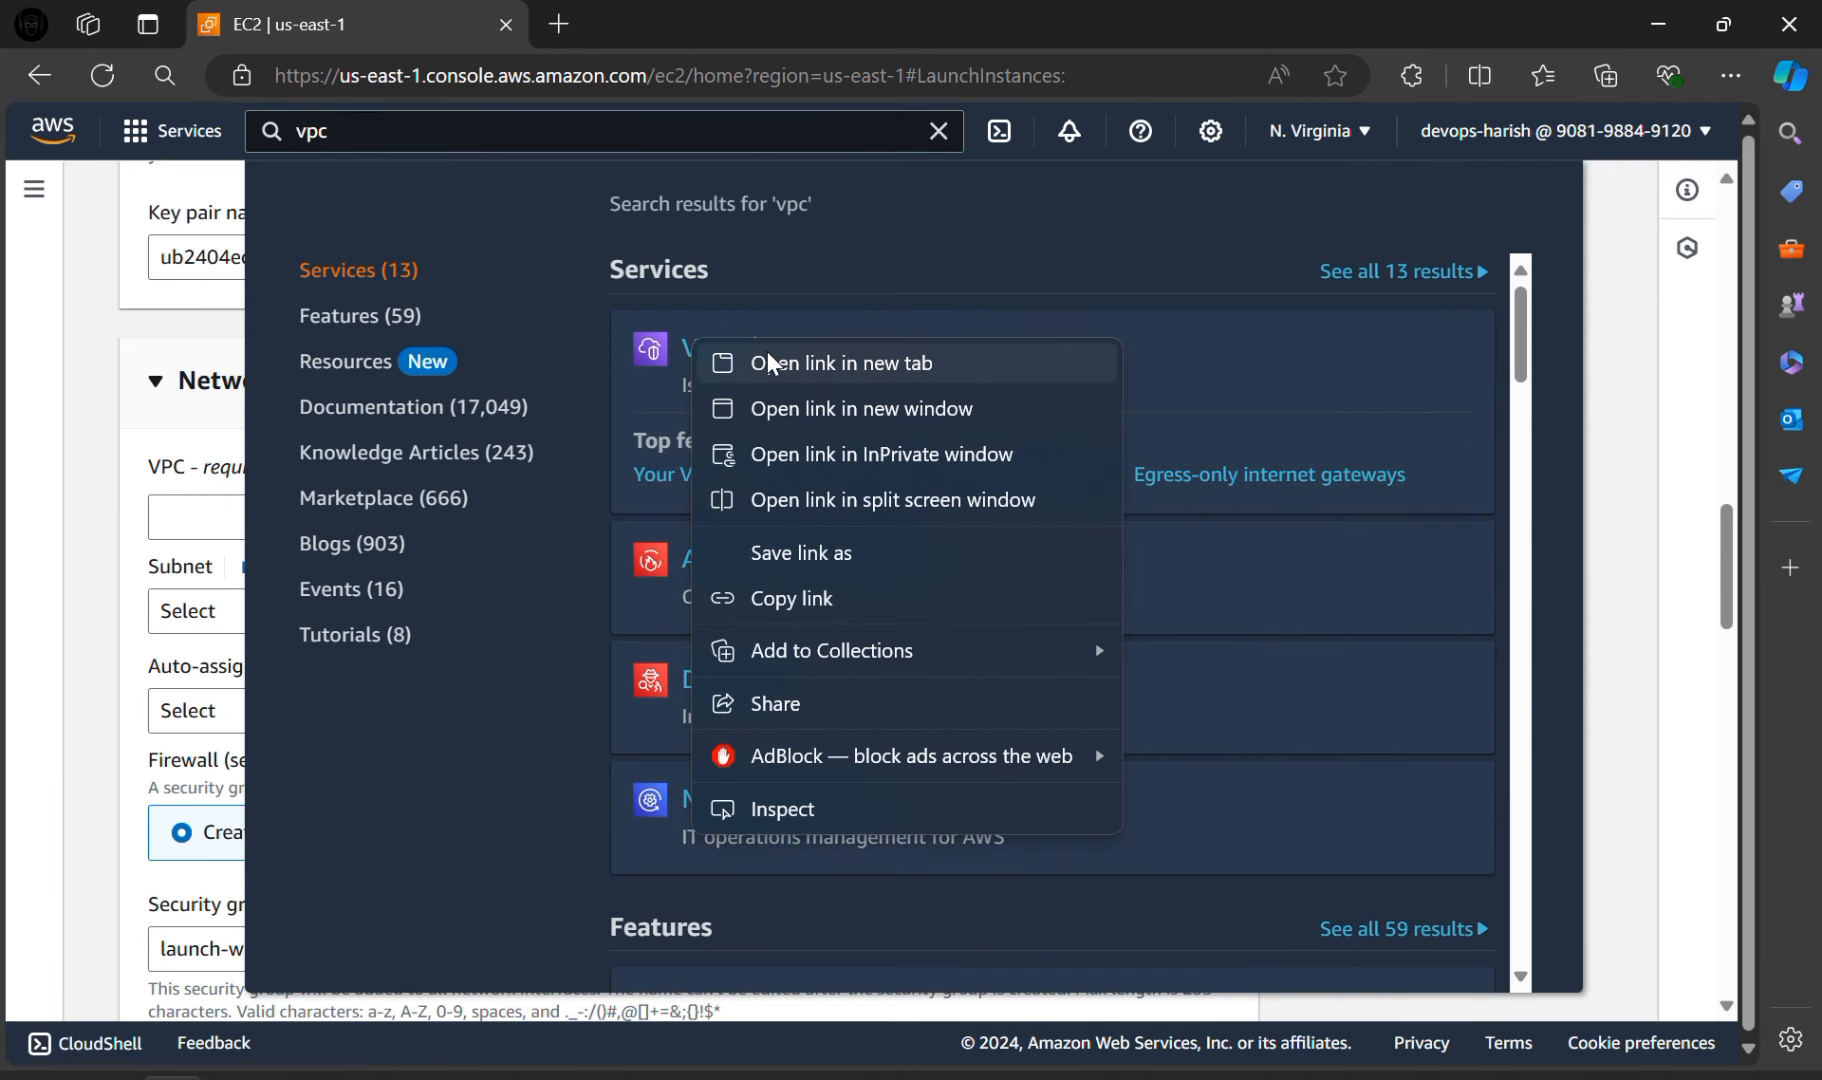
{"action": "left_click", "coordinate": [841, 363]}
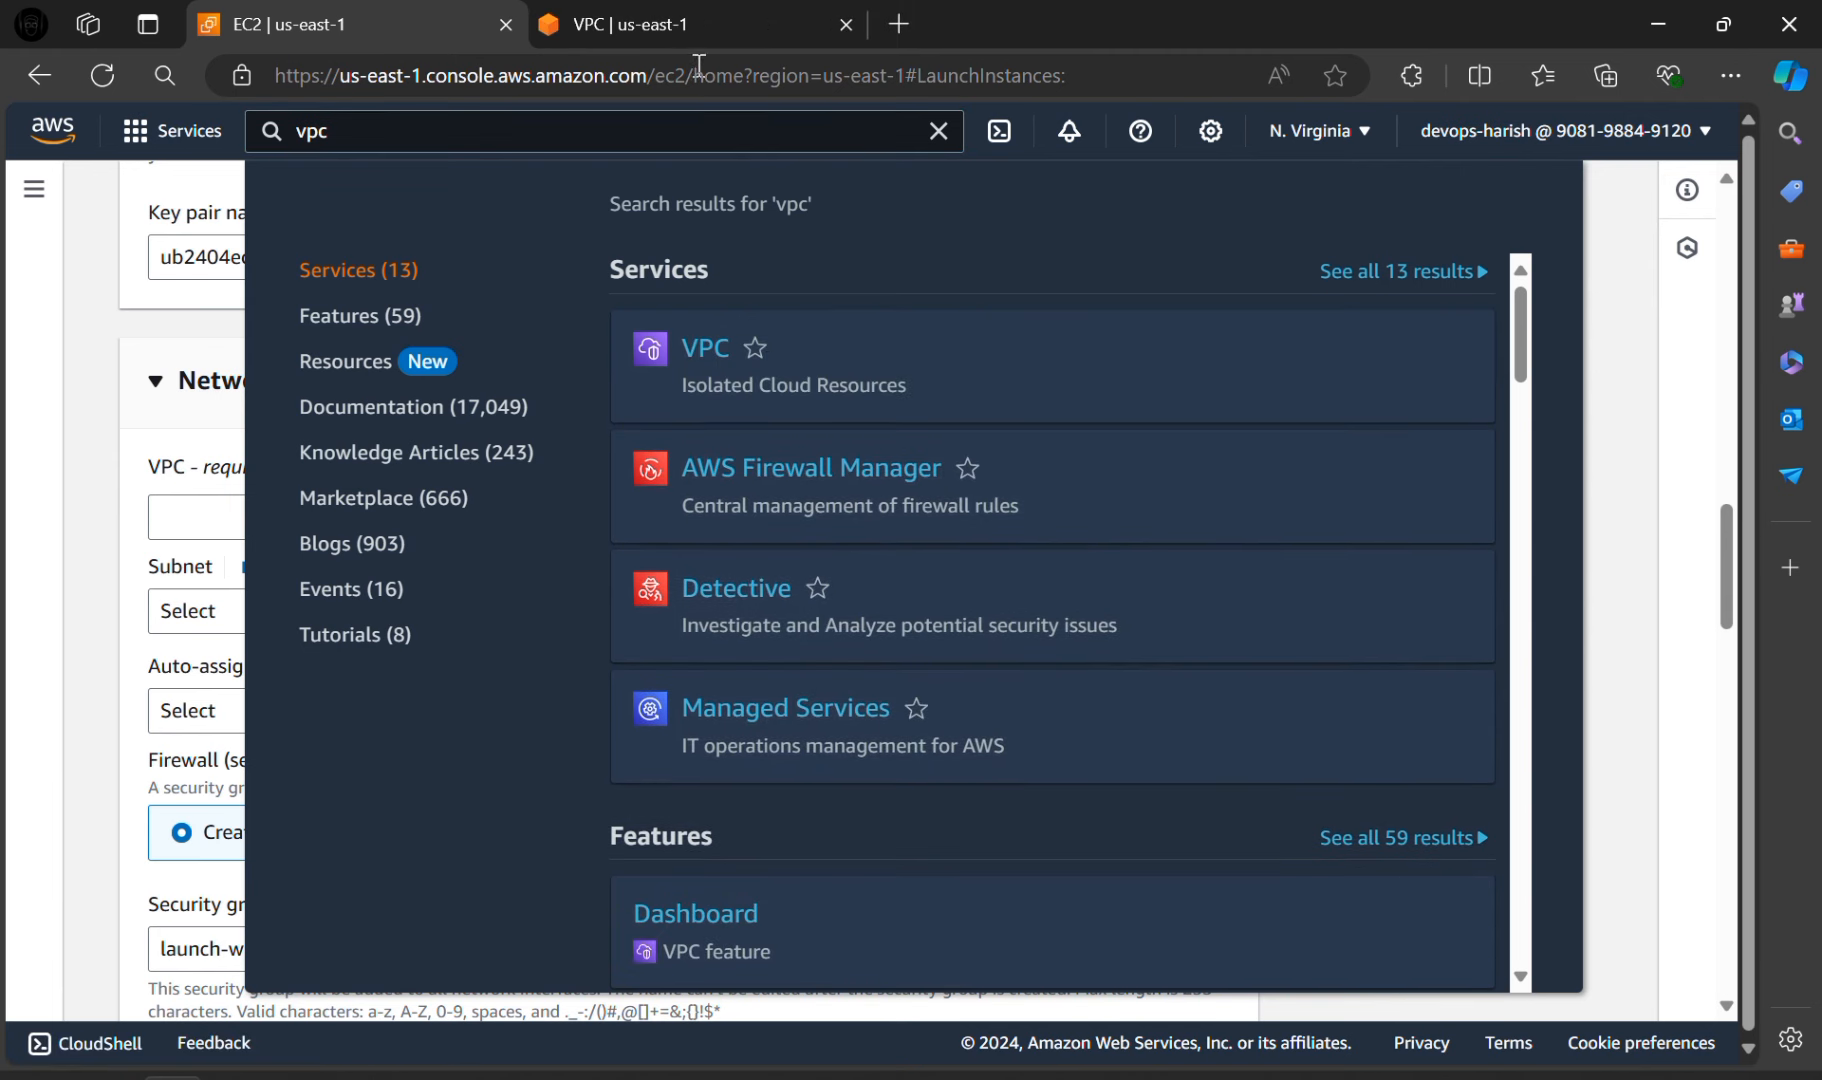
{"action": "left_click", "coordinate": [704, 347]}
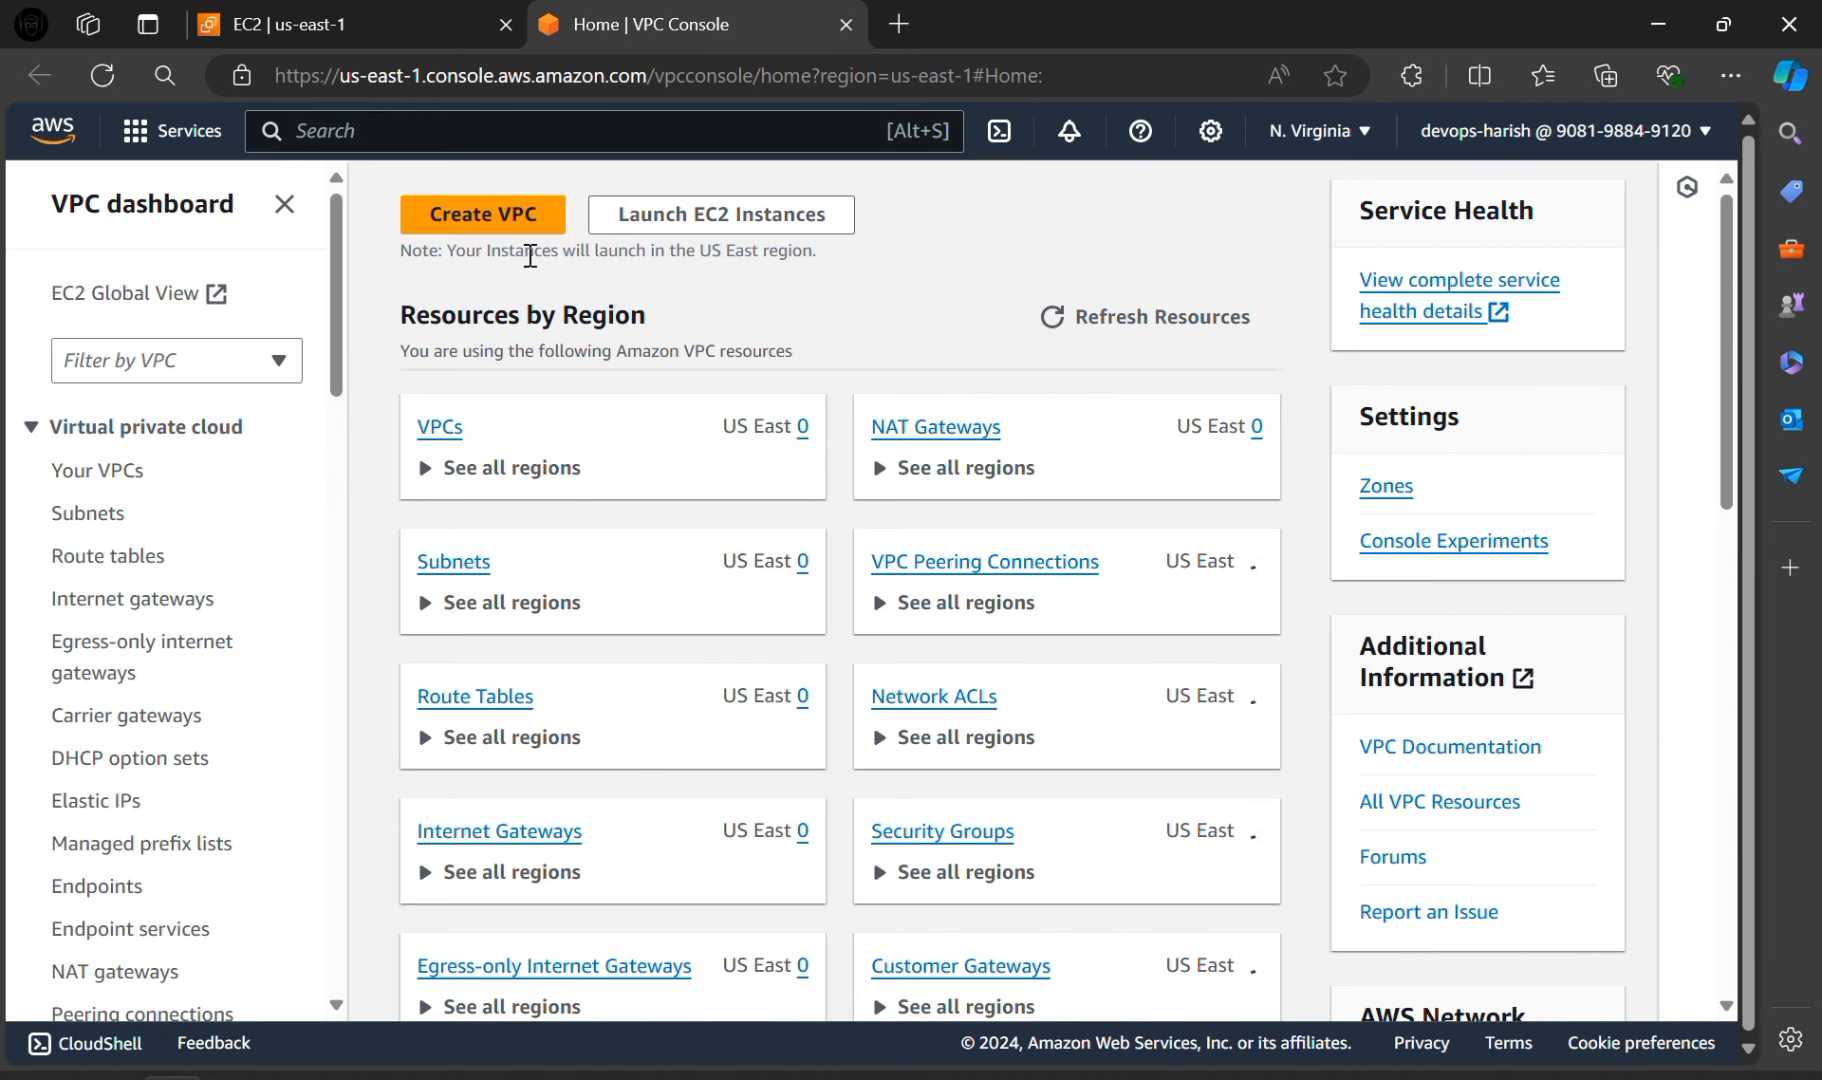
Step: Create a 'VPC and more' VPC named 'project' with default subnets and S3 Gateway
{"action": "left_click", "coordinate": [482, 214]}
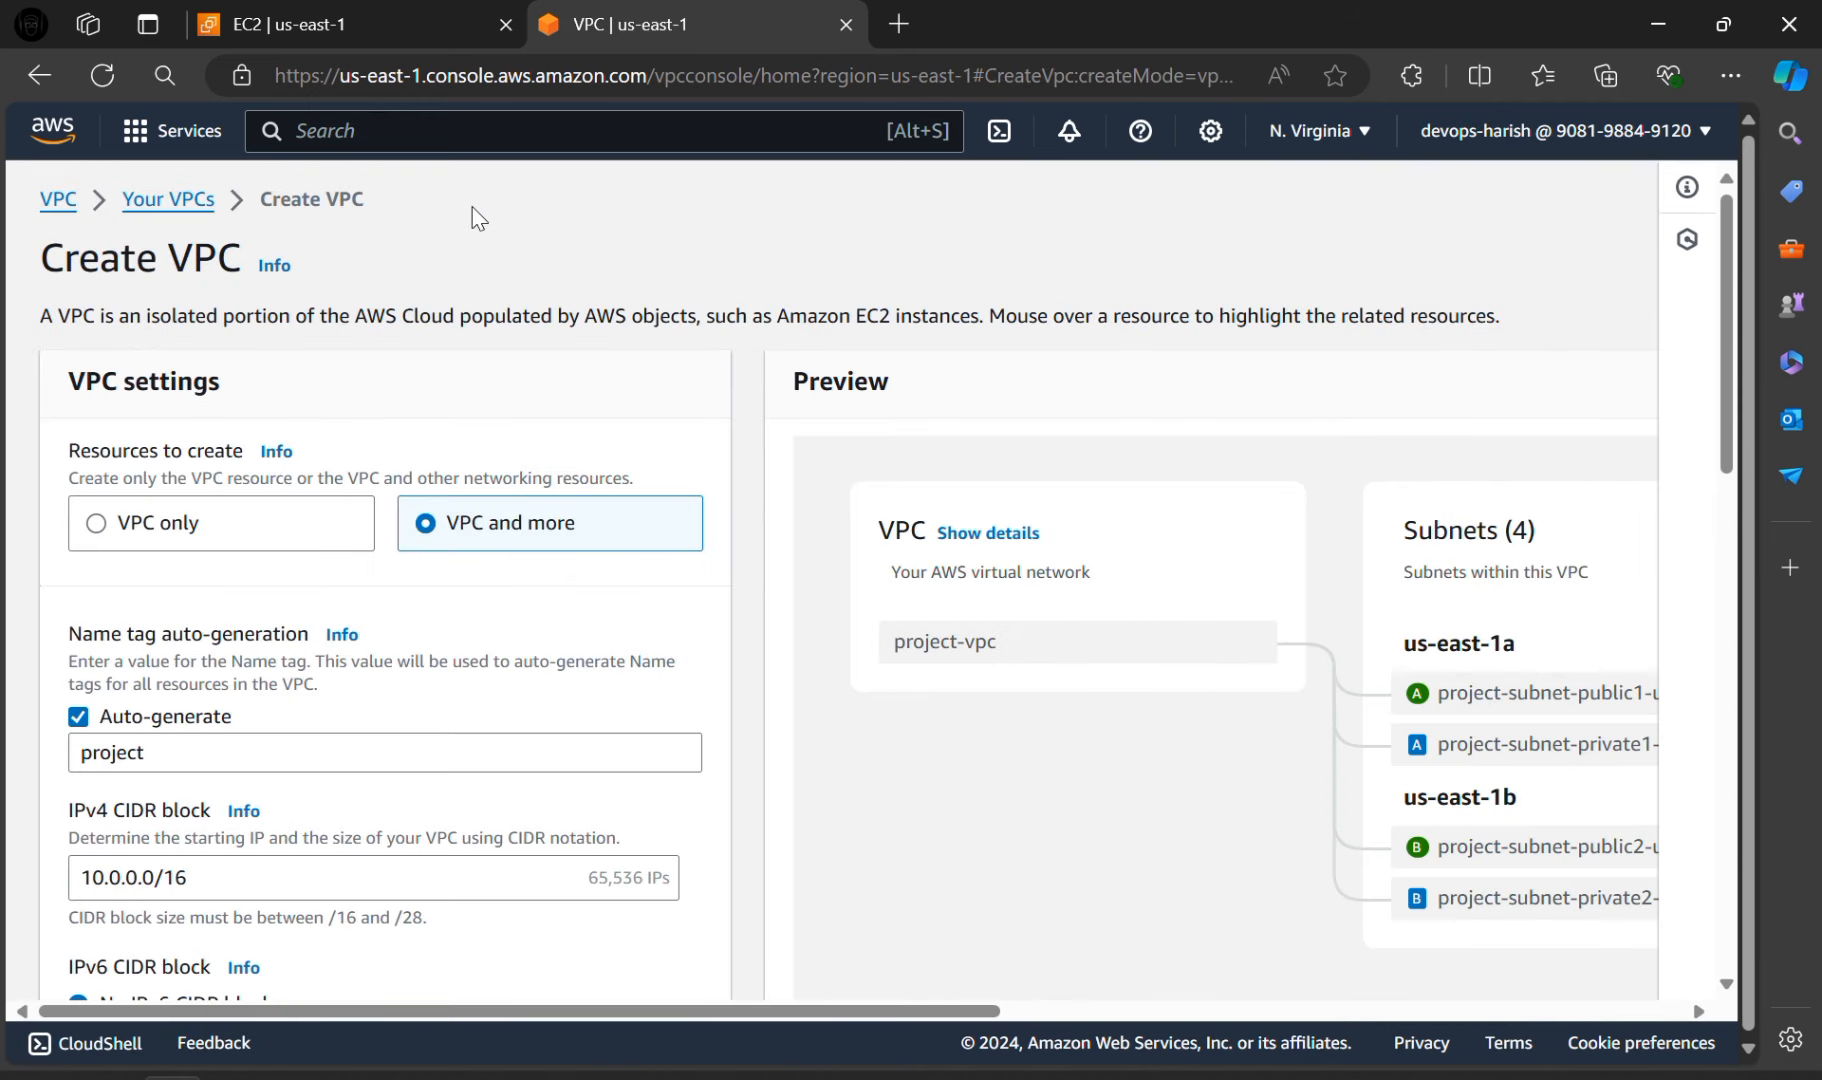
{"action": "mouse_move", "coordinate": [522, 556]}
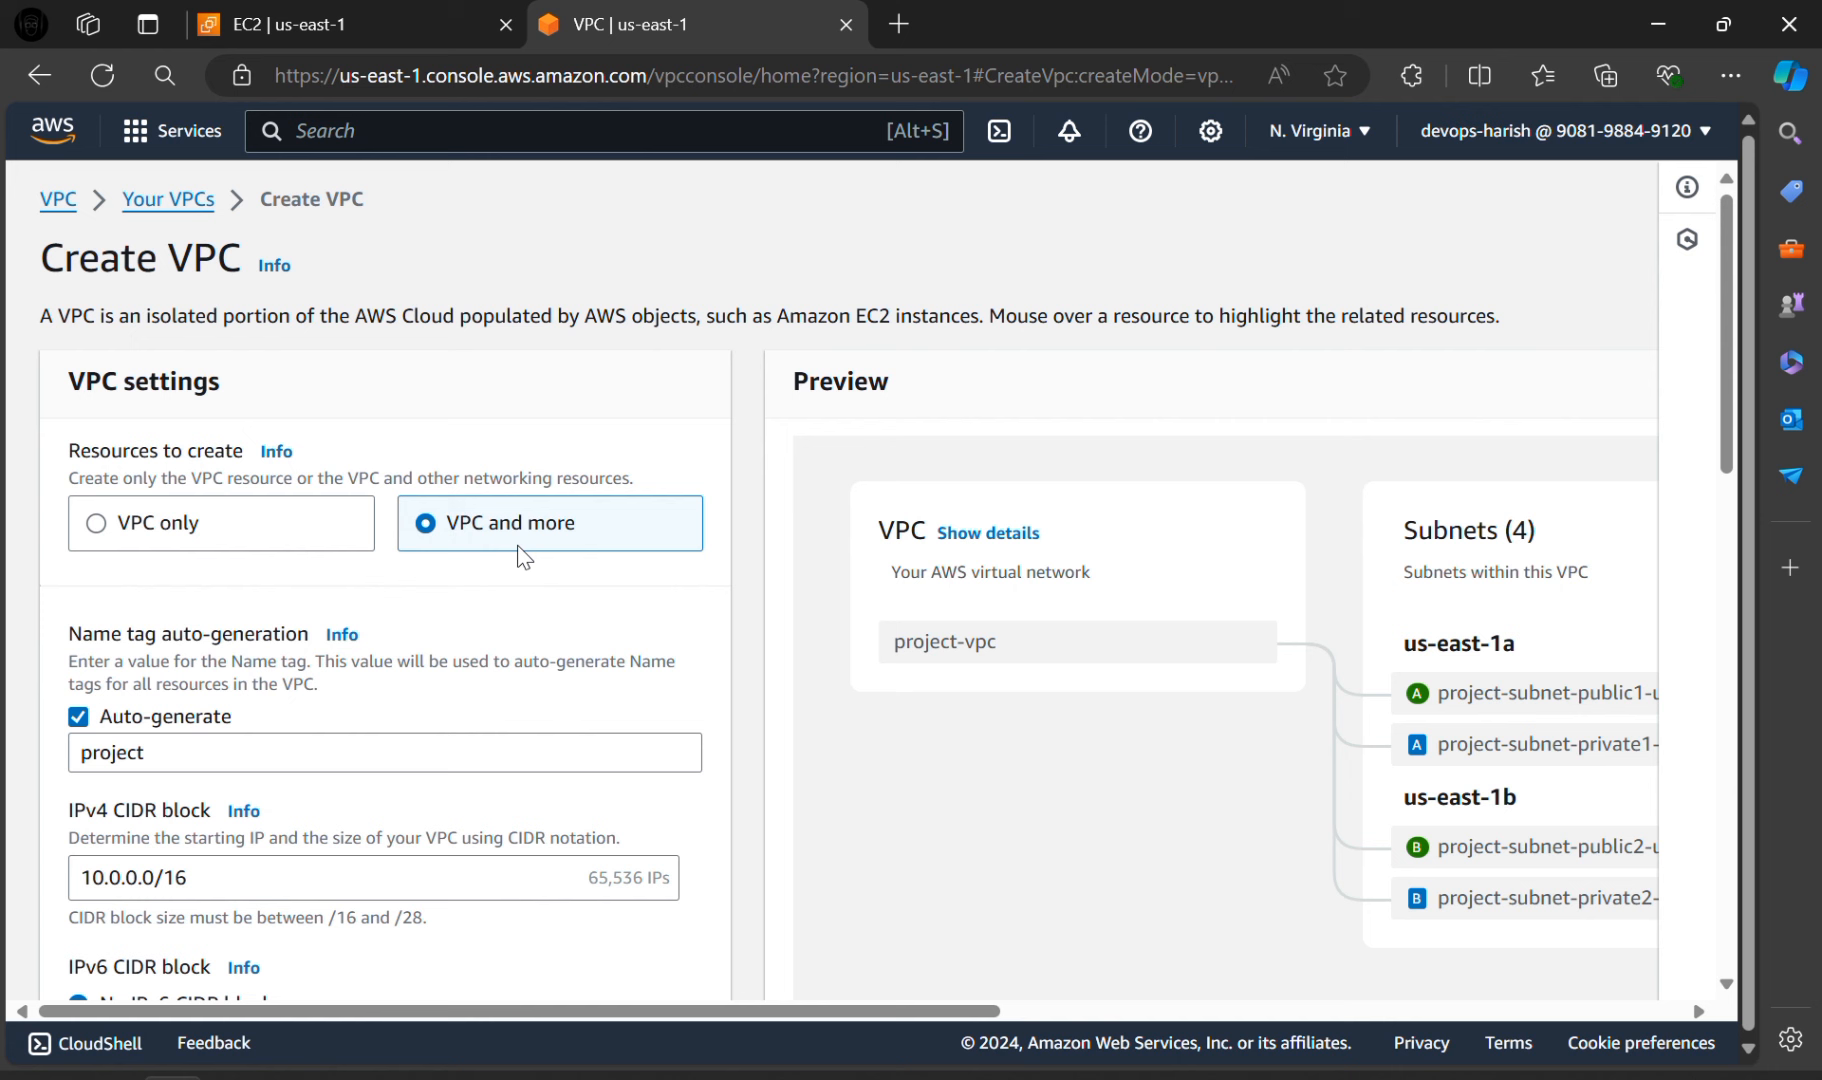
{"action": "scroll", "scroll_direction": "down", "scroll_amount": 3}
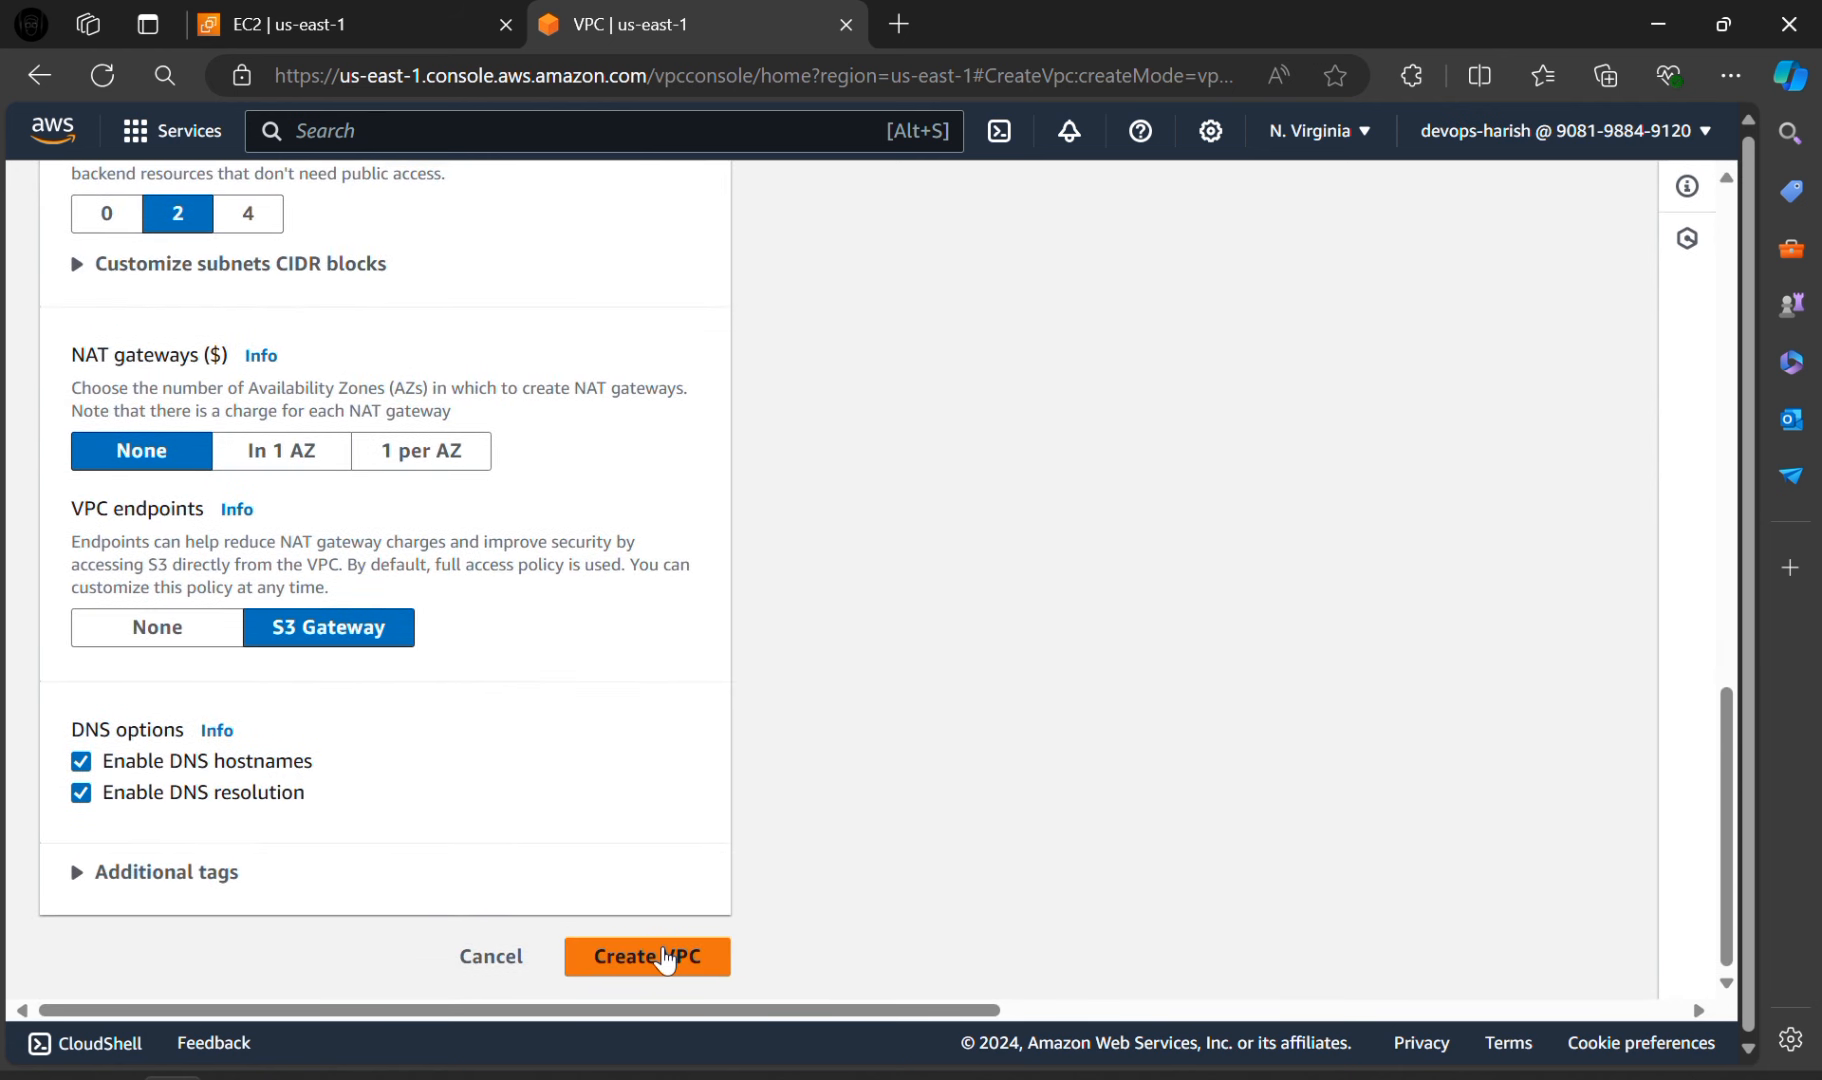
{"action": "left_click", "coordinate": [647, 957]}
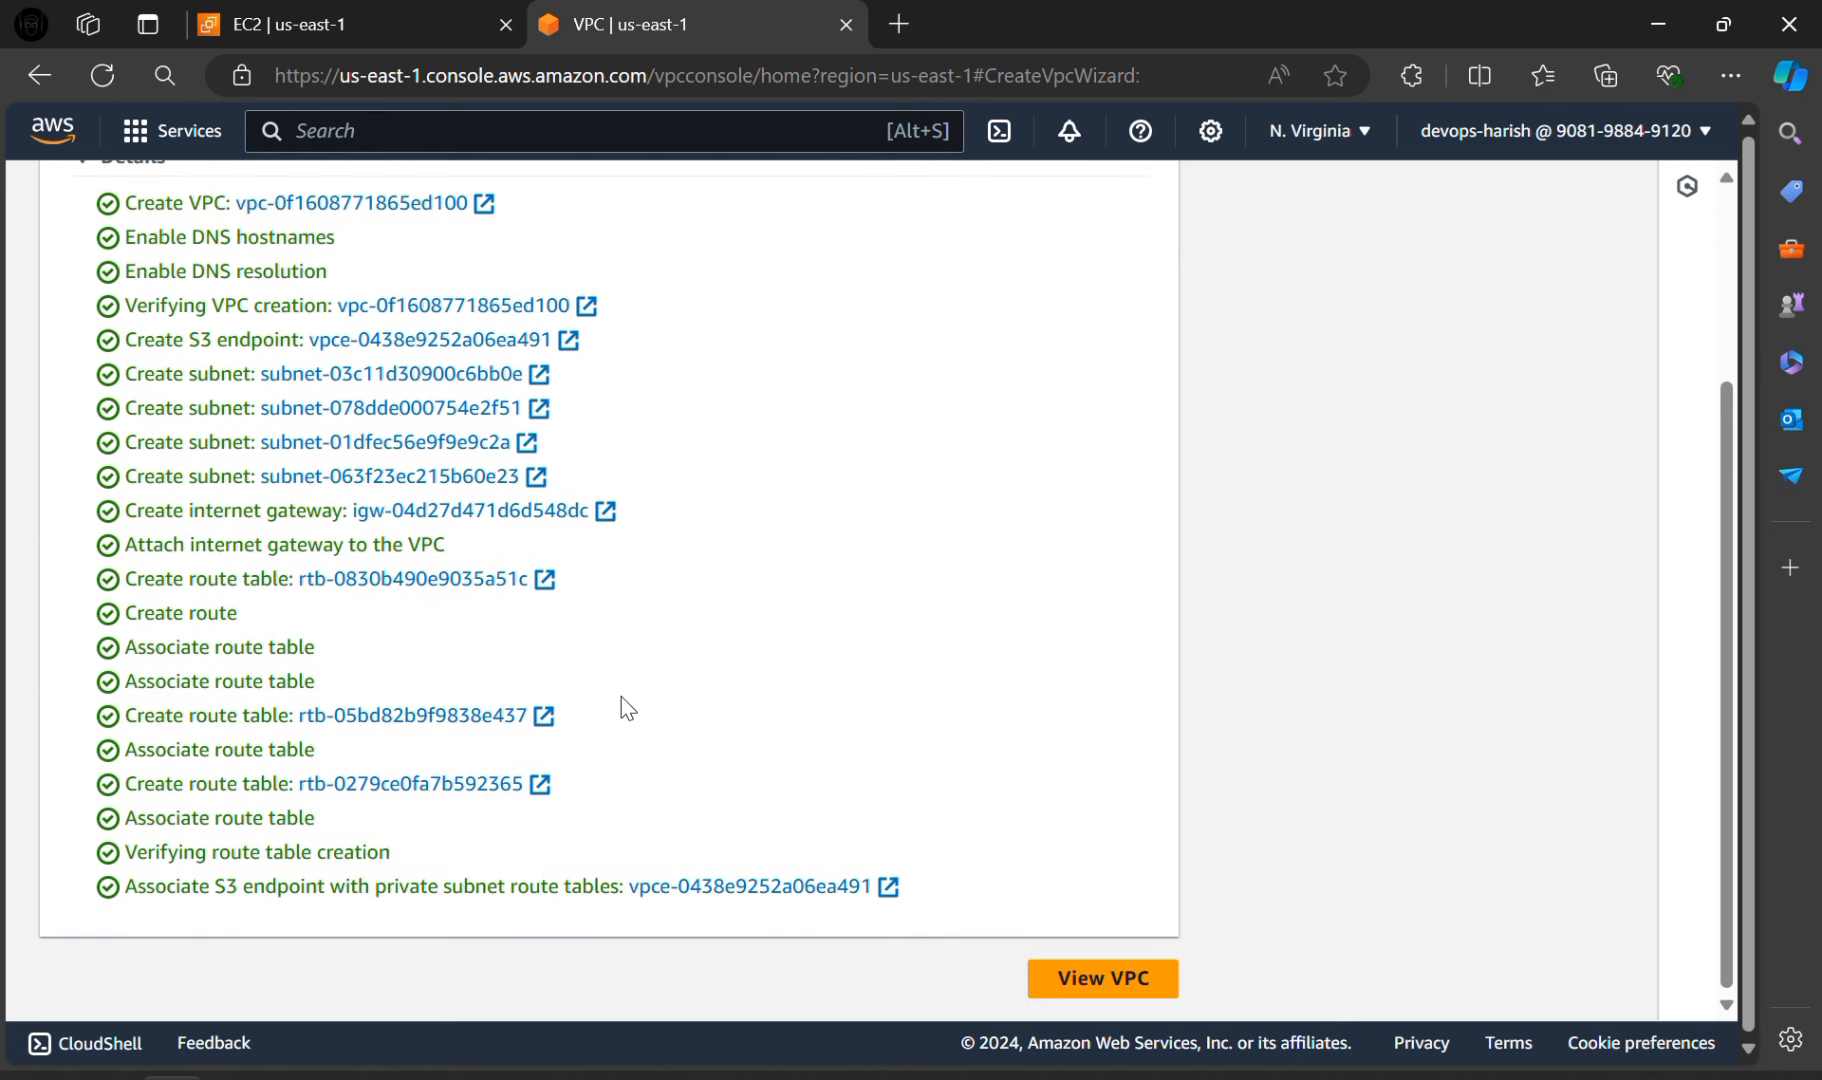
{"action": "mouse_move", "coordinate": [1092, 1000]}
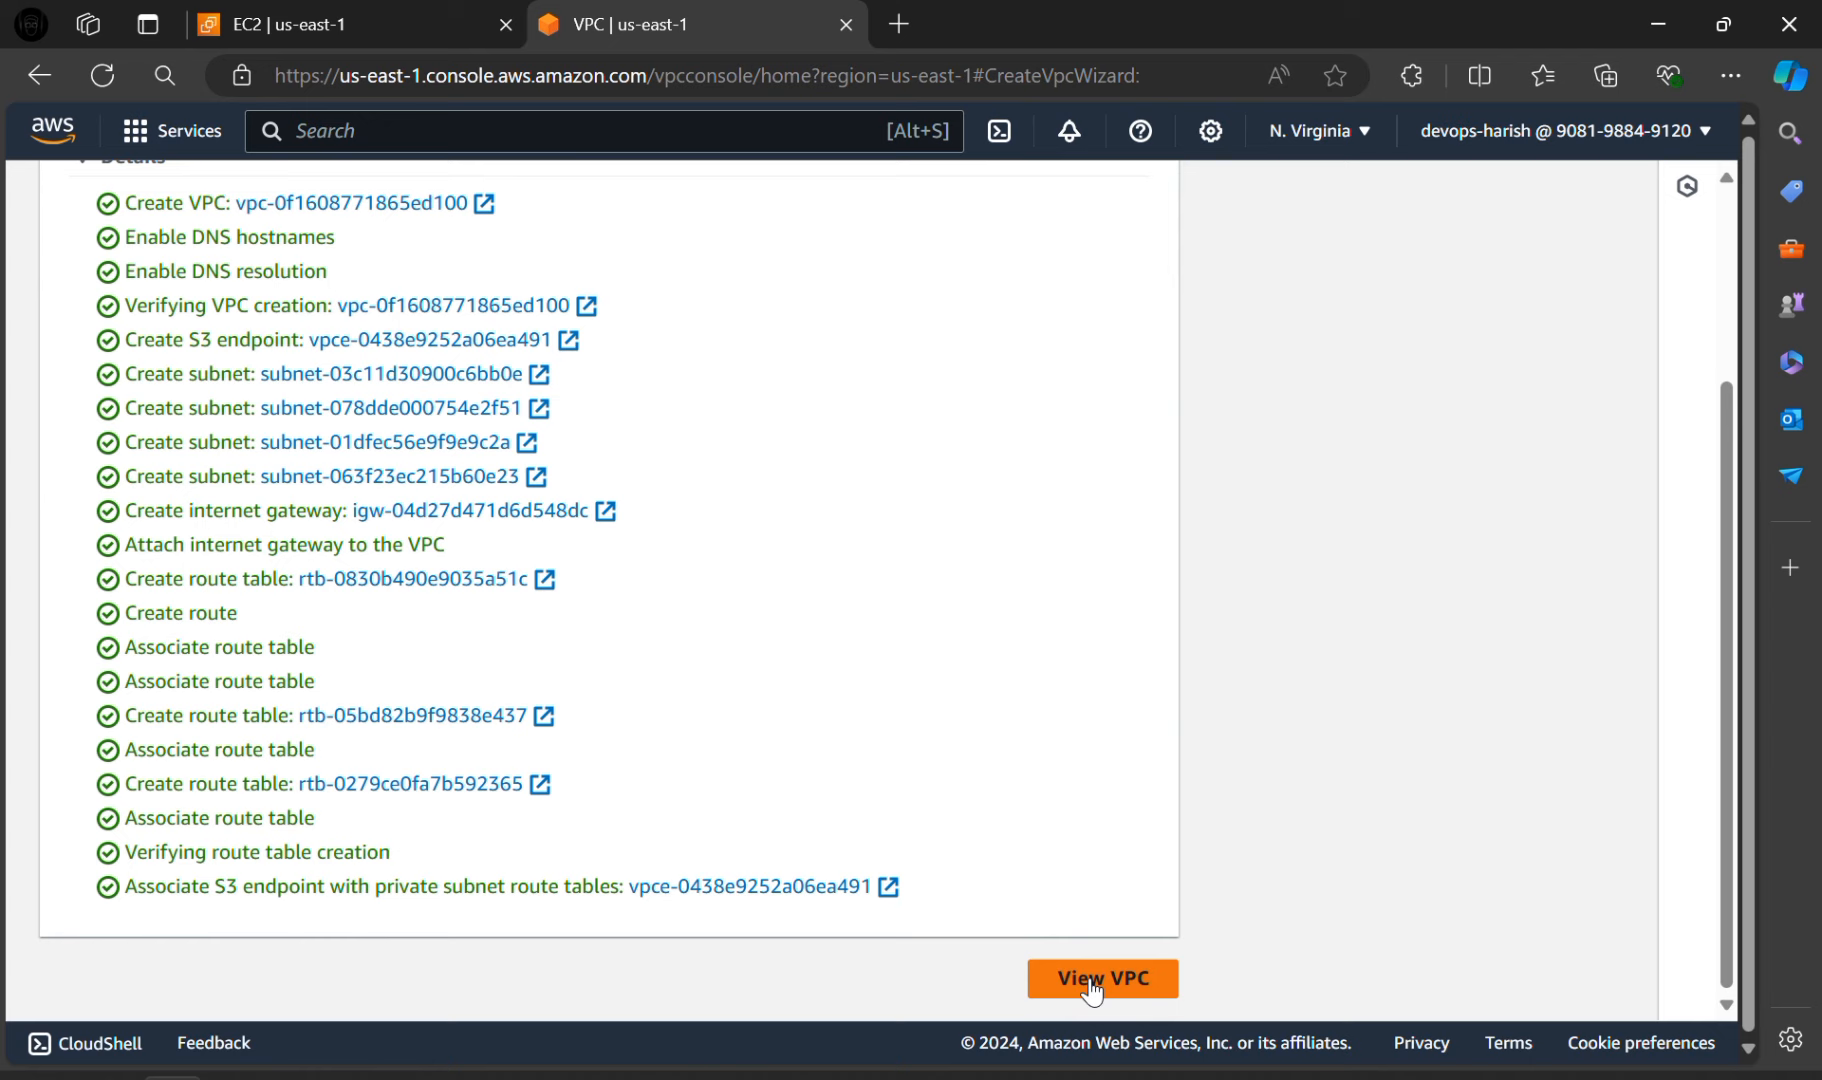
Step: Use project-vpc with the public1 us-east-1a subnet and enable auto-assign public IP
{"action": "left_click", "coordinate": [1103, 978]}
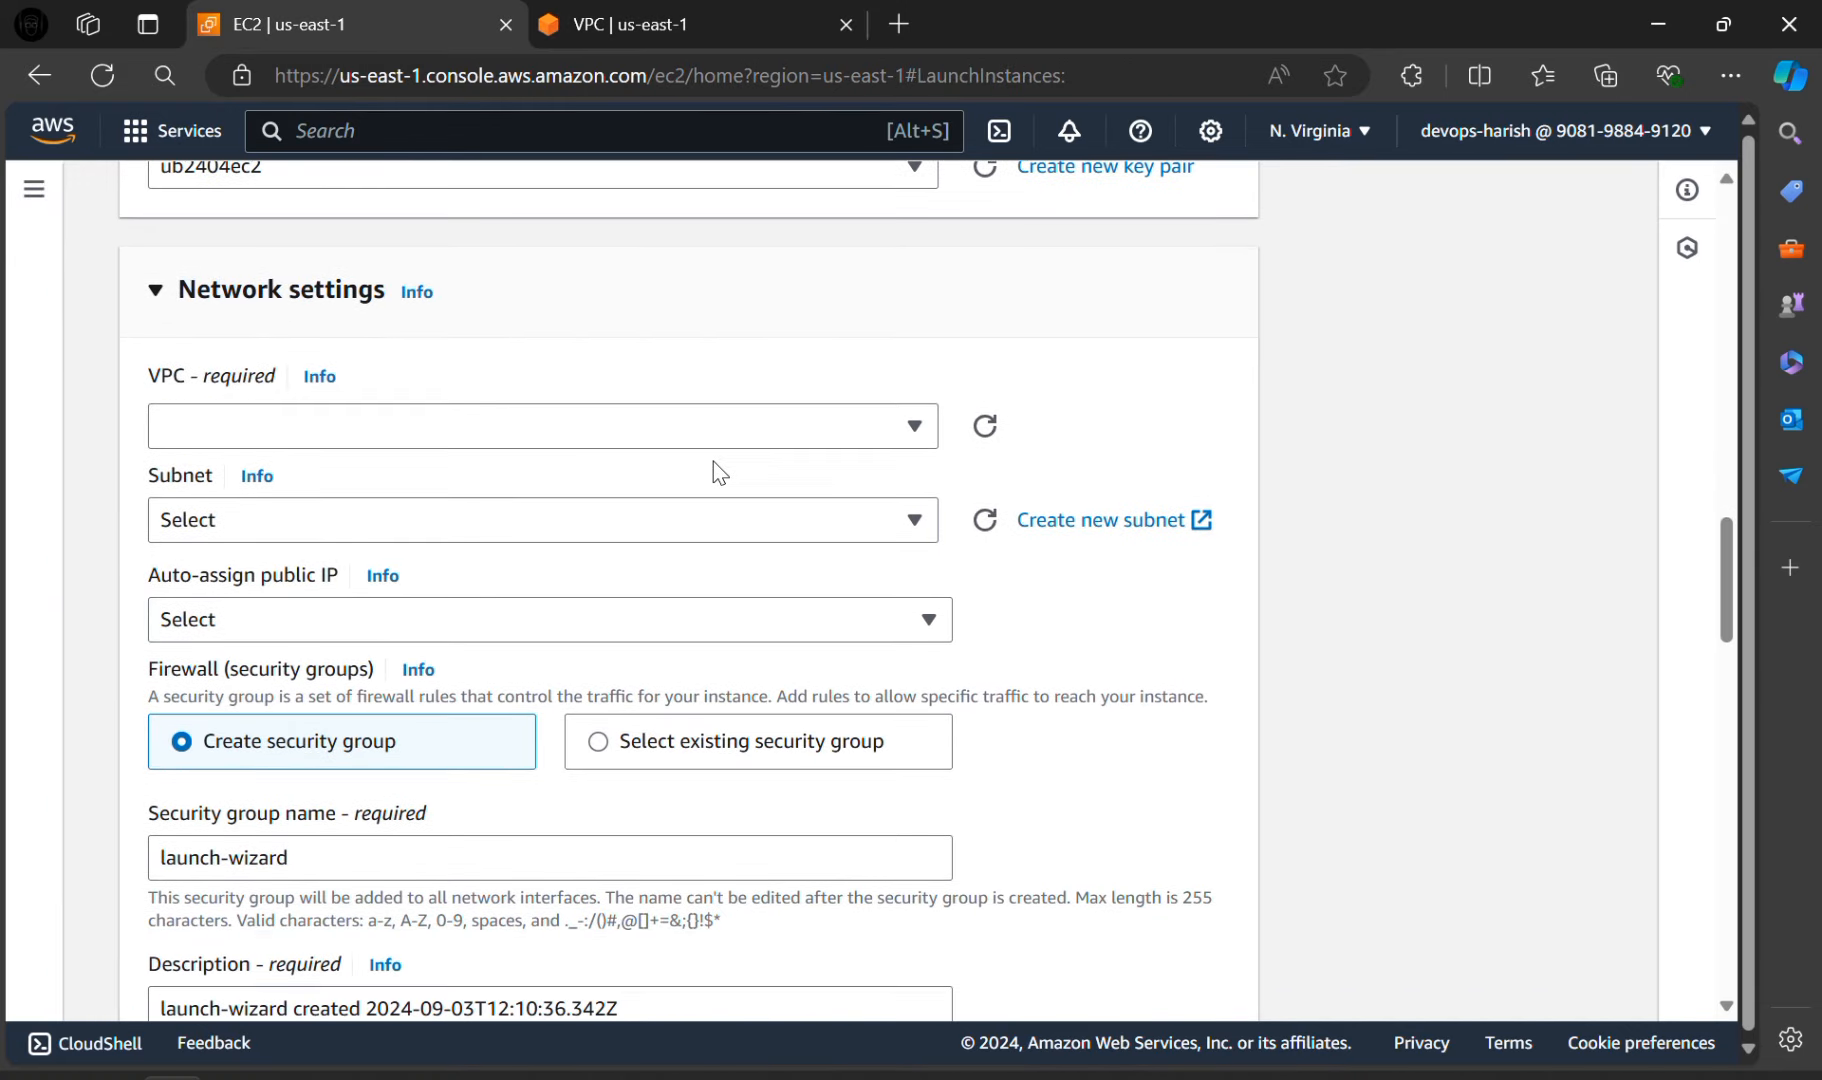
{"action": "mouse_move", "coordinate": [987, 435]}
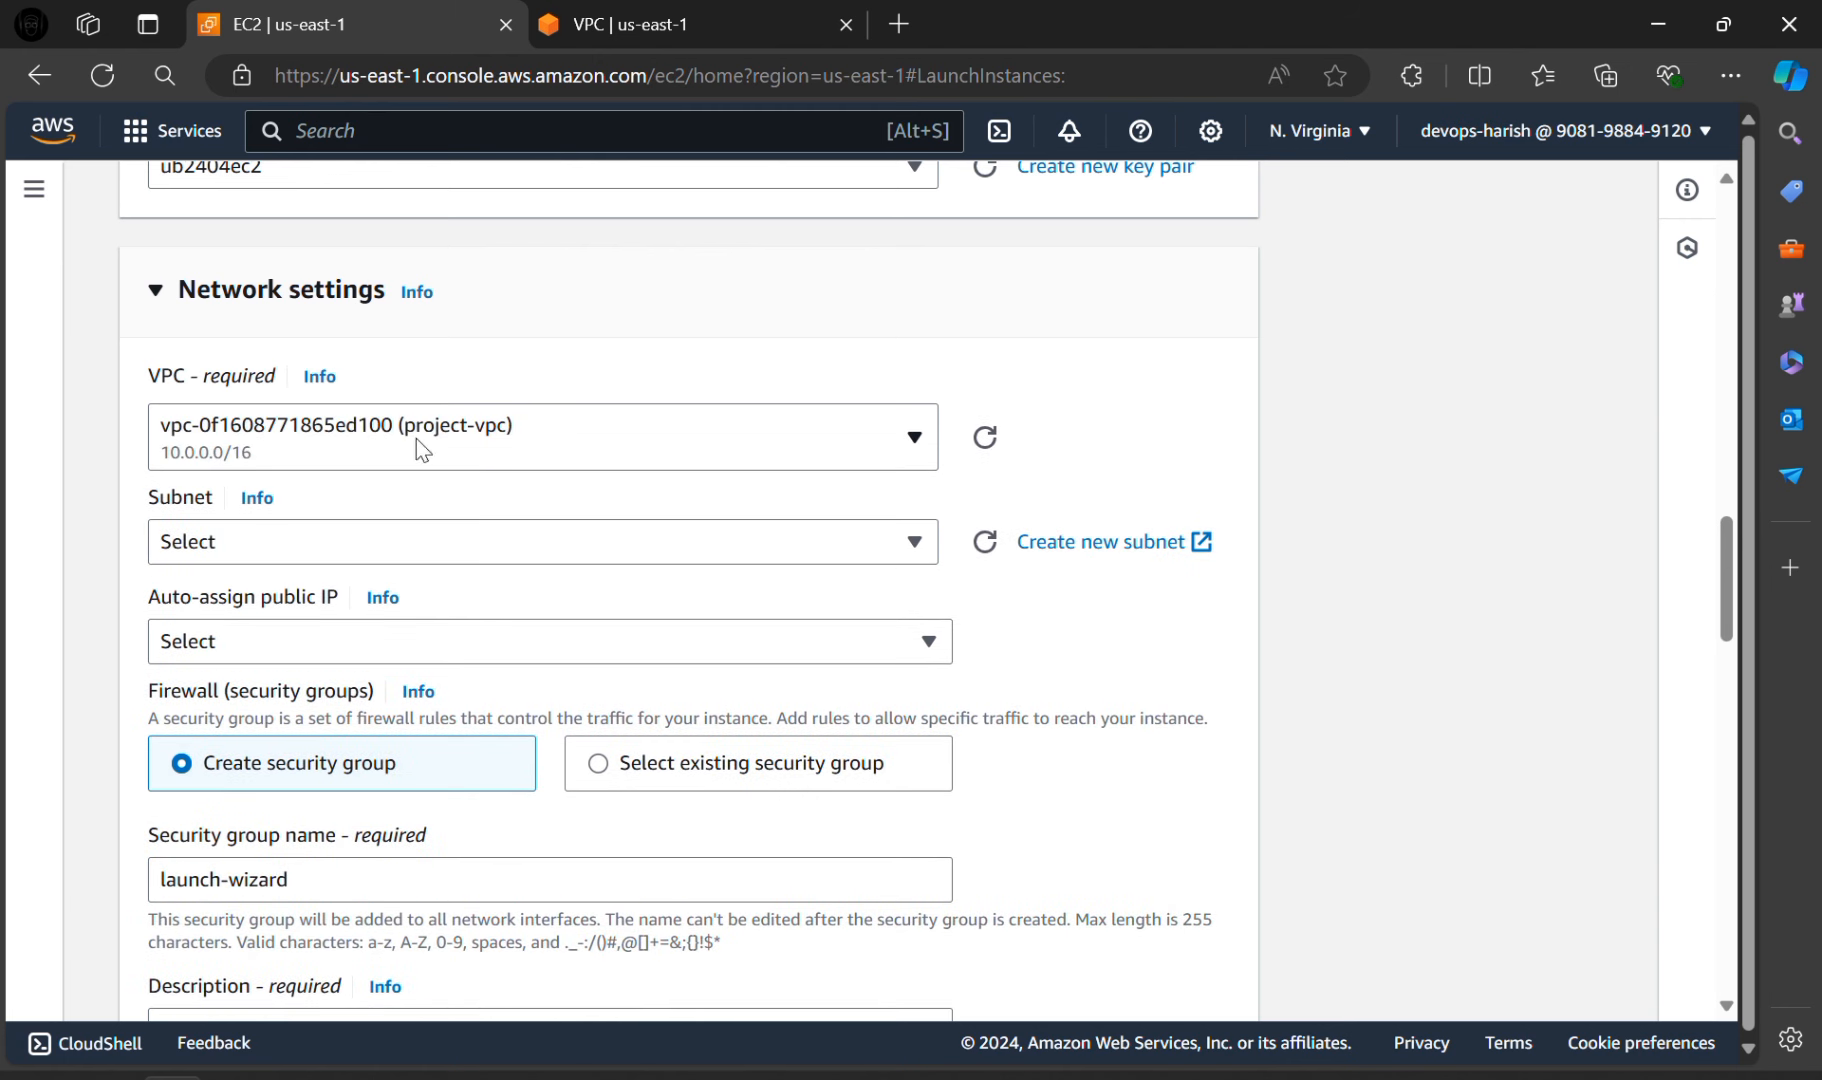
{"action": "mouse_move", "coordinate": [954, 559]}
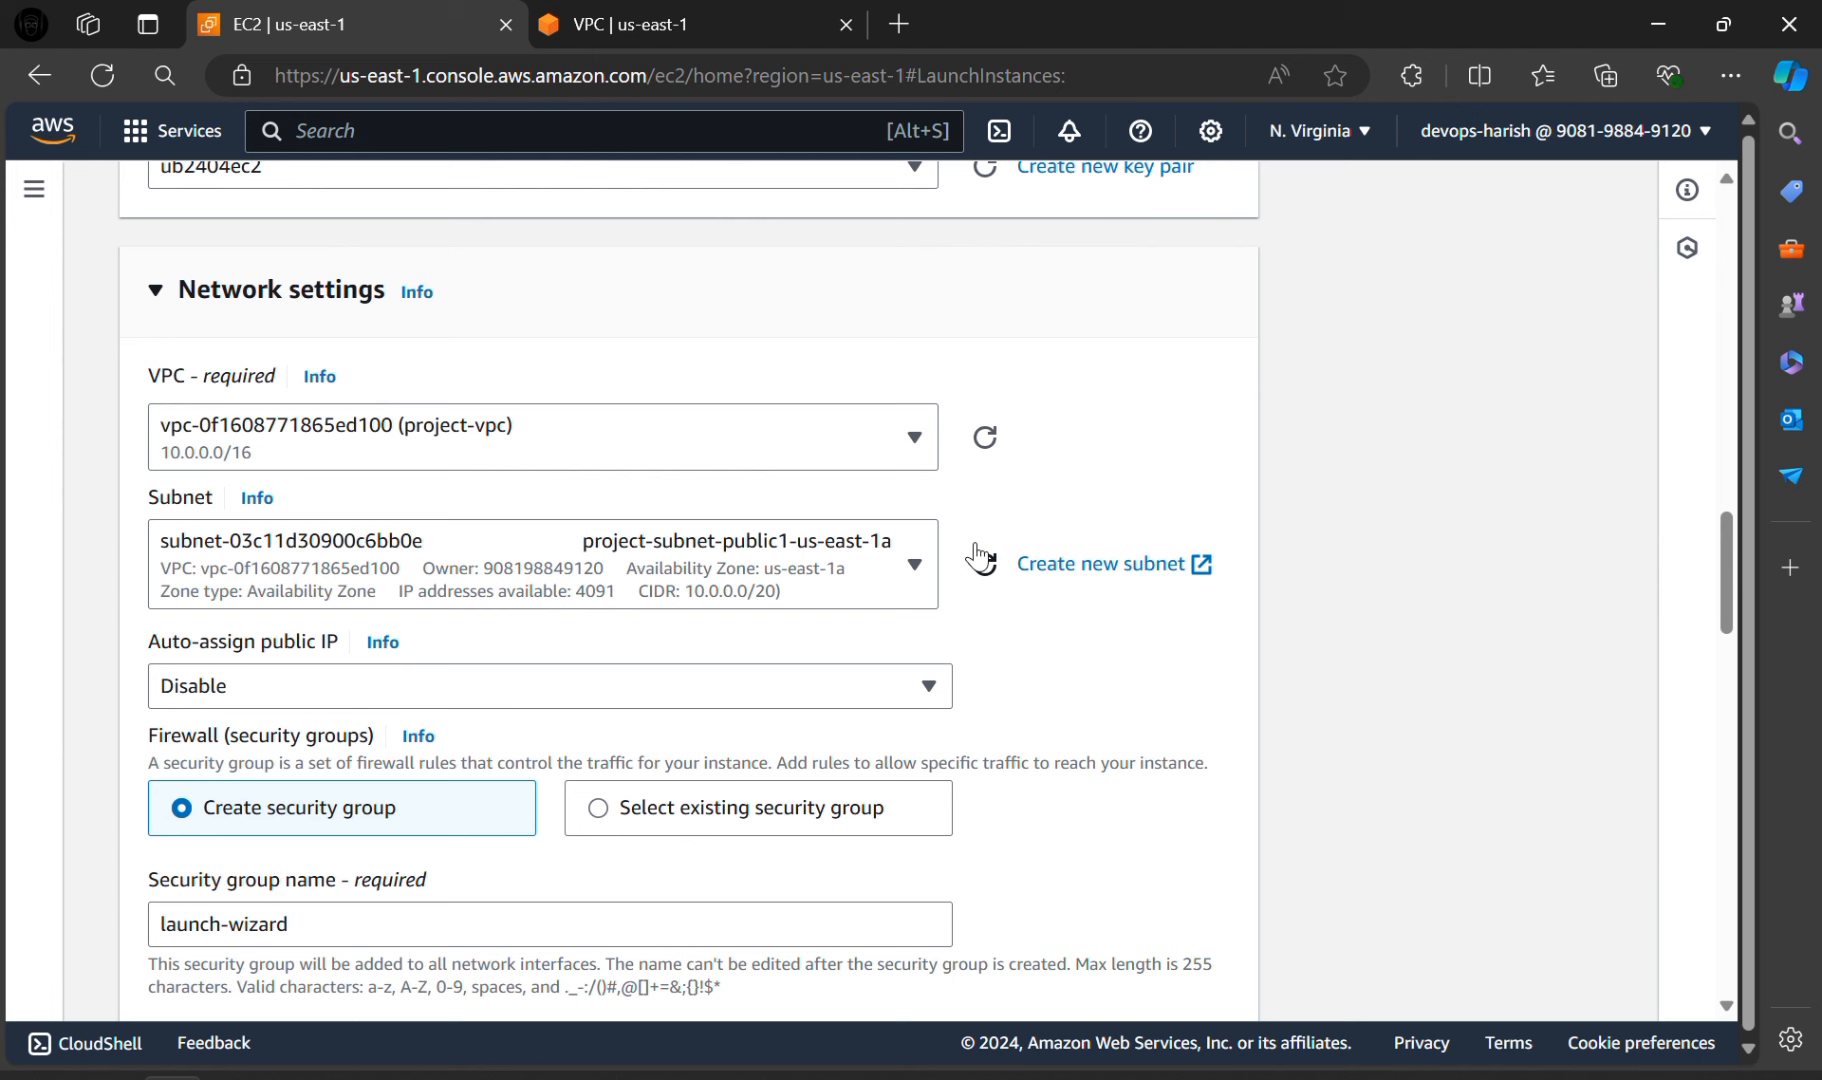
{"action": "scroll", "scroll_direction": "down", "scroll_amount": 3}
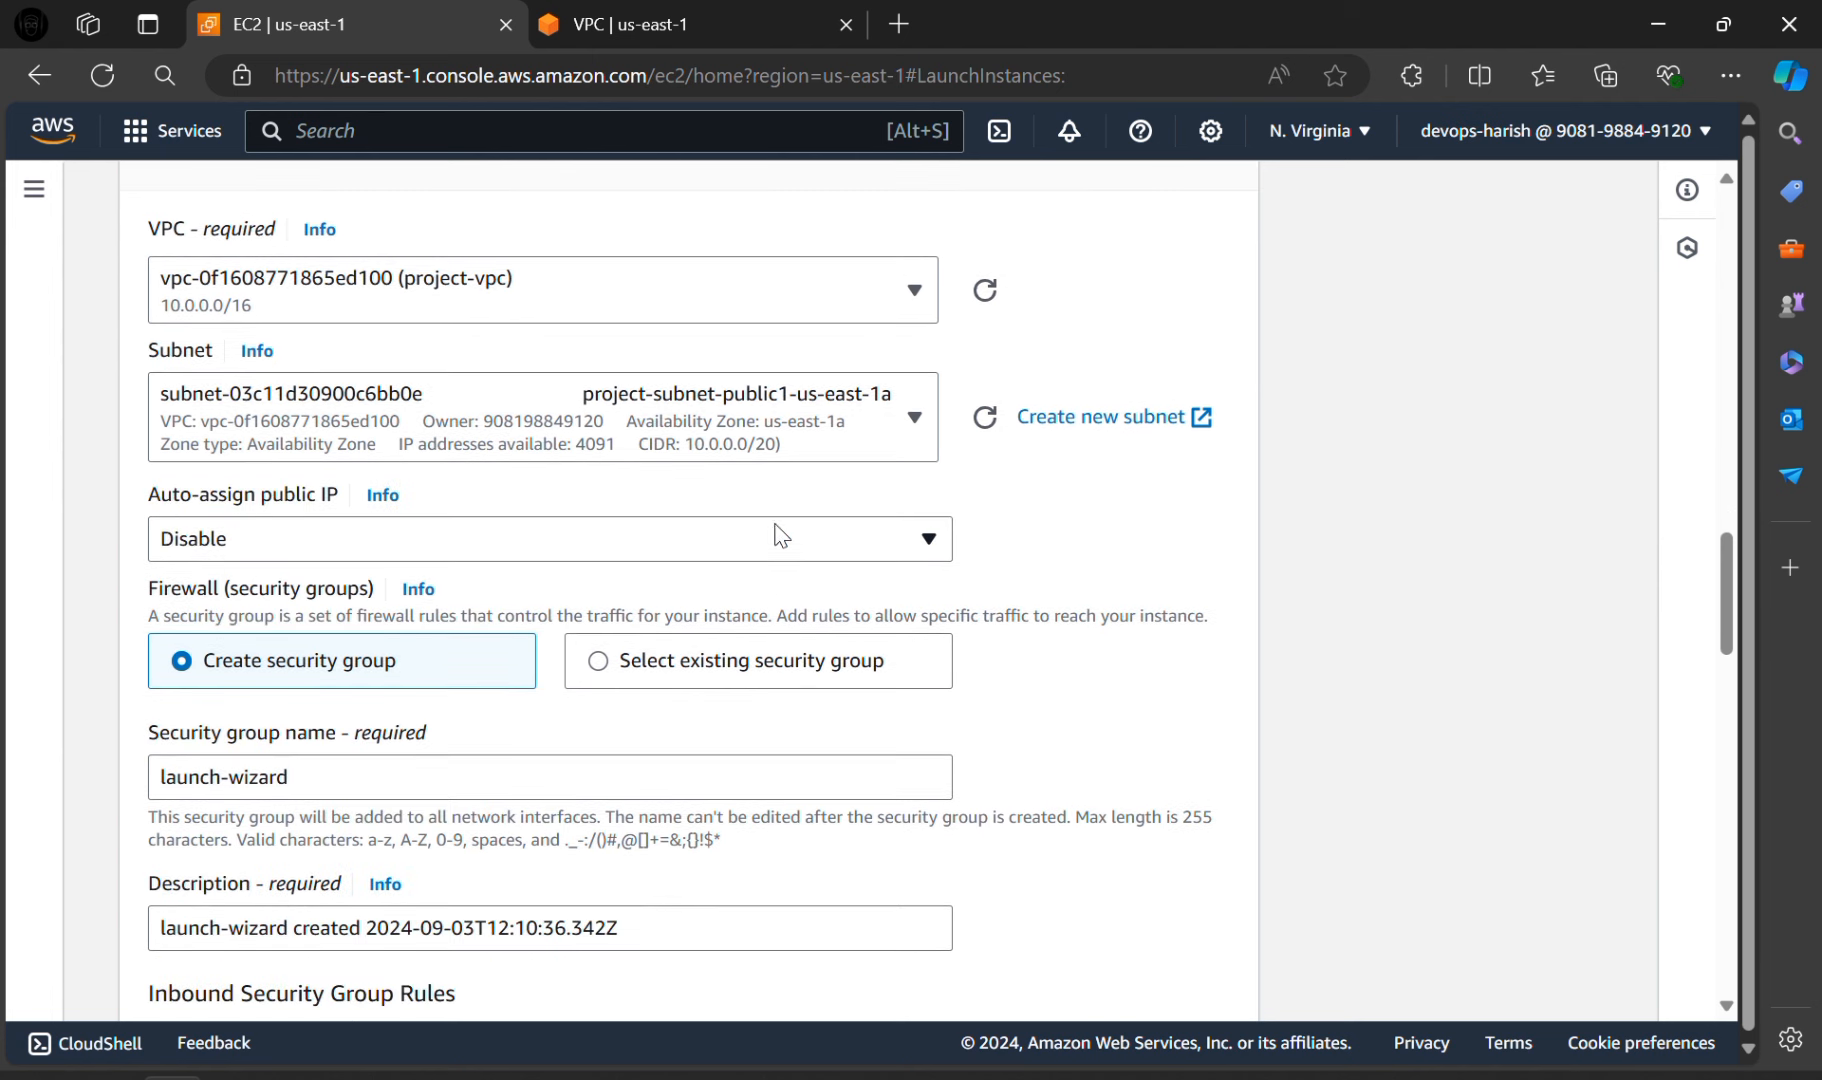
{"action": "left_click", "coordinate": [547, 538]}
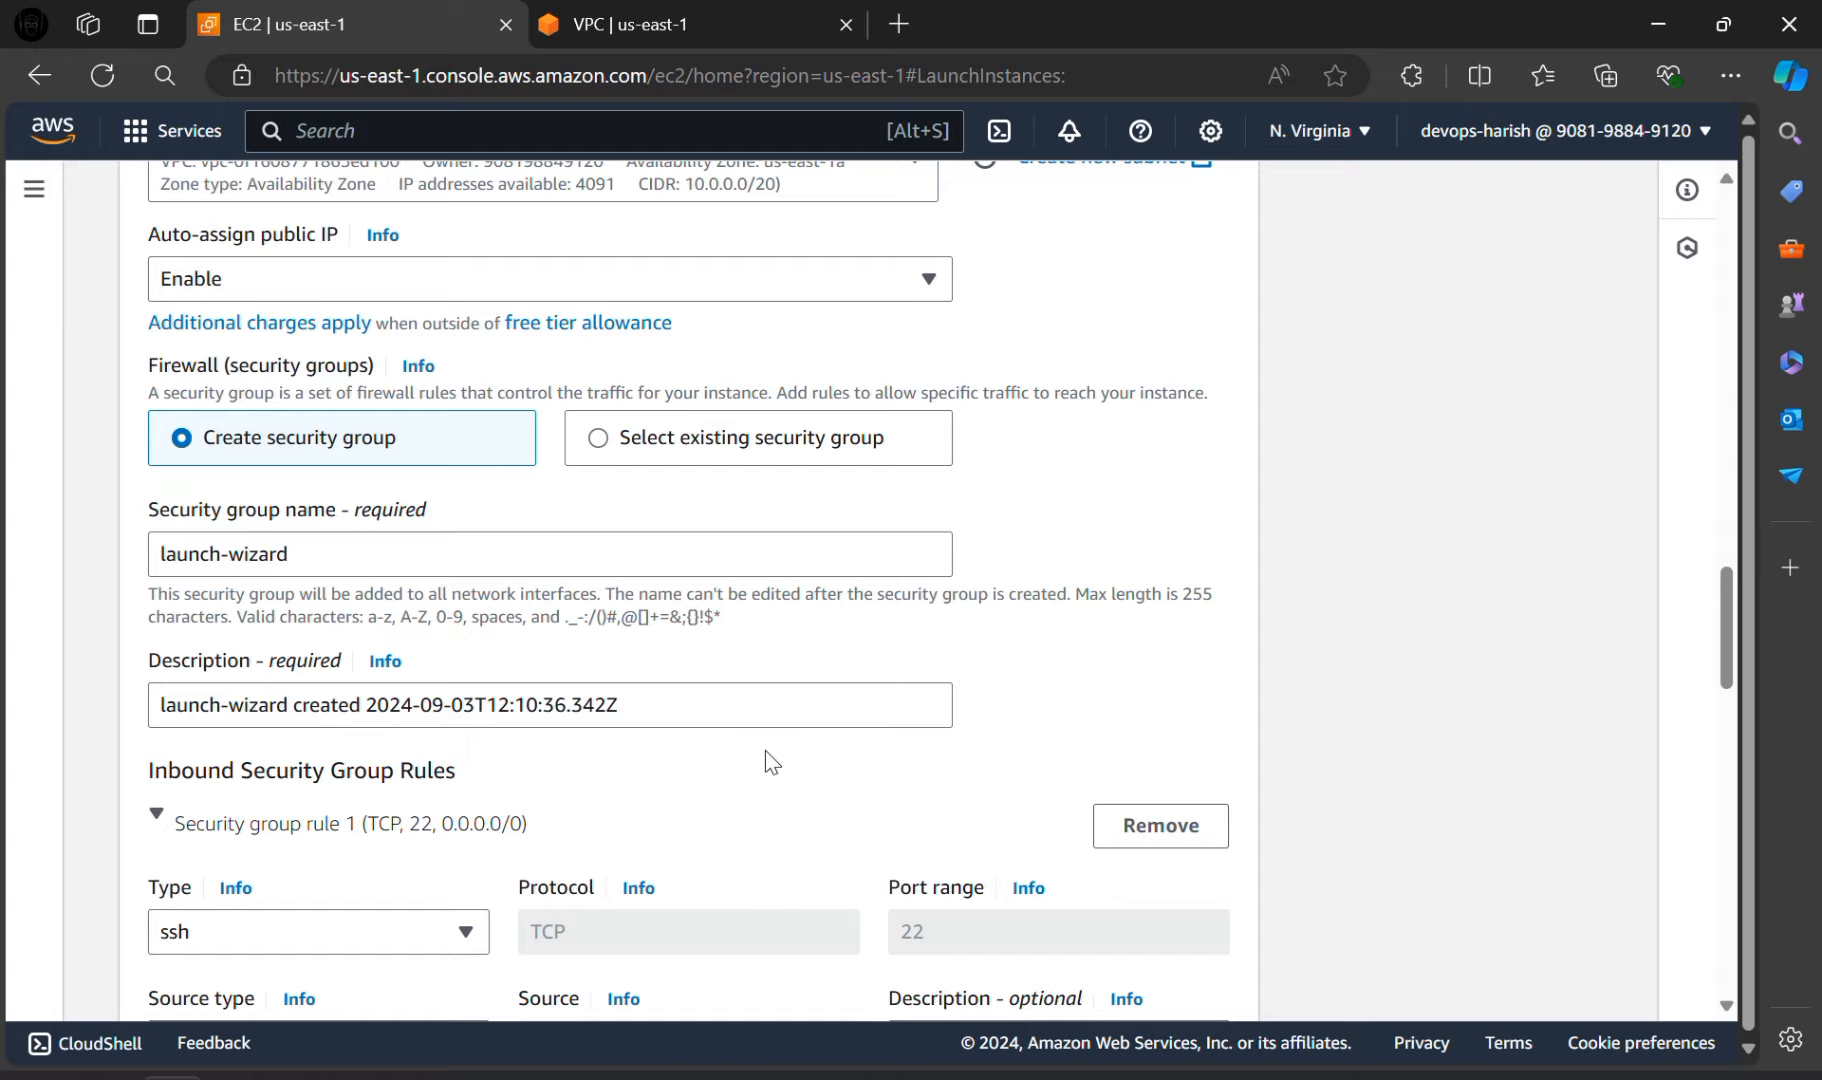
{"action": "scroll", "scroll_direction": "down", "scroll_amount": 3}
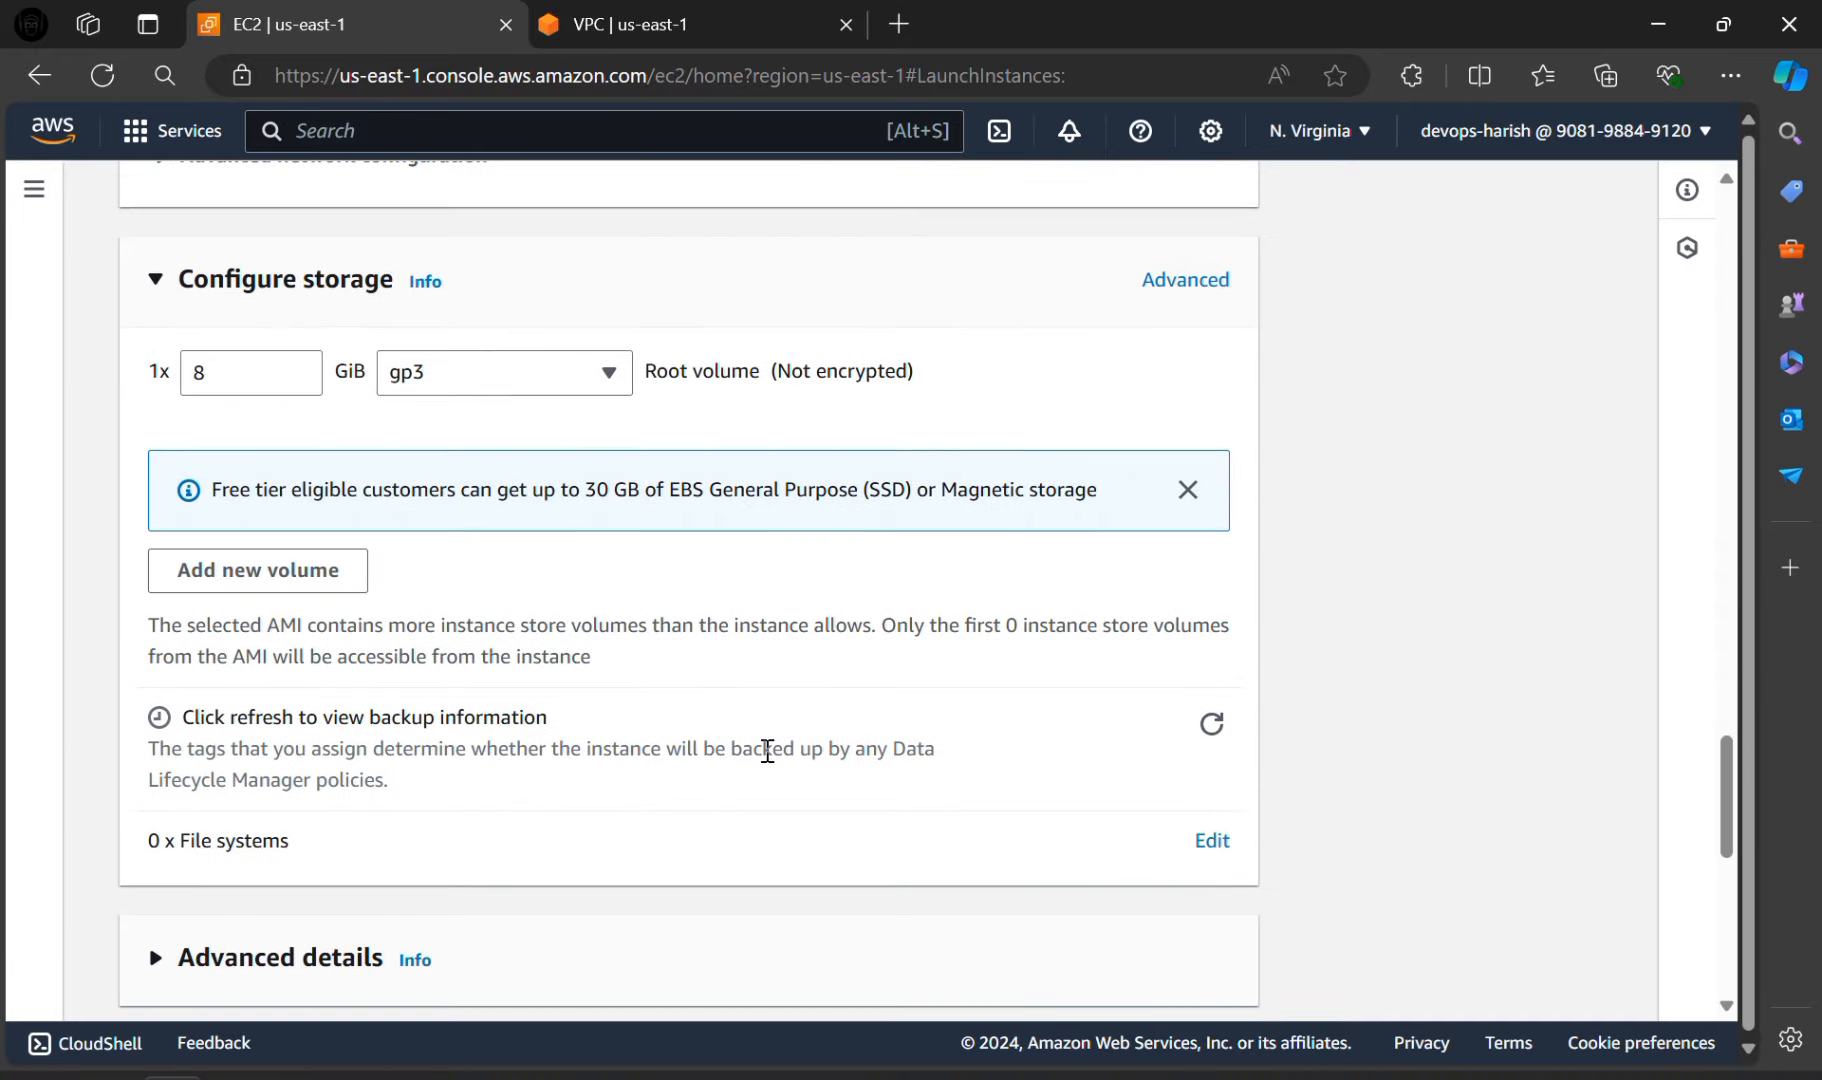
{"action": "scroll", "scroll_direction": "down", "scroll_amount": 3}
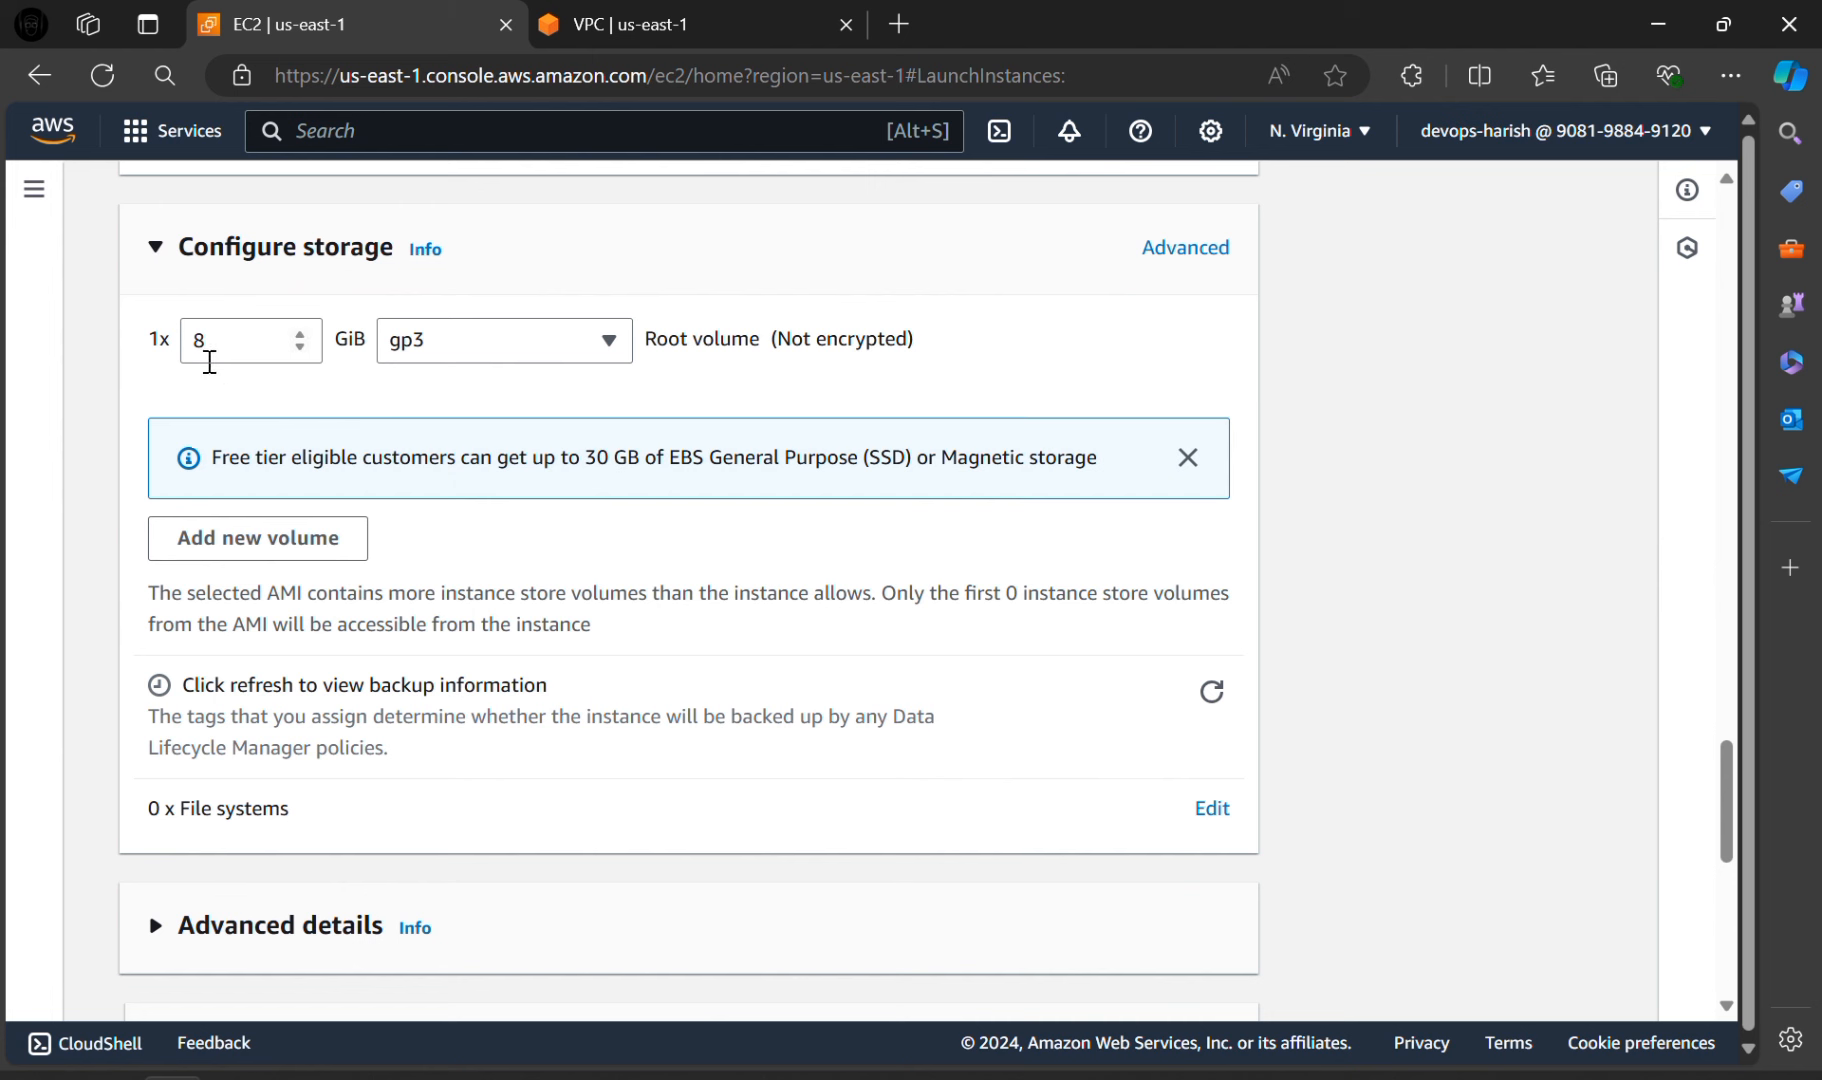
{"action": "mouse_move", "coordinate": [599, 552]}
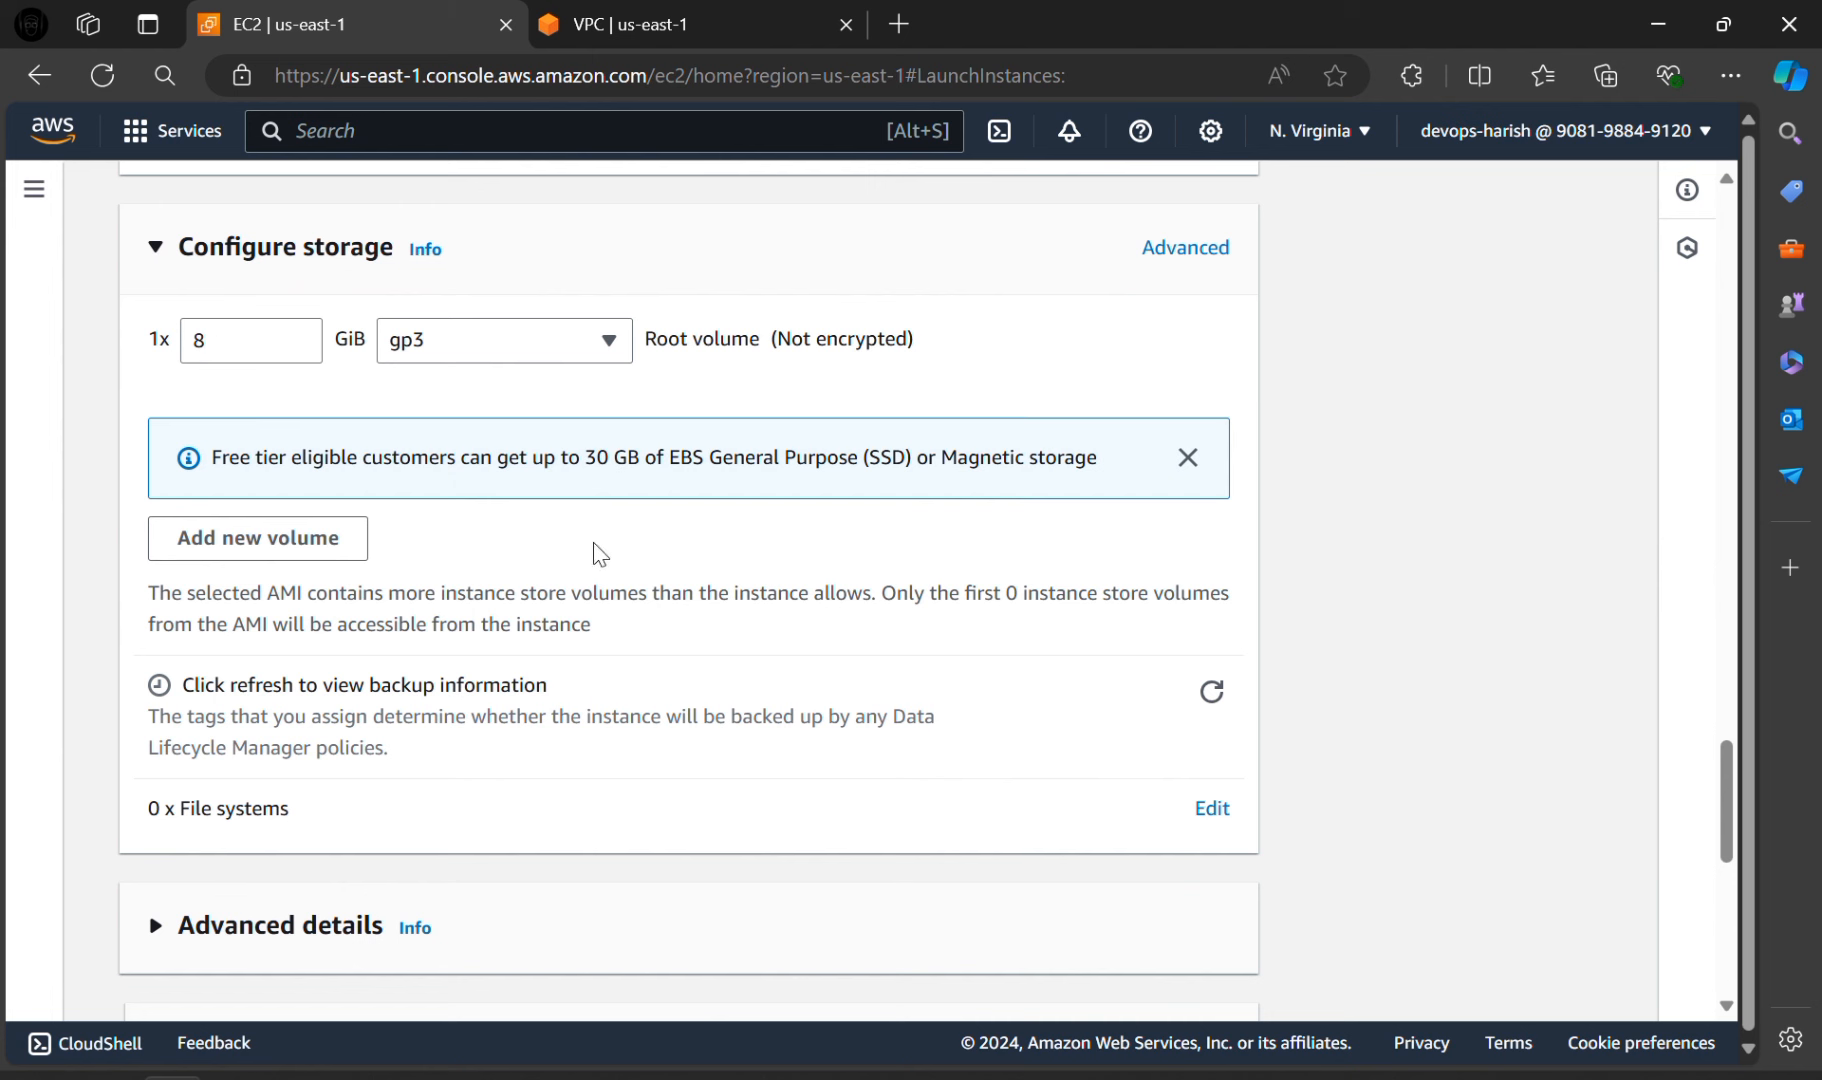
{"action": "scroll", "scroll_direction": "down", "scroll_amount": 3}
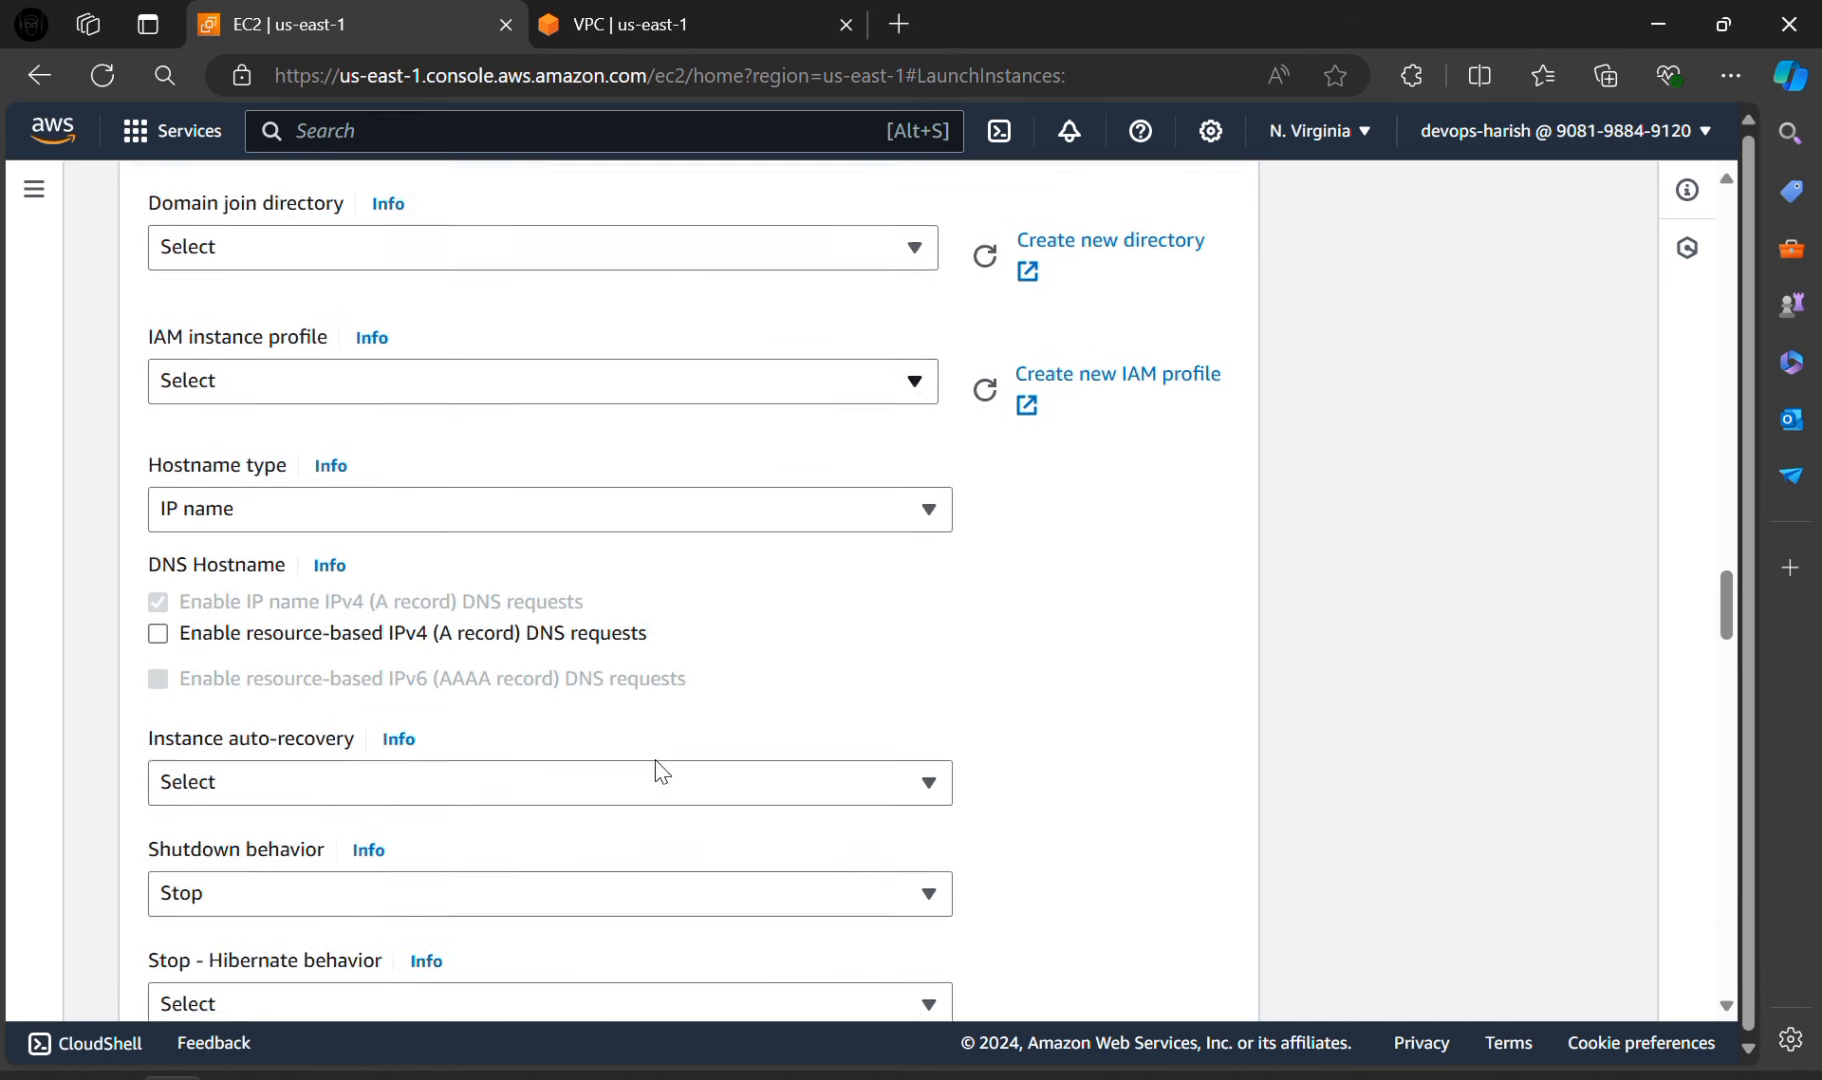
{"action": "scroll", "scroll_direction": "down", "scroll_amount": 3}
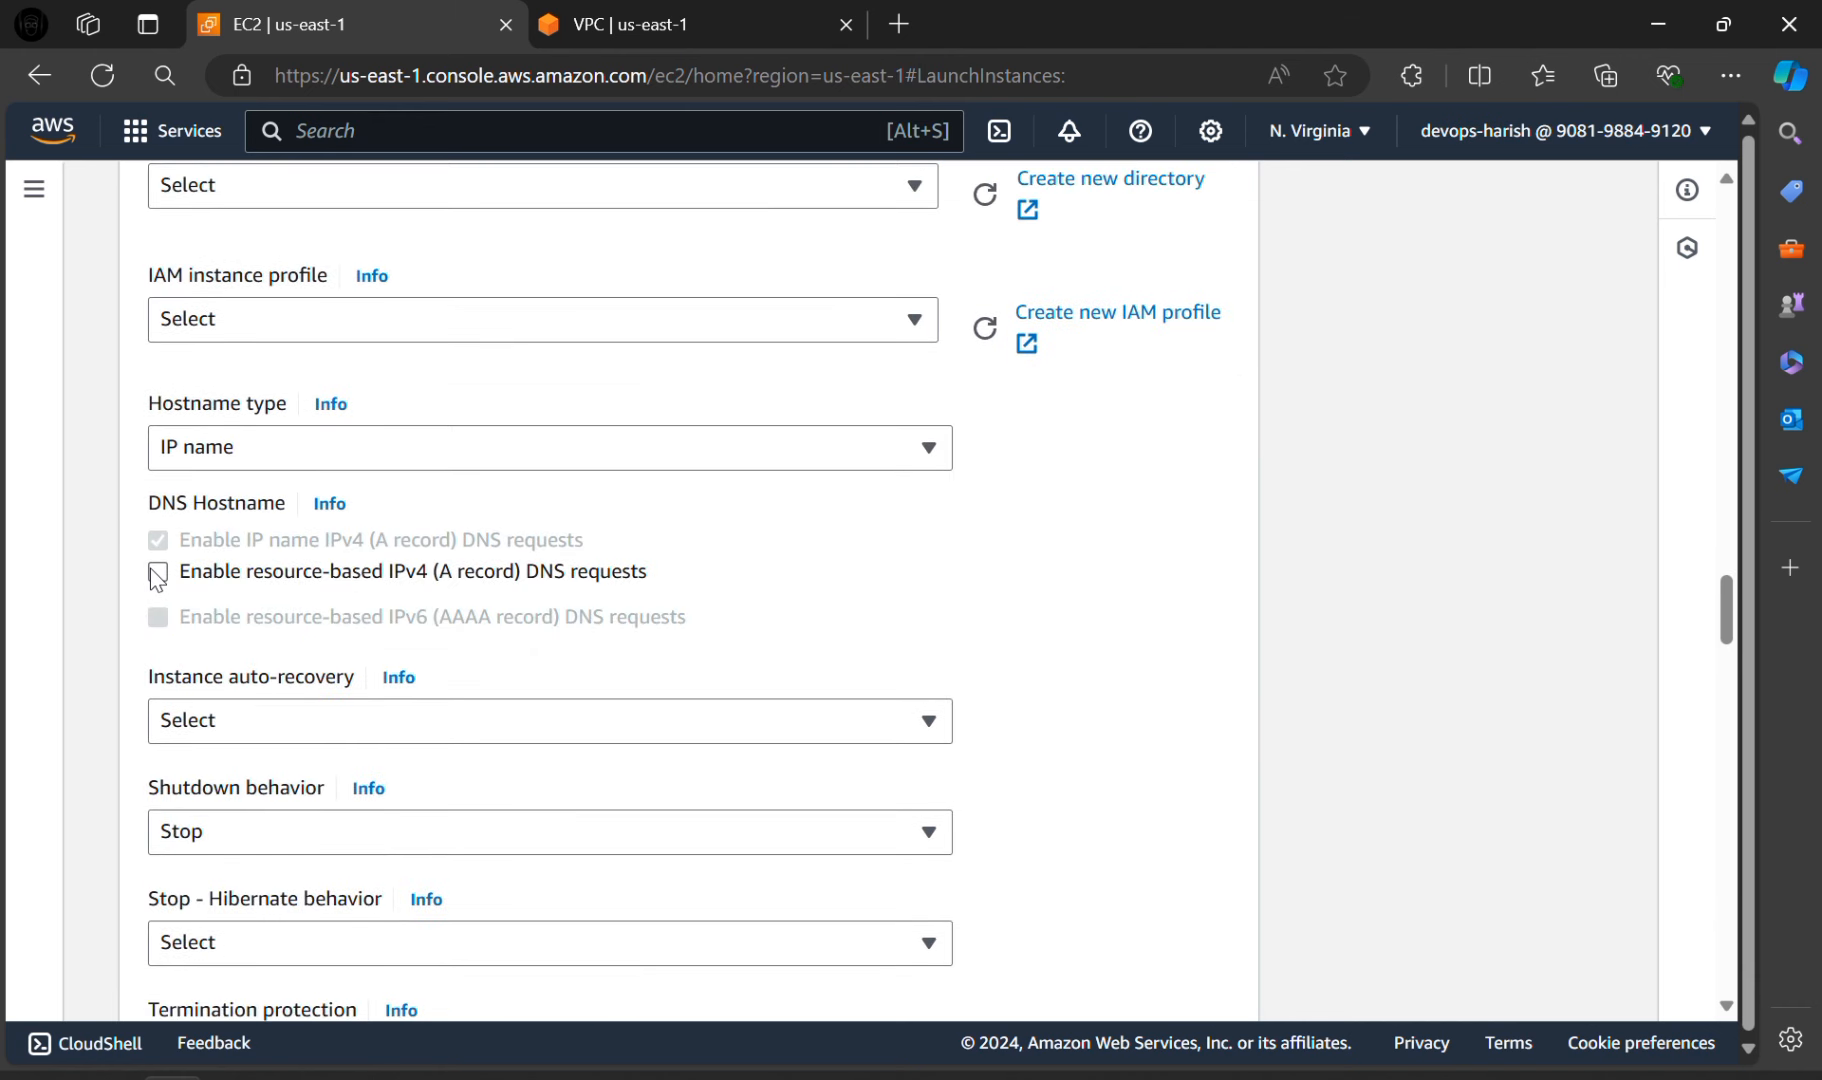
{"action": "scroll", "scroll_direction": "down", "scroll_amount": 3}
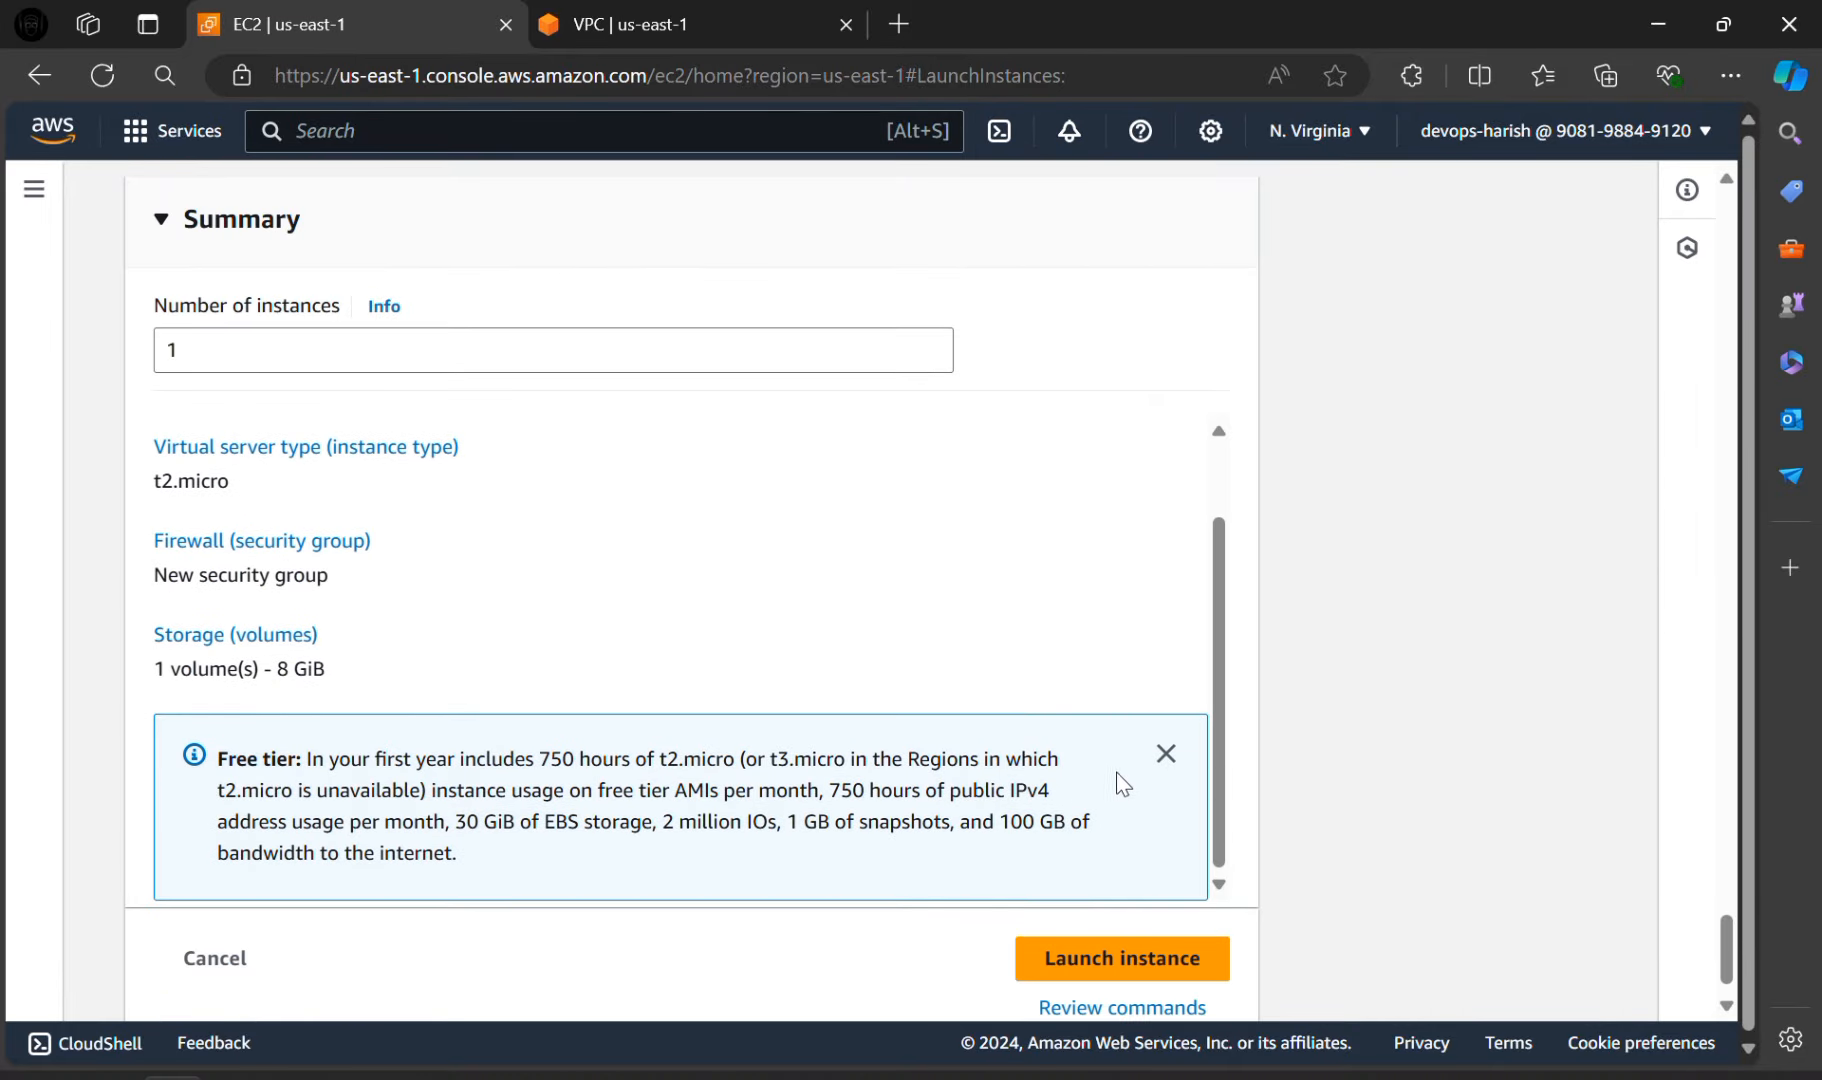
{"action": "mouse_move", "coordinate": [1093, 970]}
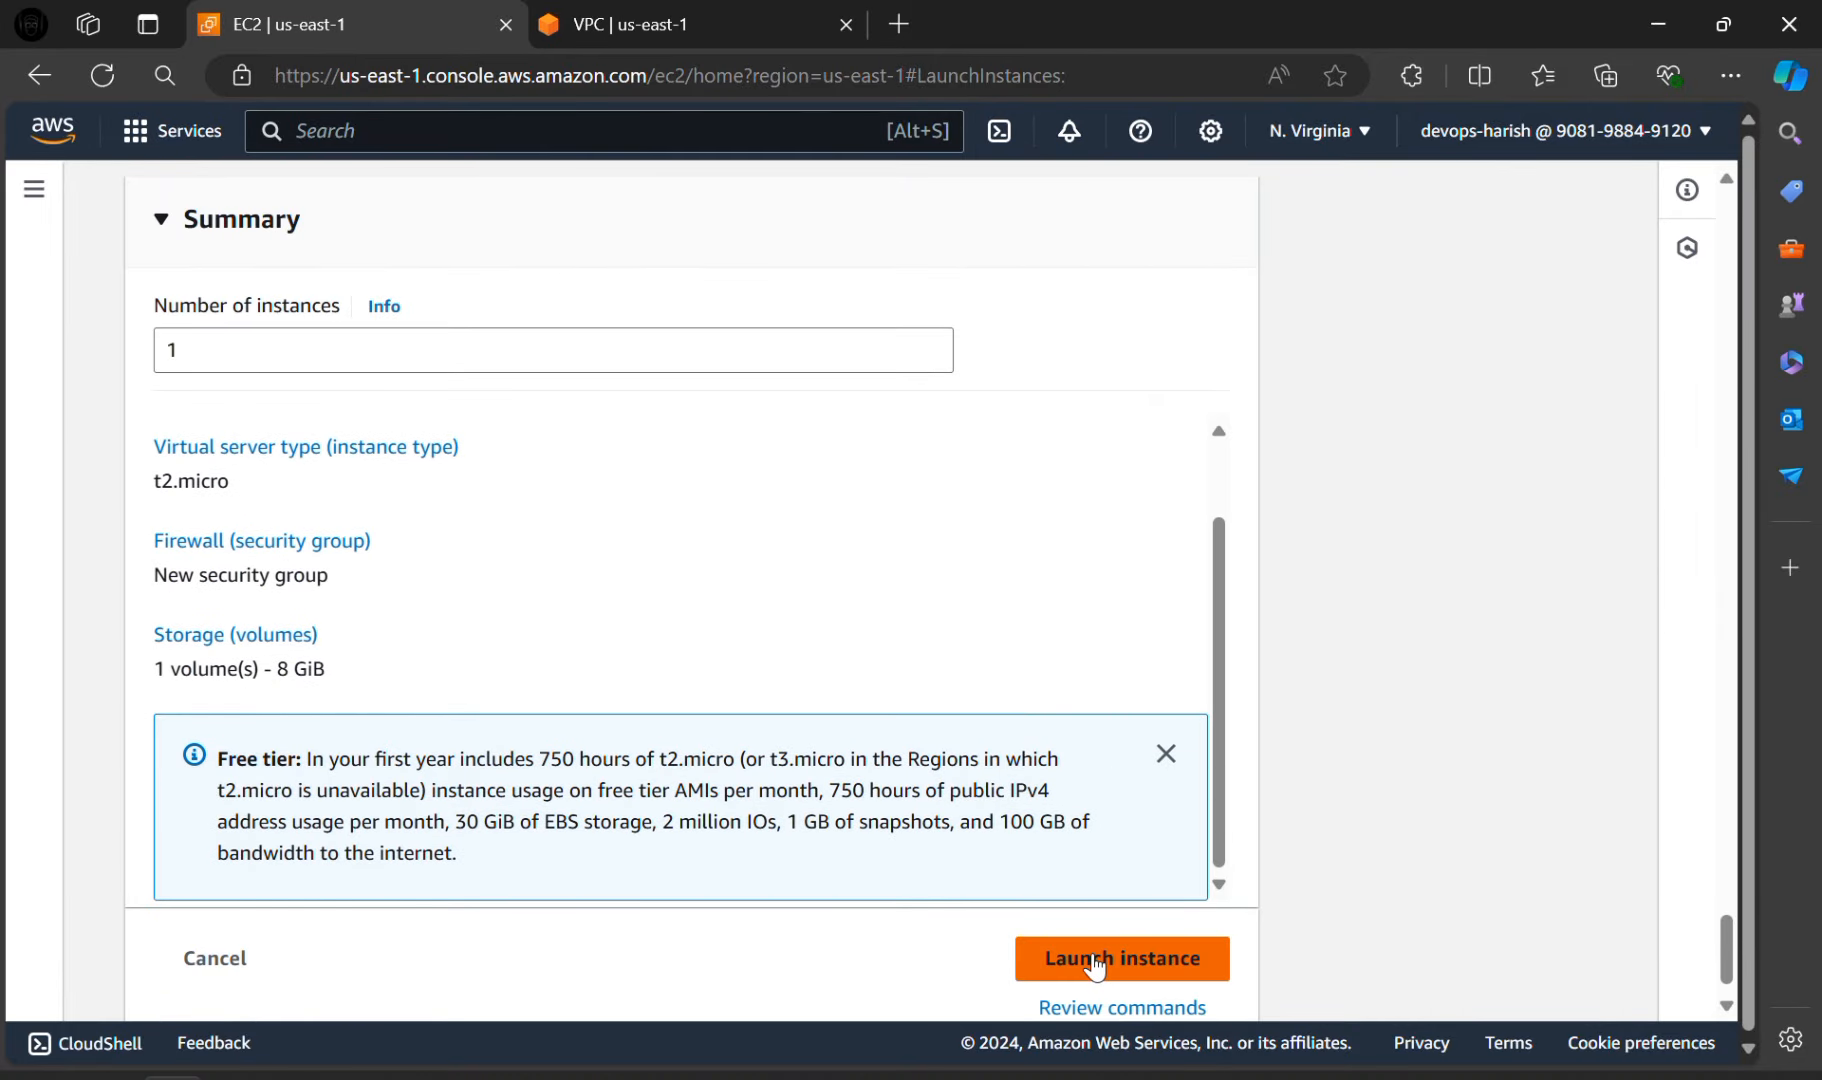
Step: Launch the ub2404ec2 instance and open it from the success banner
{"action": "left_click", "coordinate": [1122, 959]}
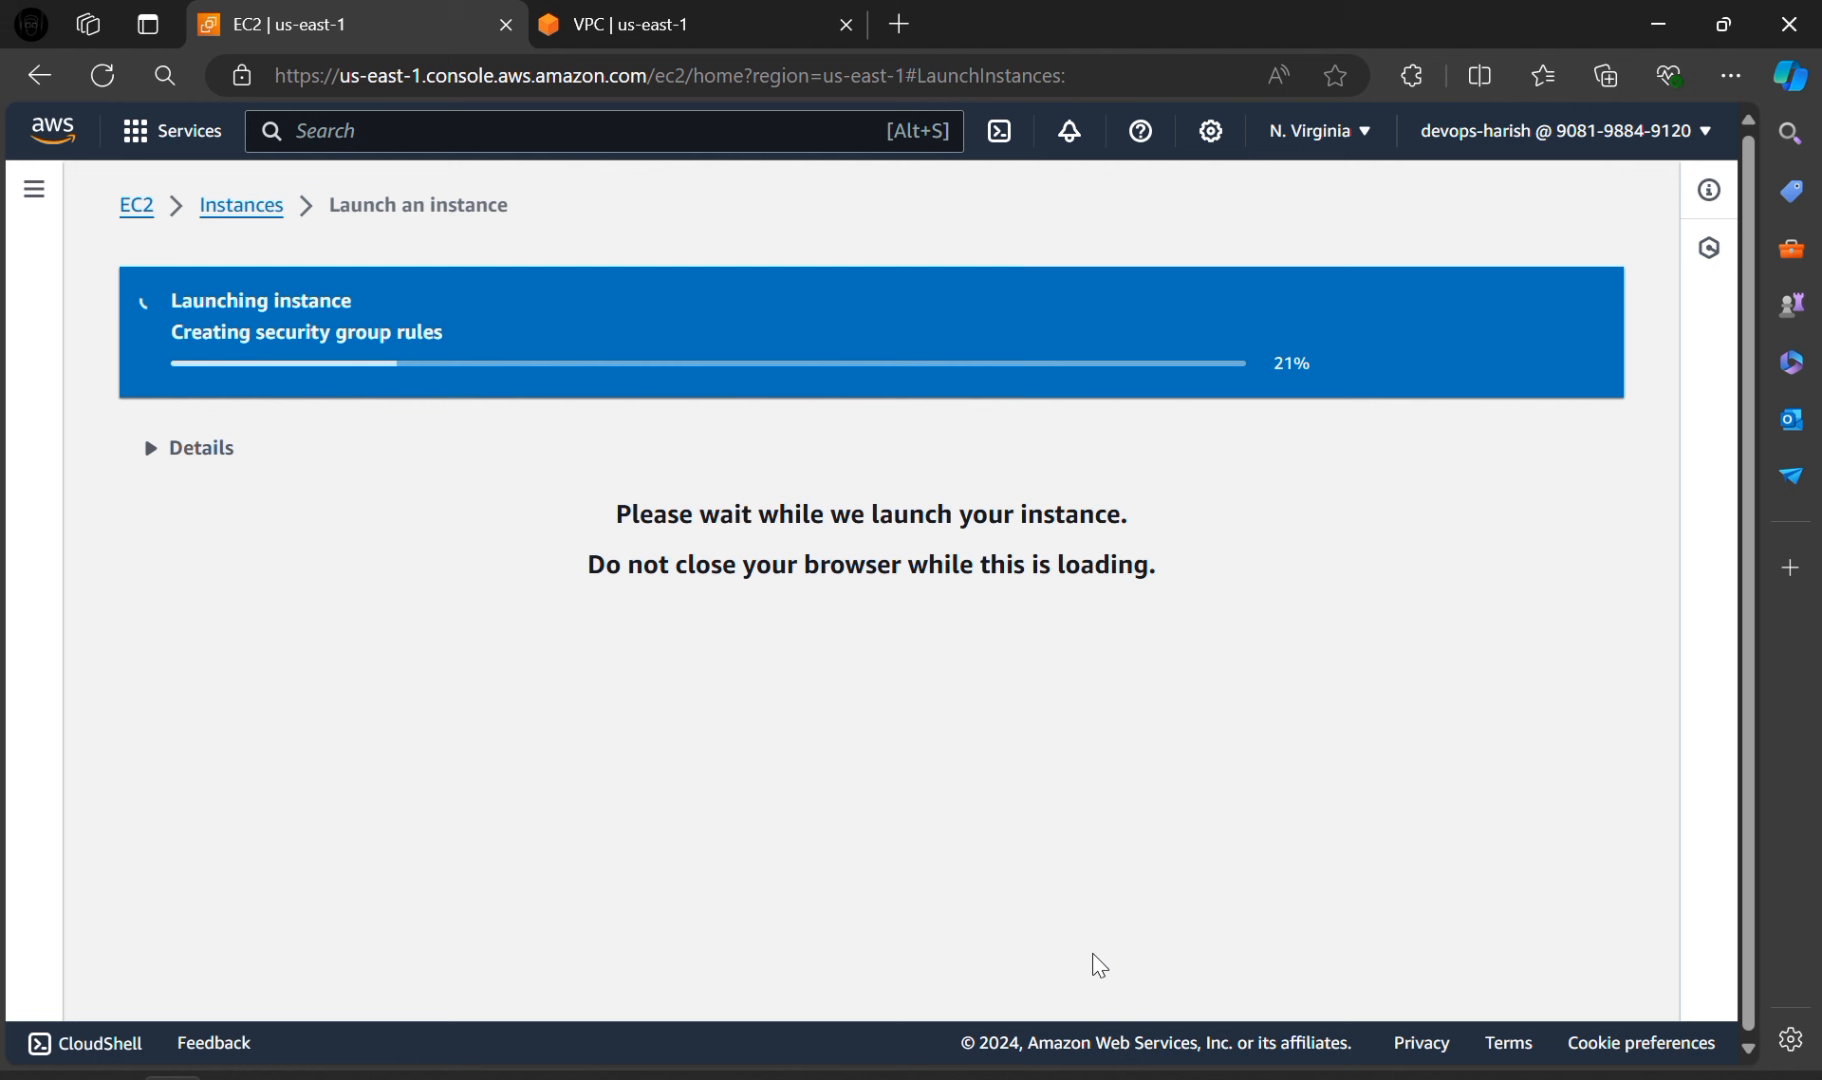
{"action": "mouse_move", "coordinate": [1232, 838]}
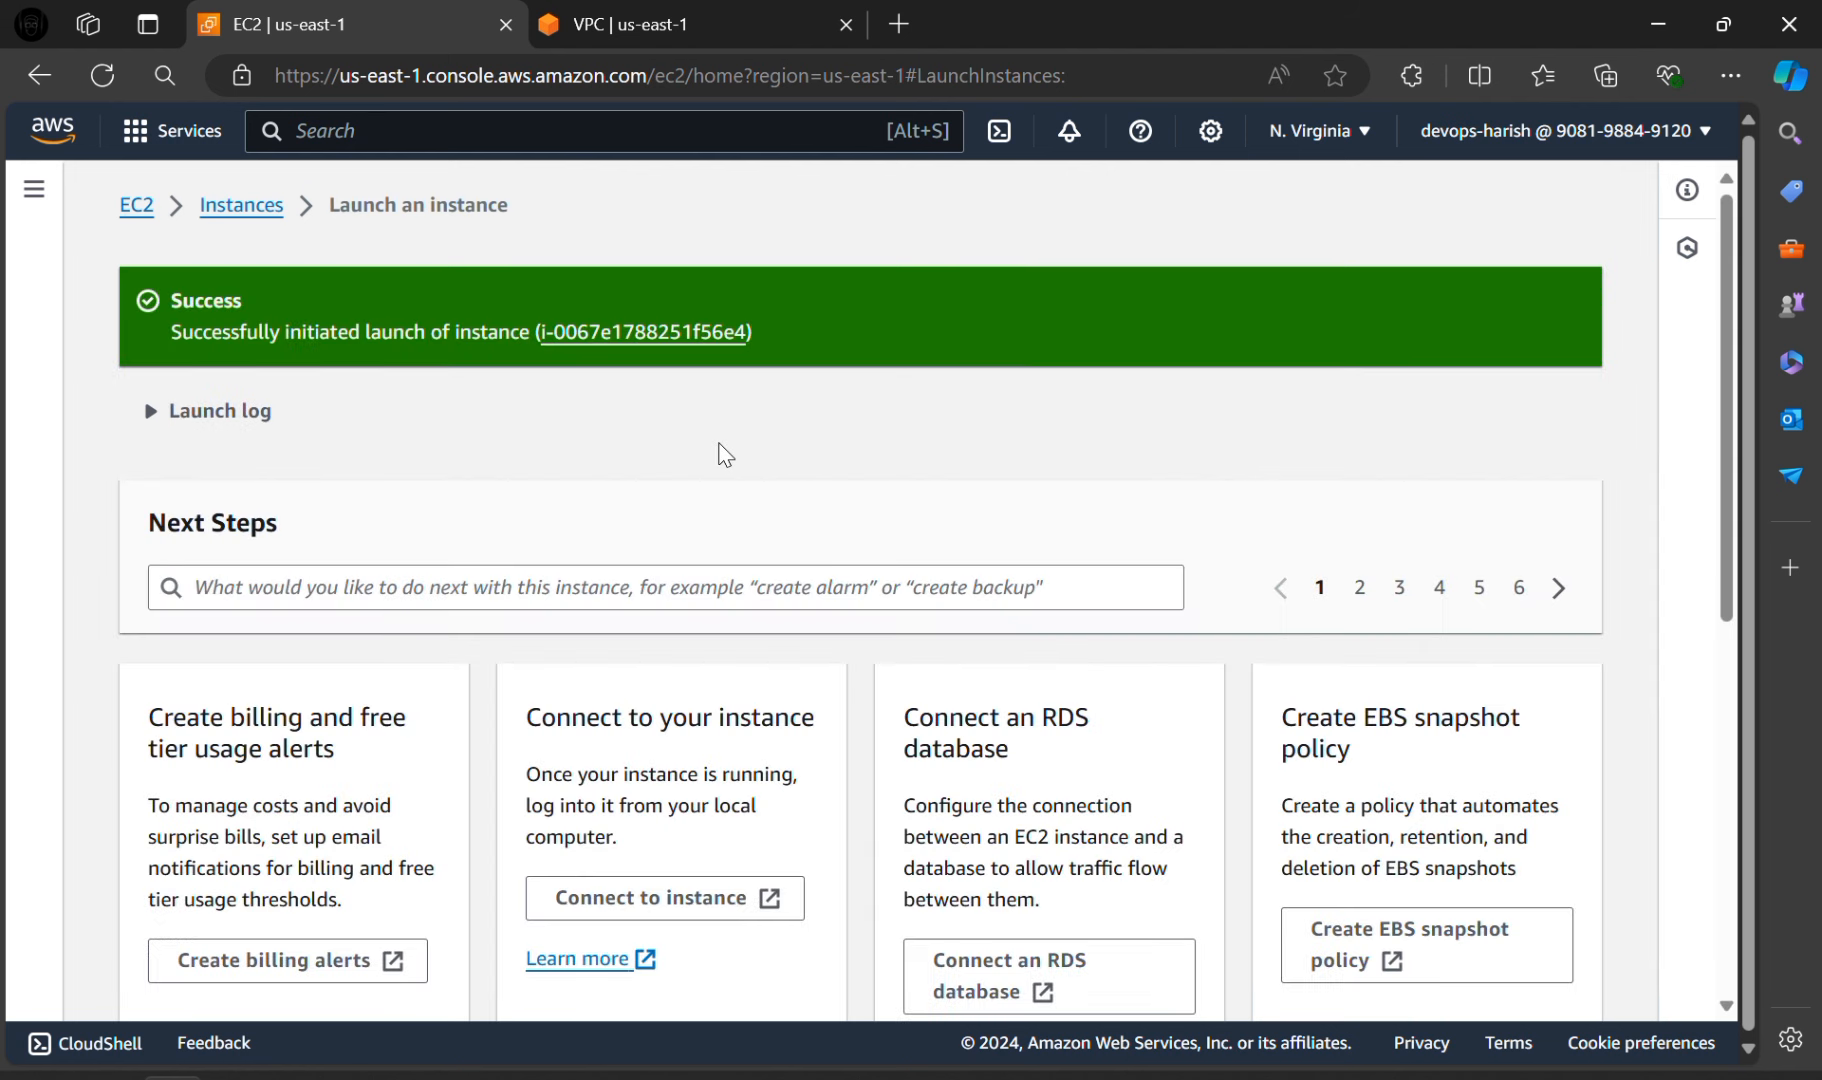
{"action": "mouse_move", "coordinate": [565, 412]}
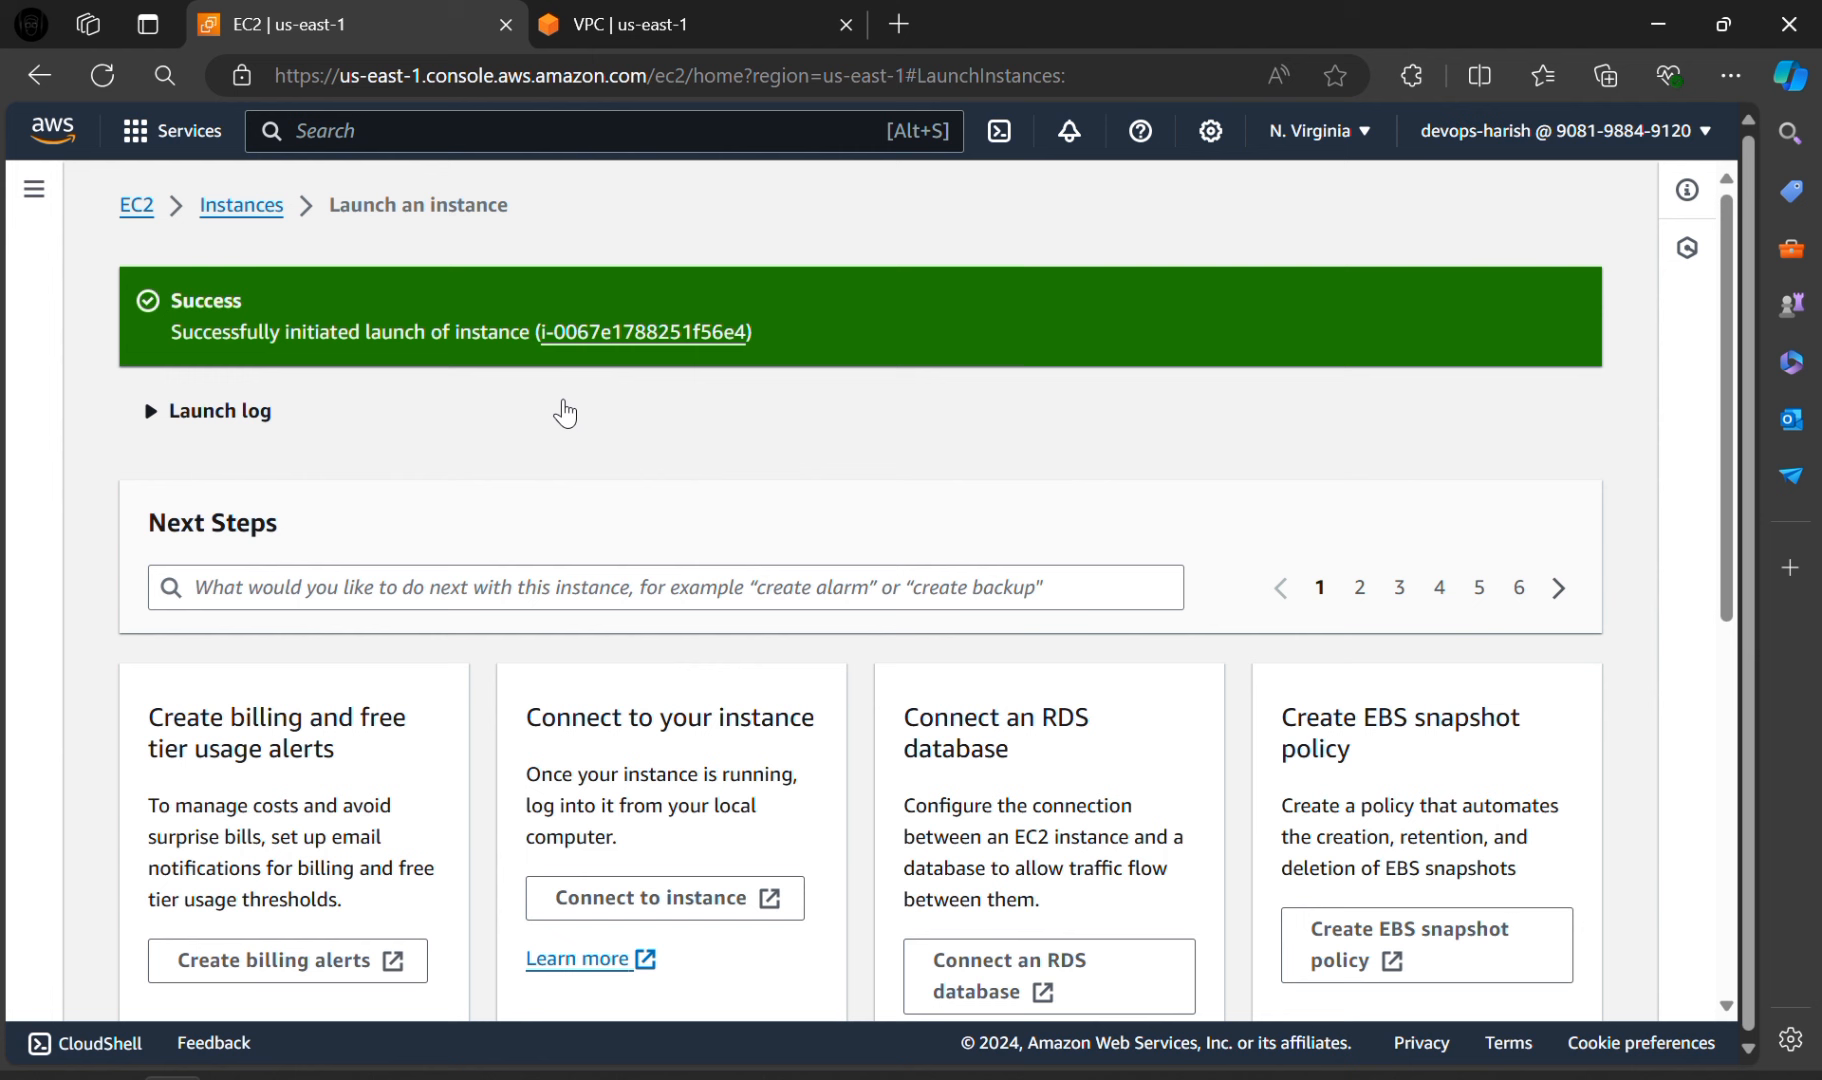
{"action": "mouse_move", "coordinate": [651, 339]}
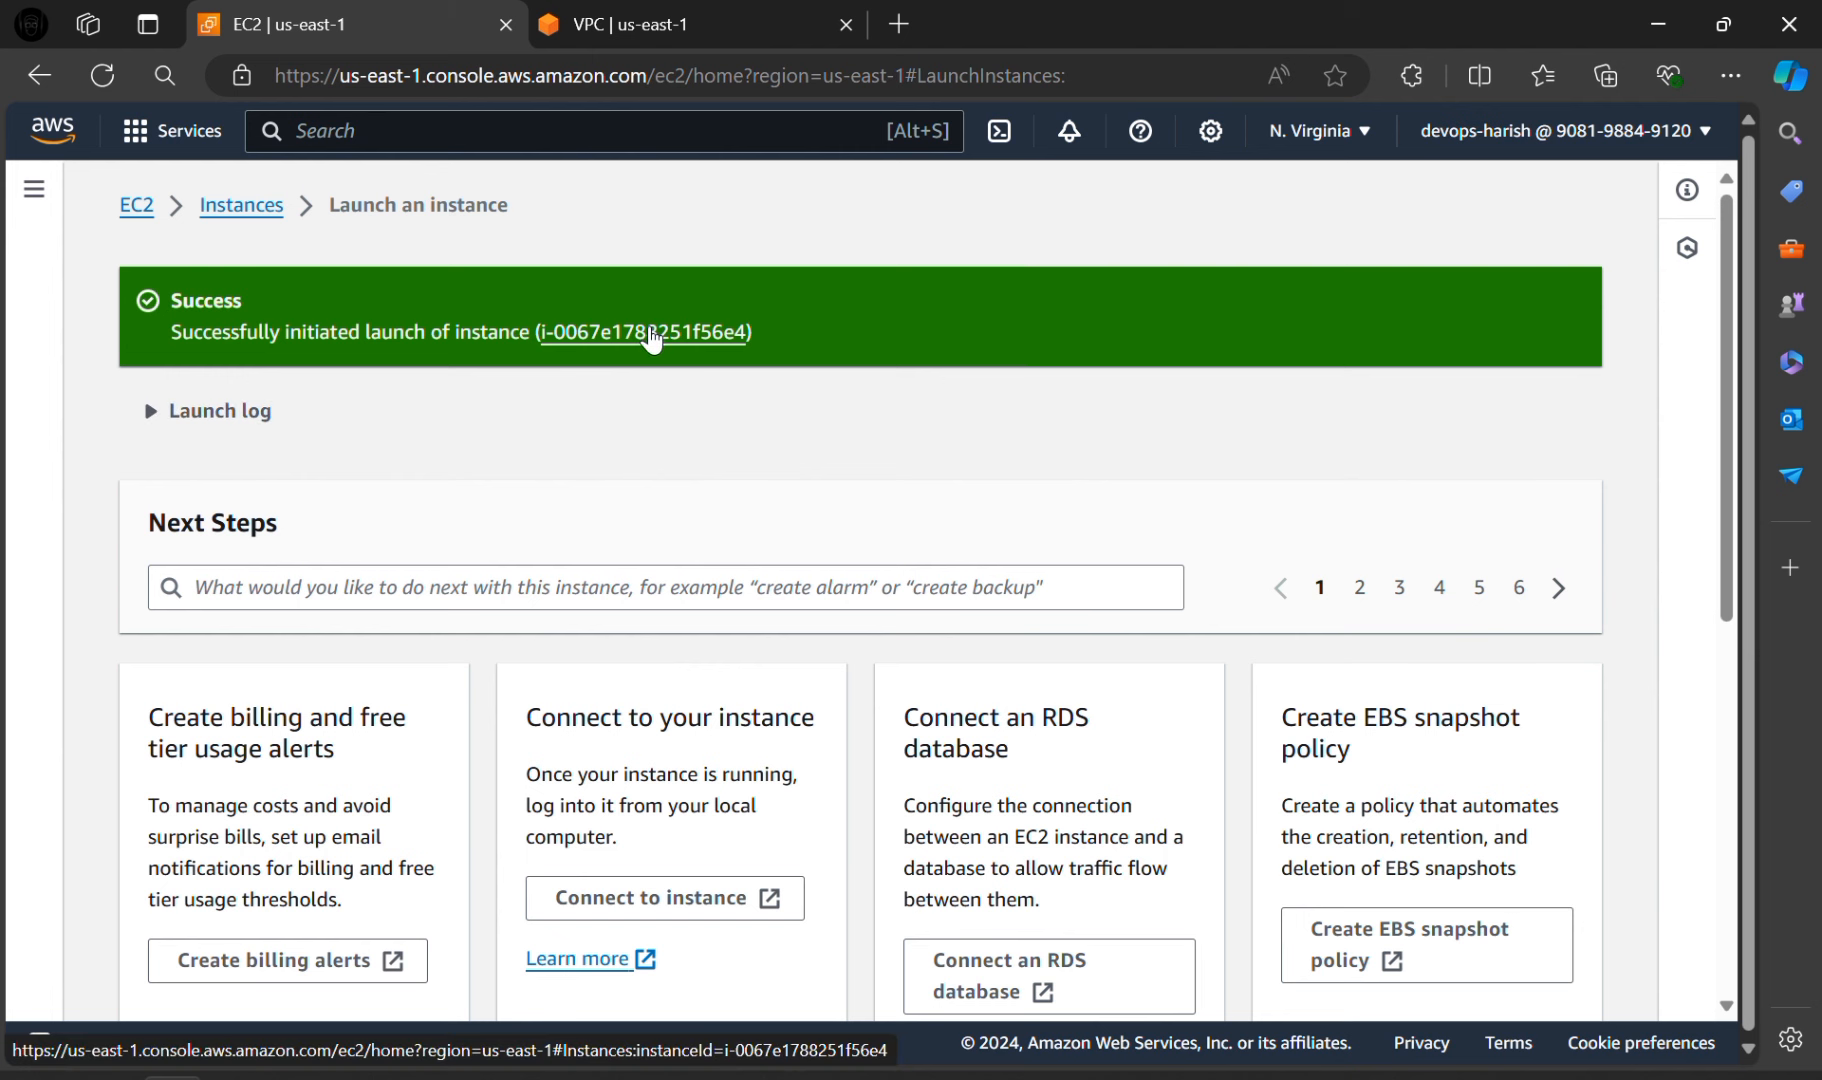
{"action": "left_click", "coordinate": [644, 333]}
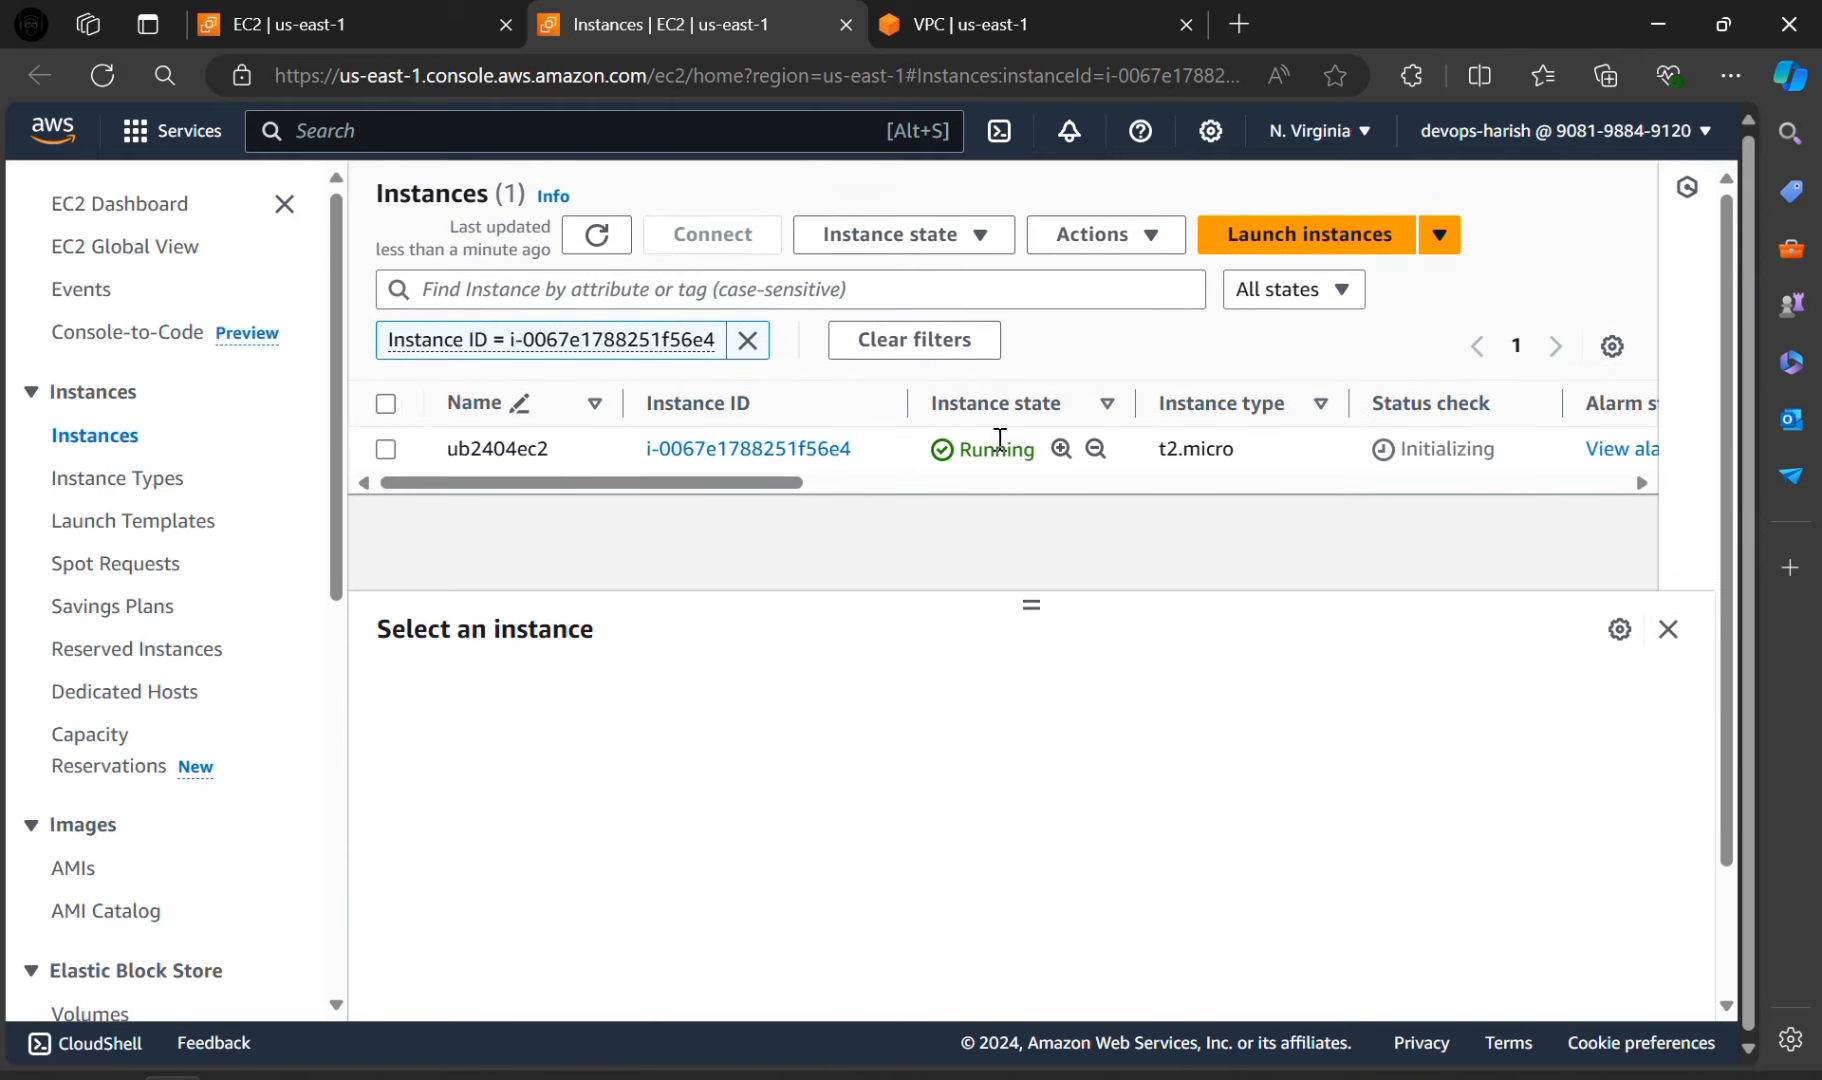
{"action": "mouse_move", "coordinate": [983, 453]}
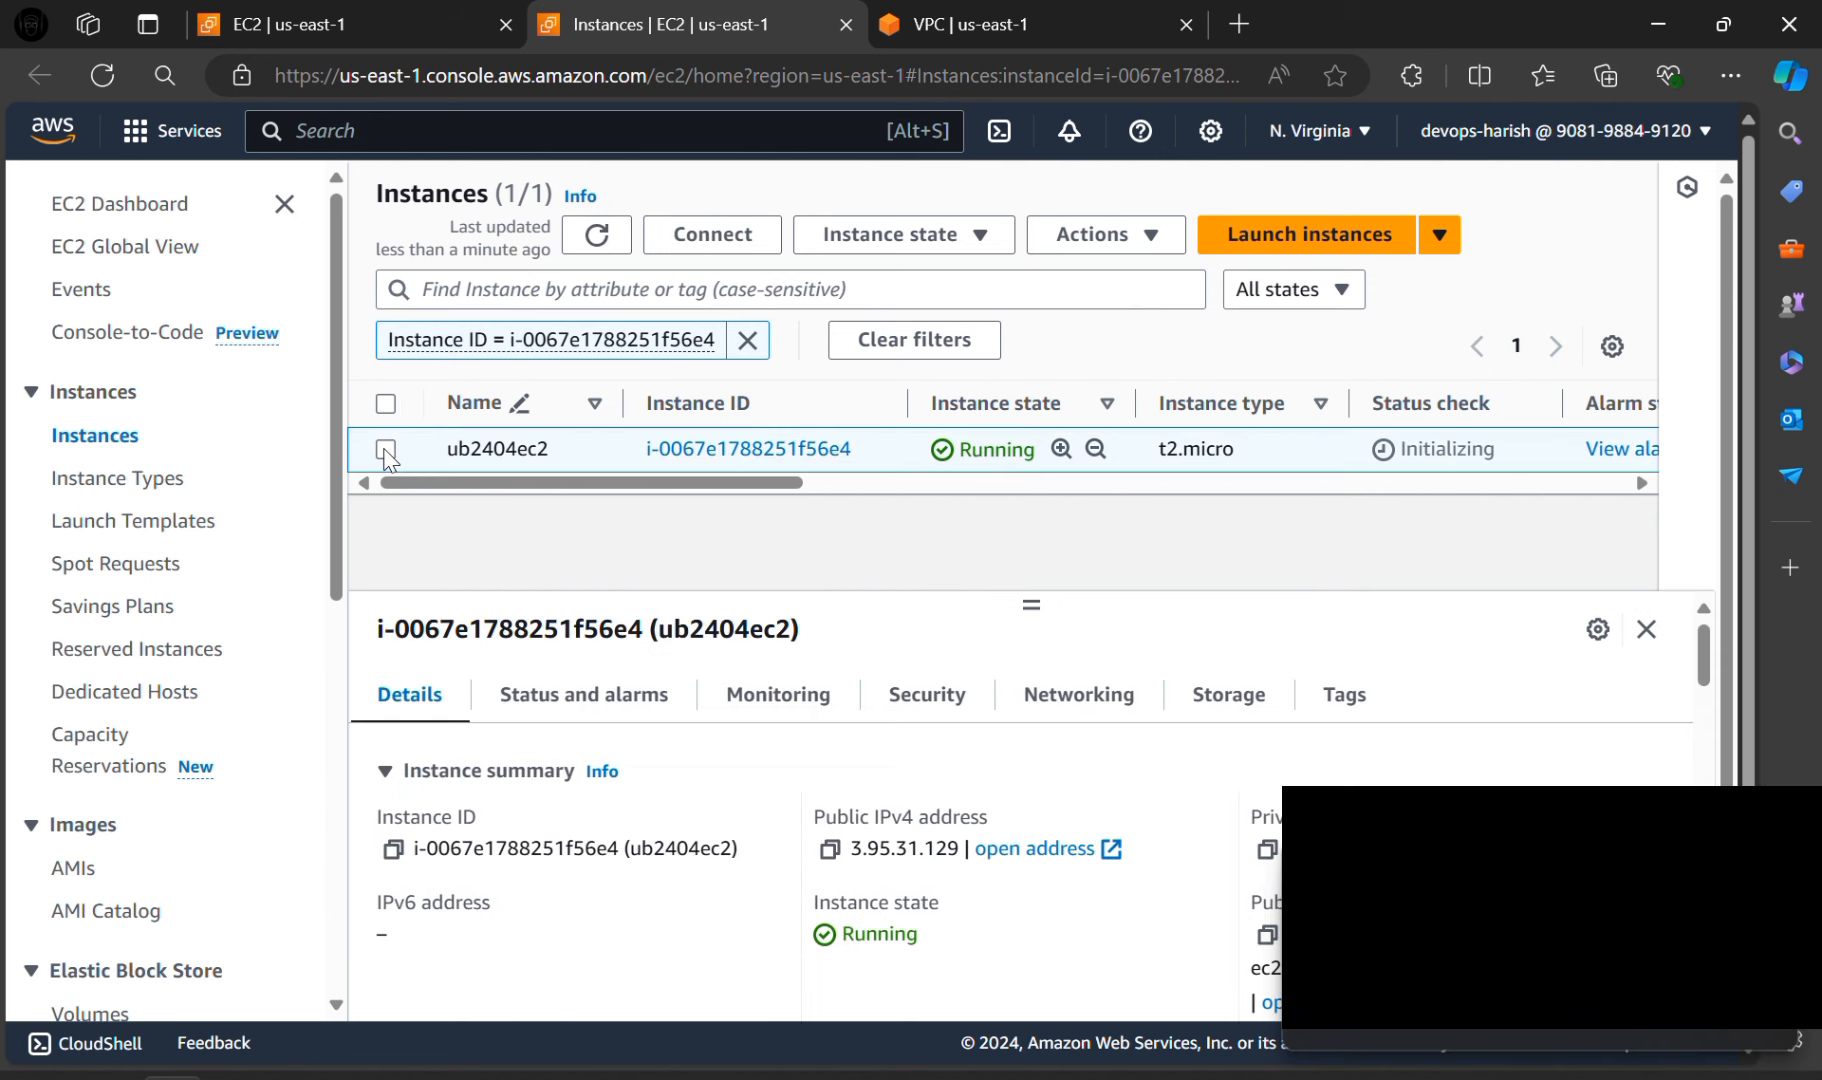
Step: Select ub2404ec2, review its Details tab, and bring up its Connect page
{"action": "left_click", "coordinate": [384, 449]}
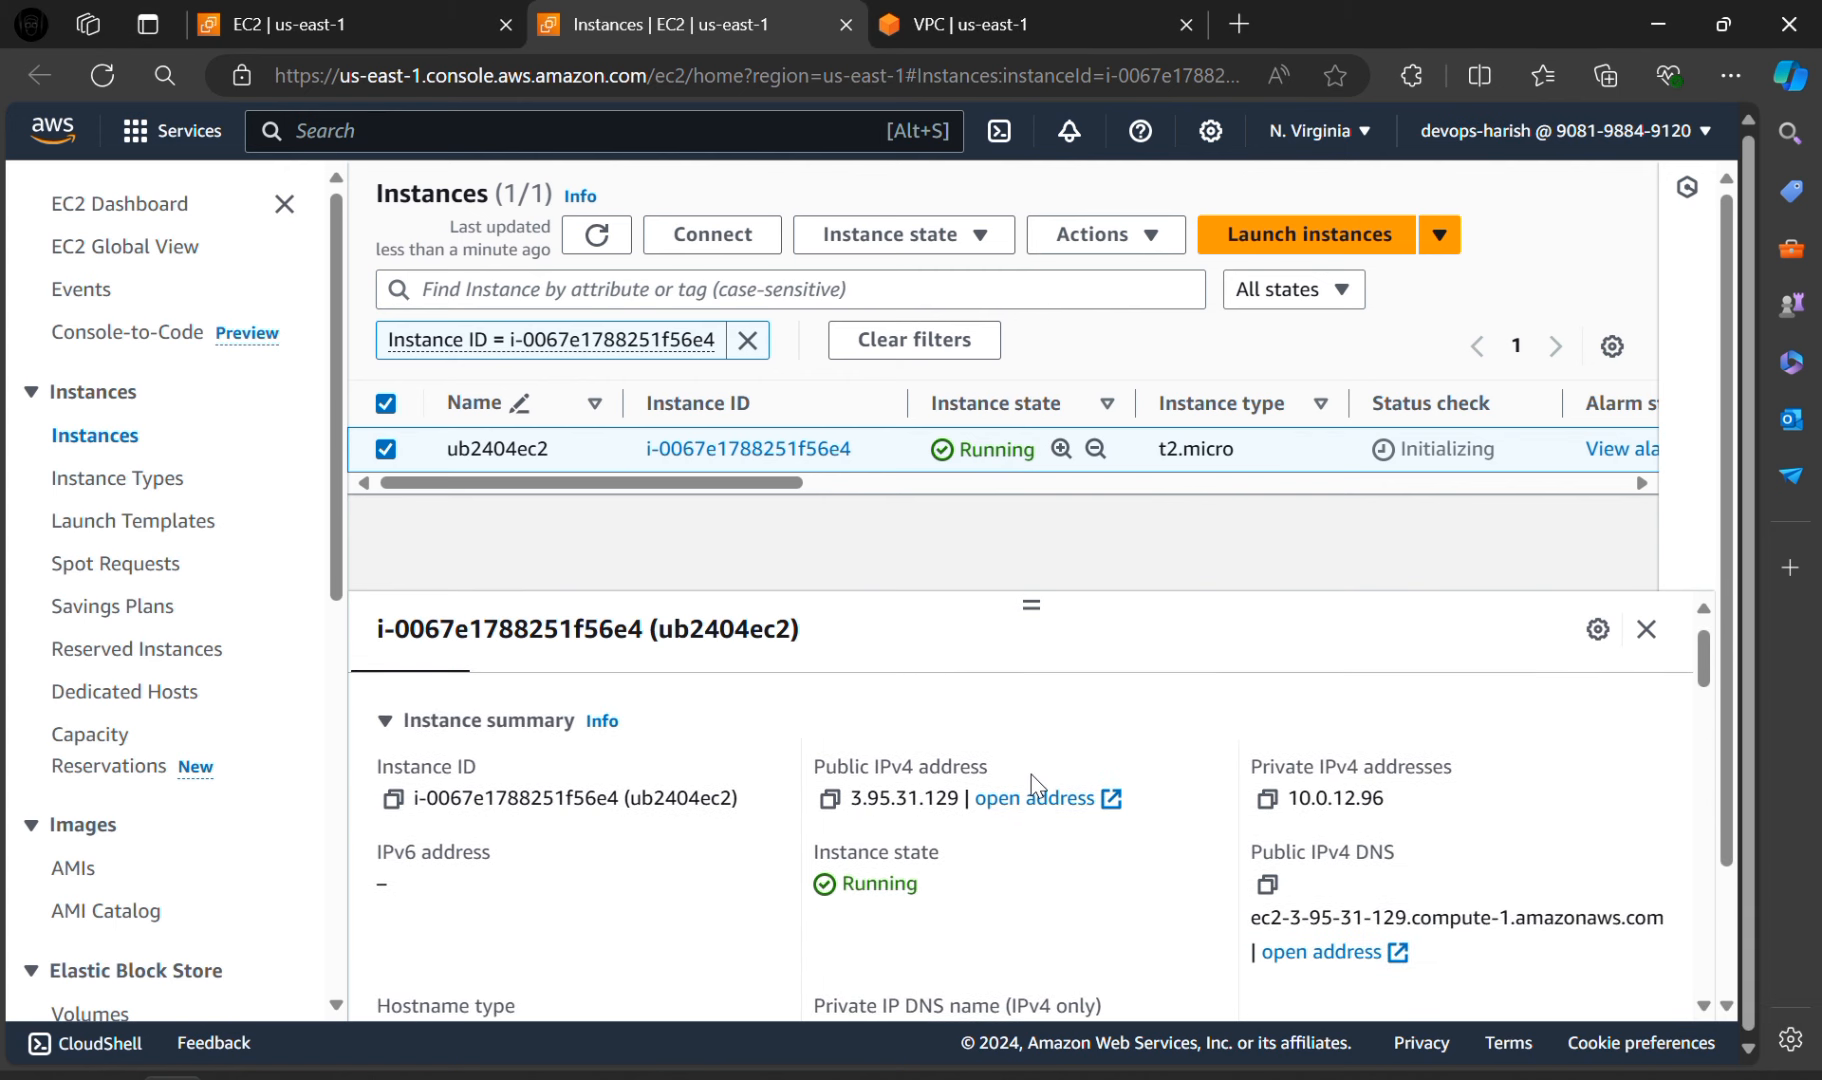
{"action": "mouse_move", "coordinate": [988, 889]}
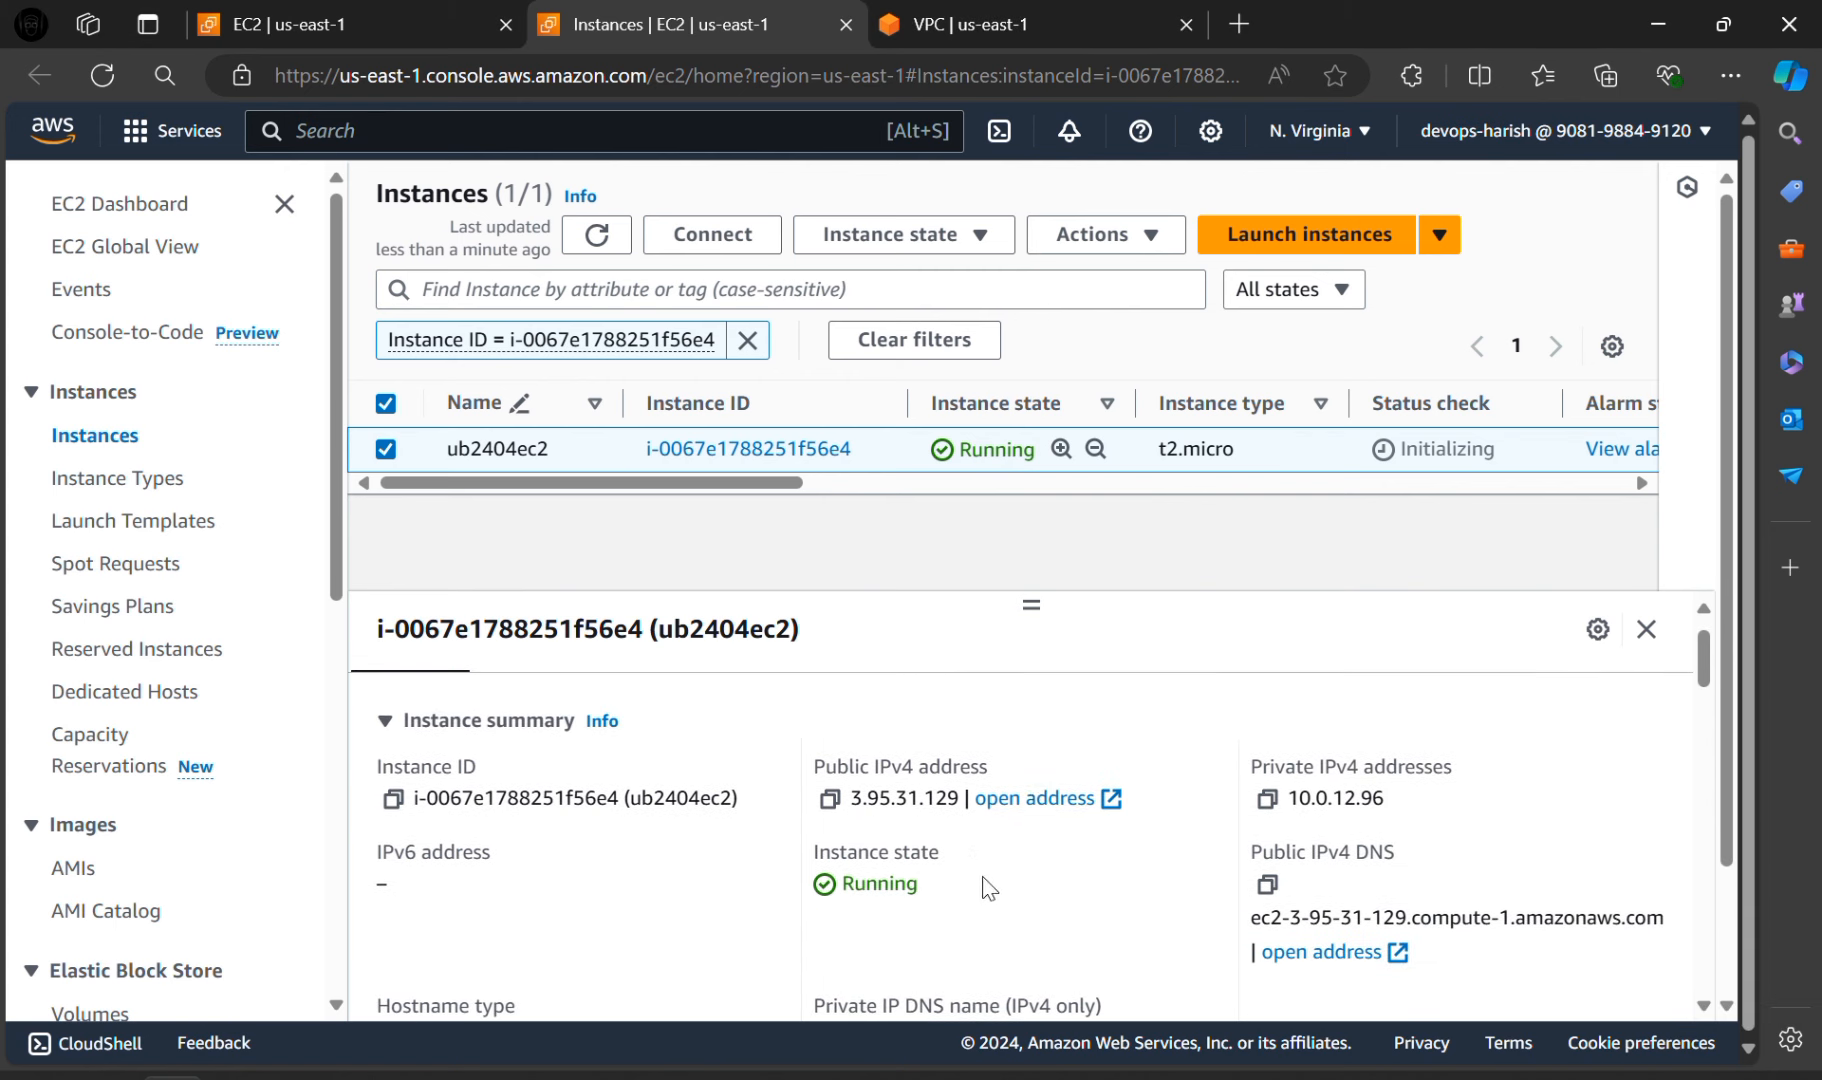
{"action": "mouse_move", "coordinate": [1266, 801]}
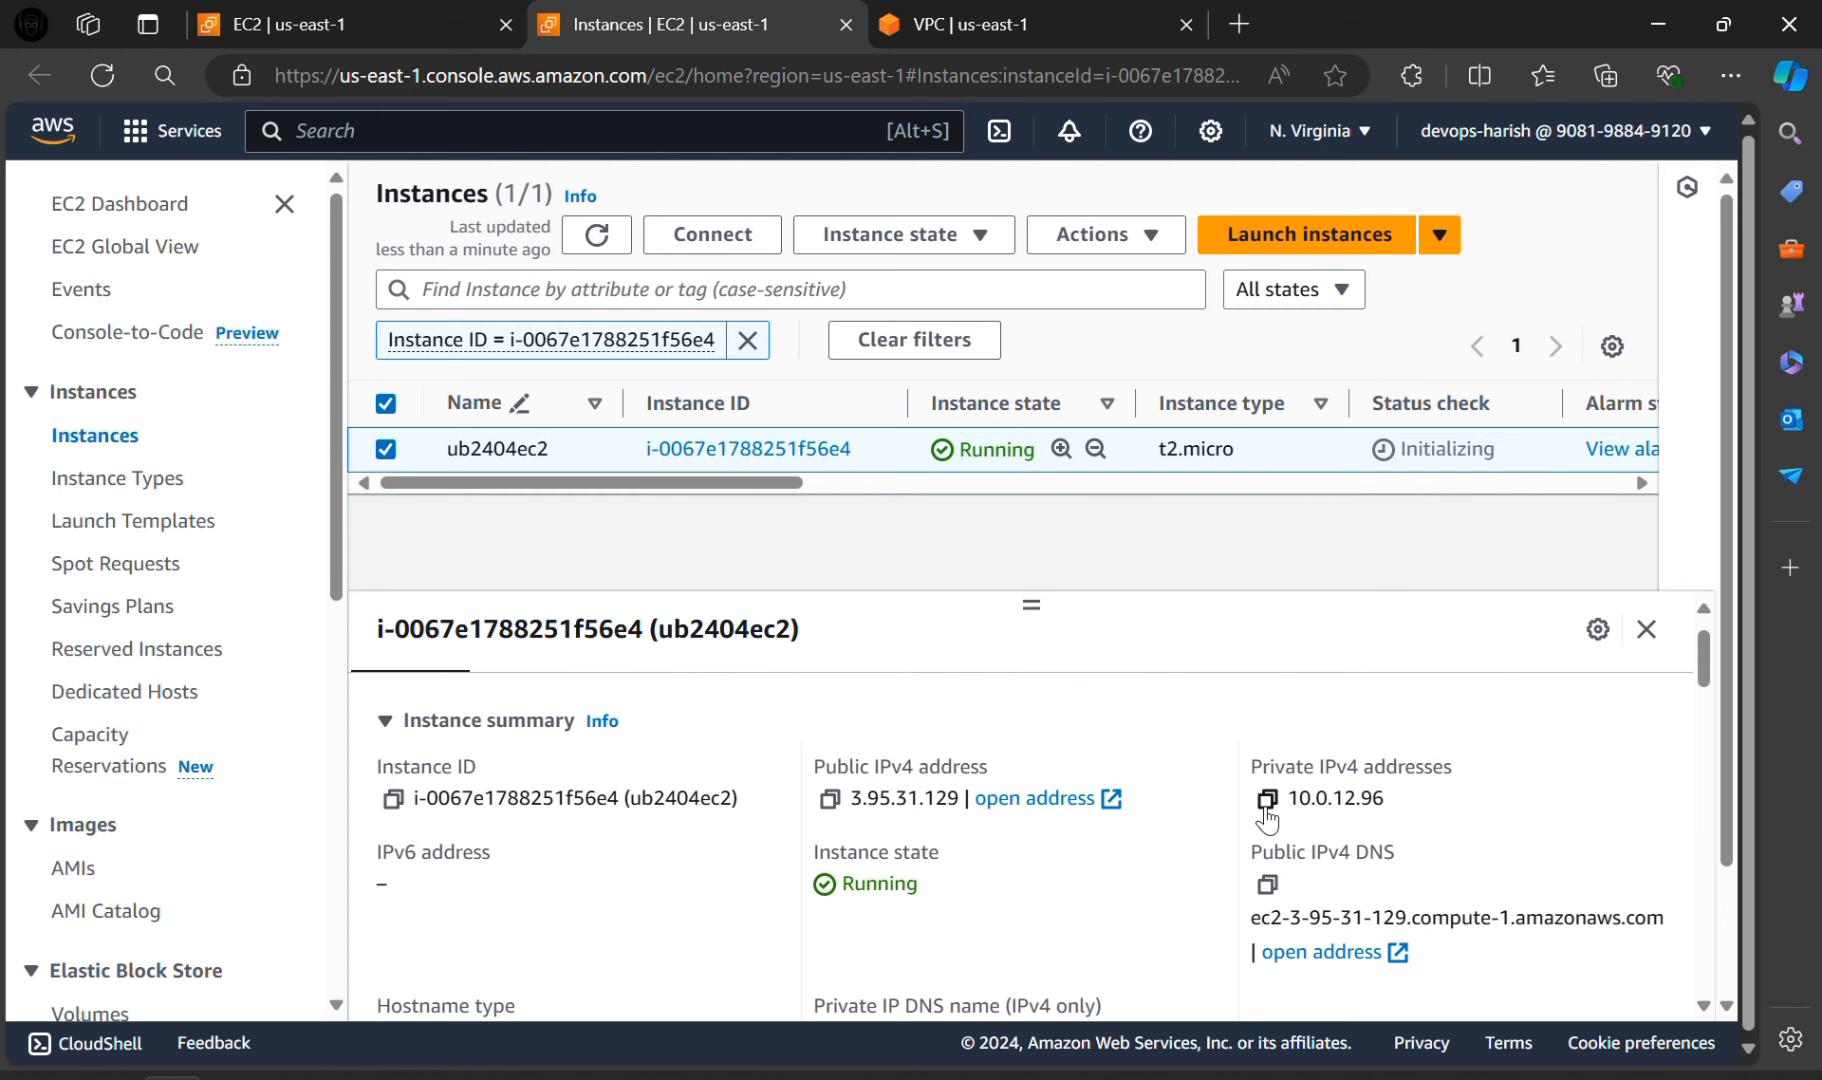
{"action": "scroll", "scroll_direction": "down", "scroll_amount": 3}
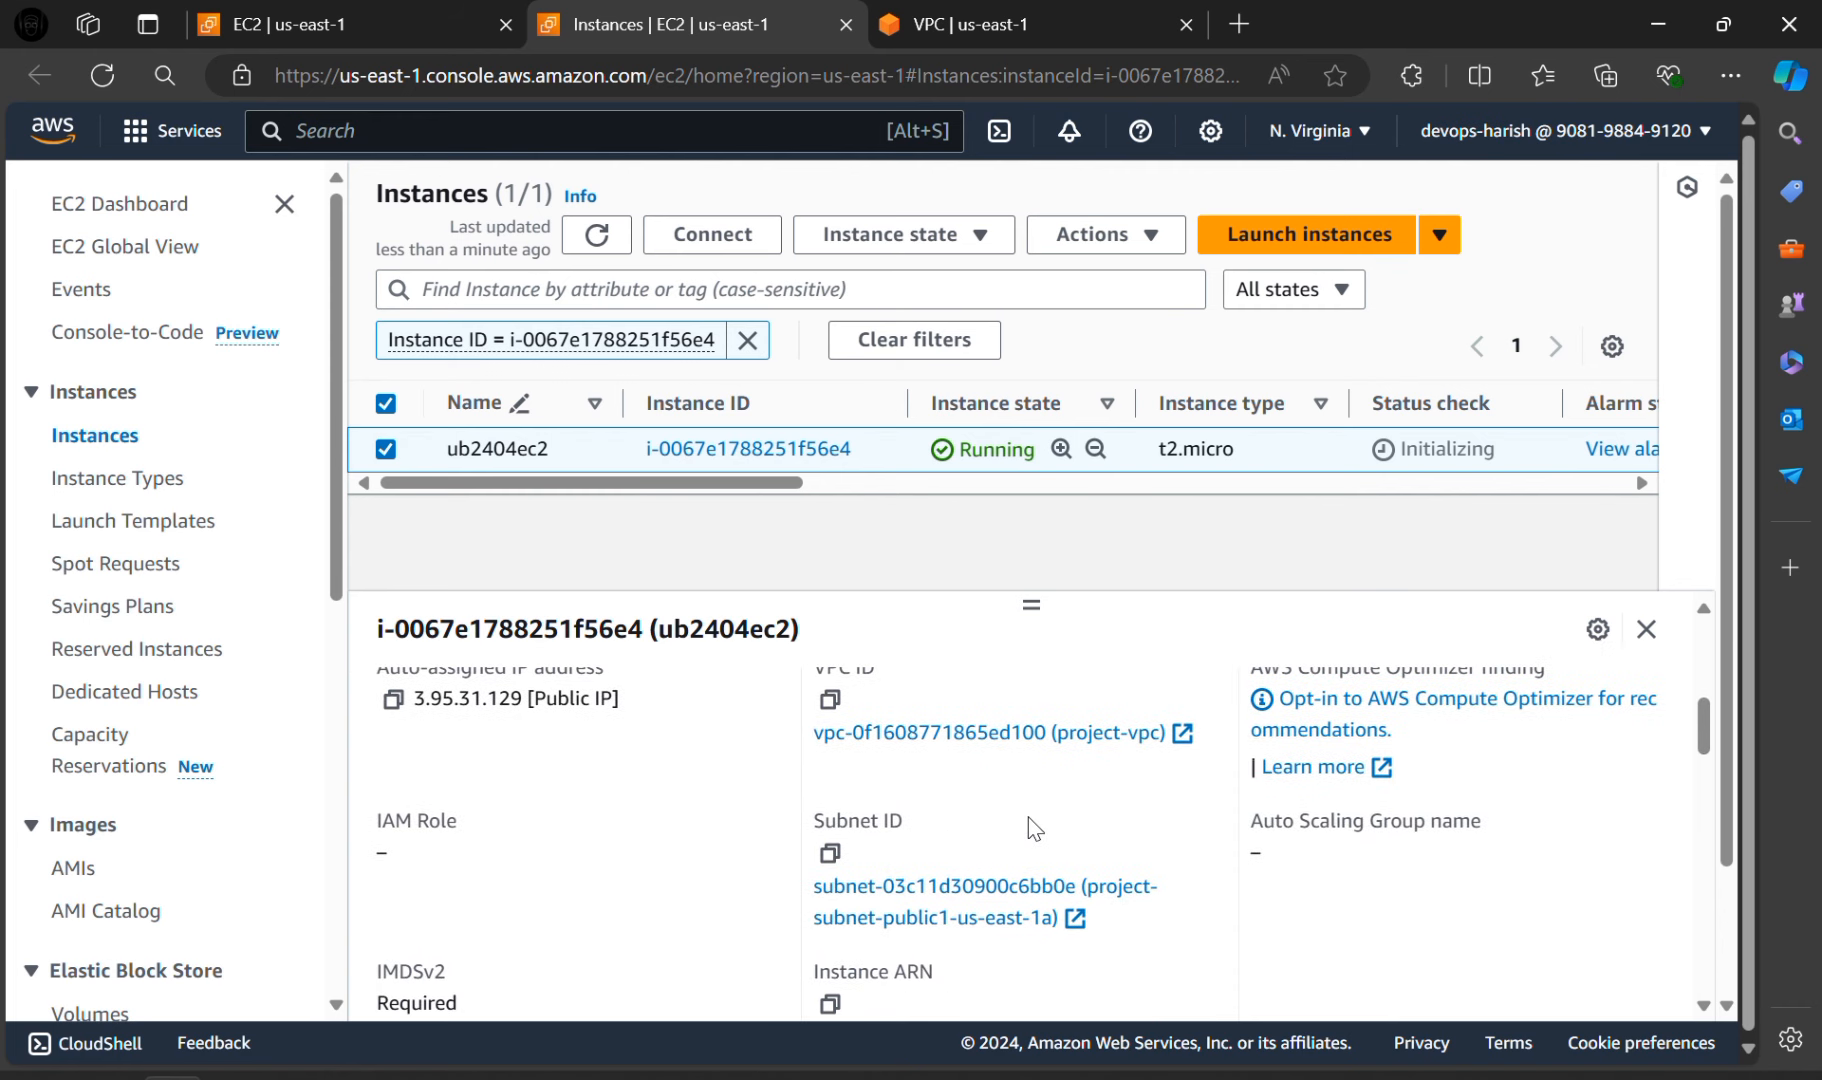
{"action": "scroll", "scroll_direction": "down", "scroll_amount": 3}
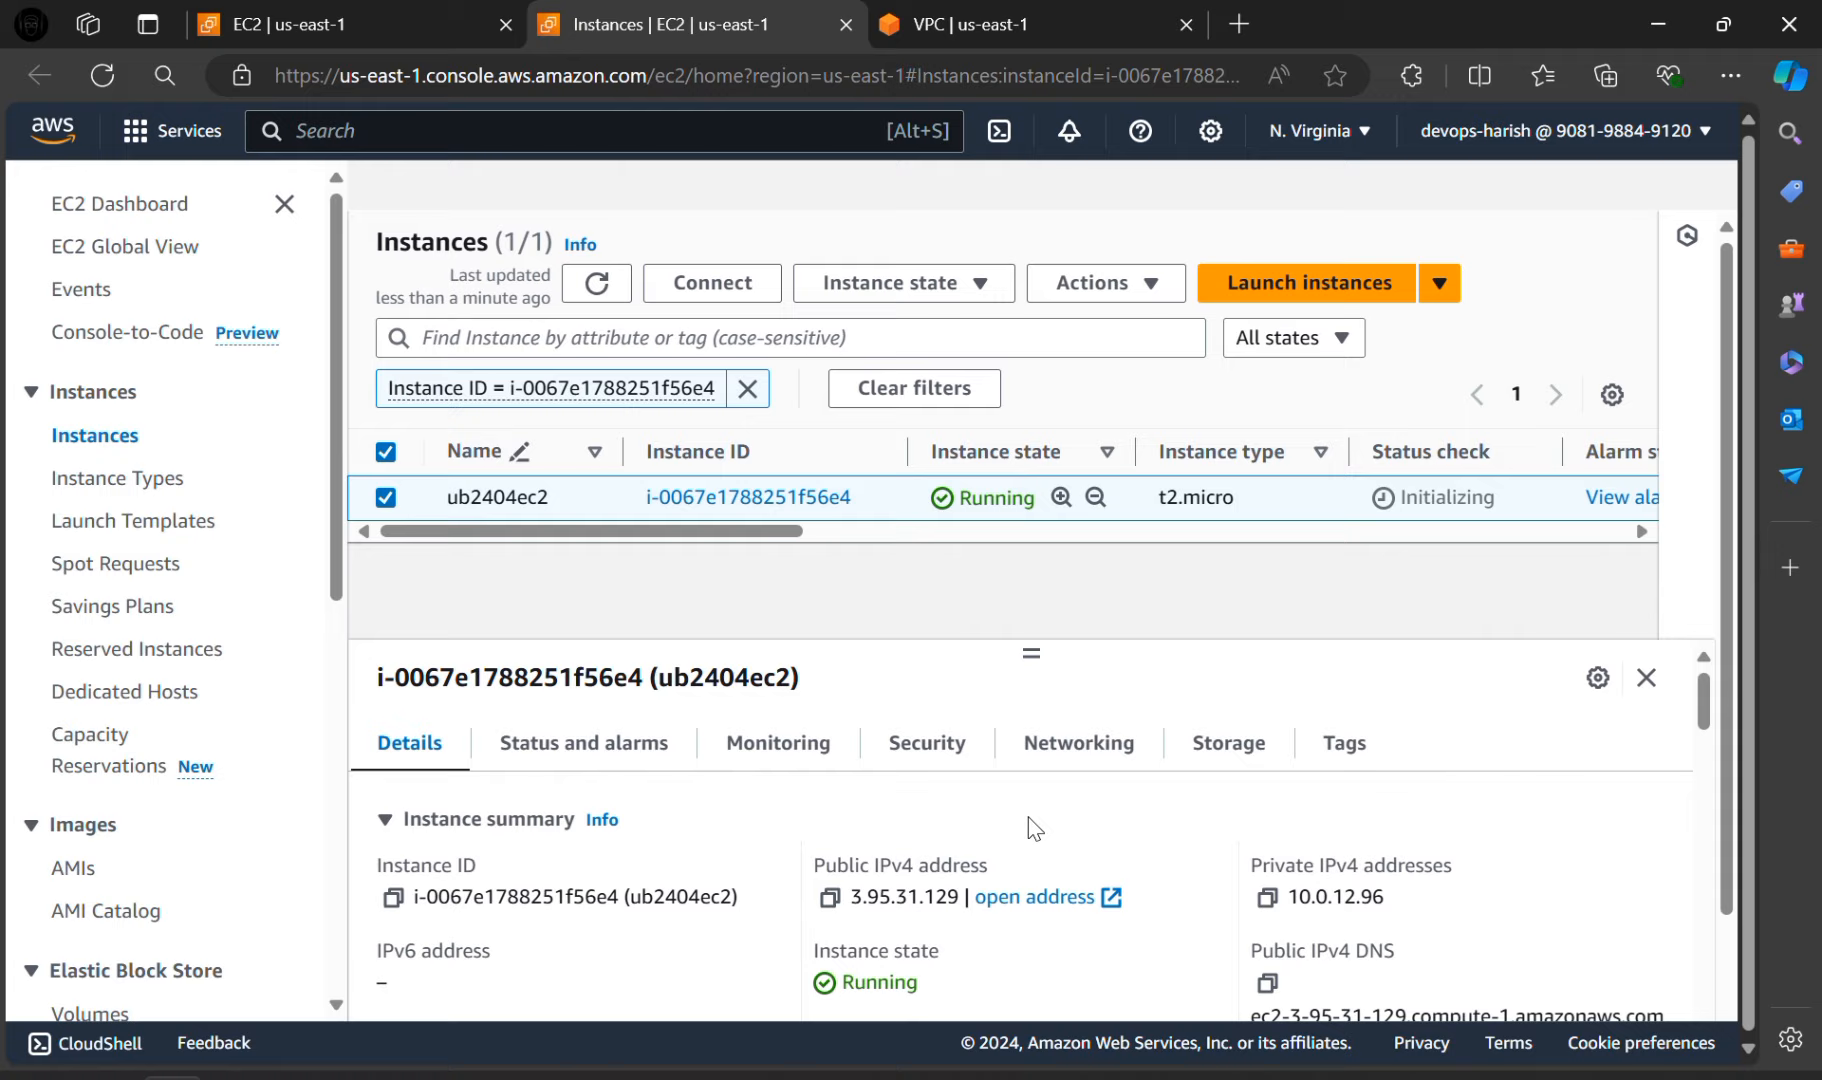
{"action": "scroll", "scroll_direction": "down", "scroll_amount": 3}
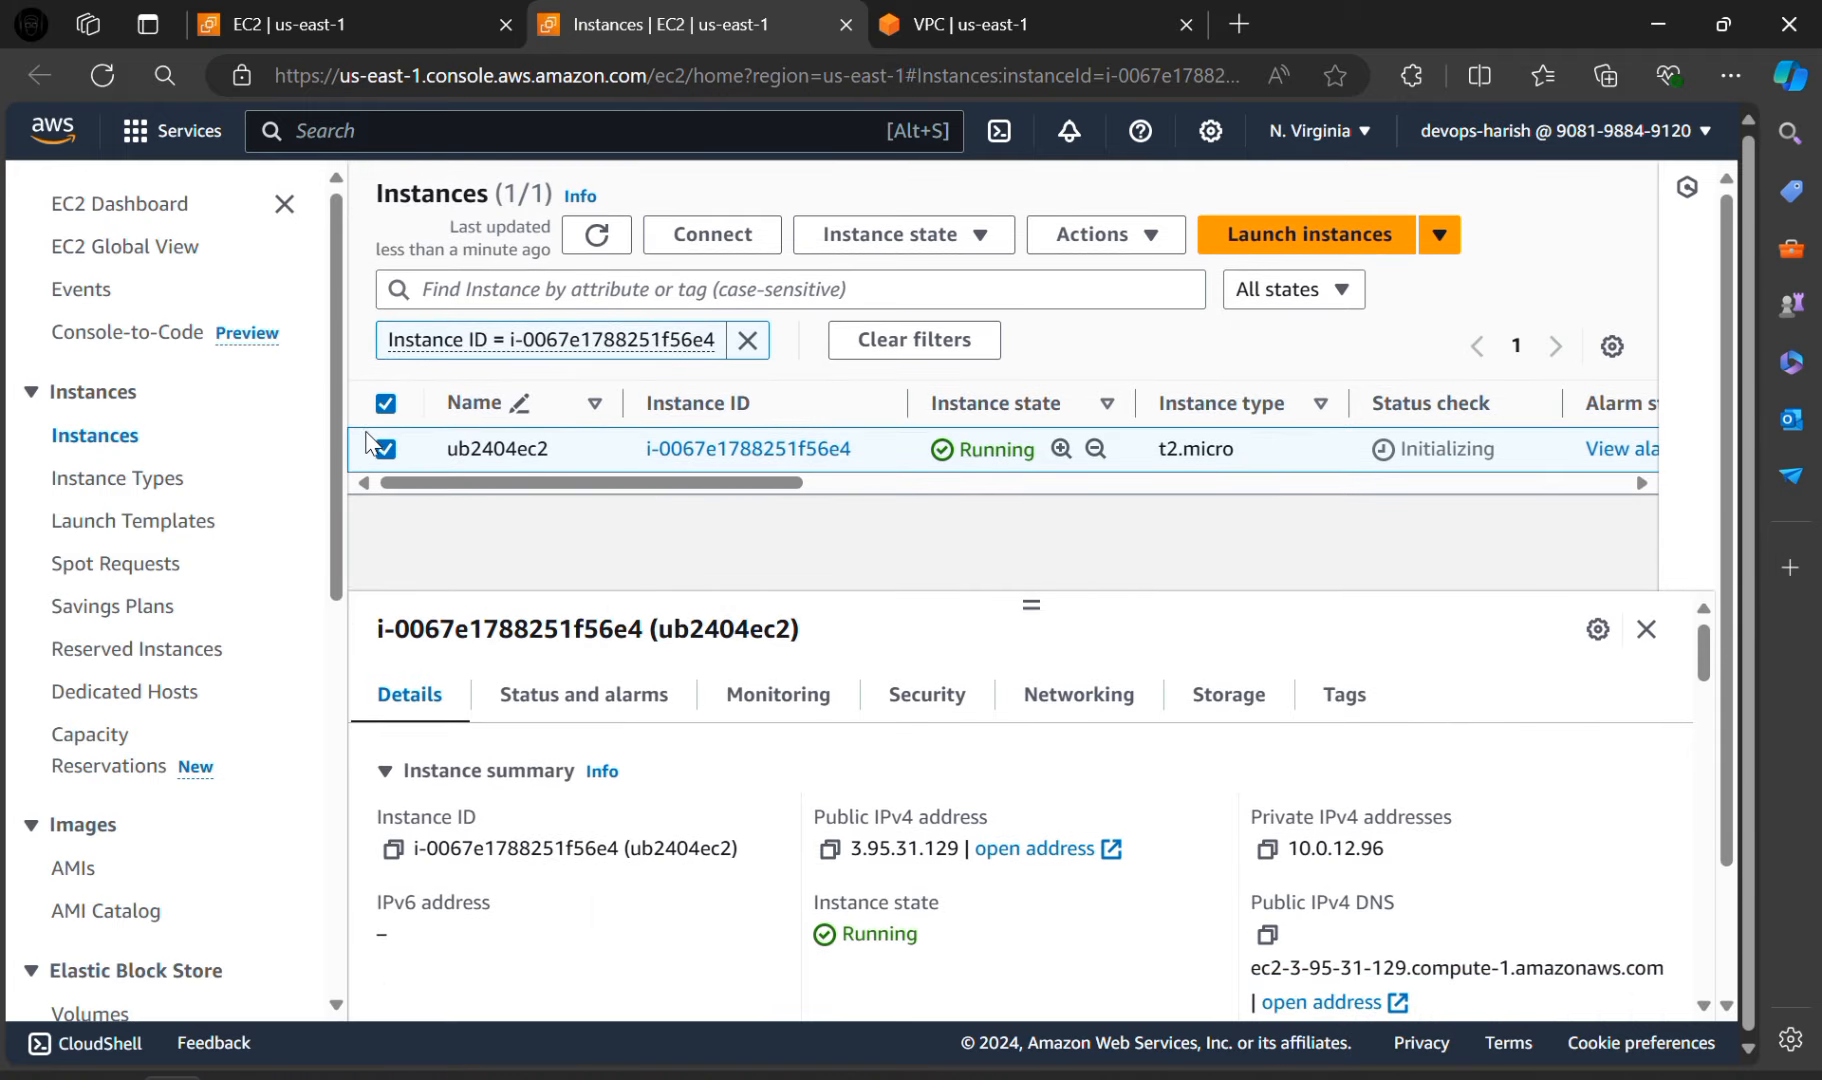
{"action": "mouse_move", "coordinate": [385, 449]}
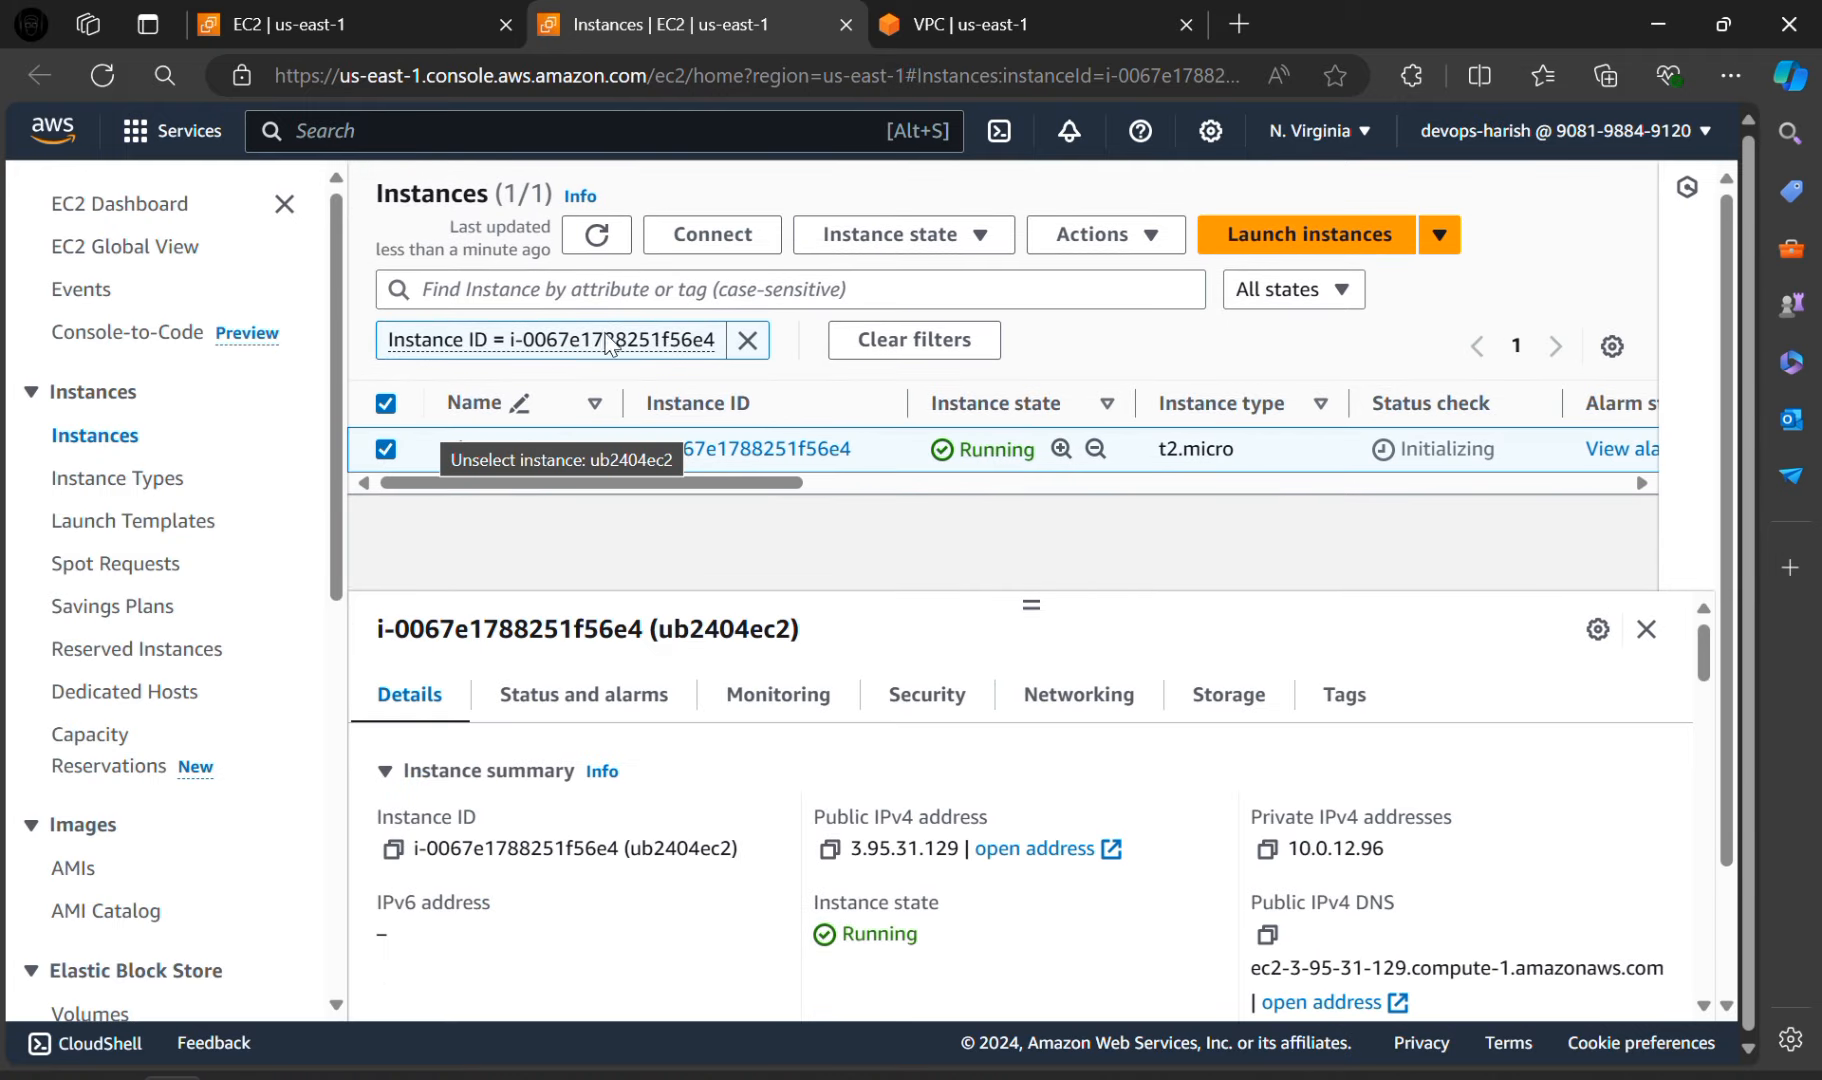
{"action": "left_click", "coordinate": [711, 234]}
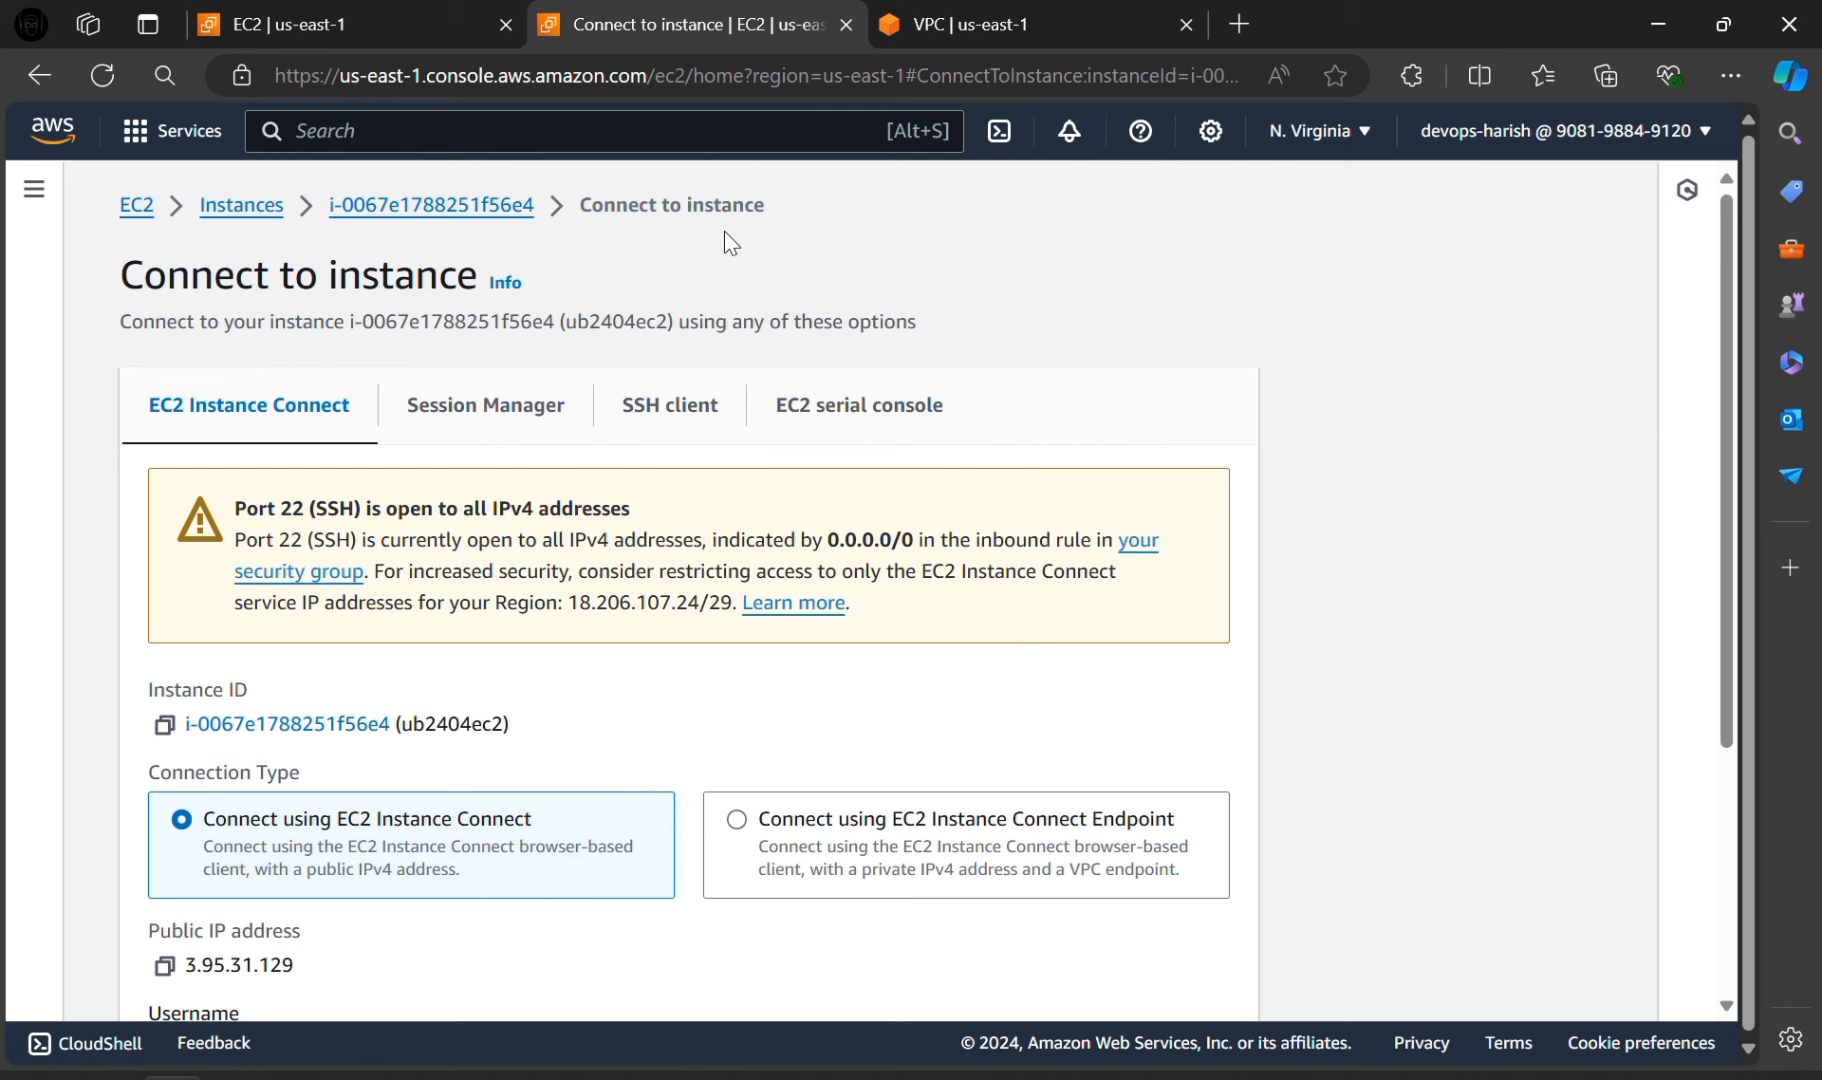
Step: Connect to ub2404ec2 through EC2 Instance Connect as user ubuntu
{"action": "scroll", "scroll_direction": "down", "scroll_amount": 3}
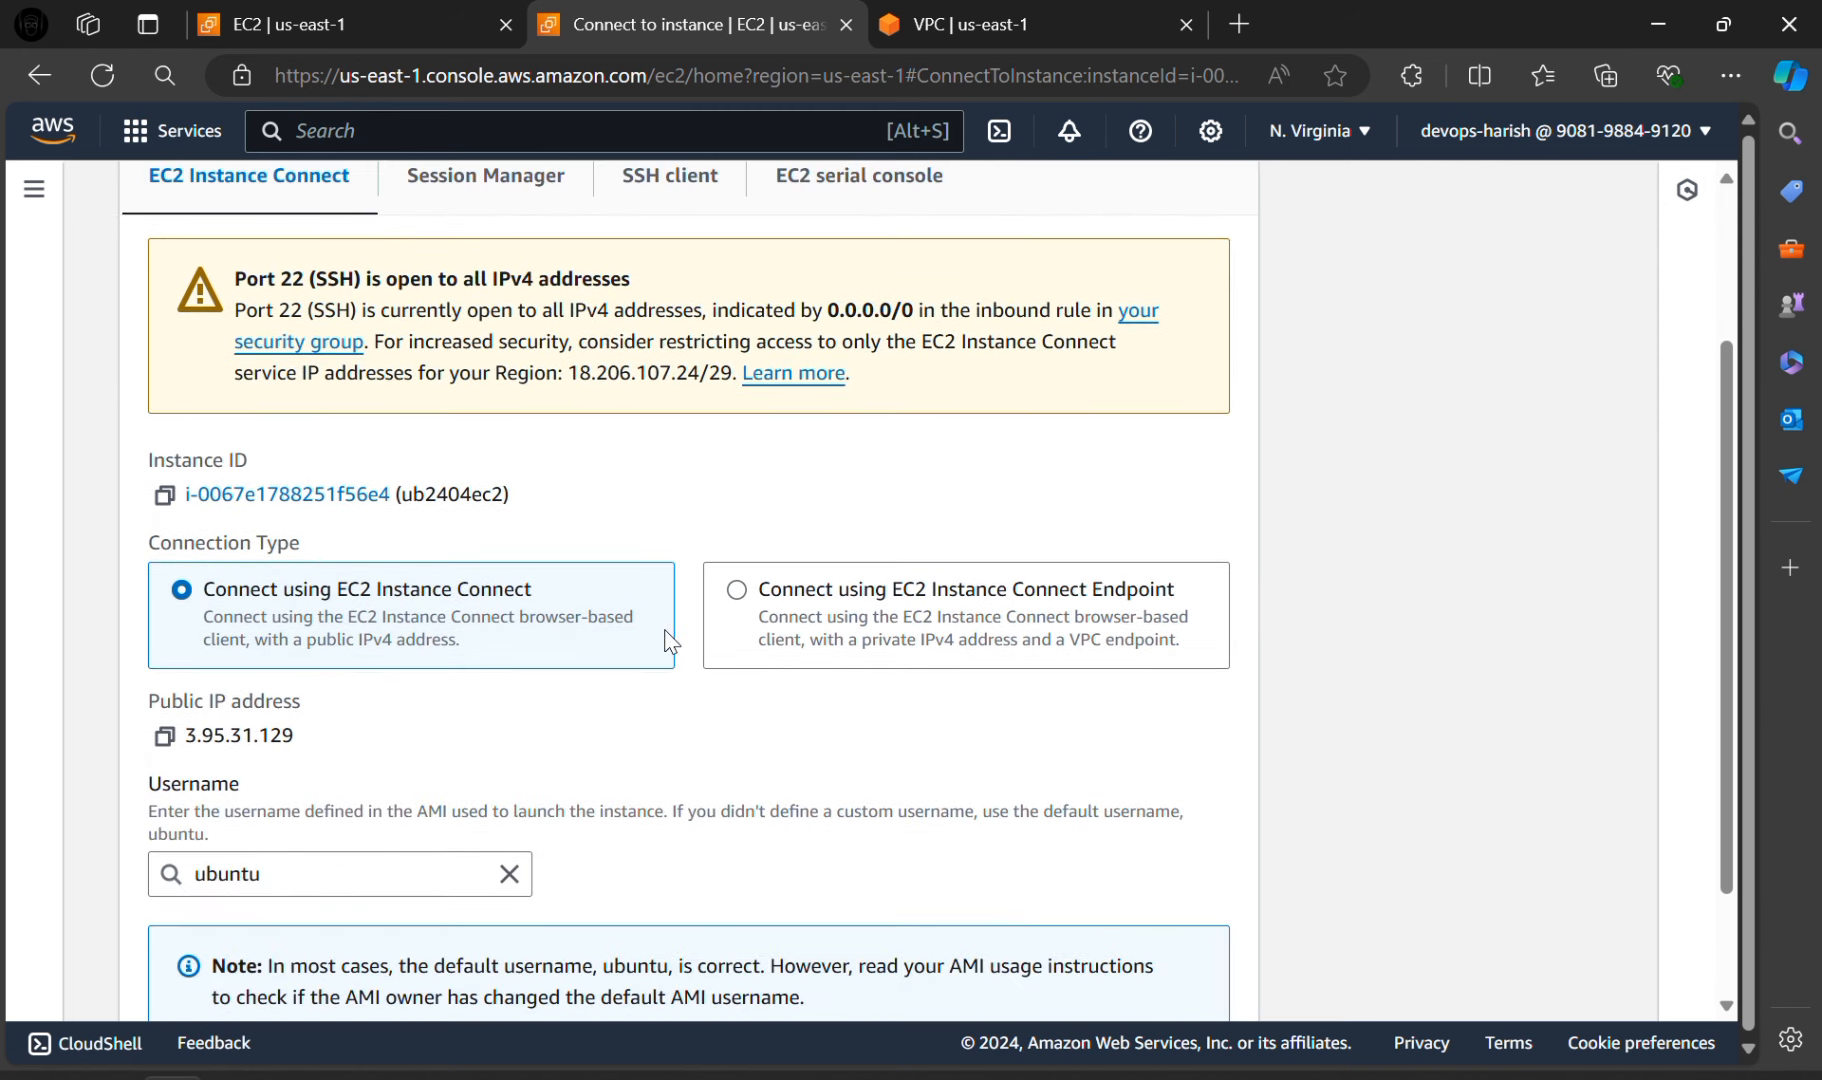
{"action": "scroll", "scroll_direction": "down", "scroll_amount": 3}
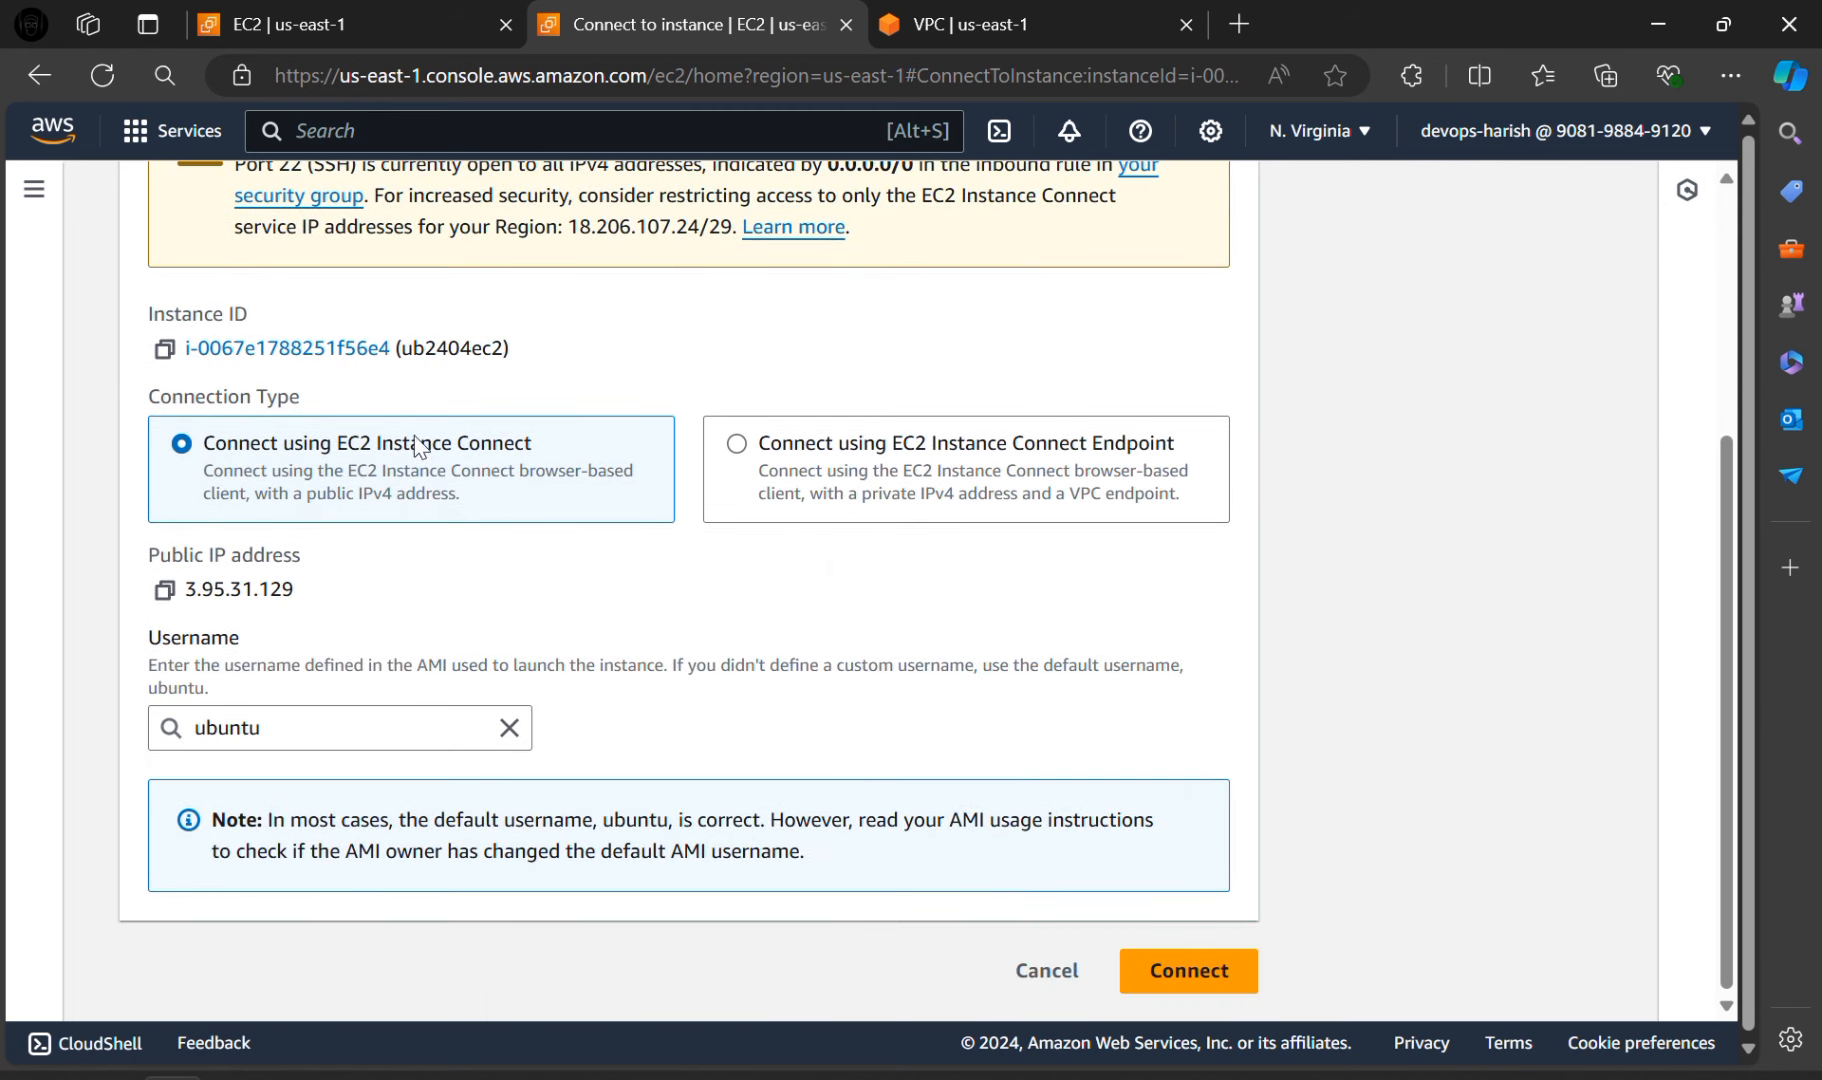
{"action": "left_click", "coordinate": [1189, 971]}
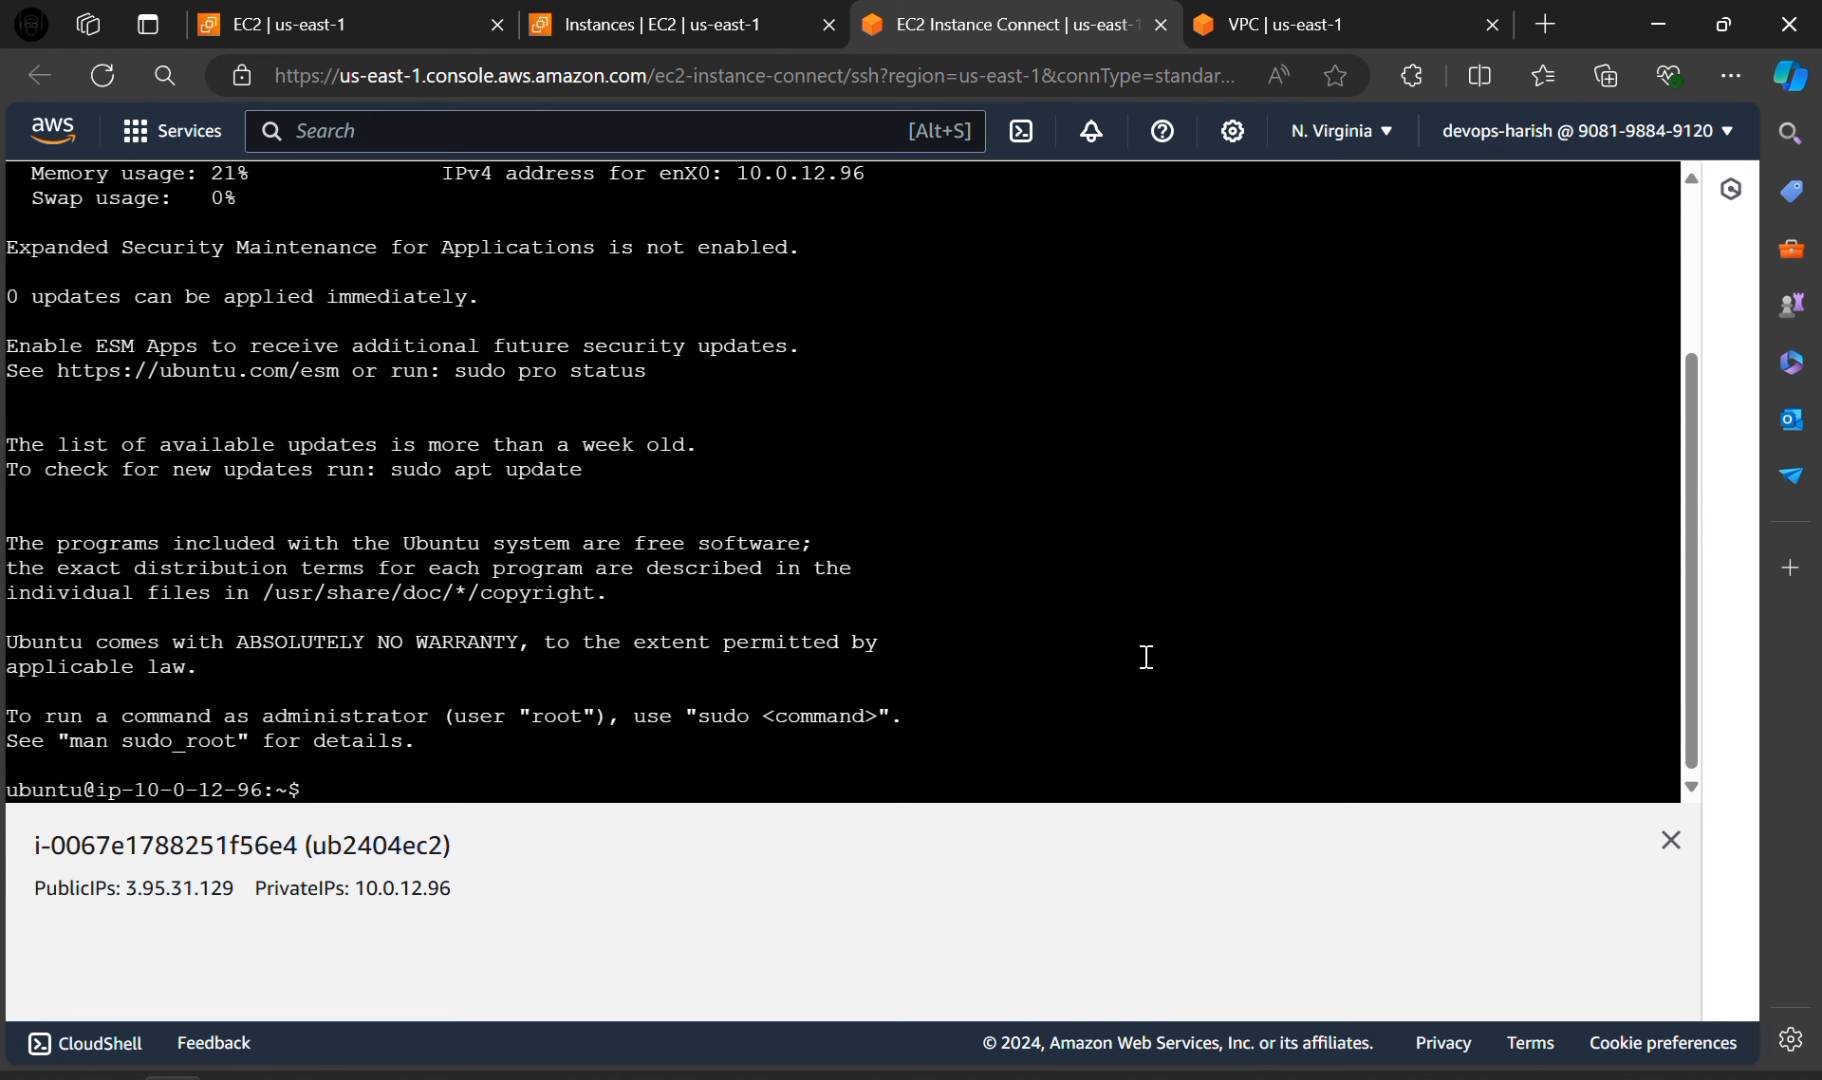
{"action": "mouse_move", "coordinate": [743, 614]}
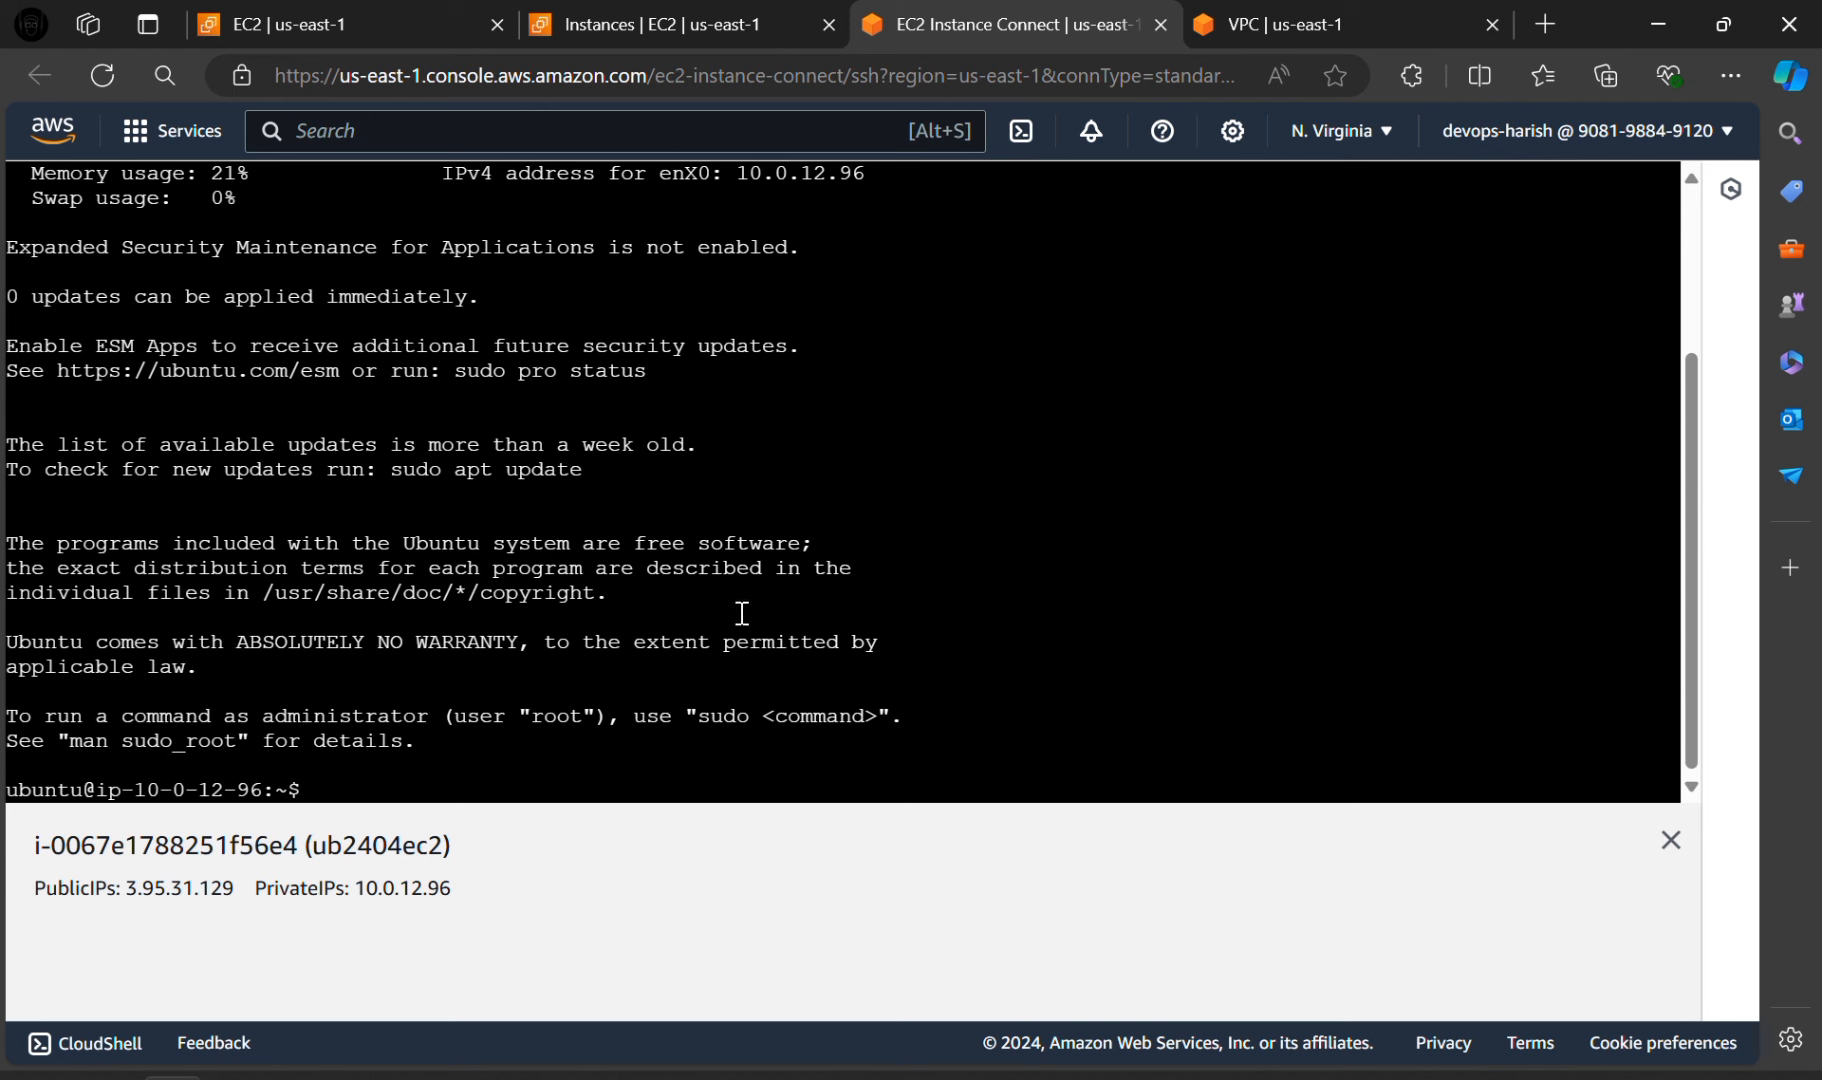
{"action": "mouse_move", "coordinate": [659, 757]}
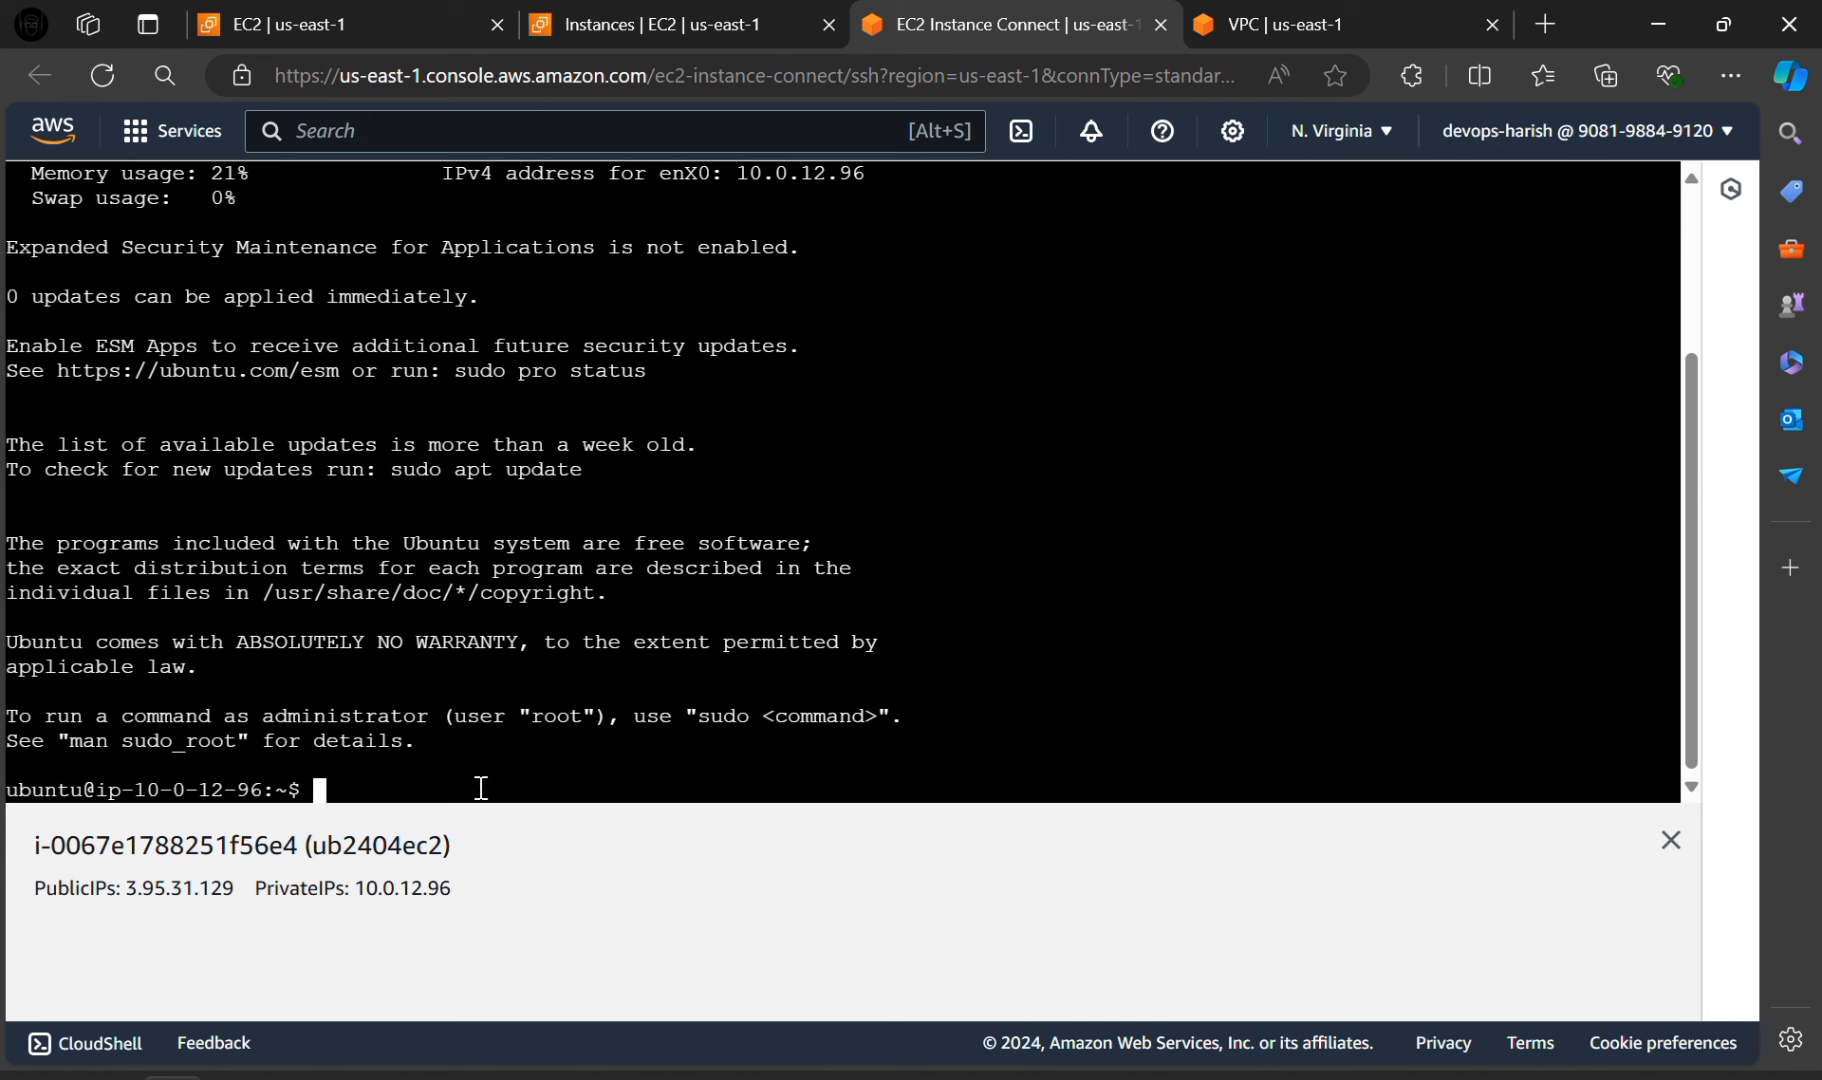
Step: Run more /etc/os-release and highlight the Ubuntu 24.04 LTS version in the output
{"action": "type", "text": "m"}
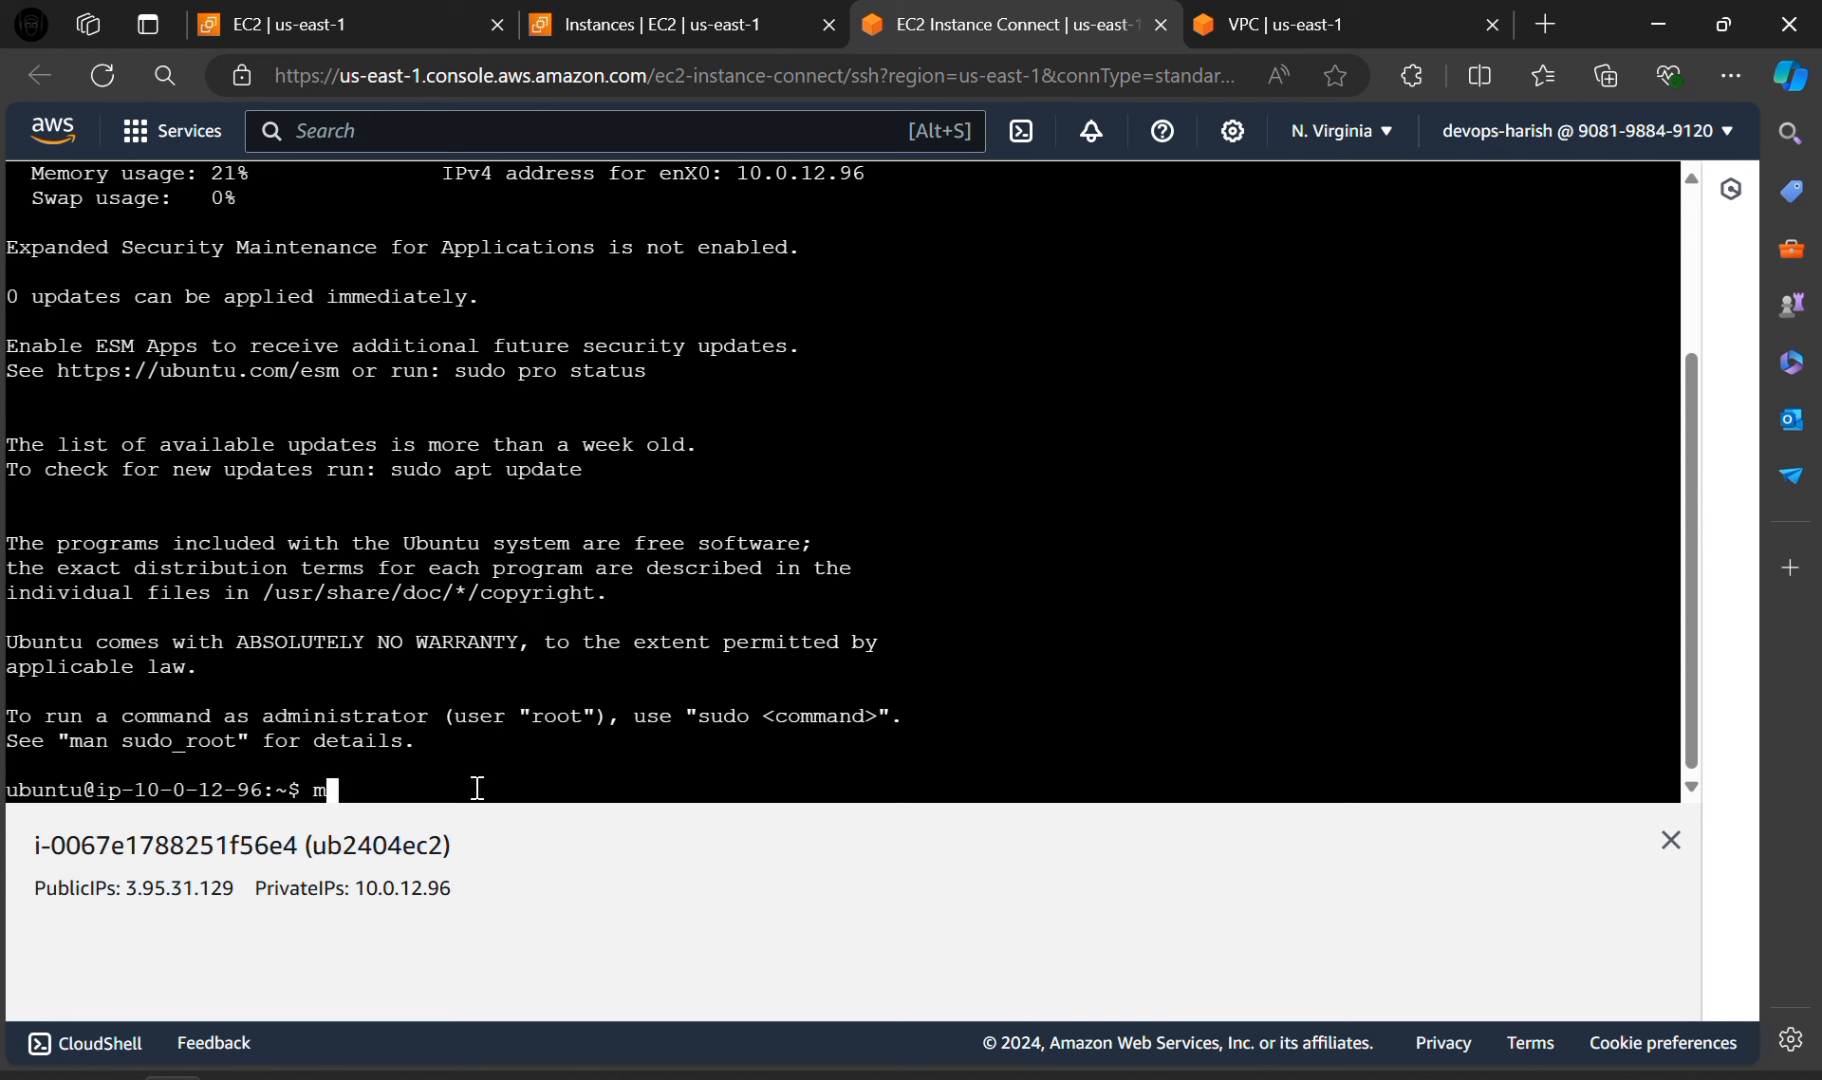
{"action": "type", "text": "ore"}
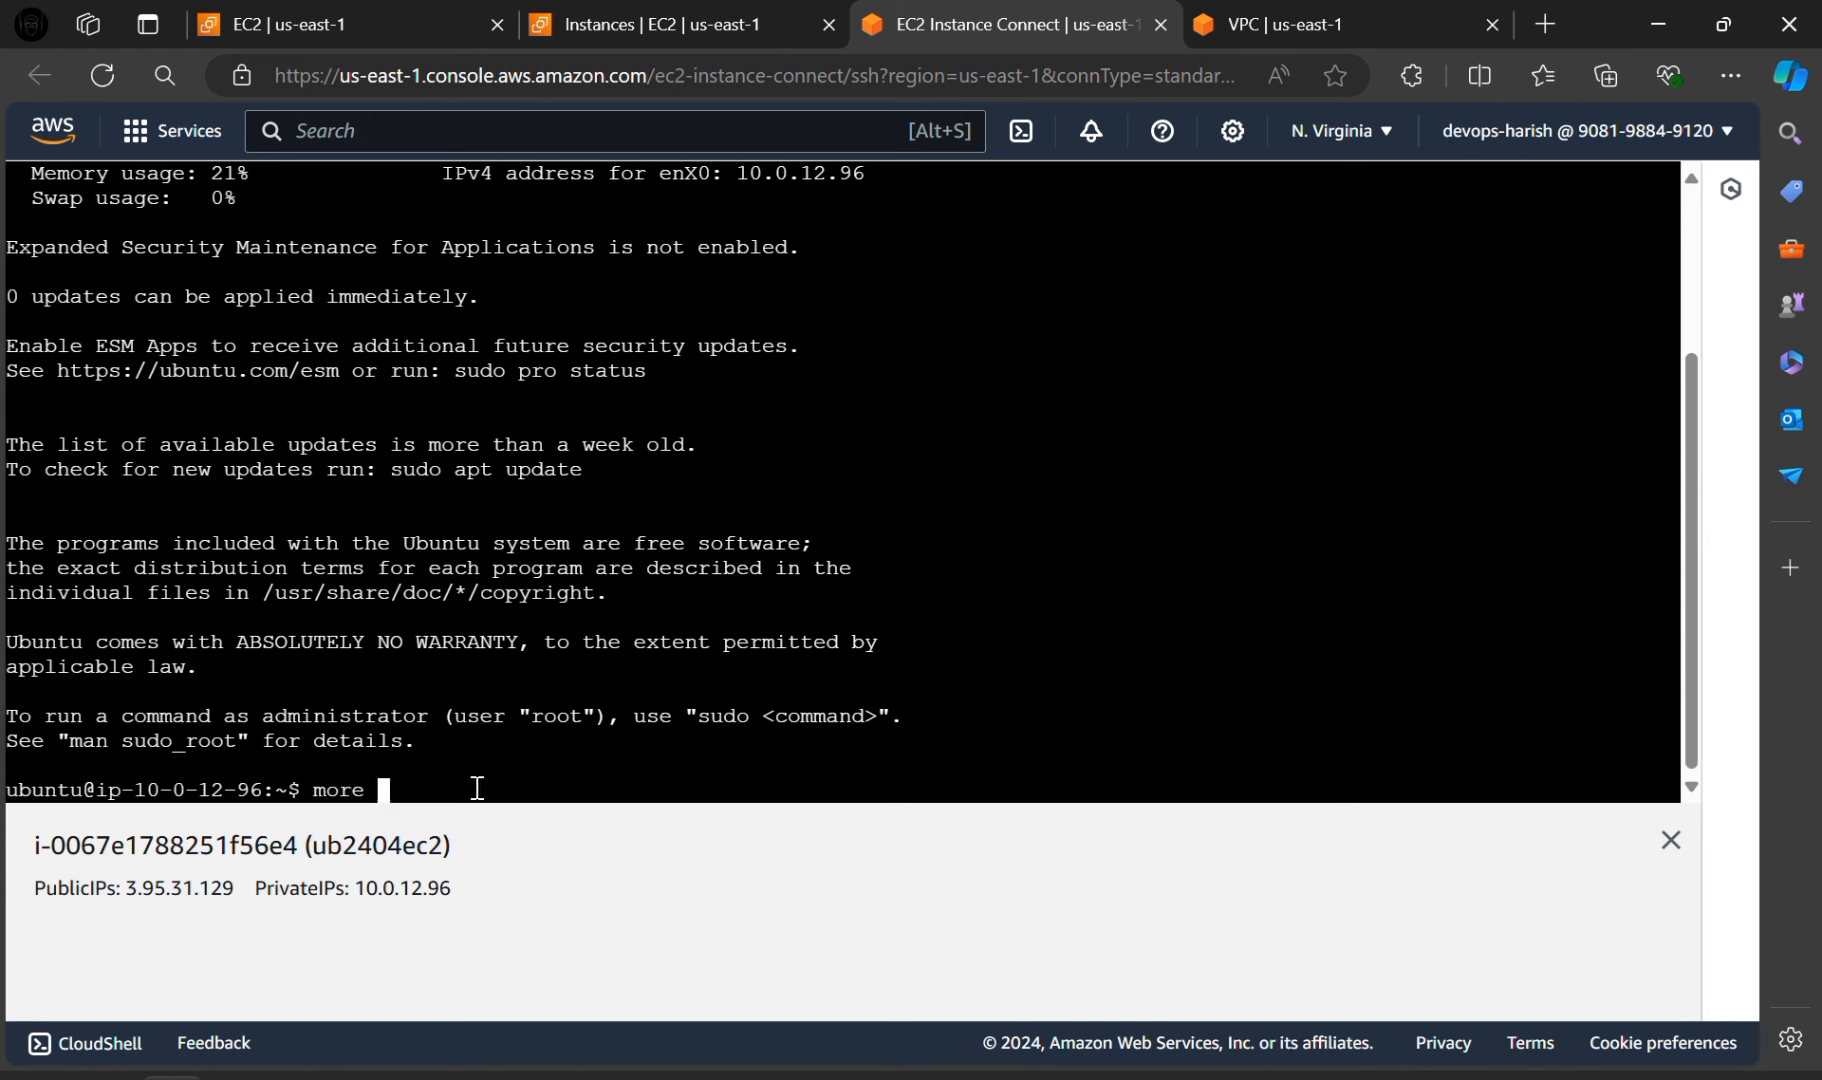
{"action": "type", "text": "/"}
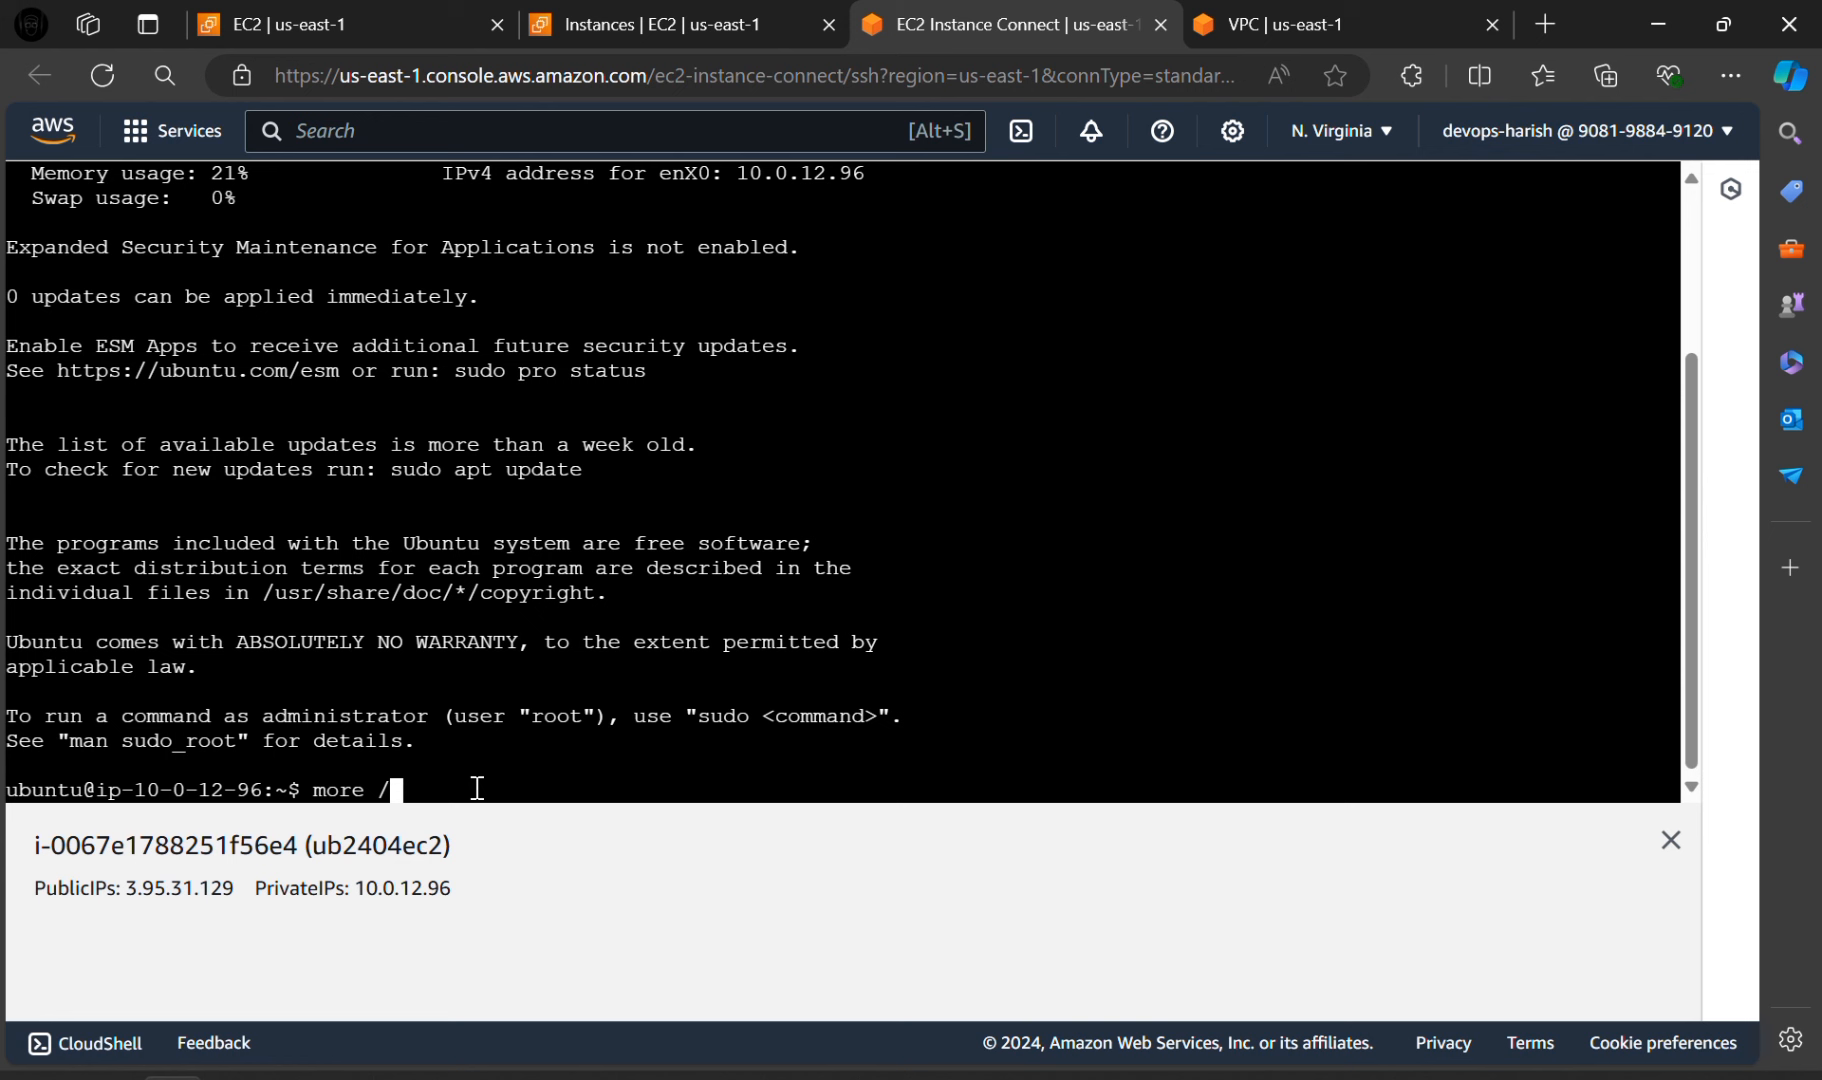
{"action": "type", "text": "etc/"}
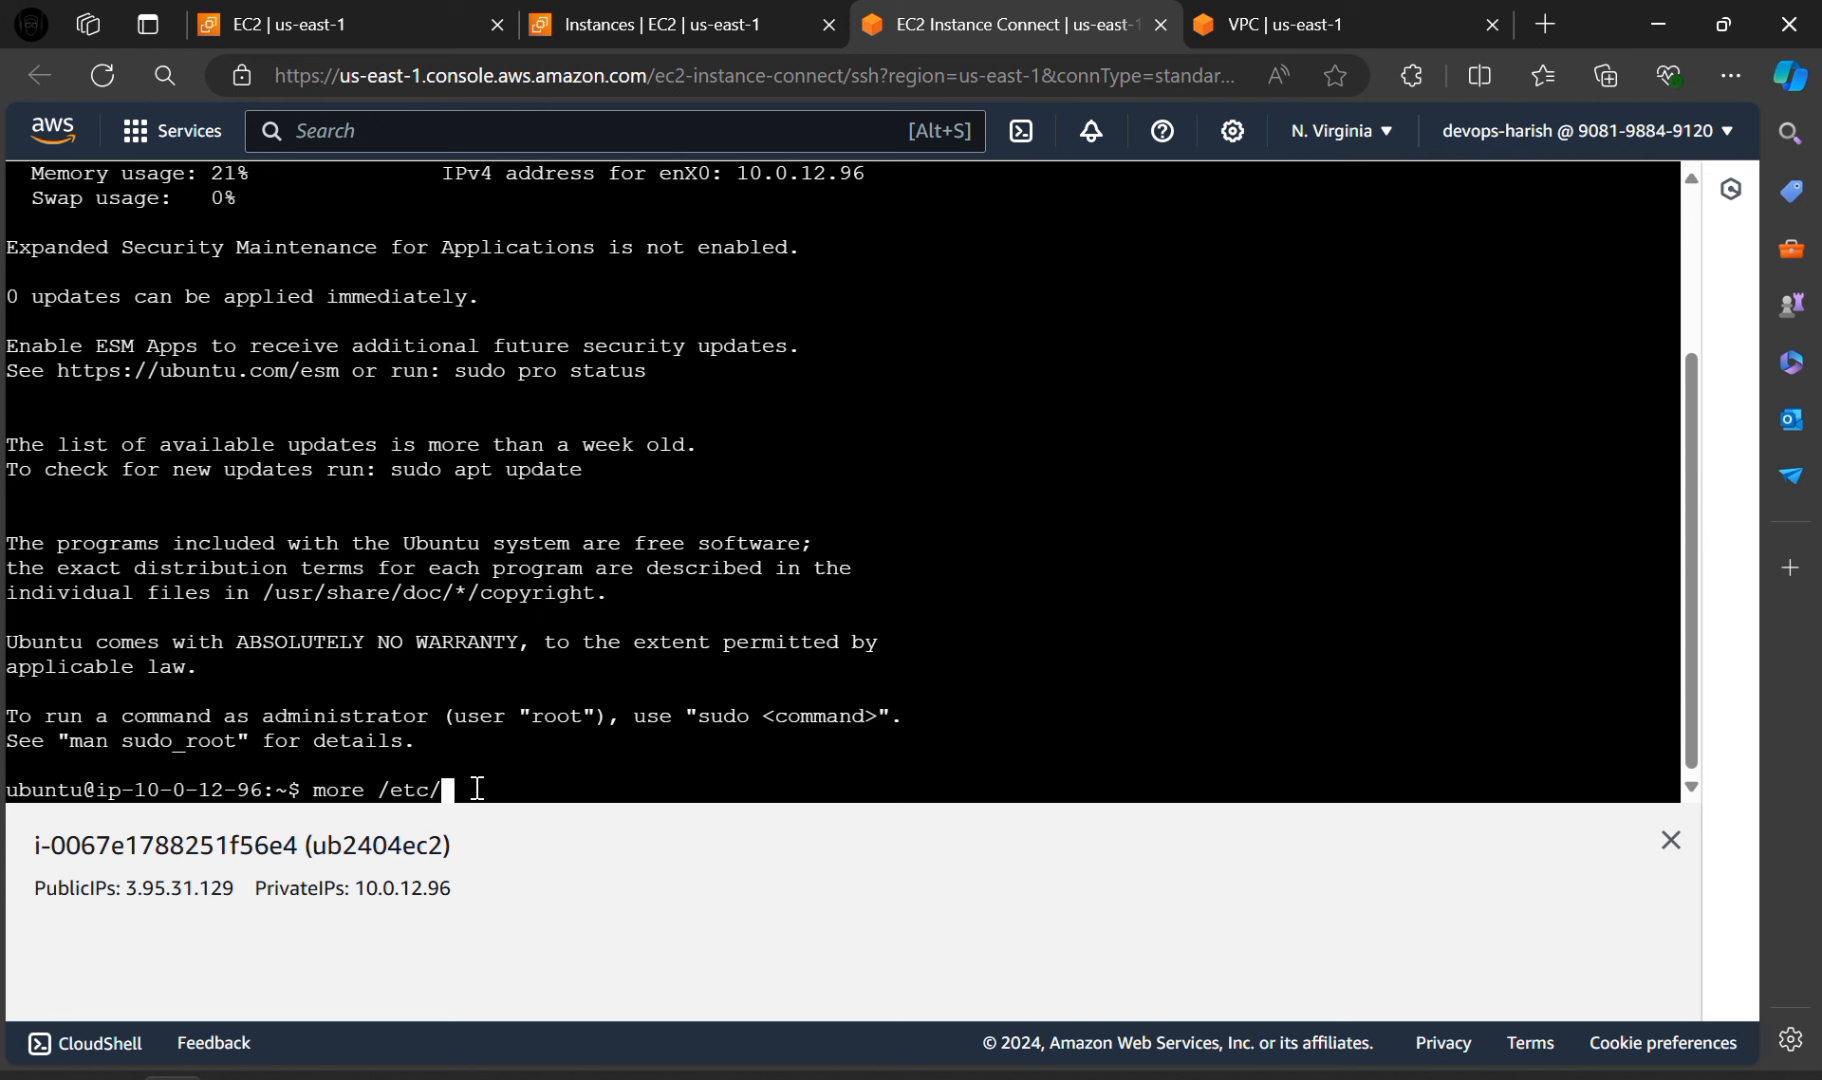
{"action": "type", "text": "os-"}
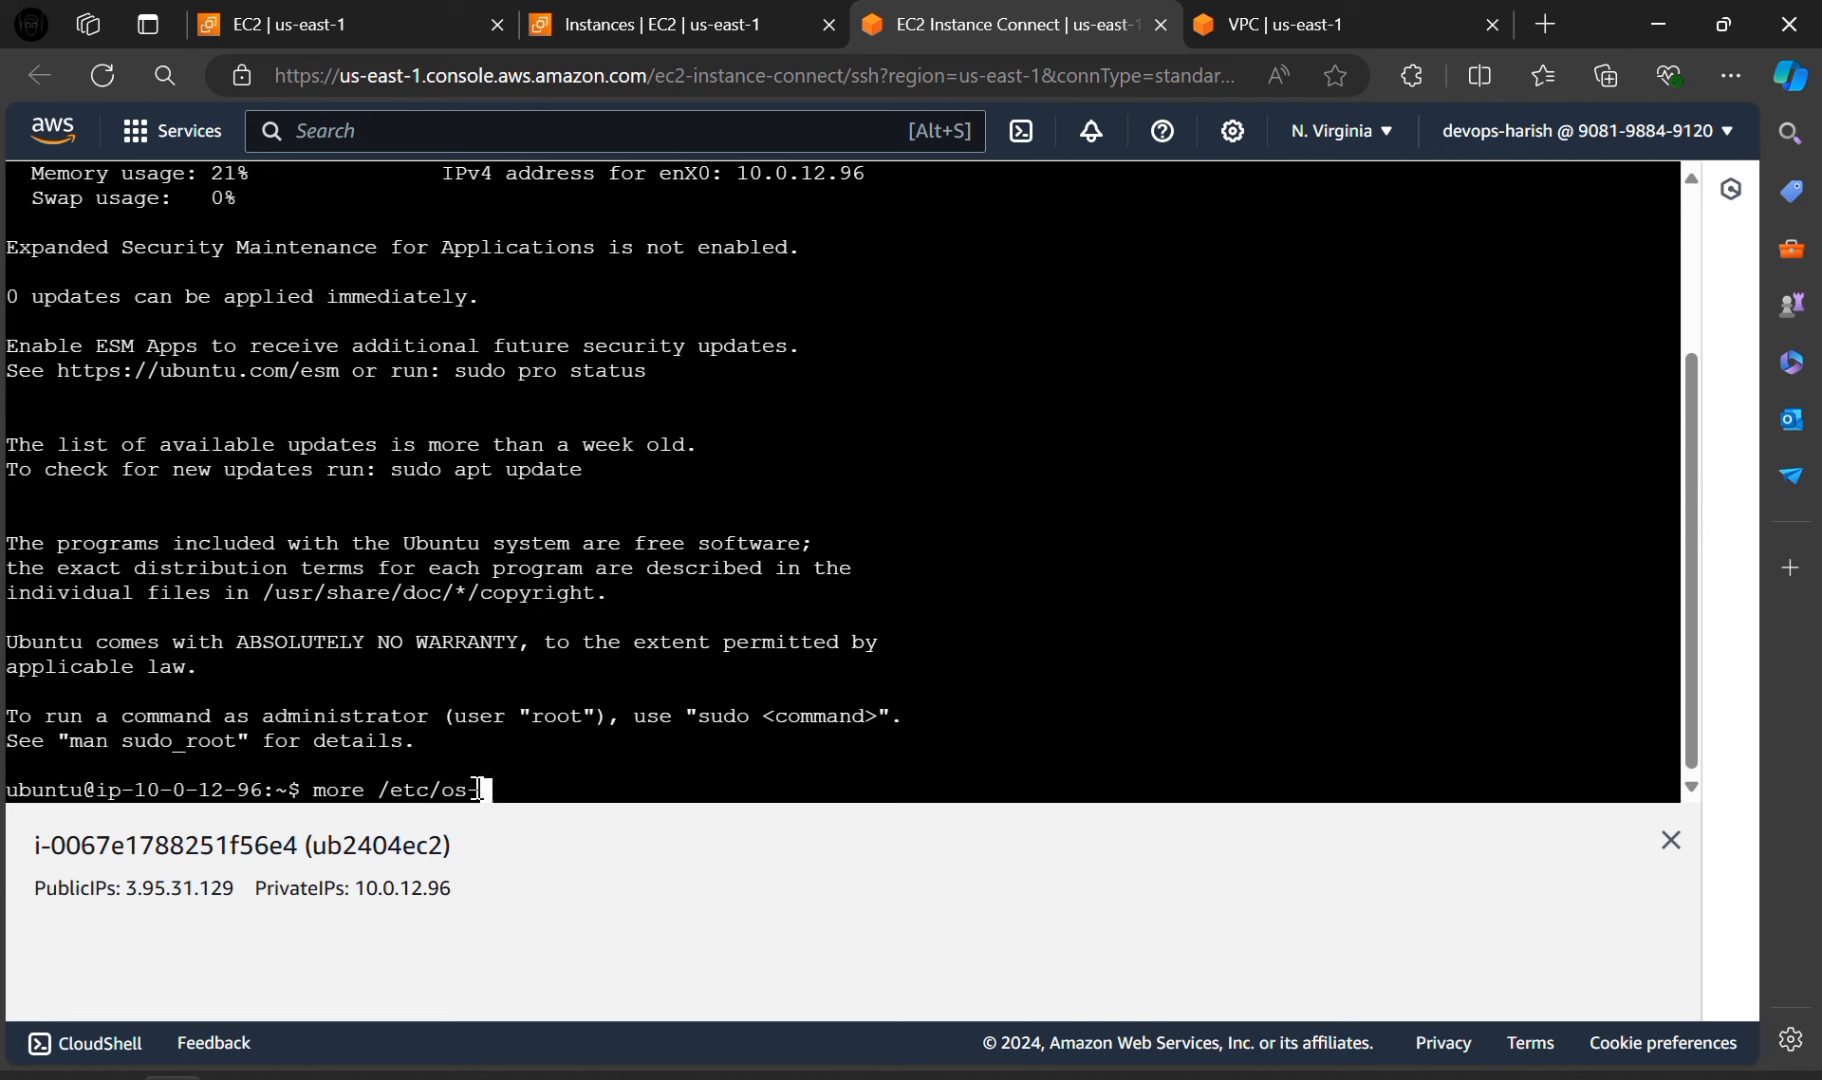
{"action": "type", "text": "release"}
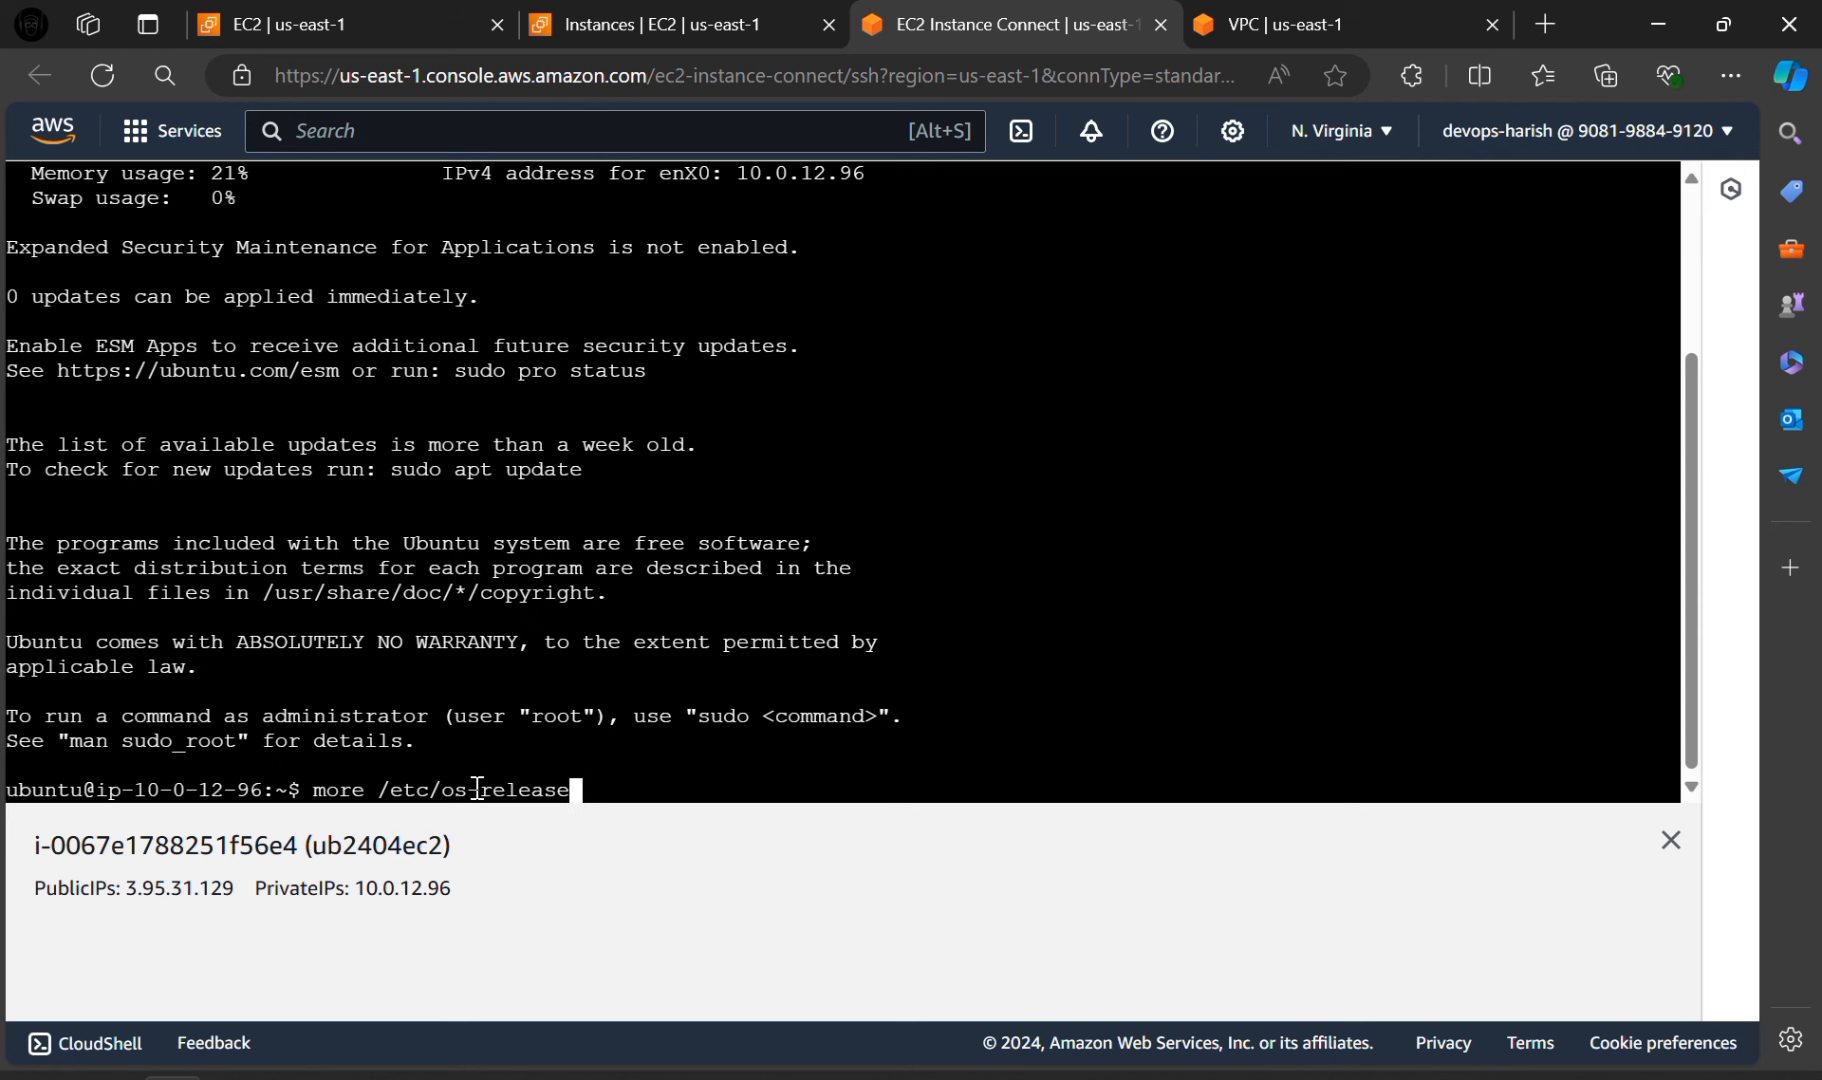
{"action": "key", "text": "Enter"}
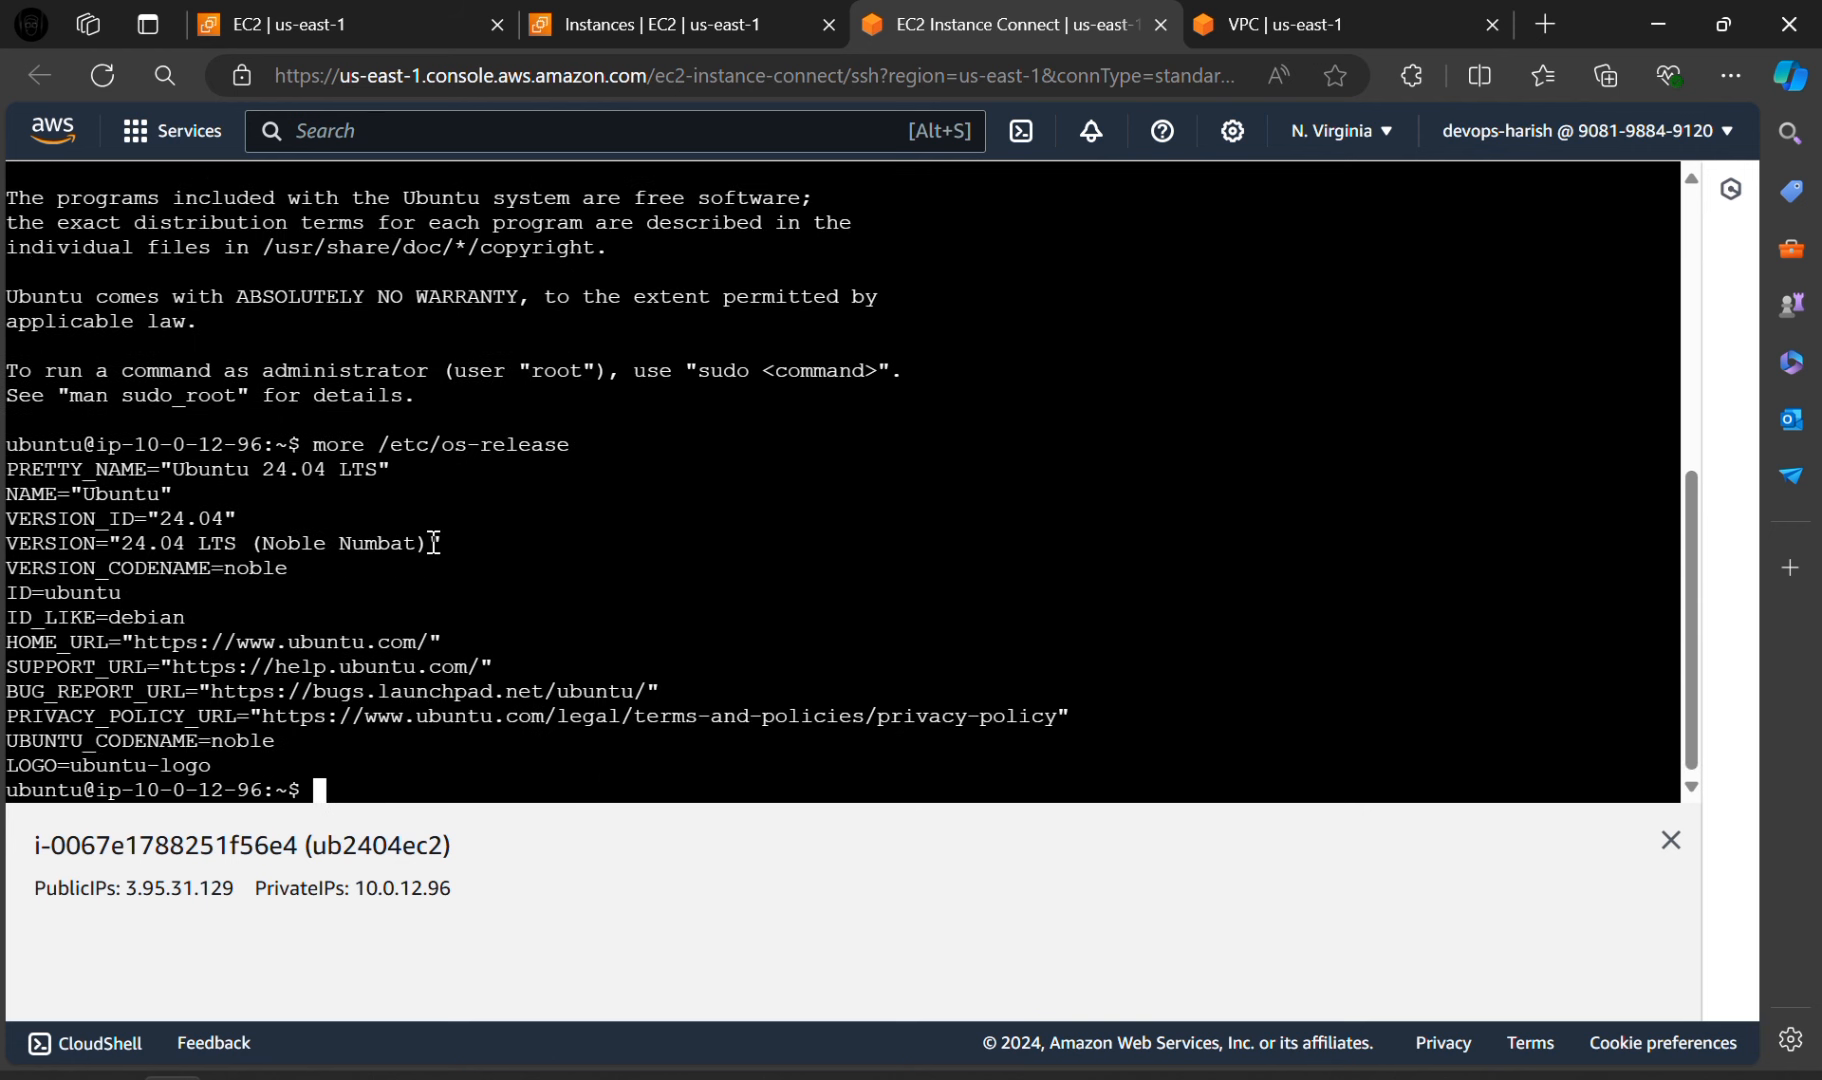
{"action": "mouse_move", "coordinate": [175, 488]}
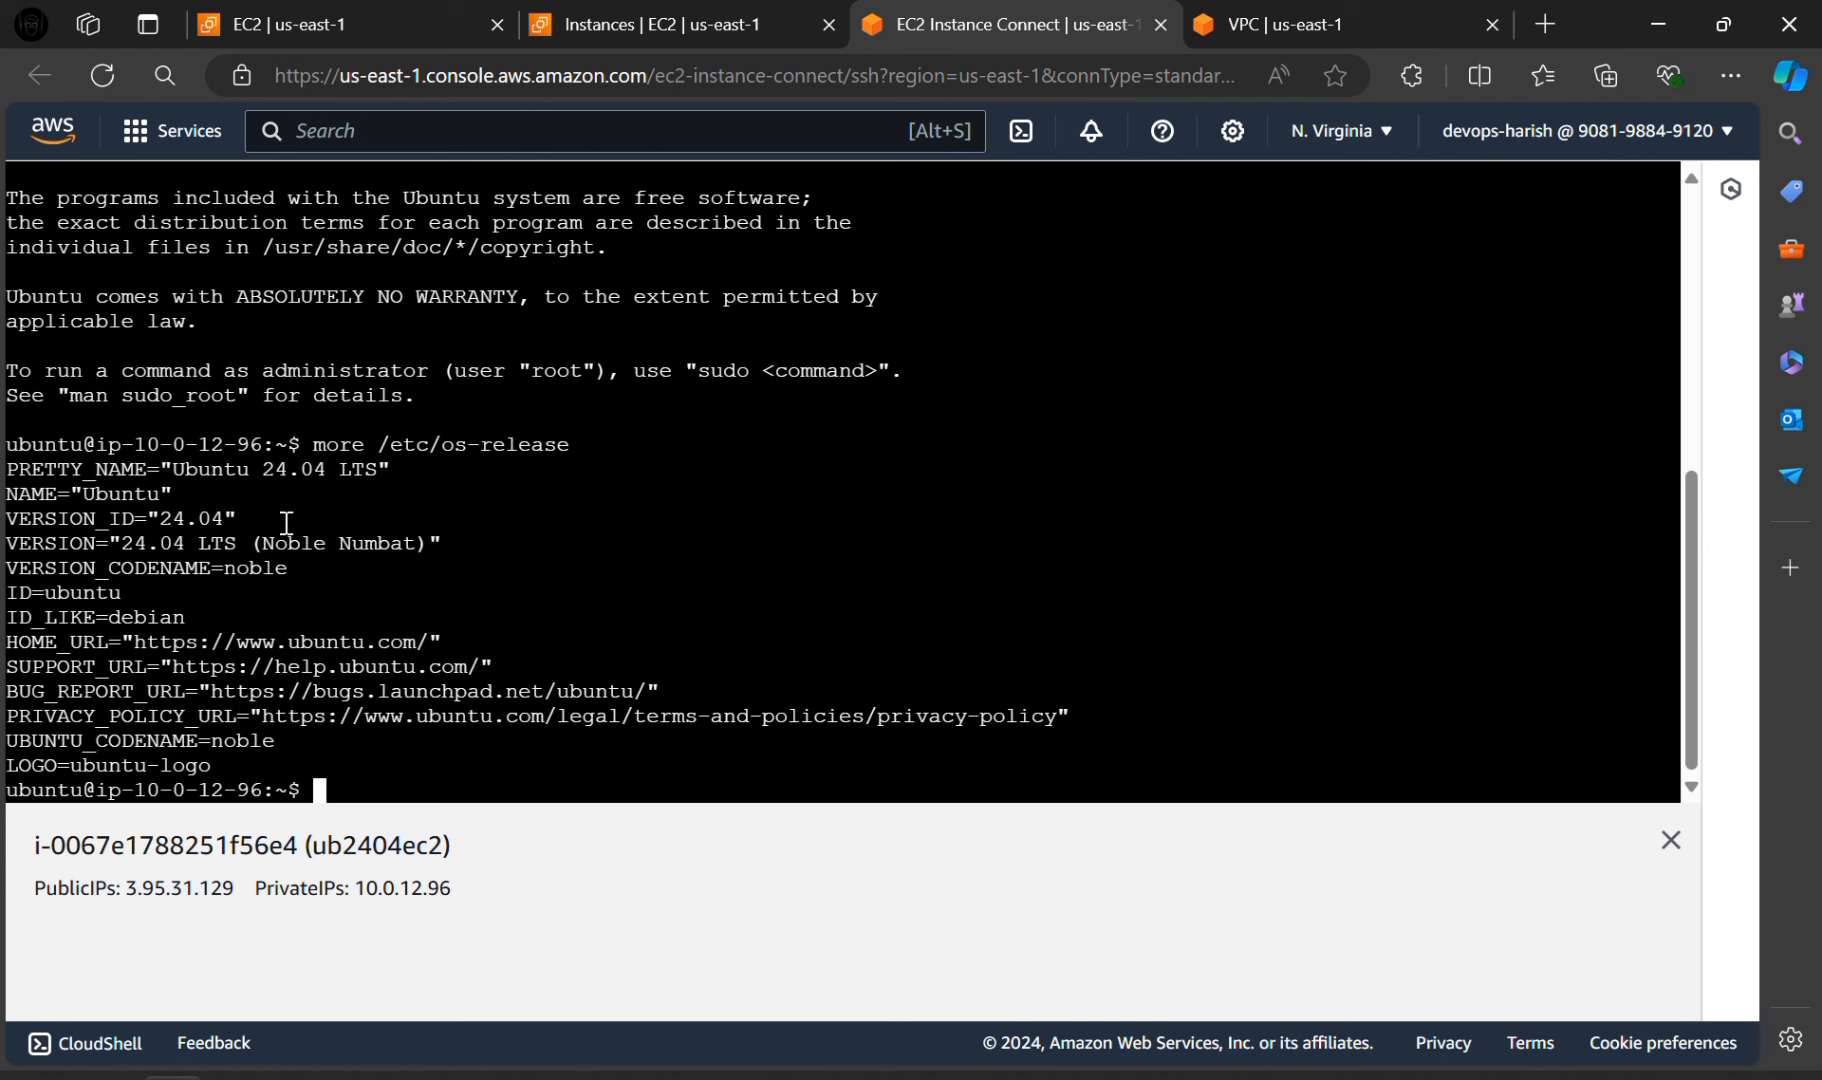
{"action": "double_click", "coordinate": [205, 517]}
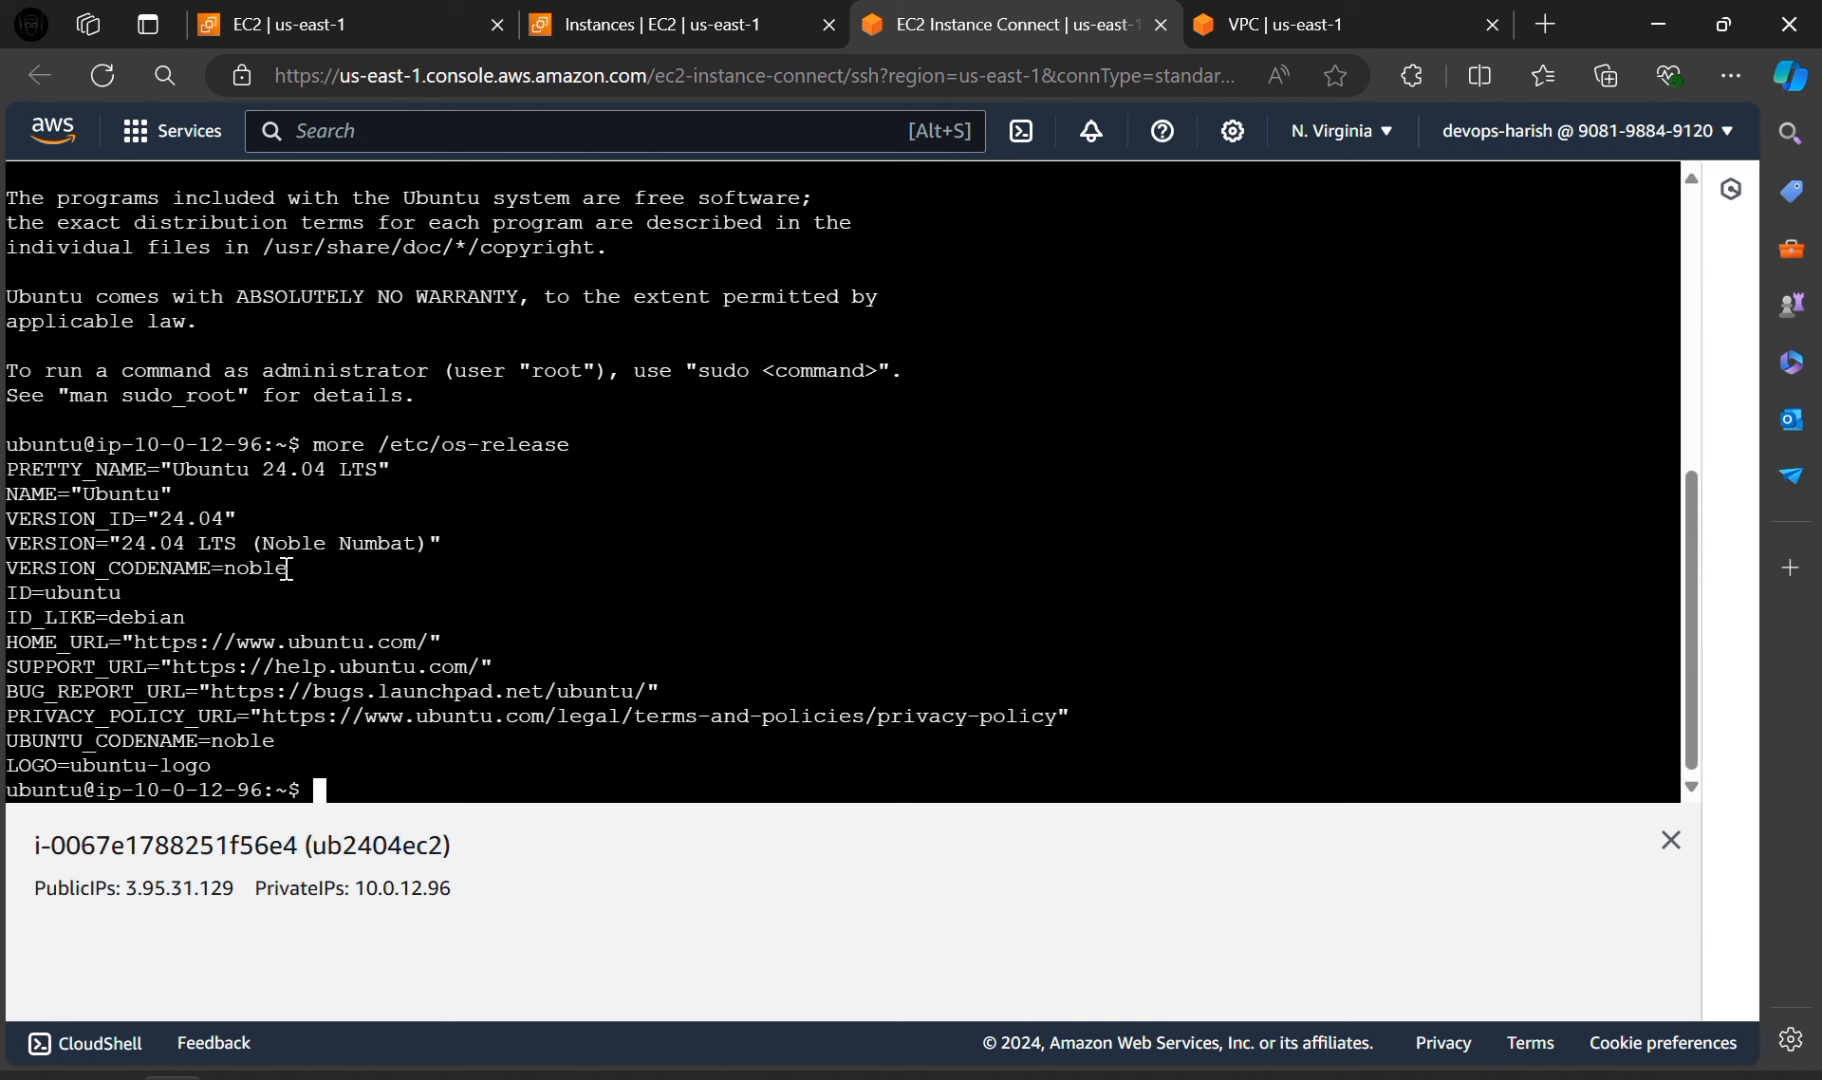
{"action": "mouse_move", "coordinate": [414, 592]}
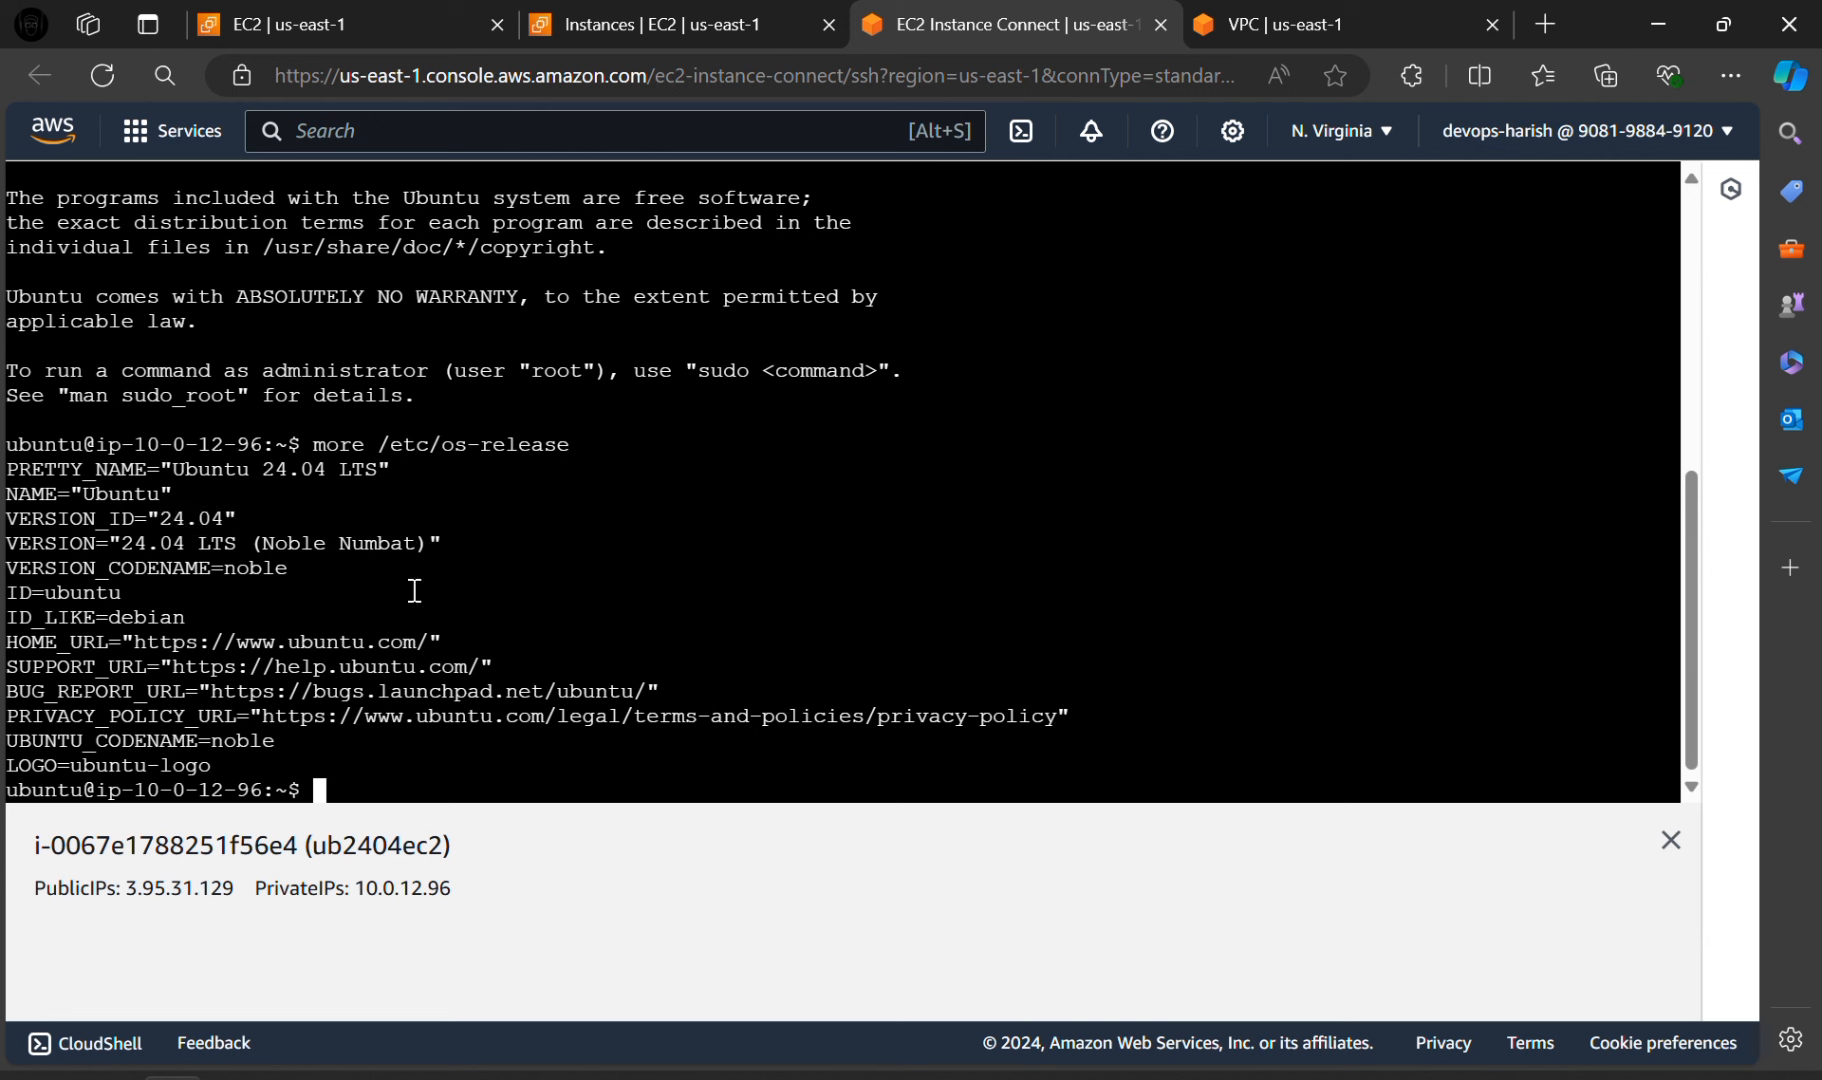
{"action": "mouse_move", "coordinate": [386, 785]}
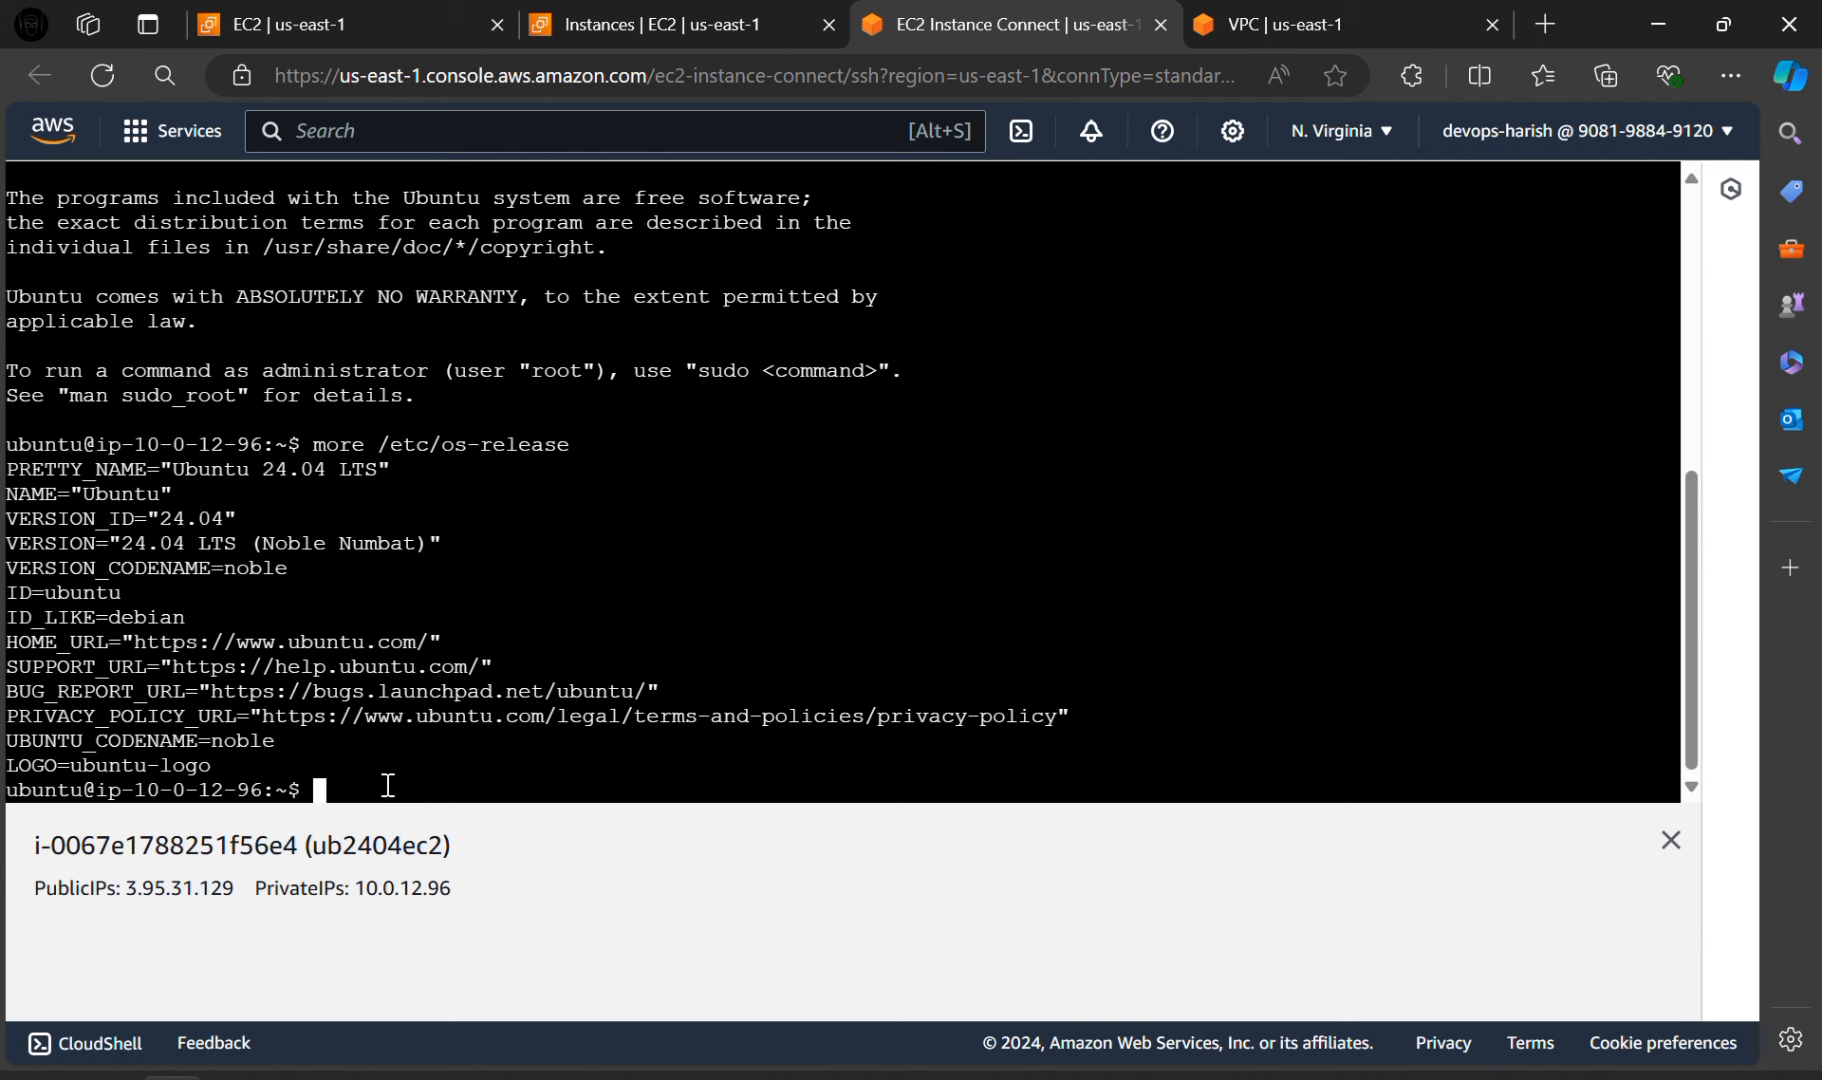
Step: Run ifconfig, which reports 'command not found' and suggests net-tools
{"action": "type", "text": "if"}
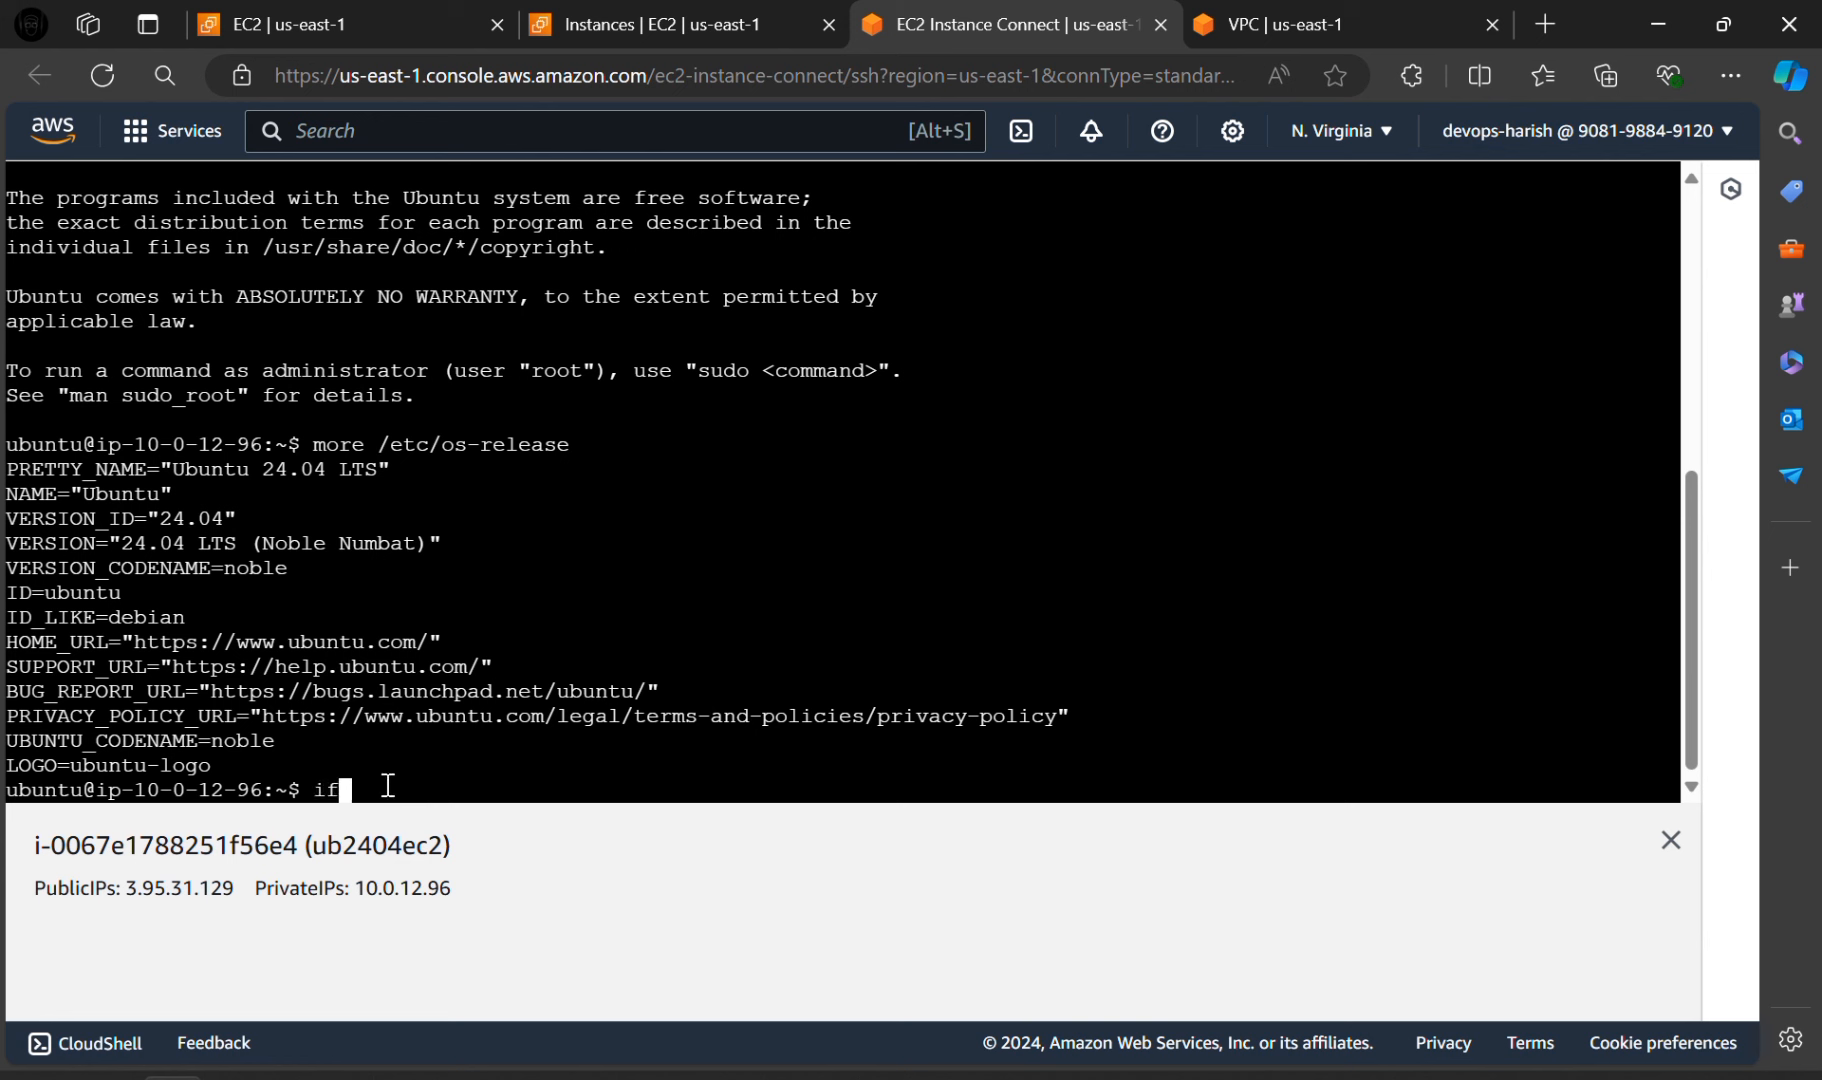
{"action": "type", "text": "config"}
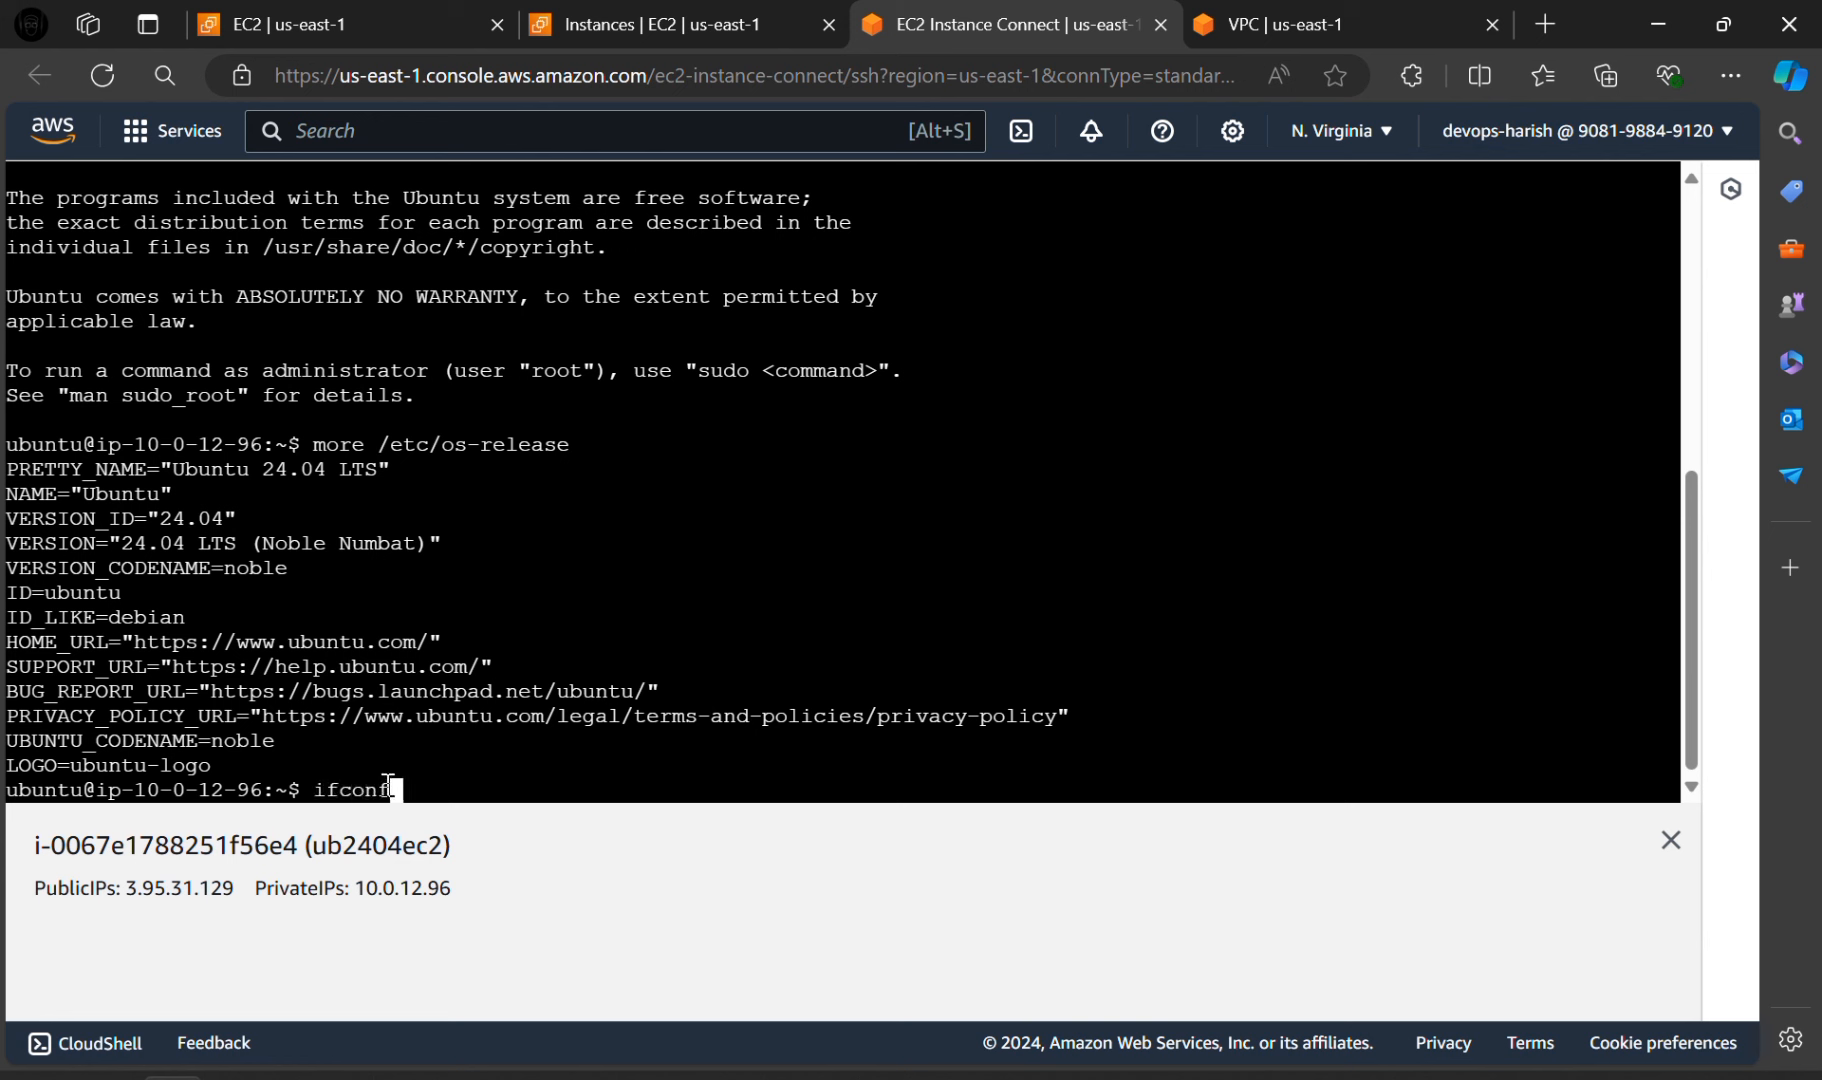
{"action": "type", "text": "ig"}
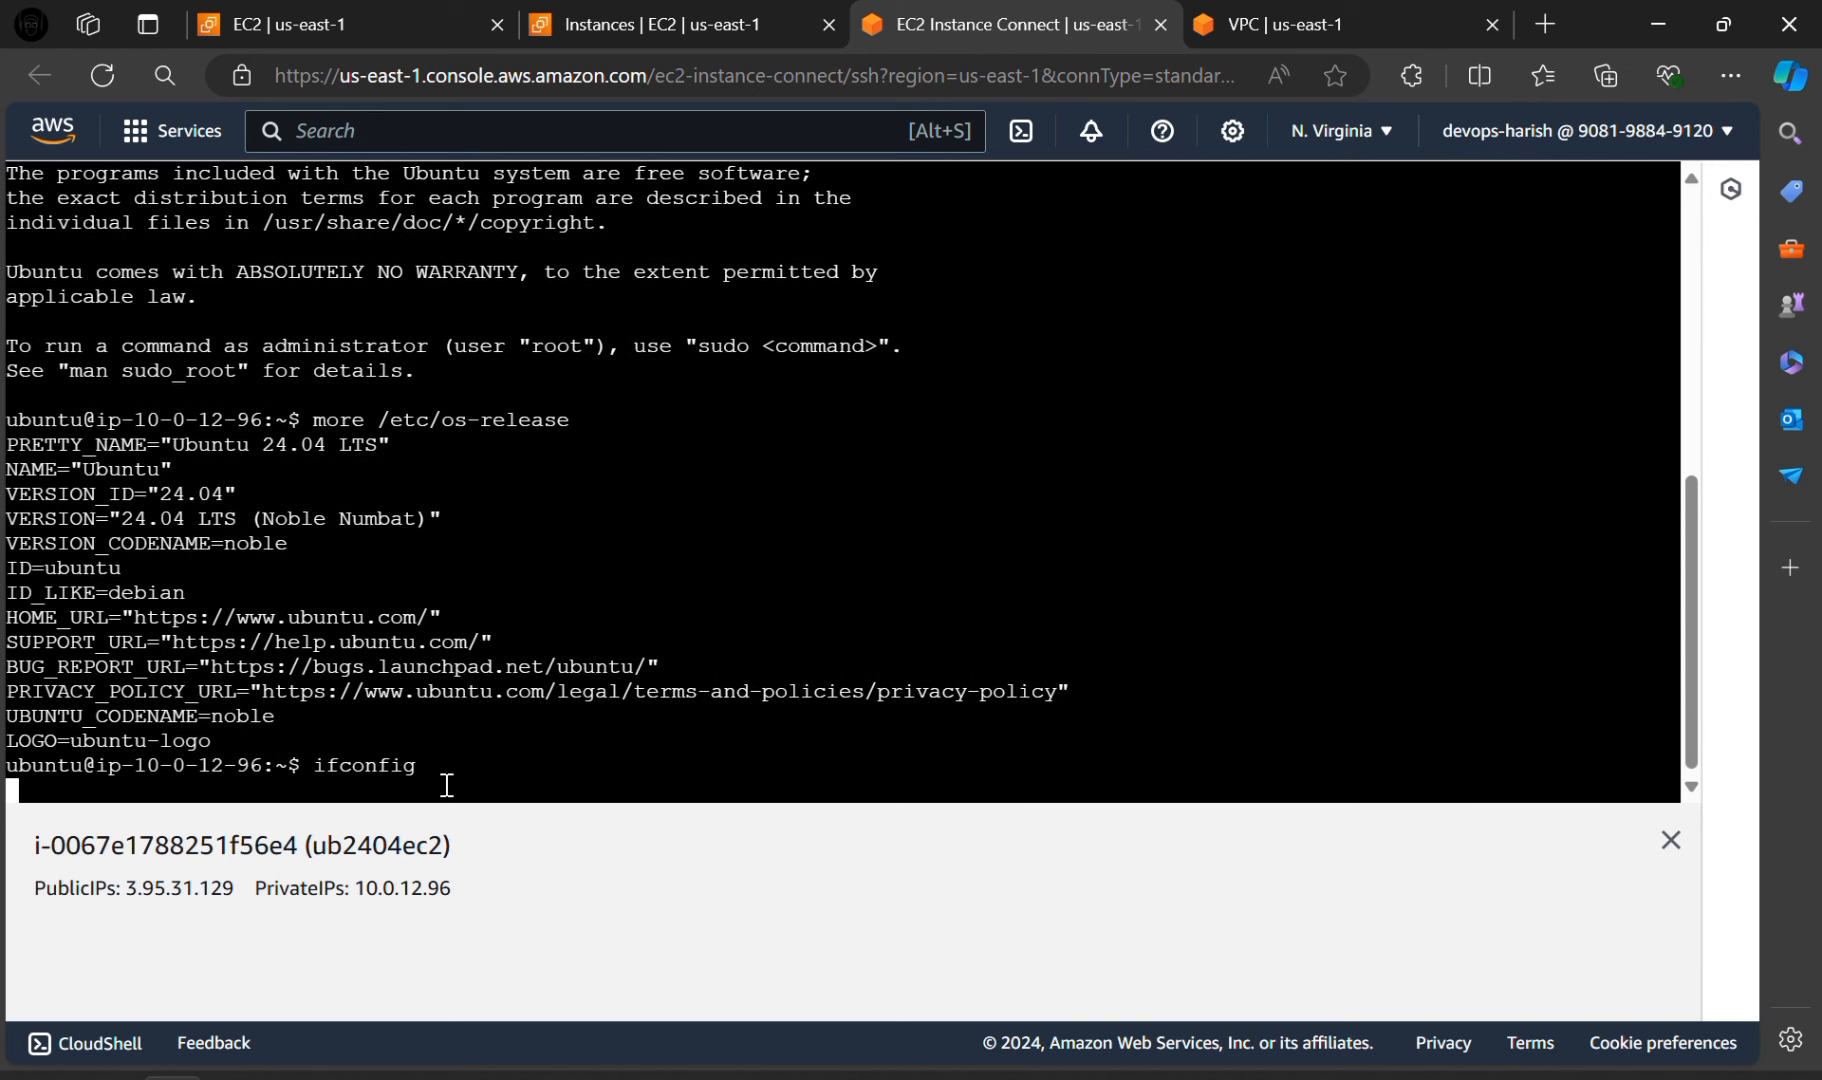
{"action": "key", "text": "Enter"}
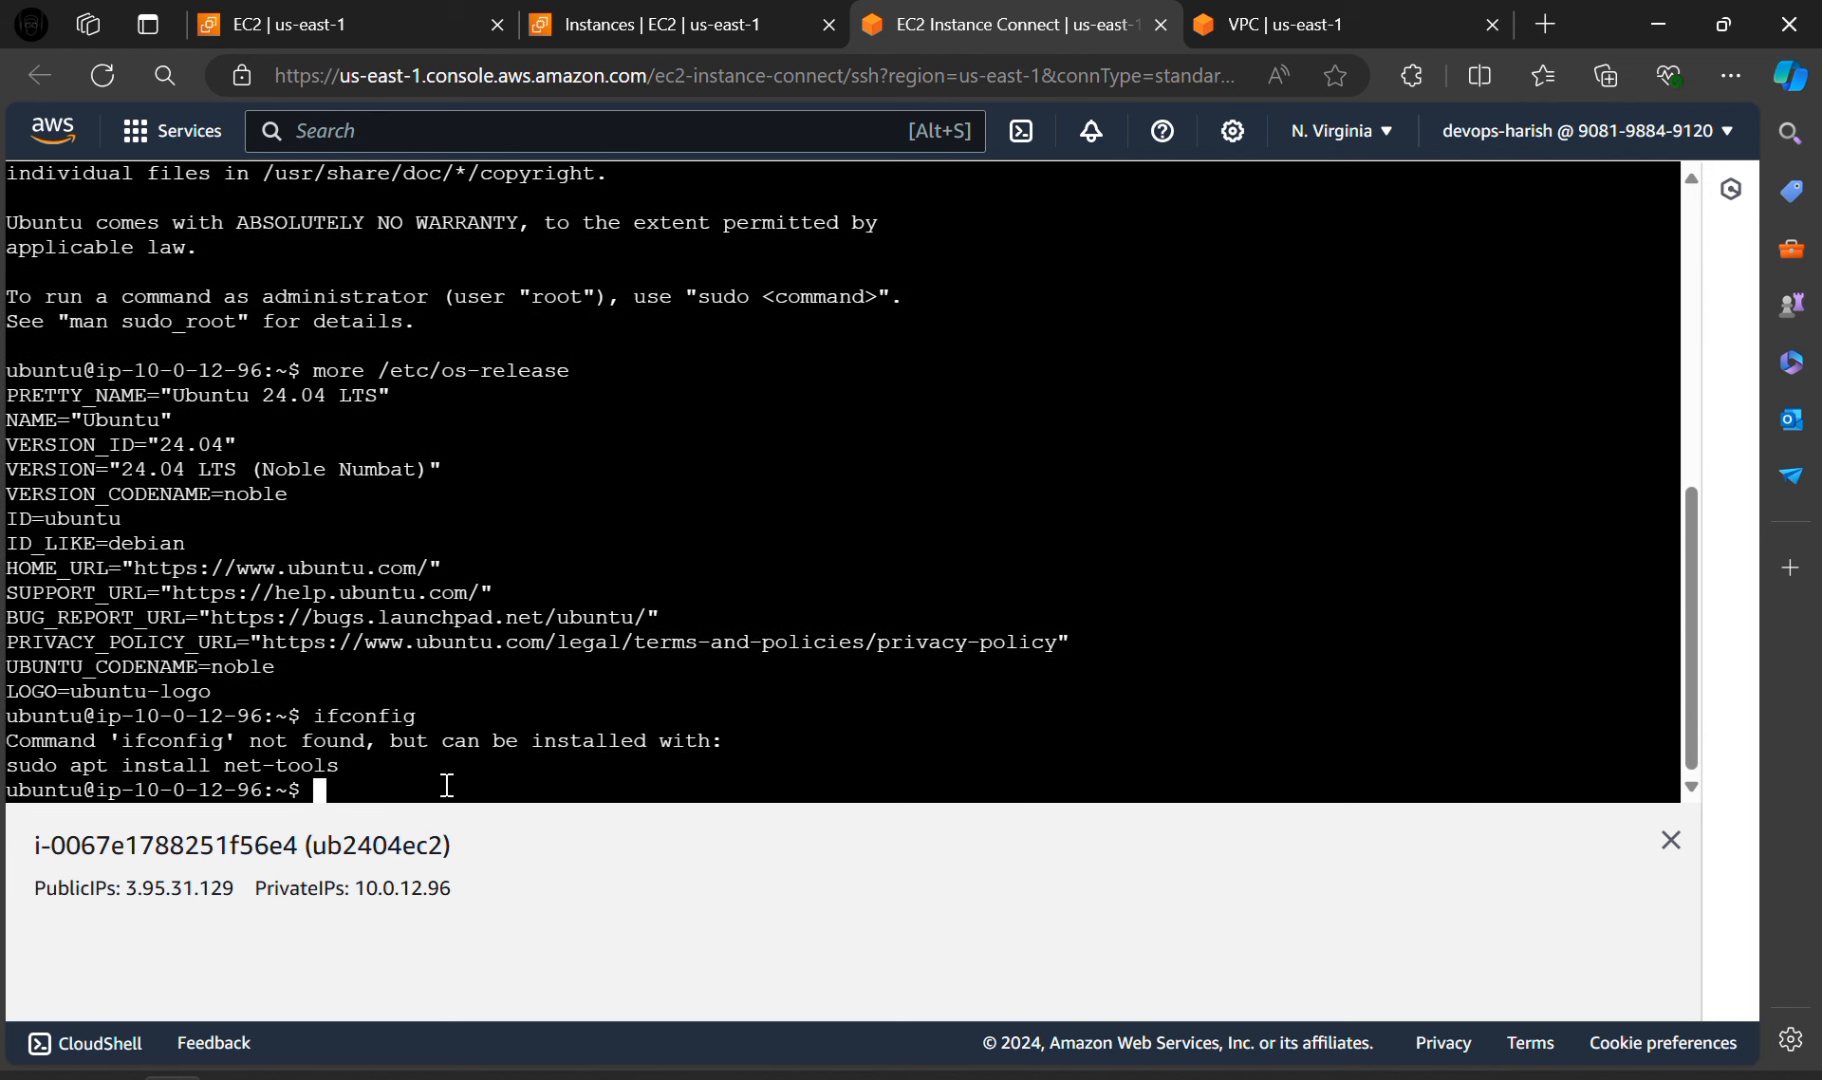
{"action": "mouse_move", "coordinate": [332, 752]}
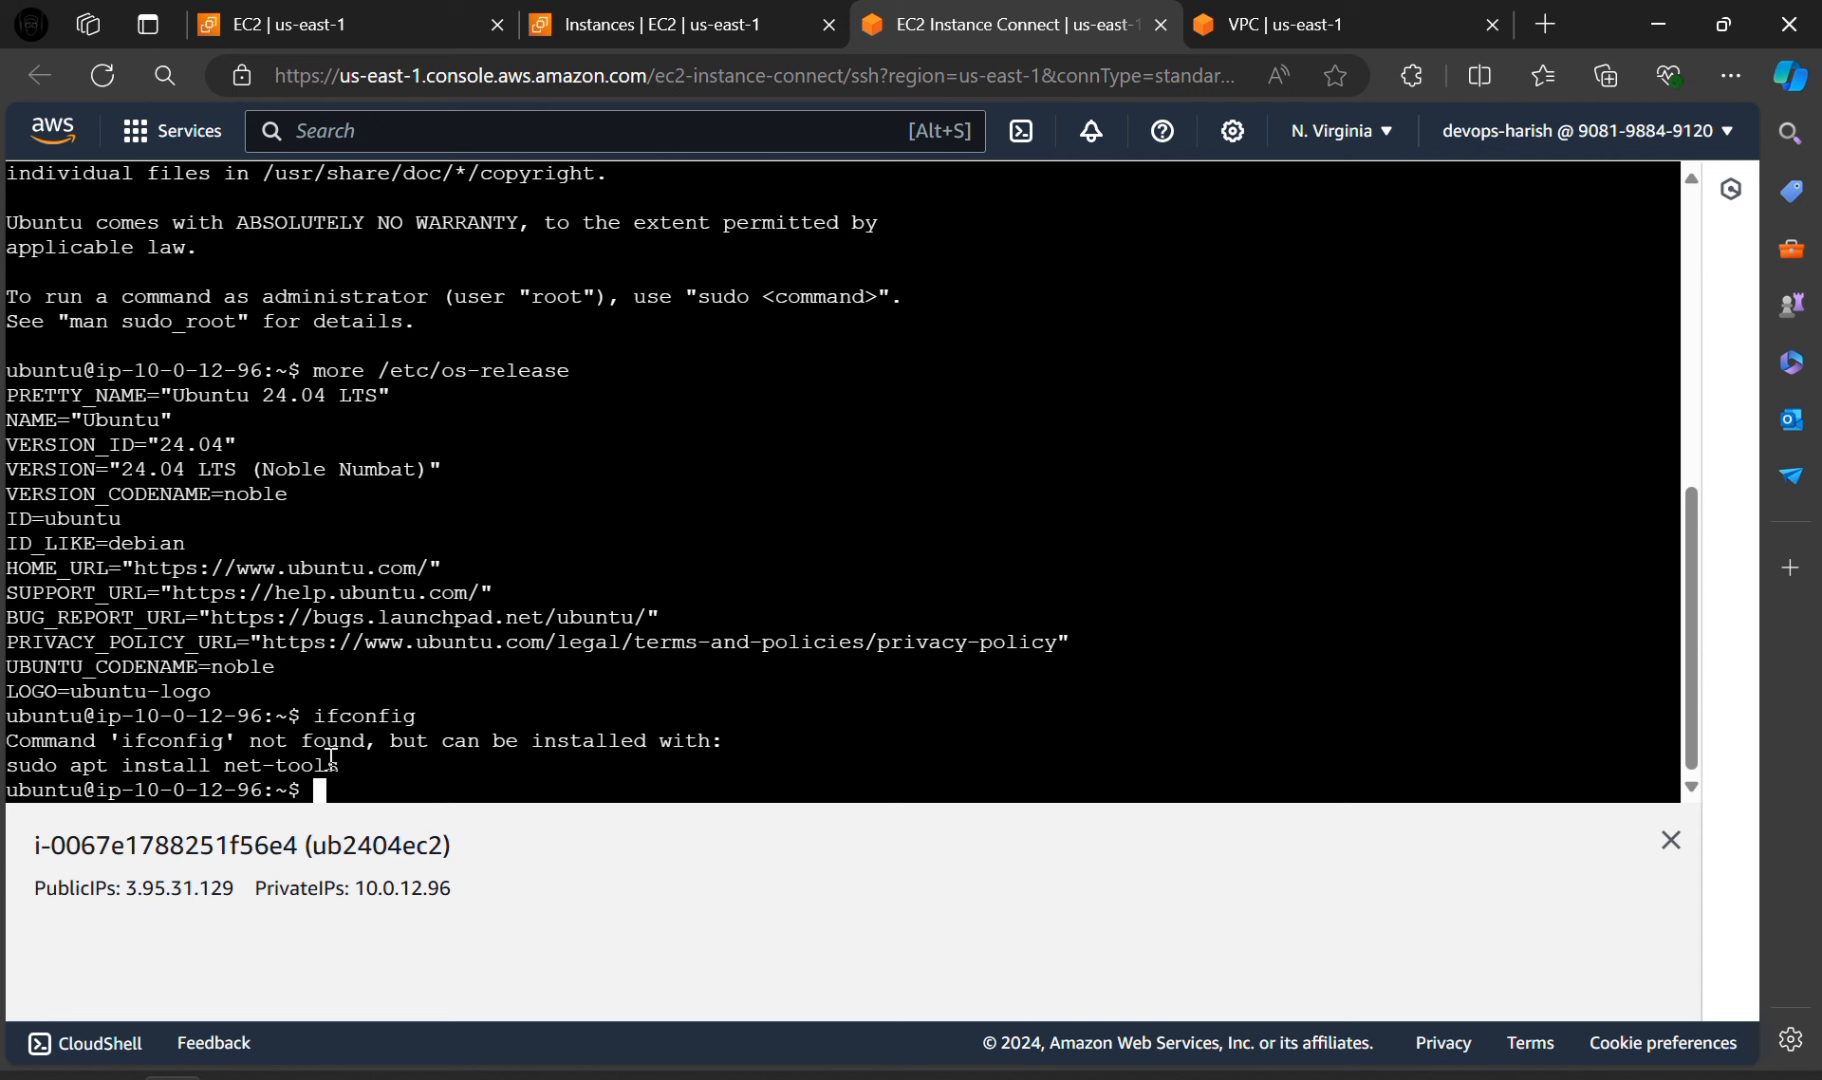
{"action": "mouse_move", "coordinate": [155, 767]}
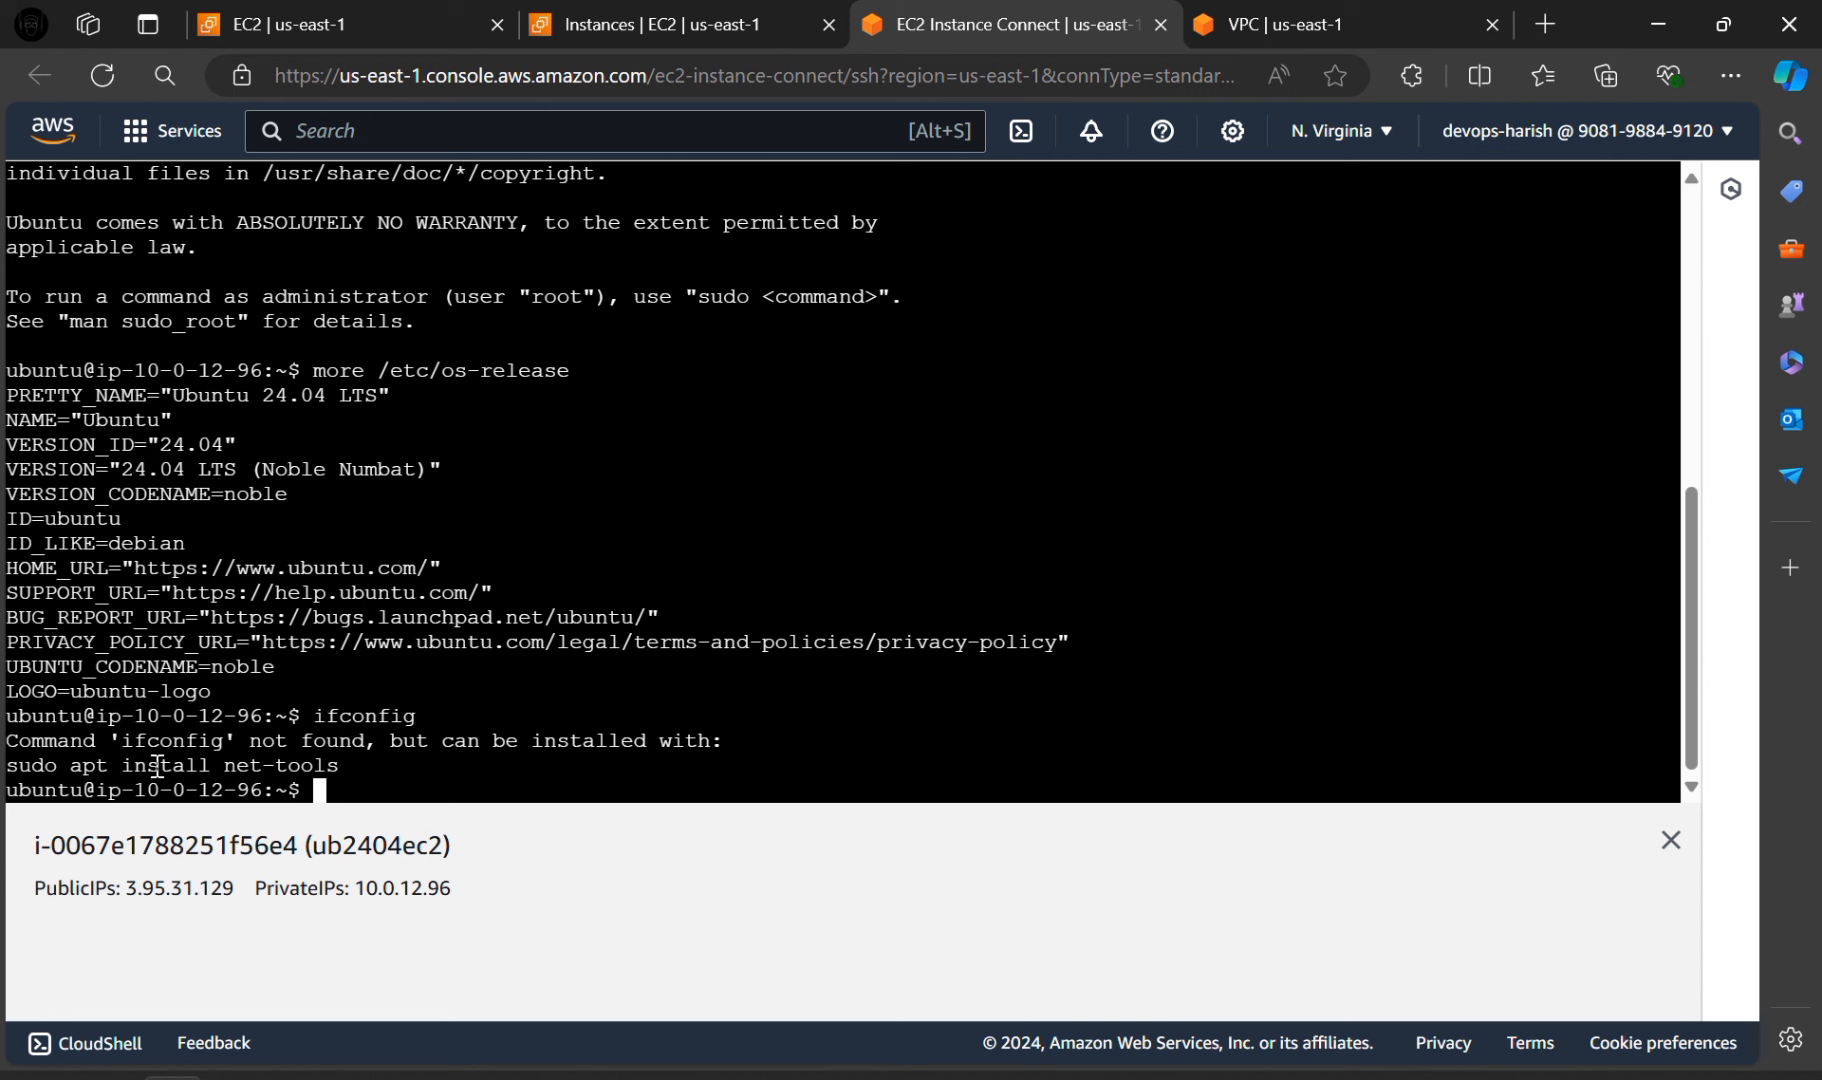
{"action": "mouse_move", "coordinate": [258, 766]}
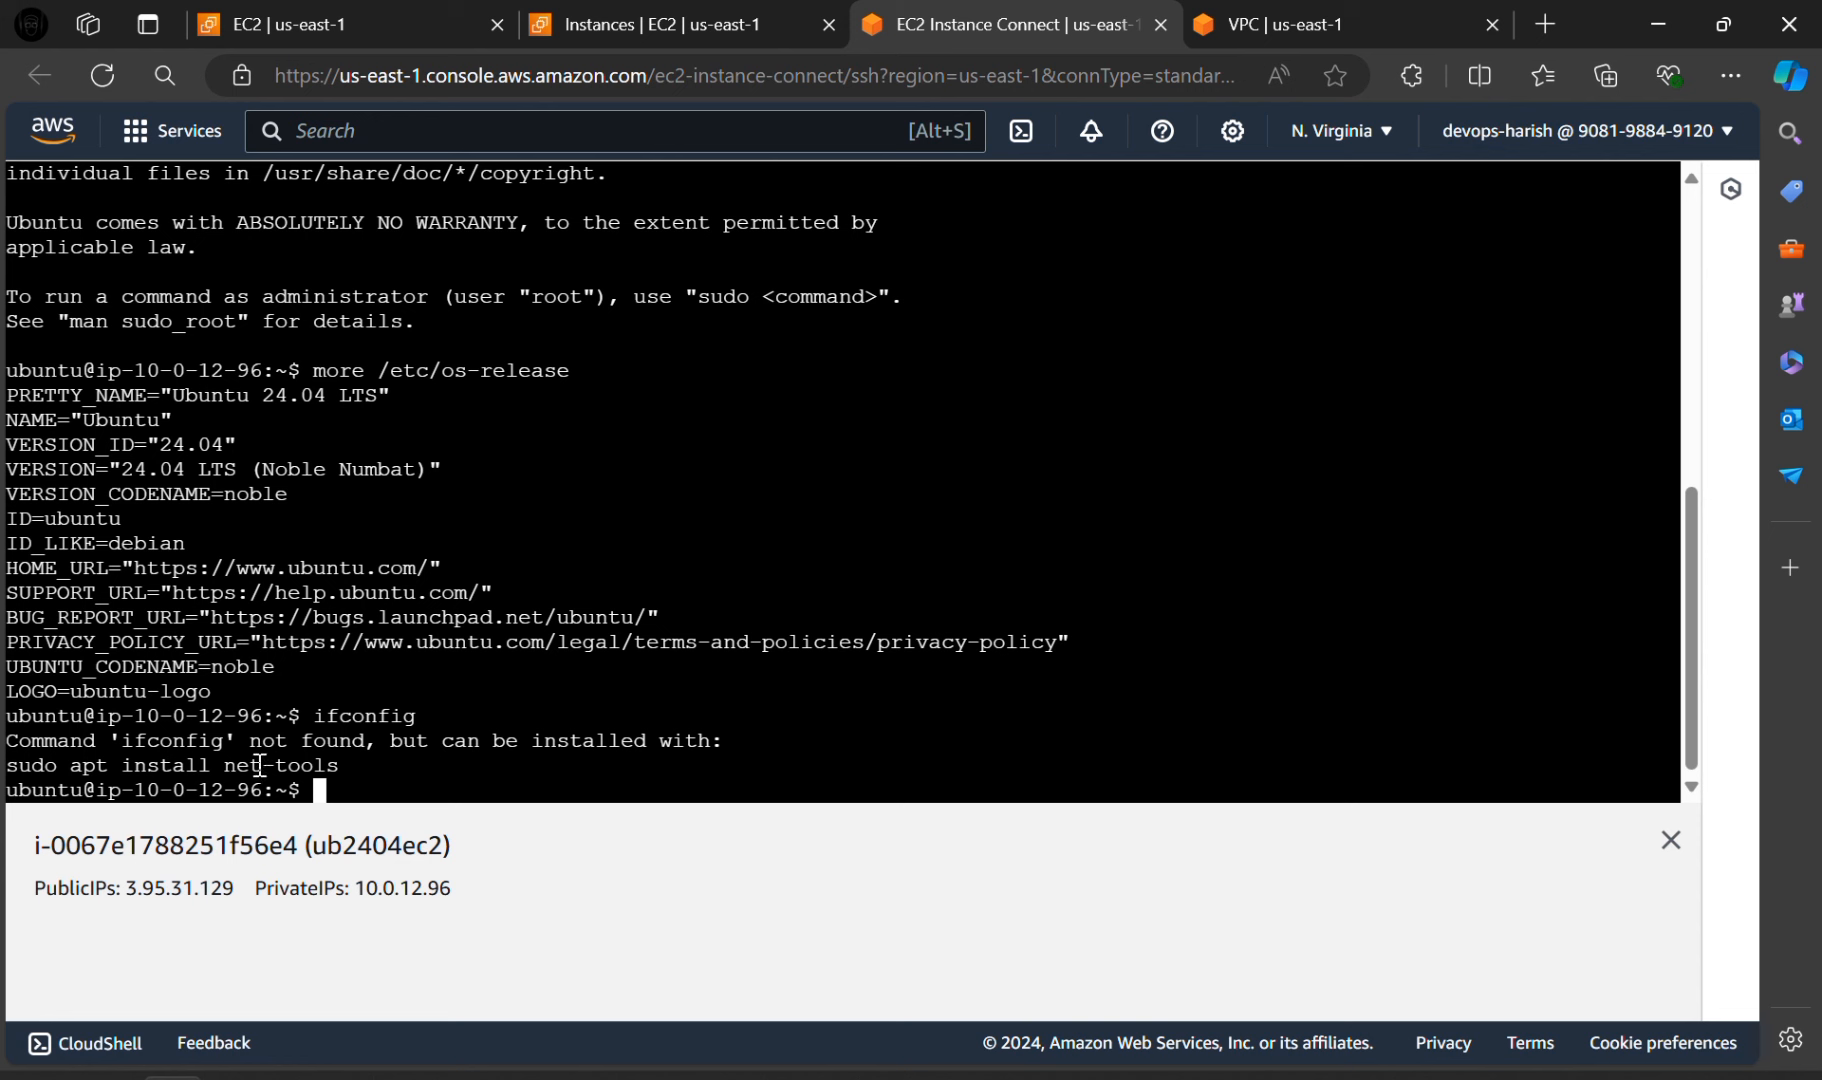
Step: Enter sudo apt install net-tools to install the net-tools package
{"action": "type", "text": "s"}
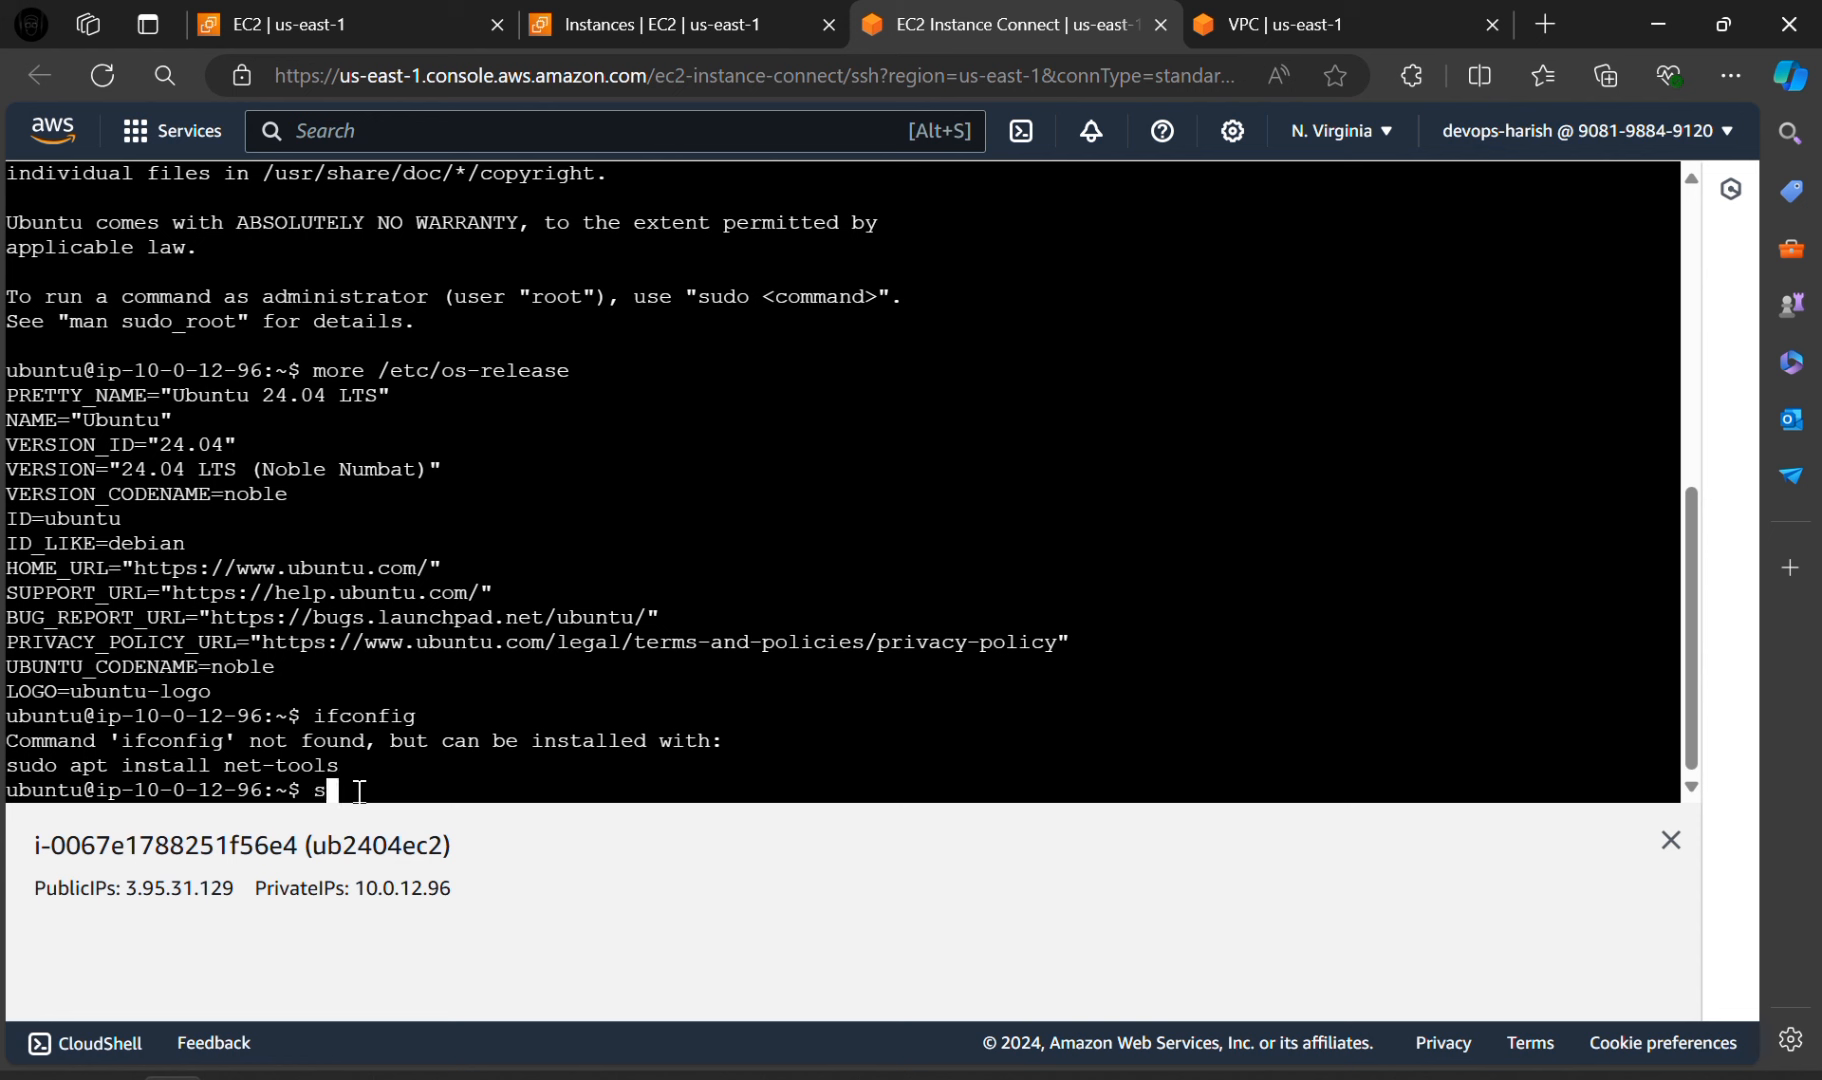
{"action": "type", "text": "udo apt instal"}
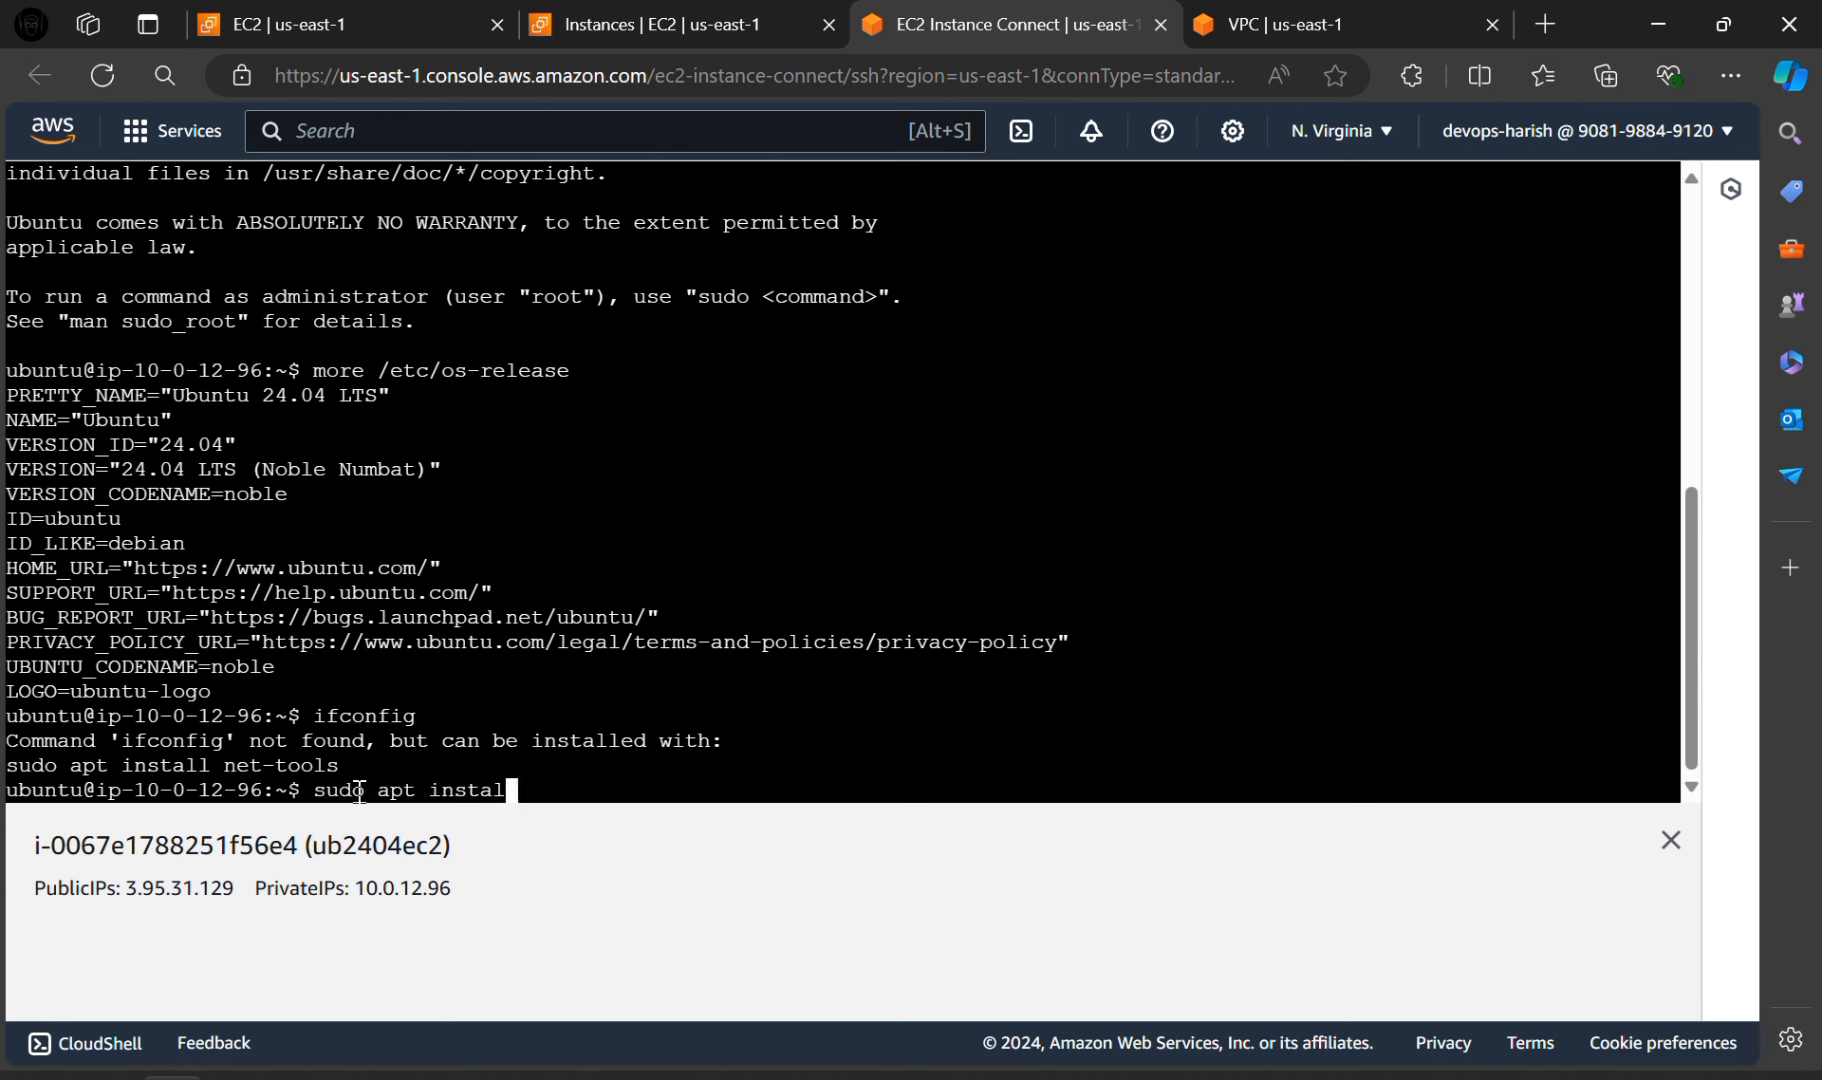
{"action": "type", "text": "ne"}
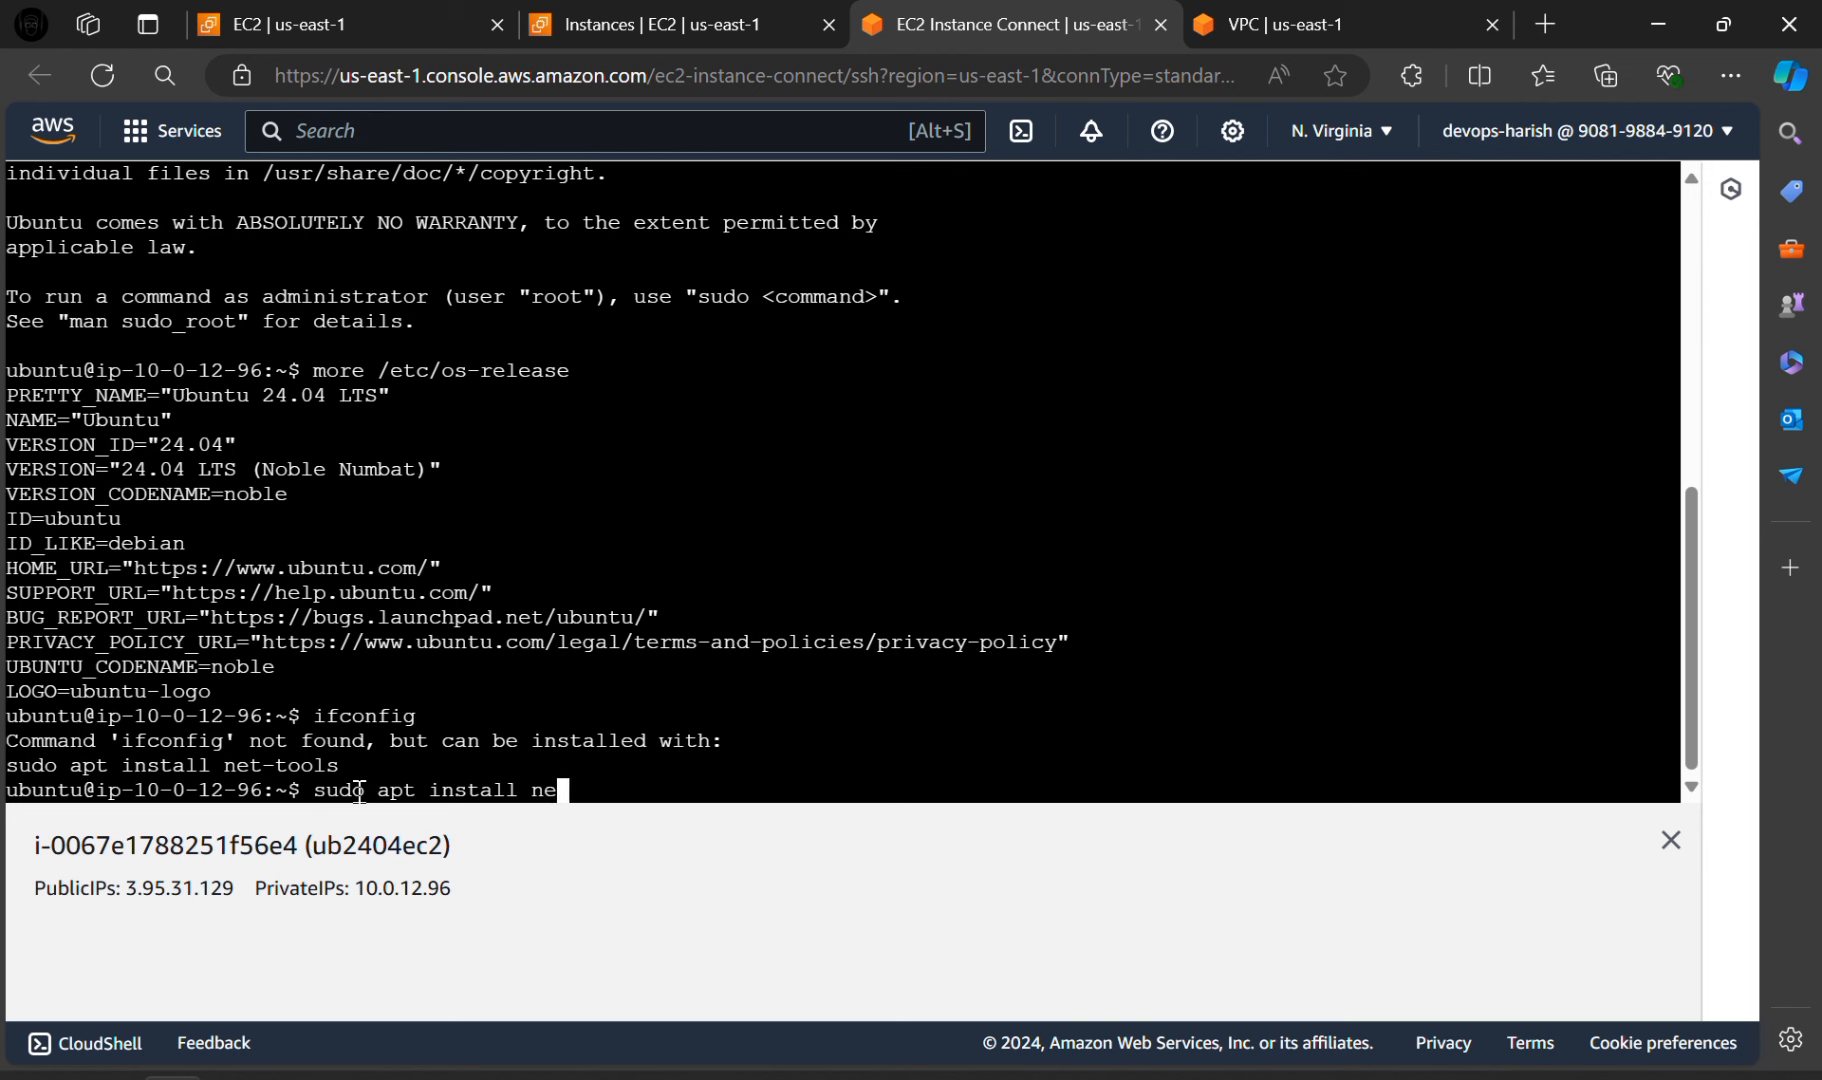
{"action": "type", "text": "t-t"}
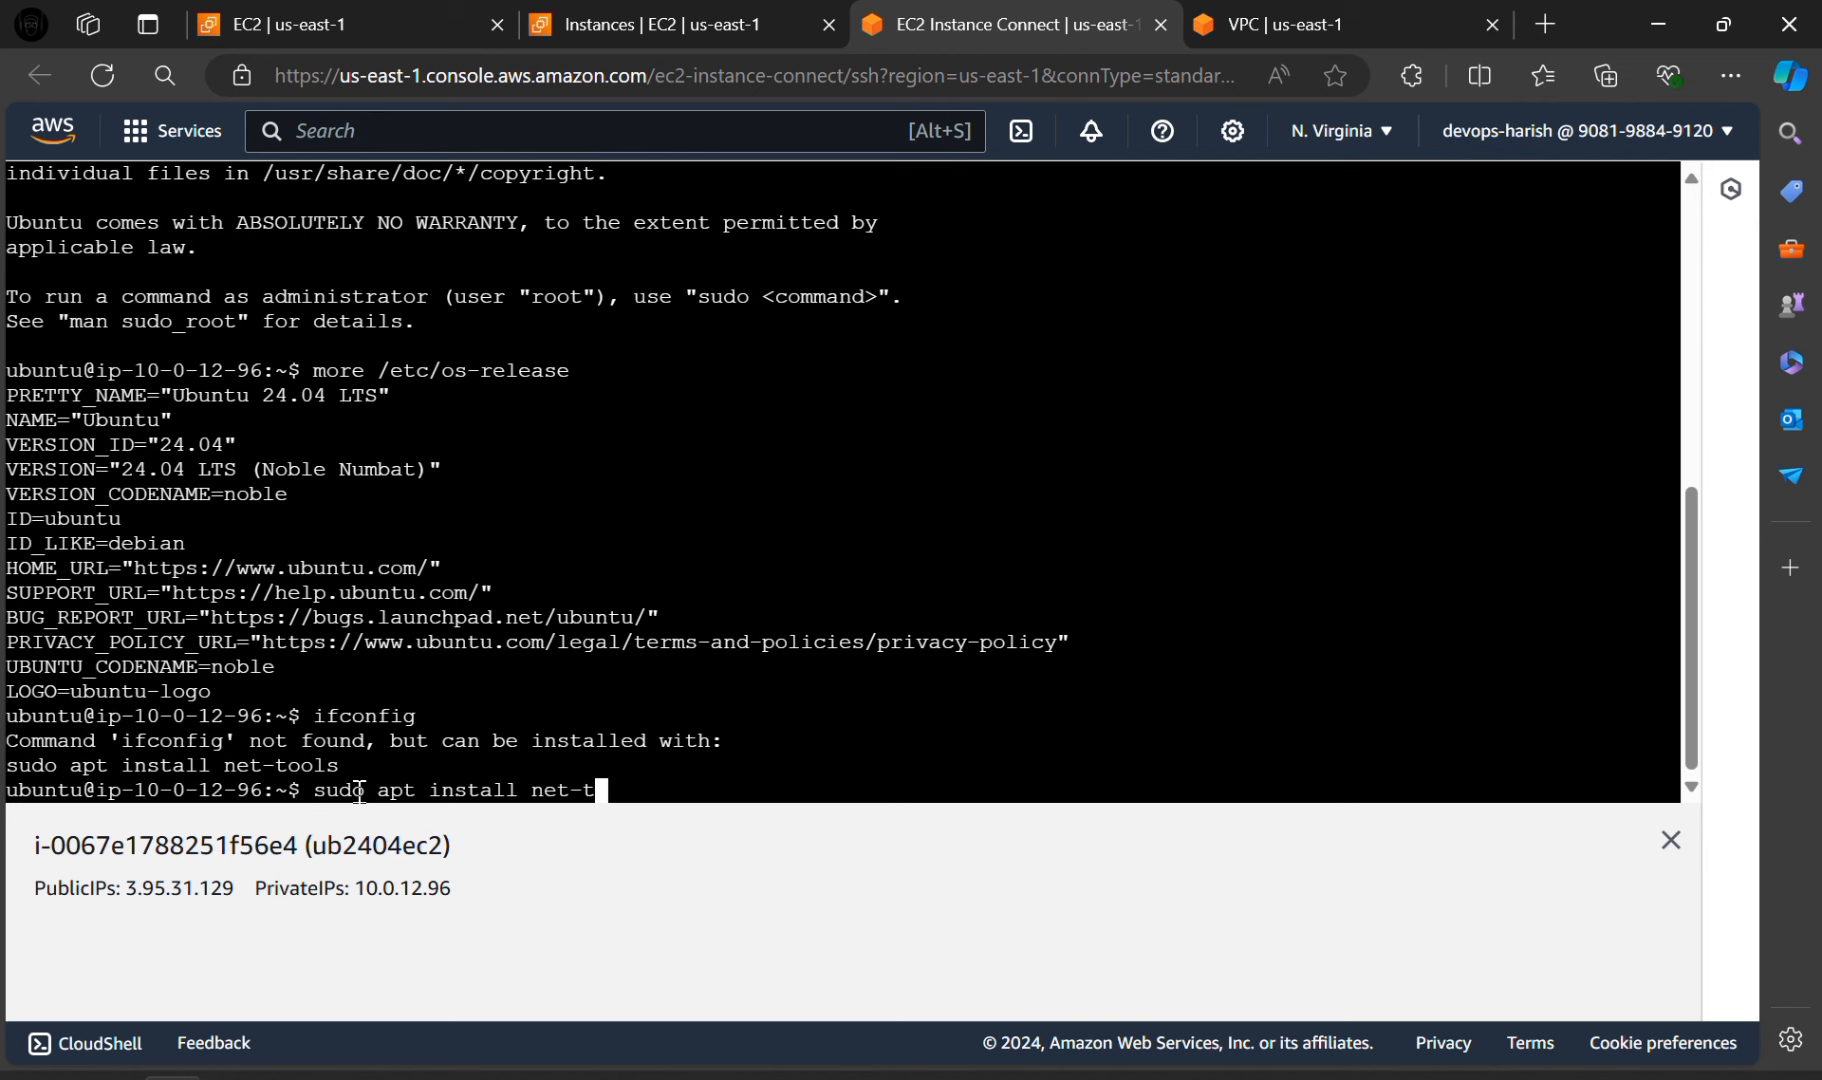
{"action": "type", "text": "ools"}
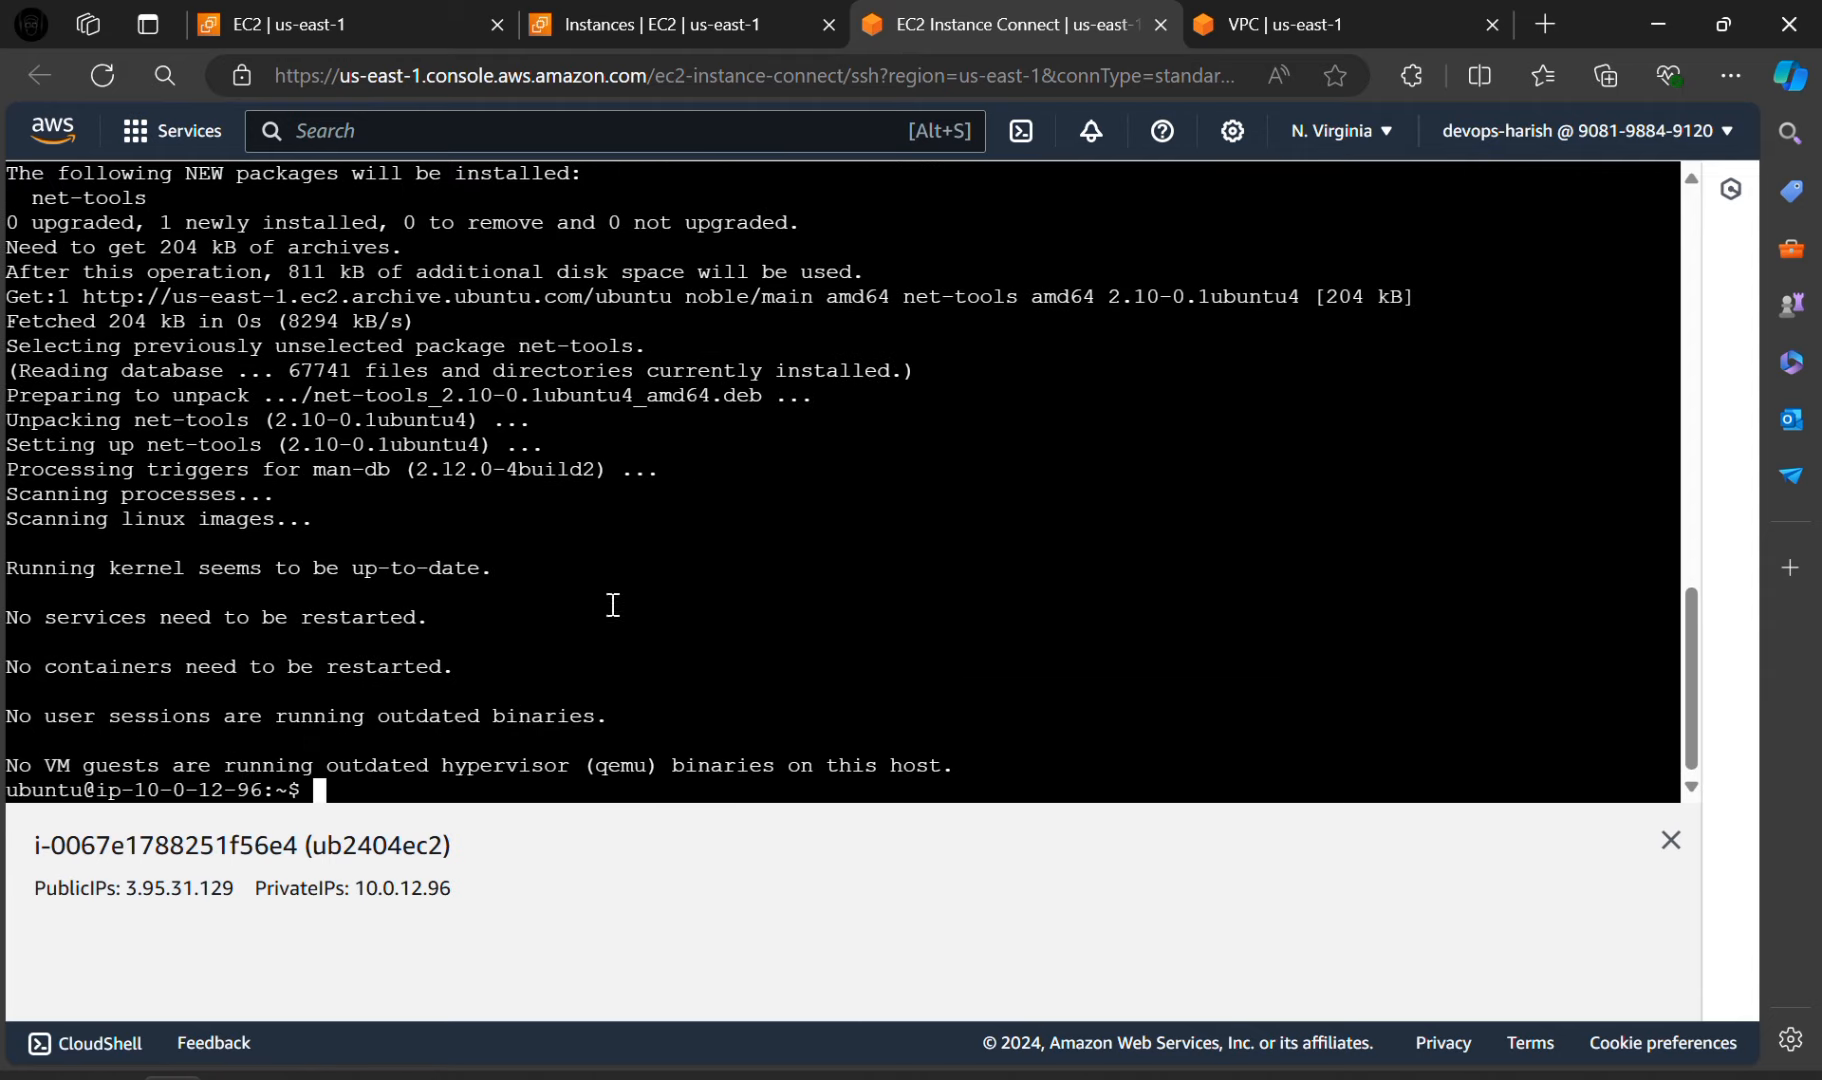
{"action": "mouse_move", "coordinate": [540, 796]}
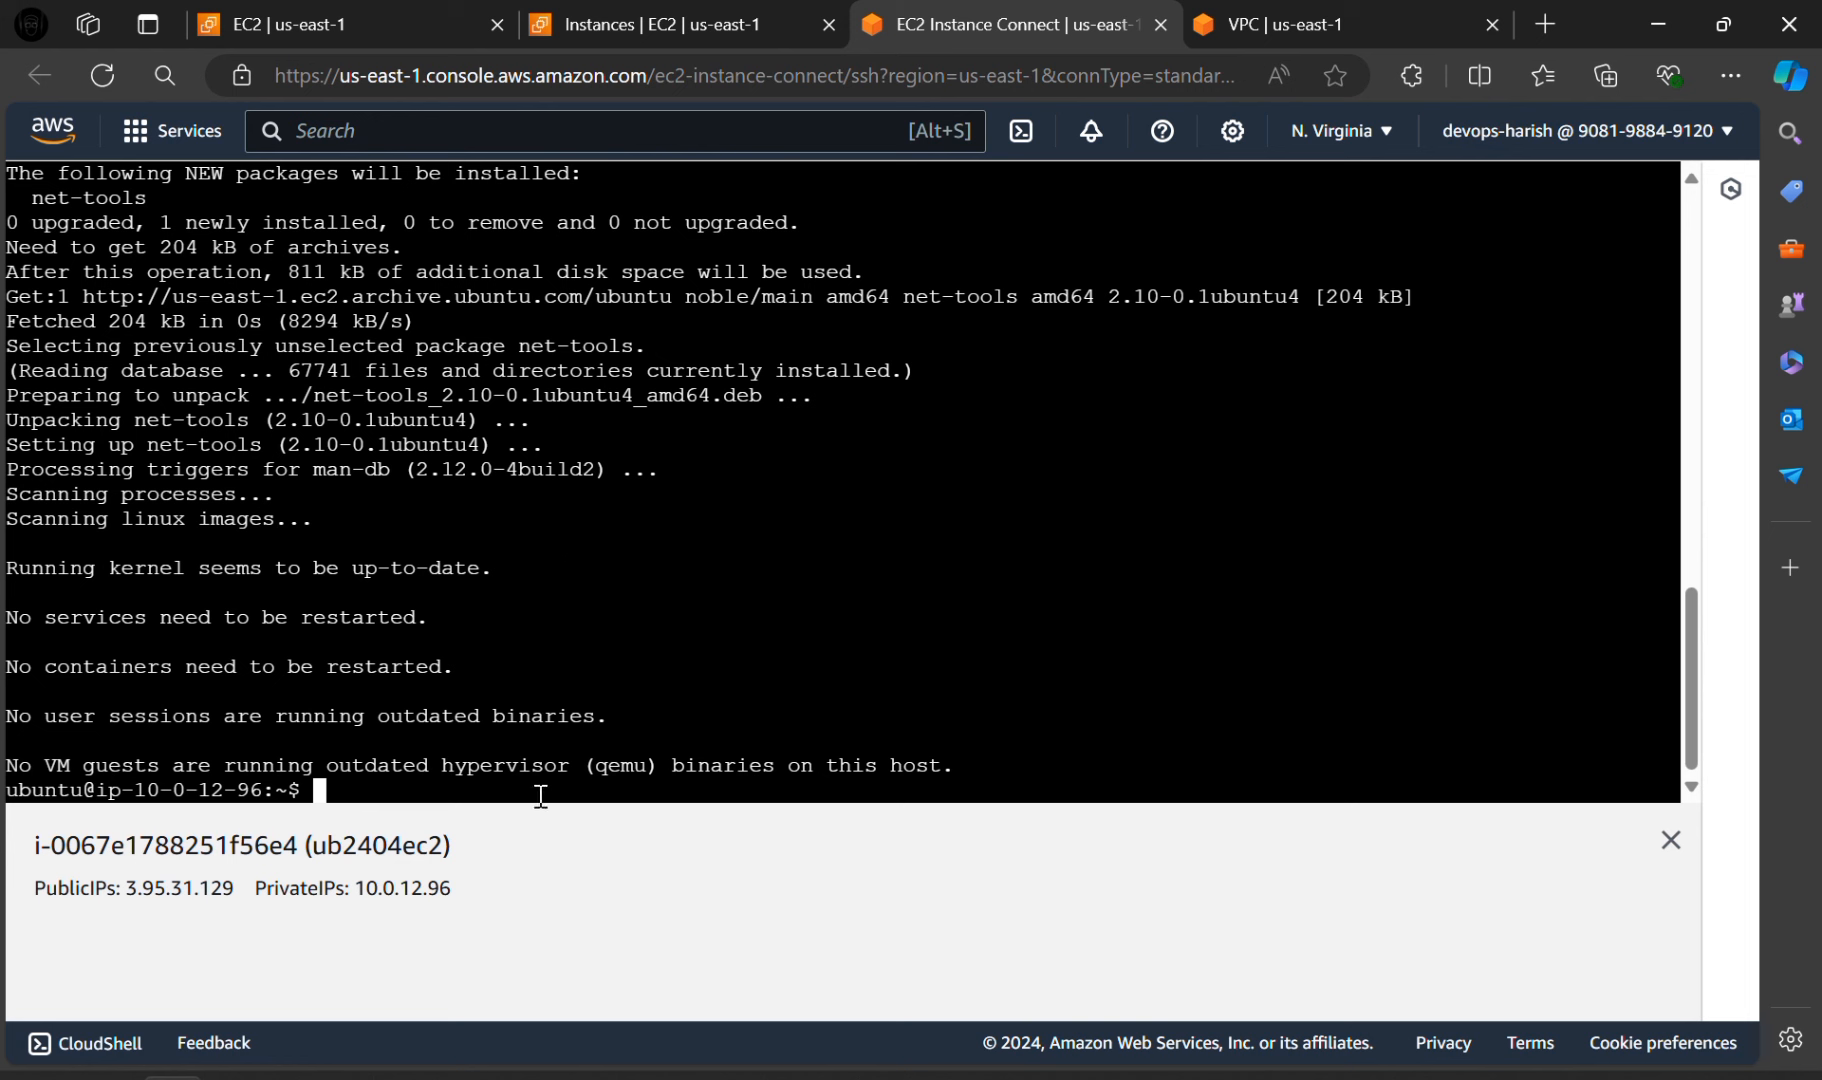
{"action": "mouse_move", "coordinate": [521, 792]}
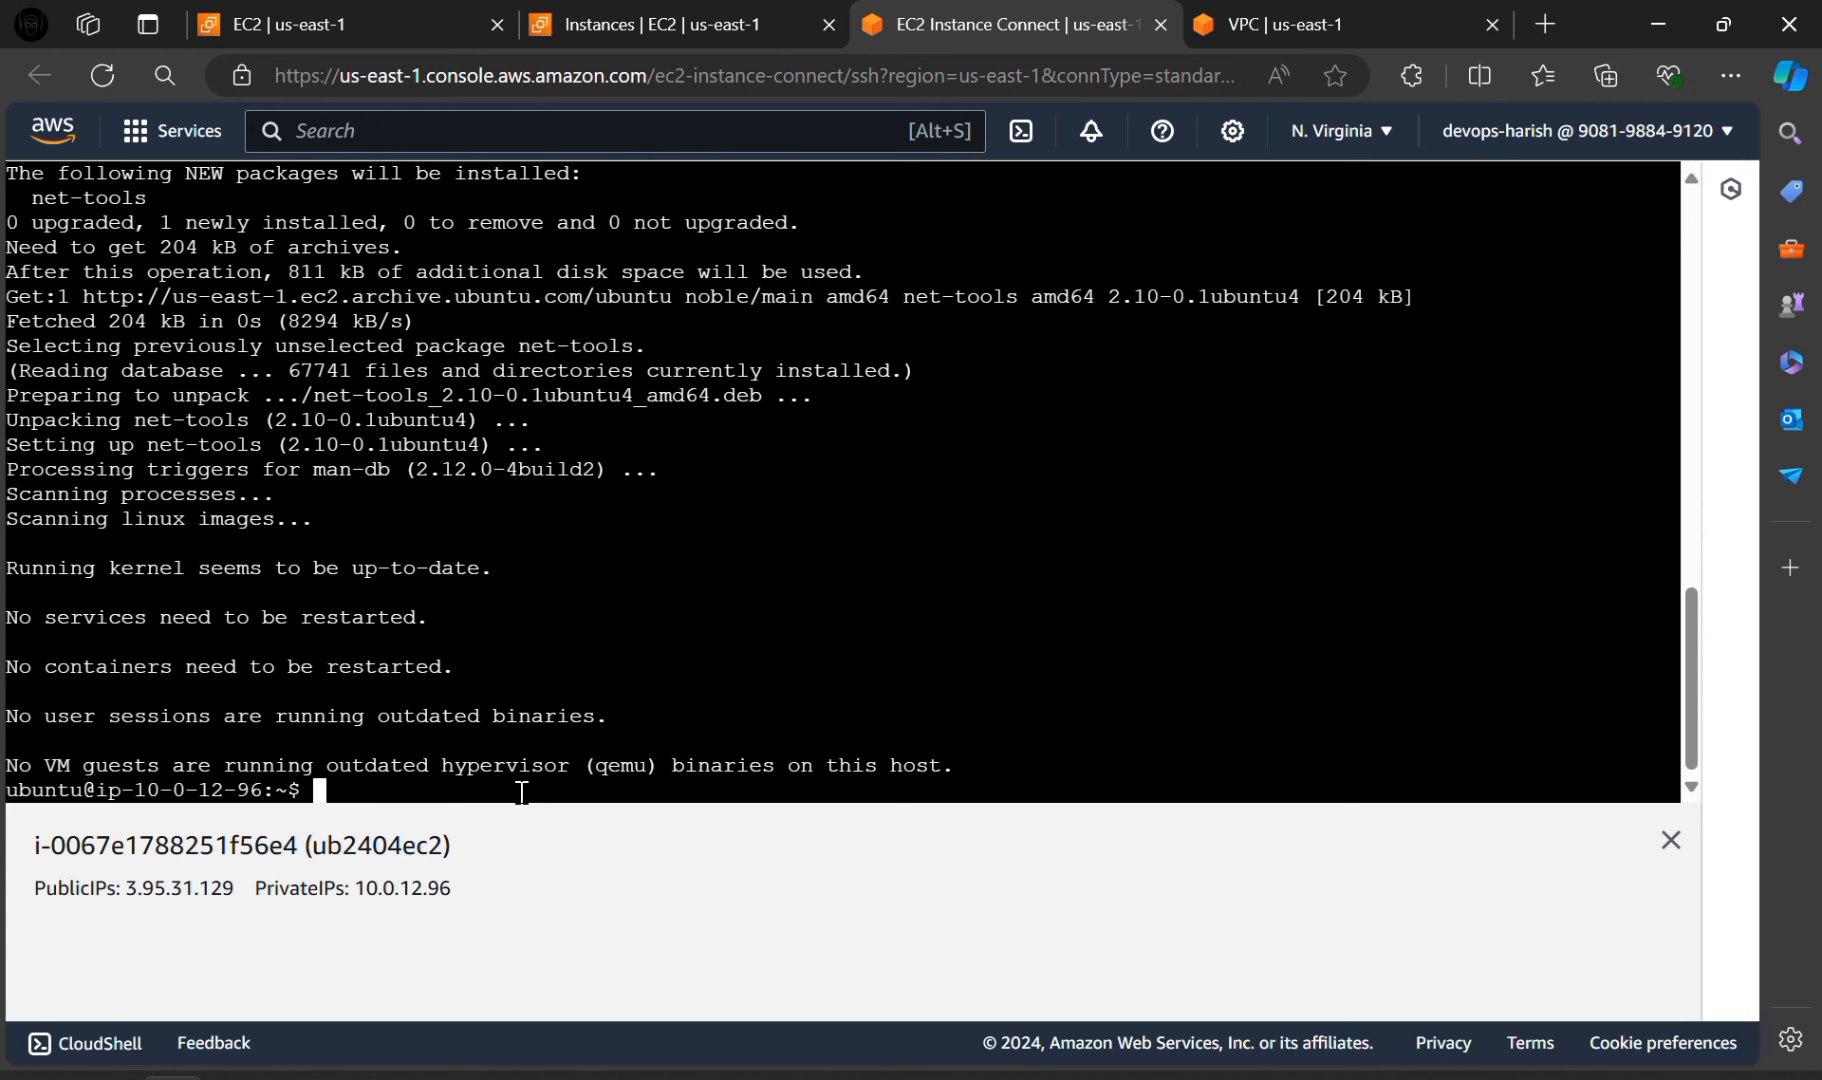
Step: Run ifconfig to list enX0 at 10.0.12.96 and the loopback interface
{"action": "type", "text": "if"}
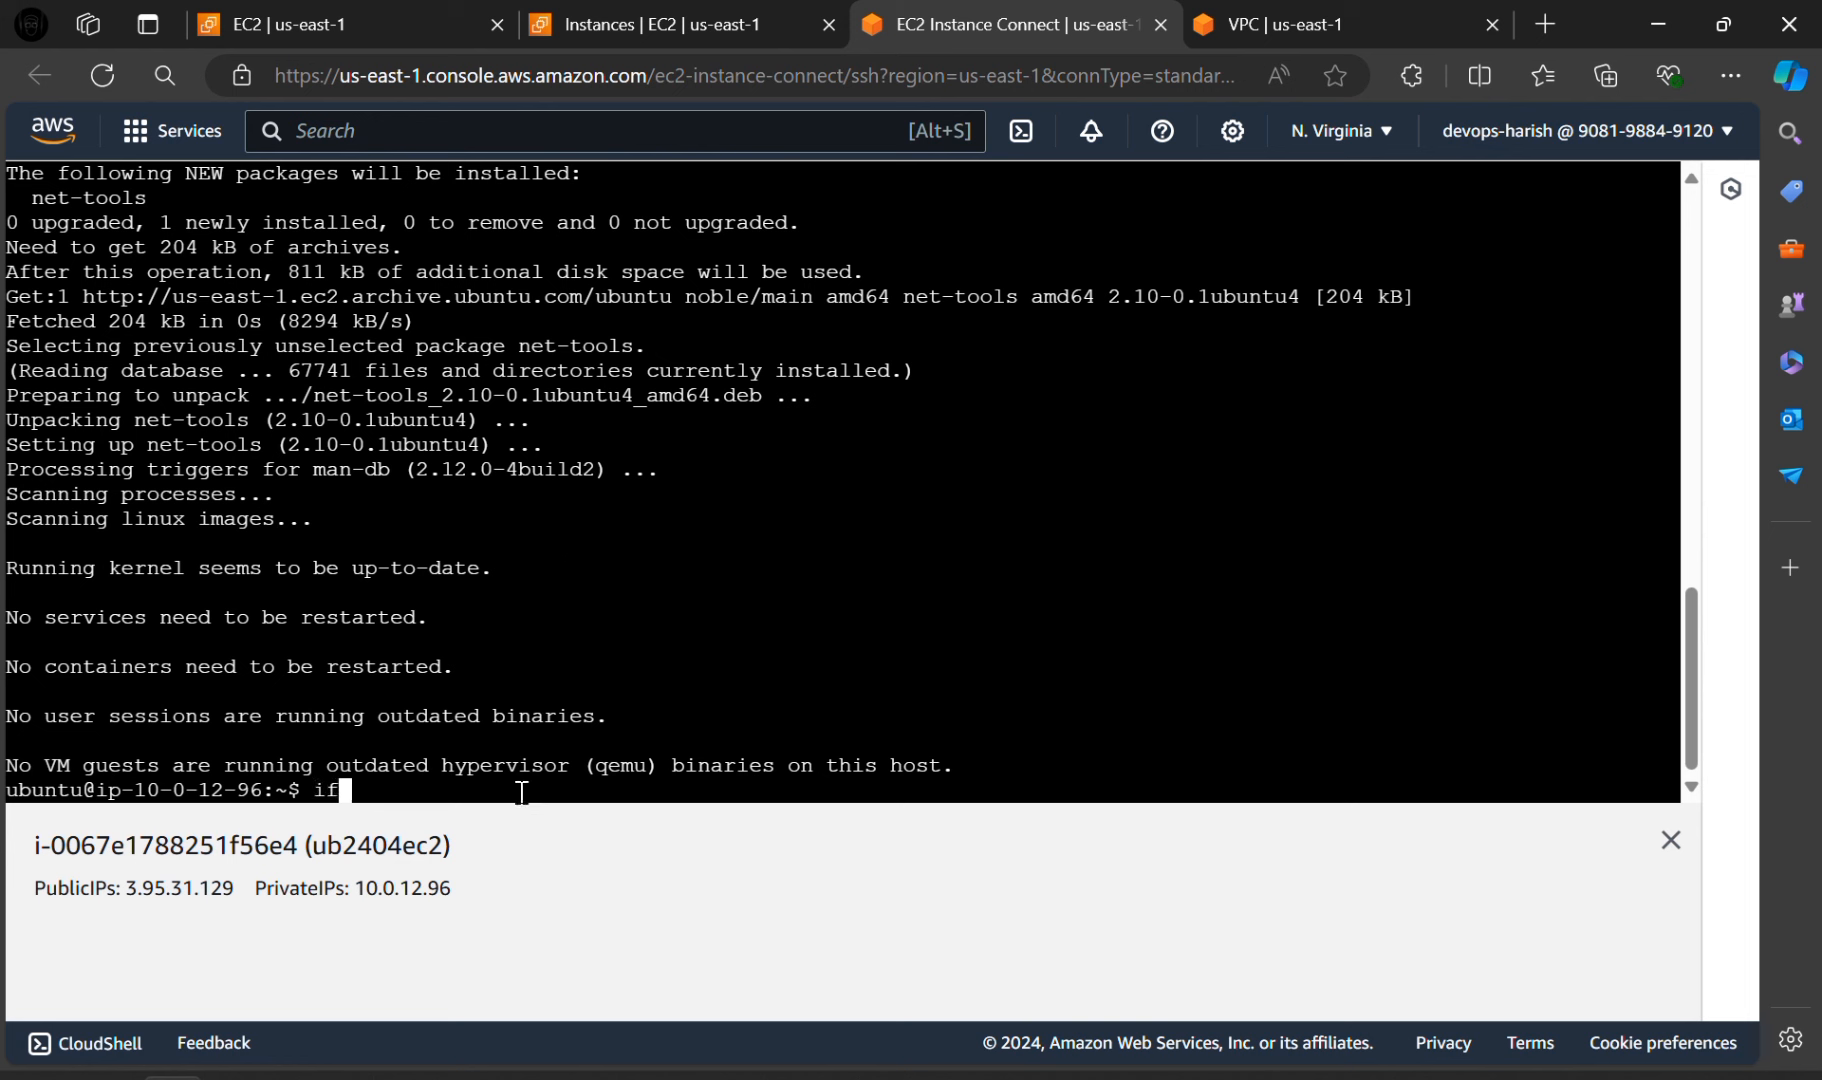
{"action": "type", "text": "config"}
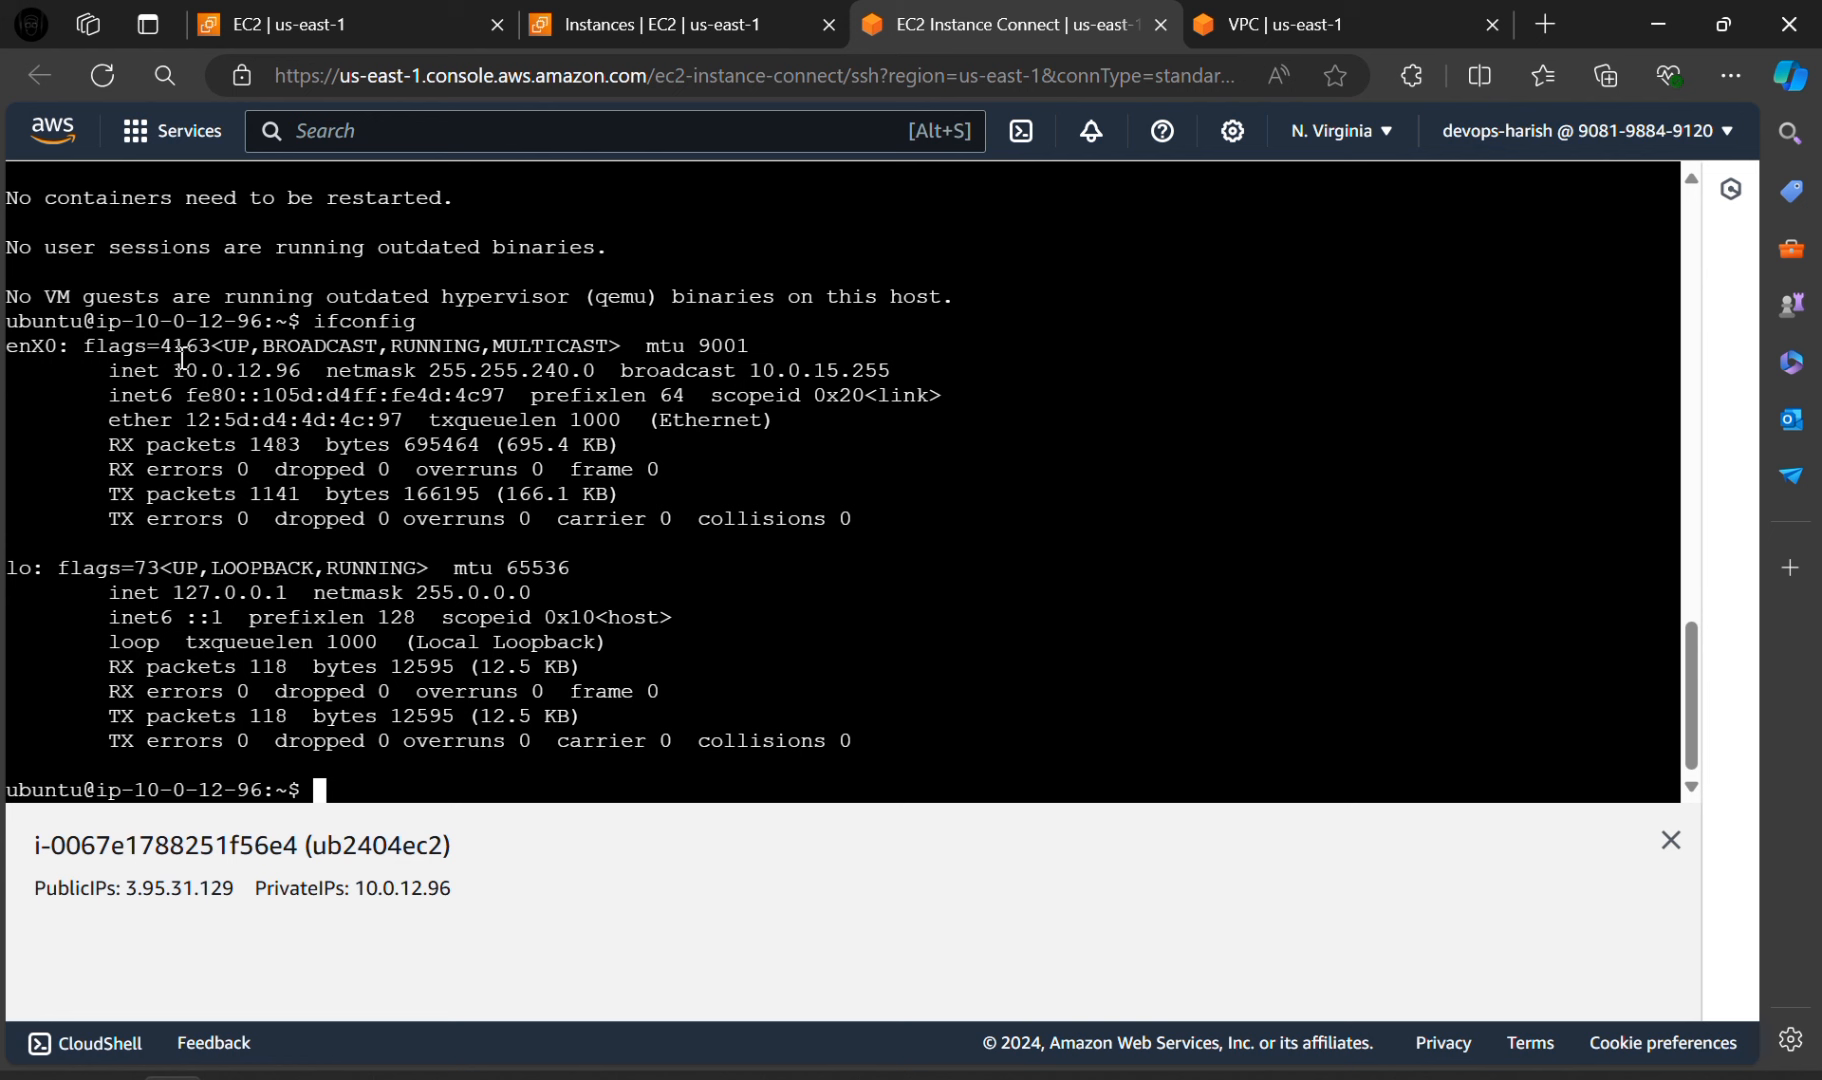
{"action": "mouse_move", "coordinate": [501, 524]}
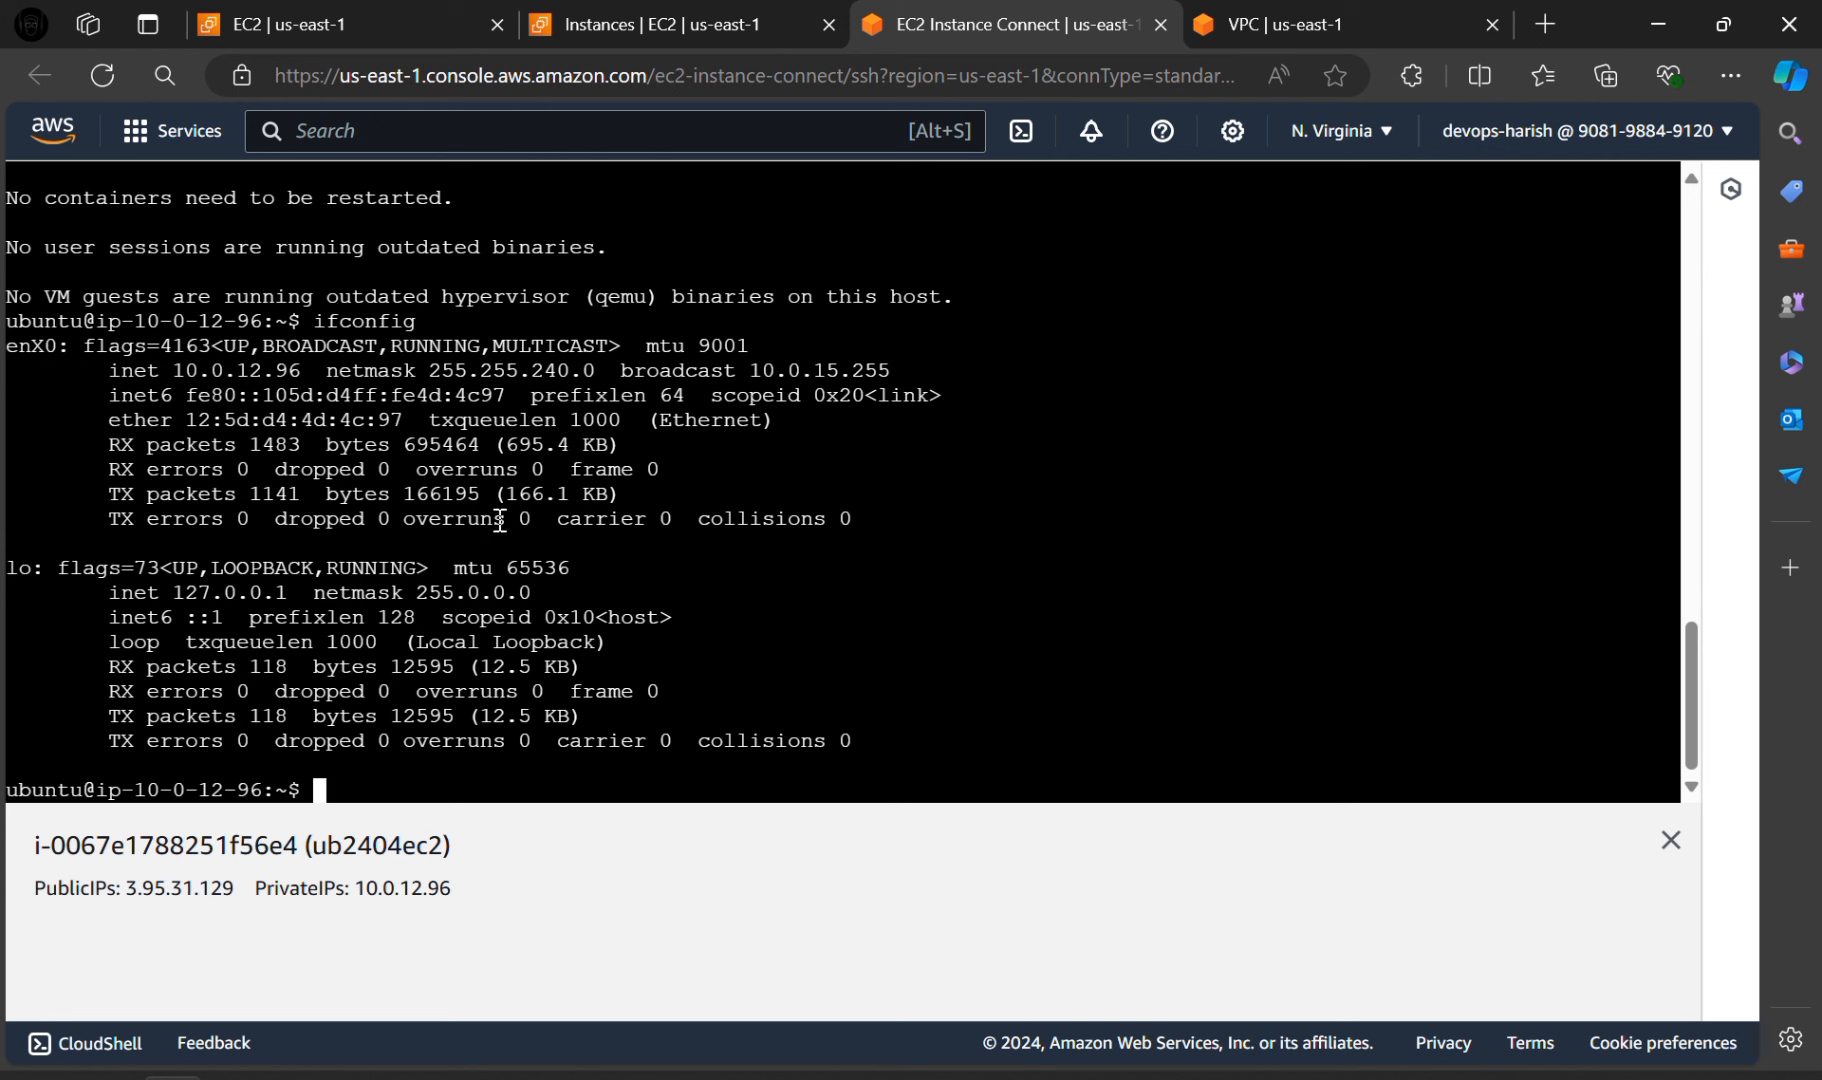
{"action": "mouse_move", "coordinate": [402, 780]}
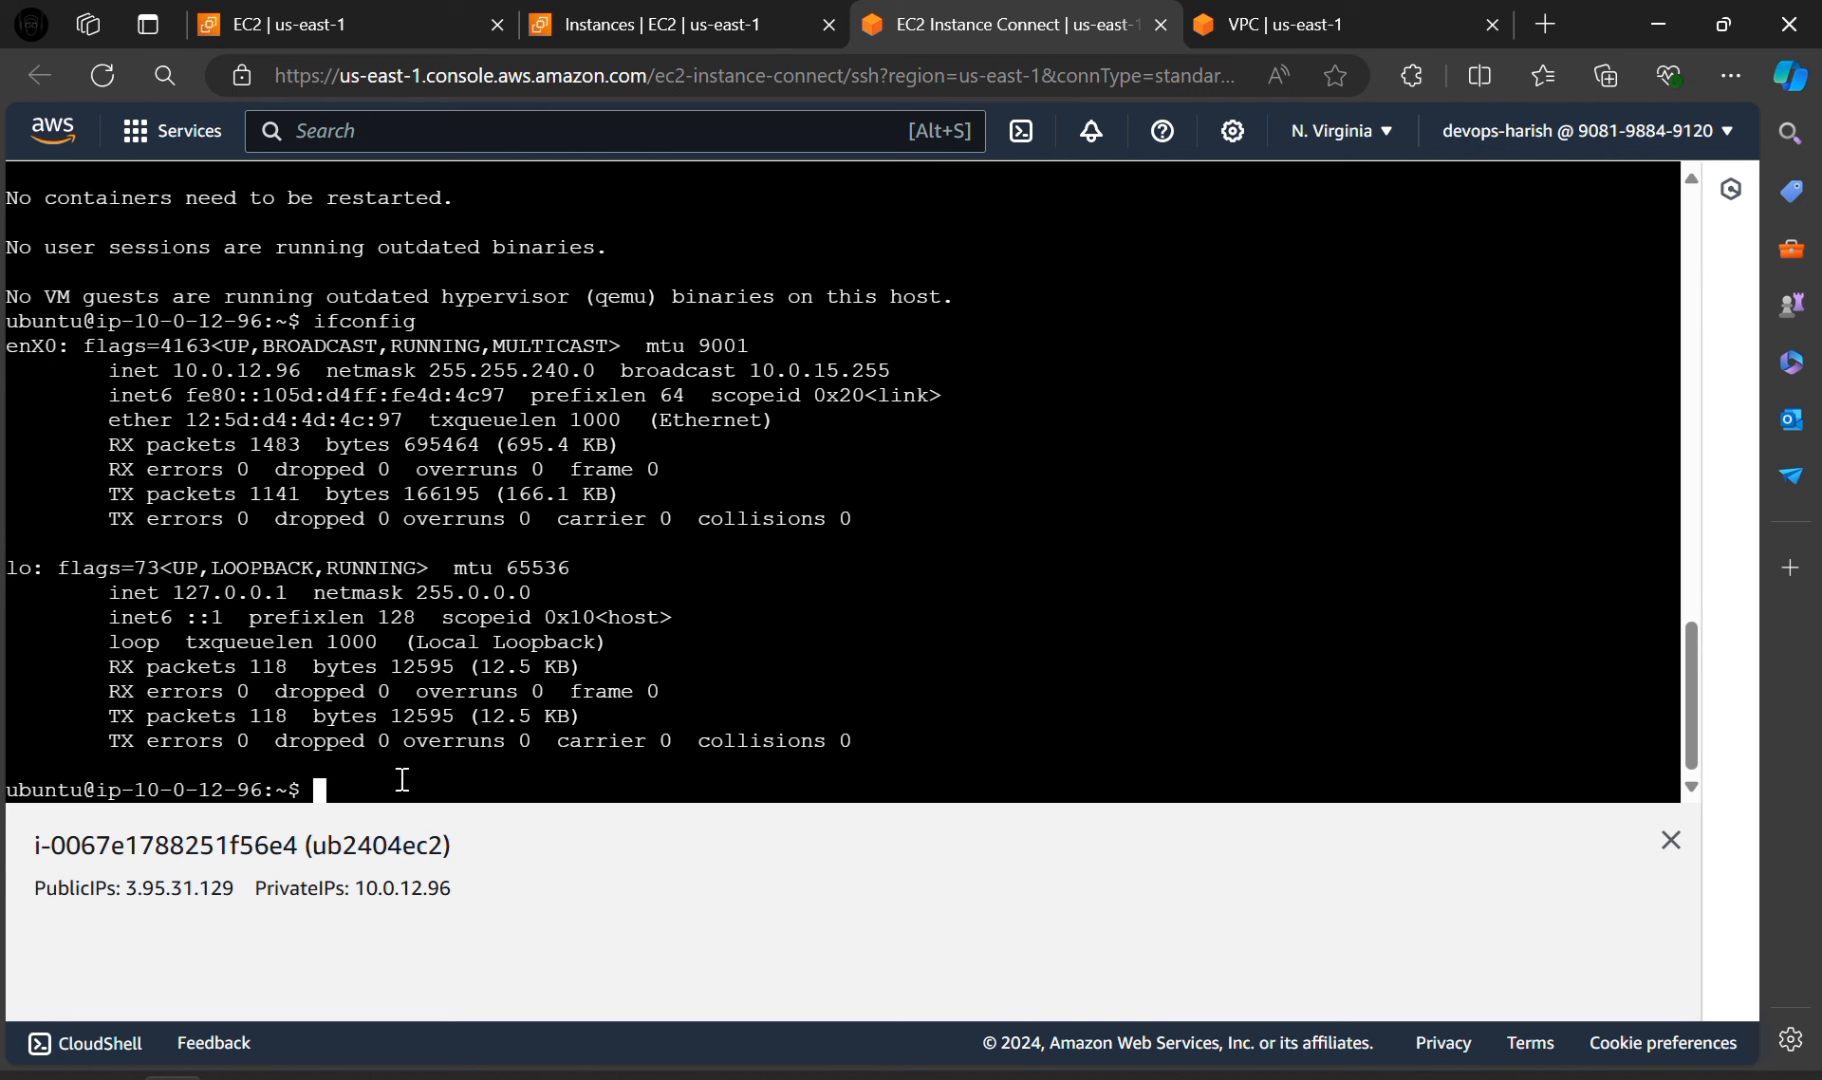
Step: Run ip addr show confirming enX0 at 10.0.12.96/20, then return to Instances
{"action": "type", "text": "ip addr"}
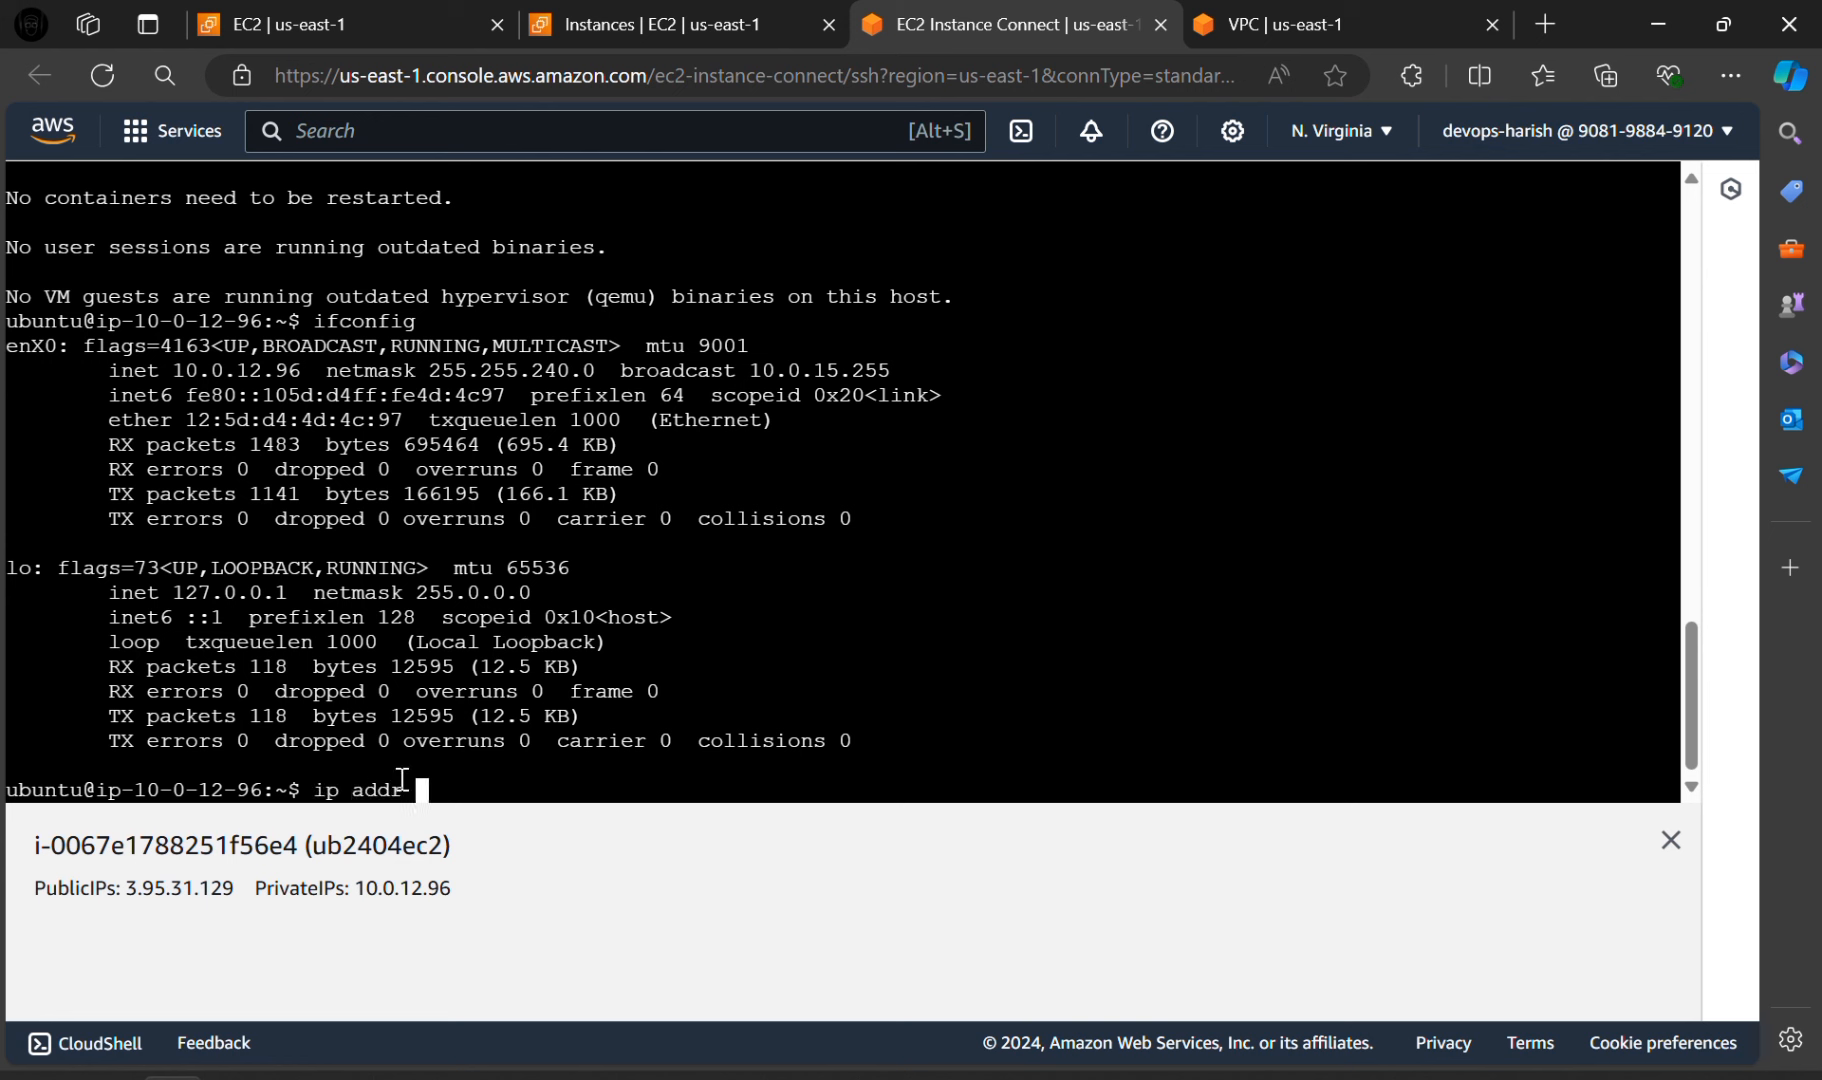
{"action": "type", "text": "show"}
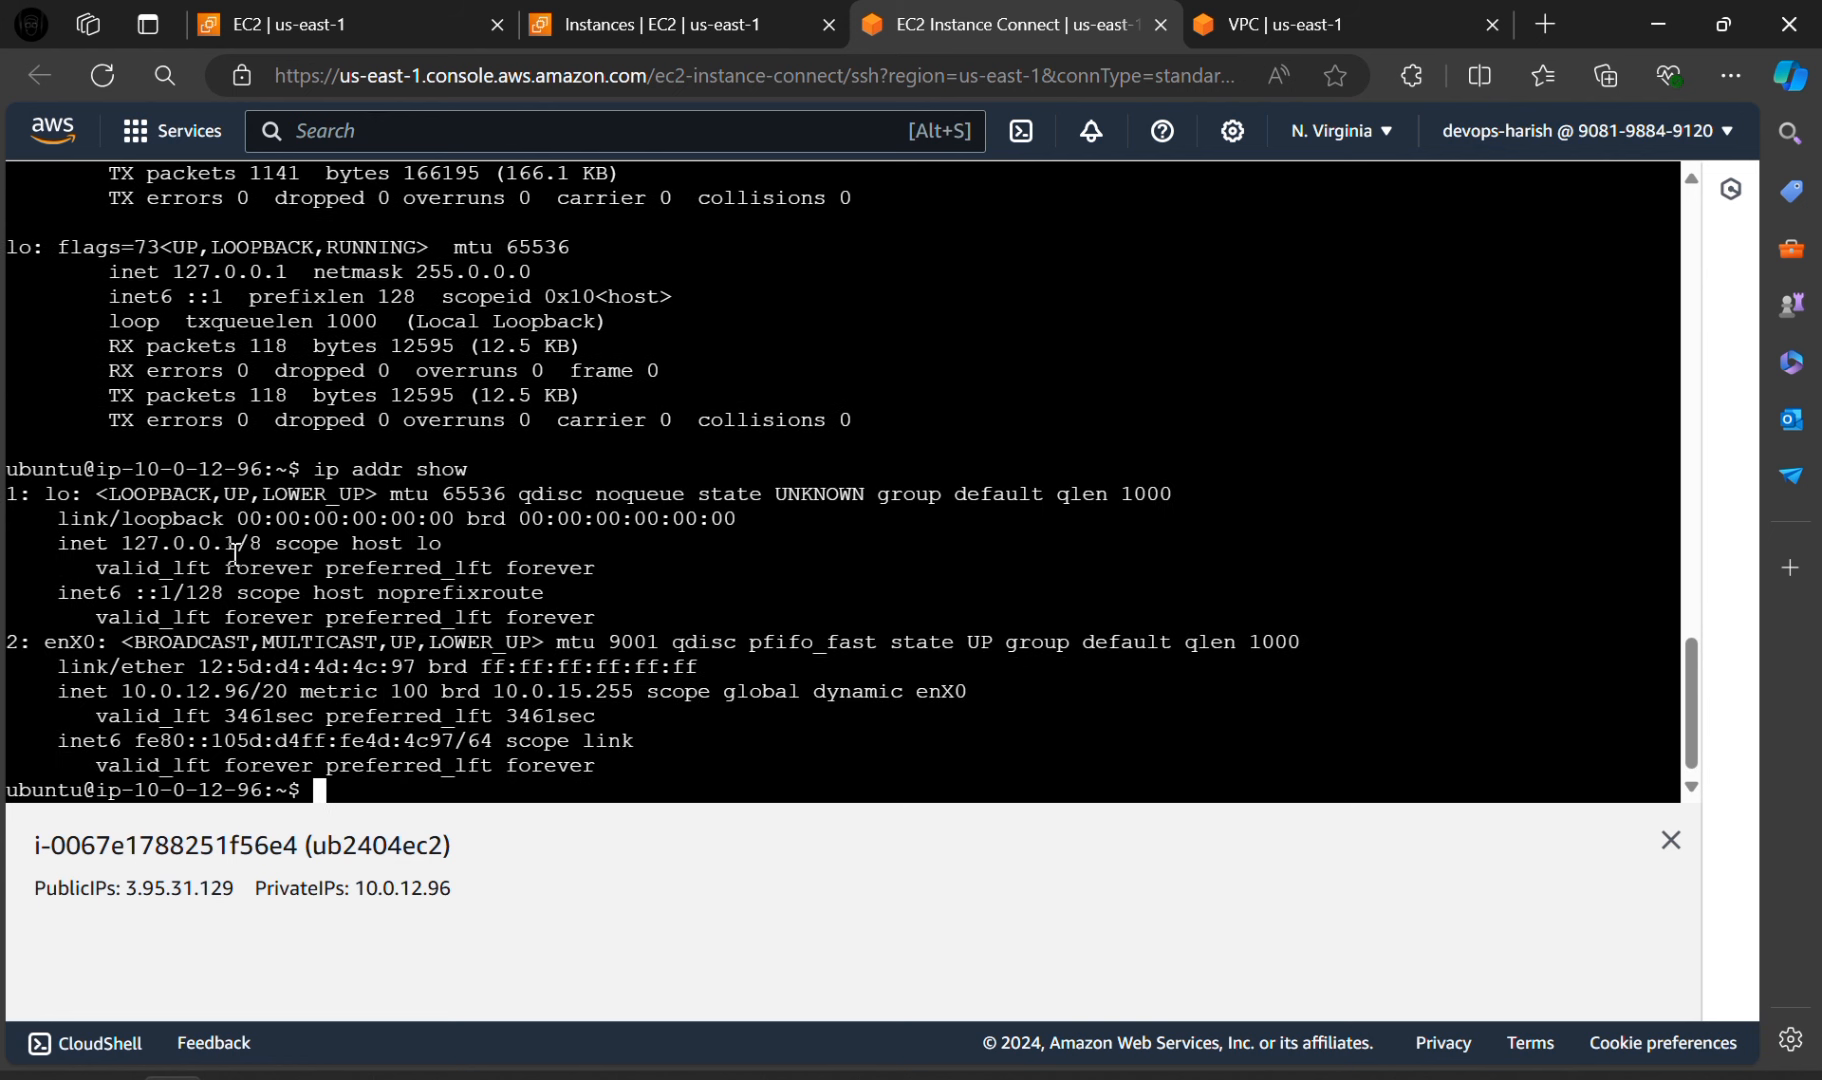
{"action": "mouse_move", "coordinate": [395, 667]}
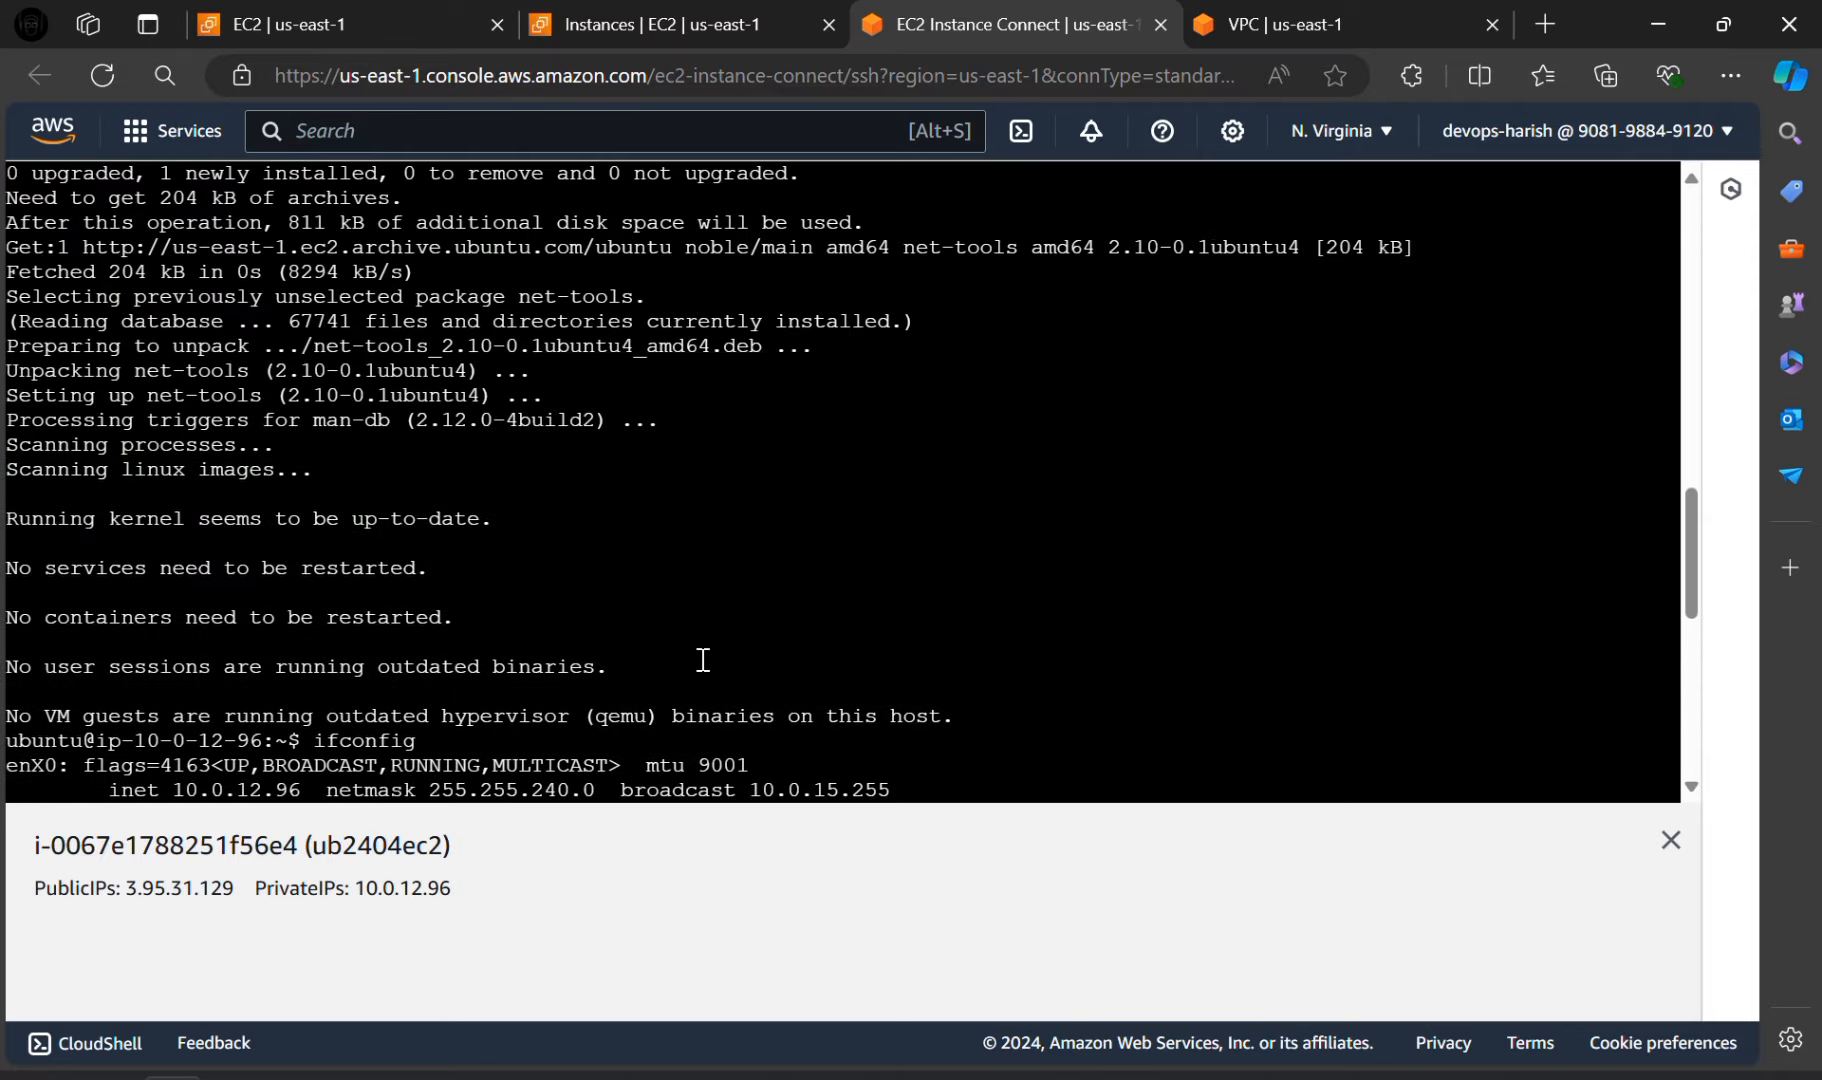
{"action": "type", "text": "ip addr show"}
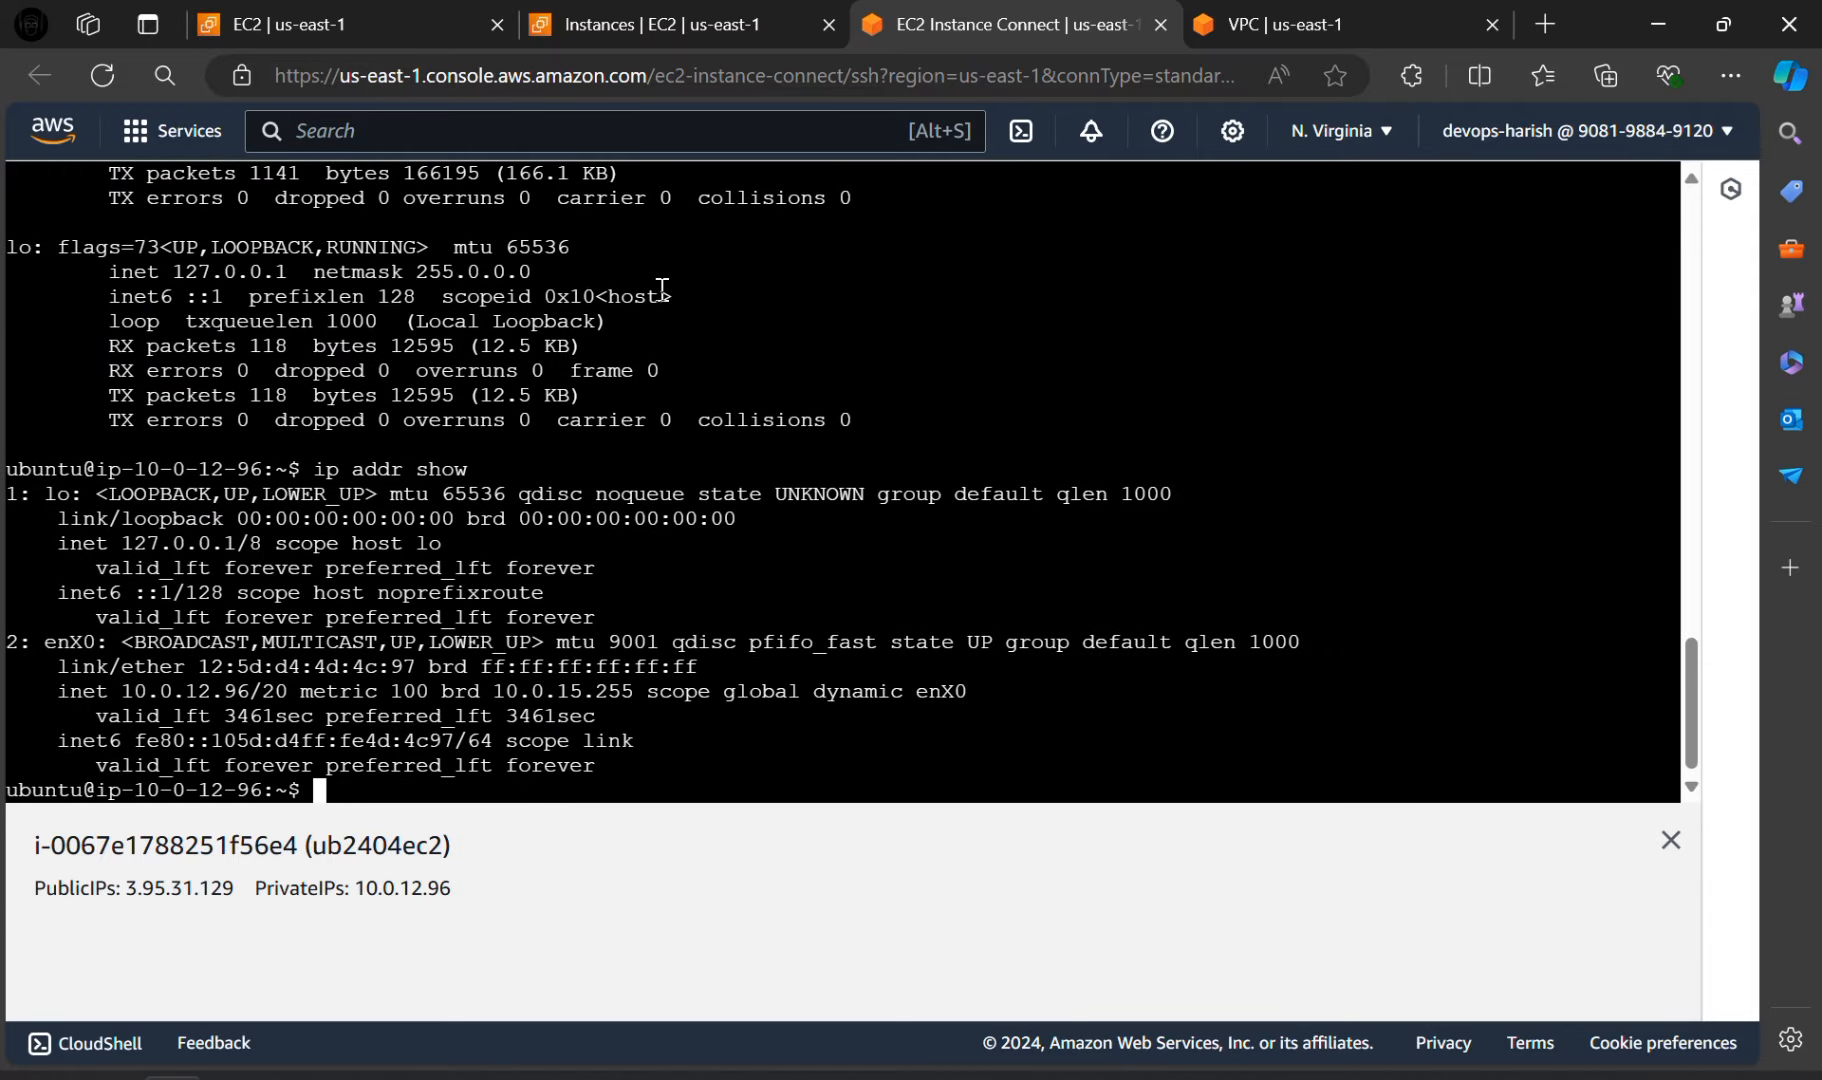
{"action": "left_click", "coordinate": [634, 24]}
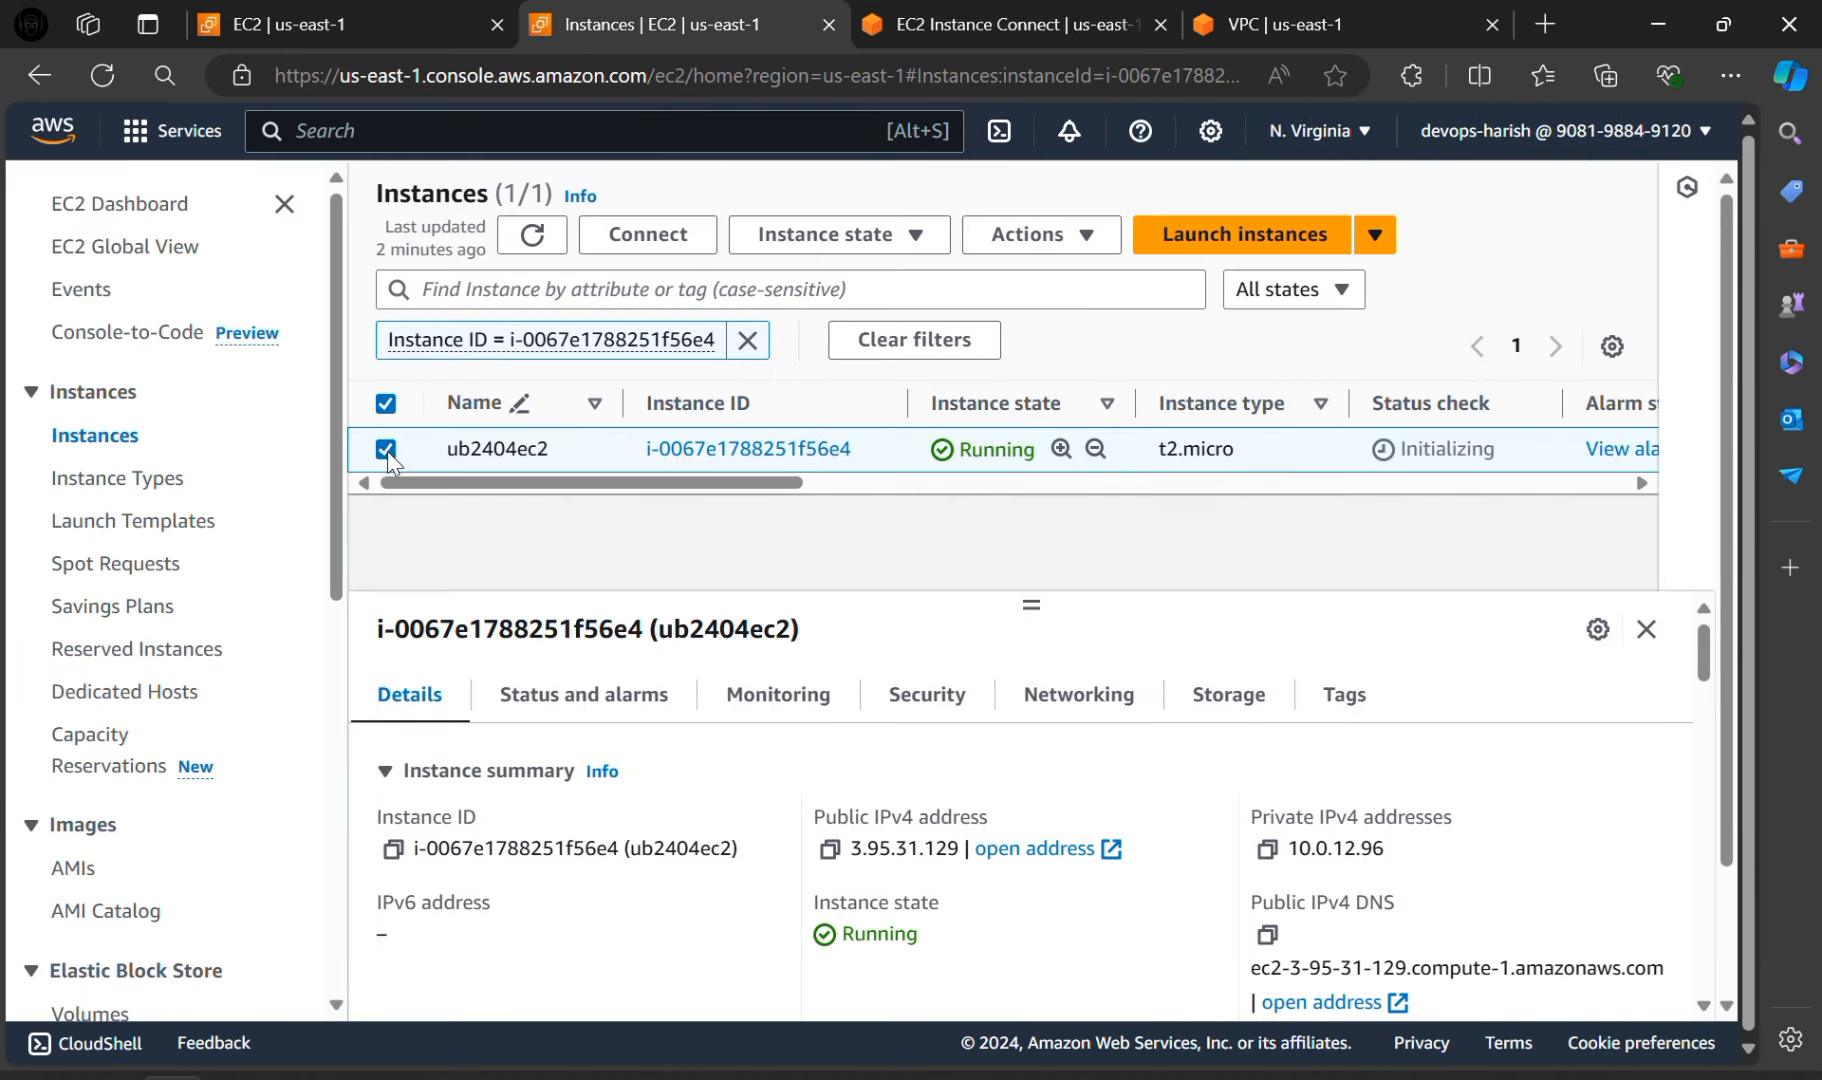
{"action": "mouse_move", "coordinate": [1064, 246]}
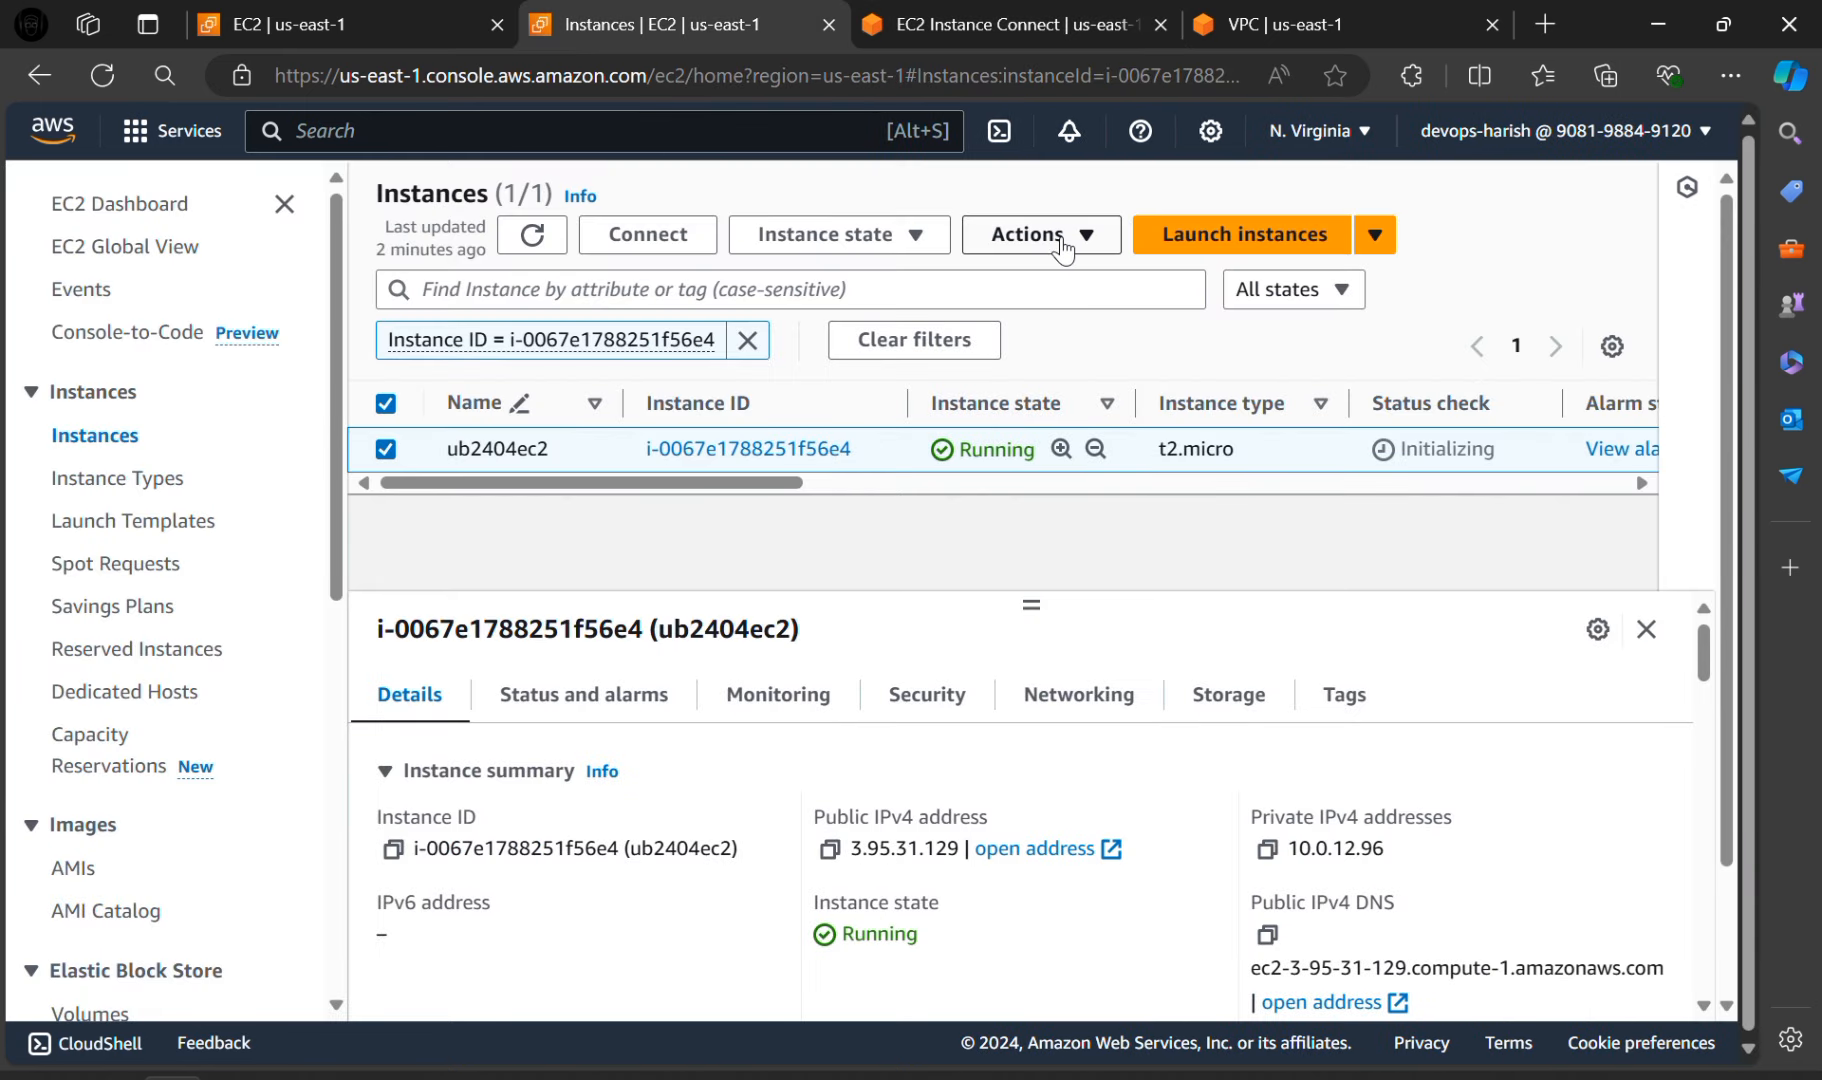
Step: From ub2404ec2's Actions menu, choose Manage instance state
{"action": "left_click", "coordinate": [1040, 234]}
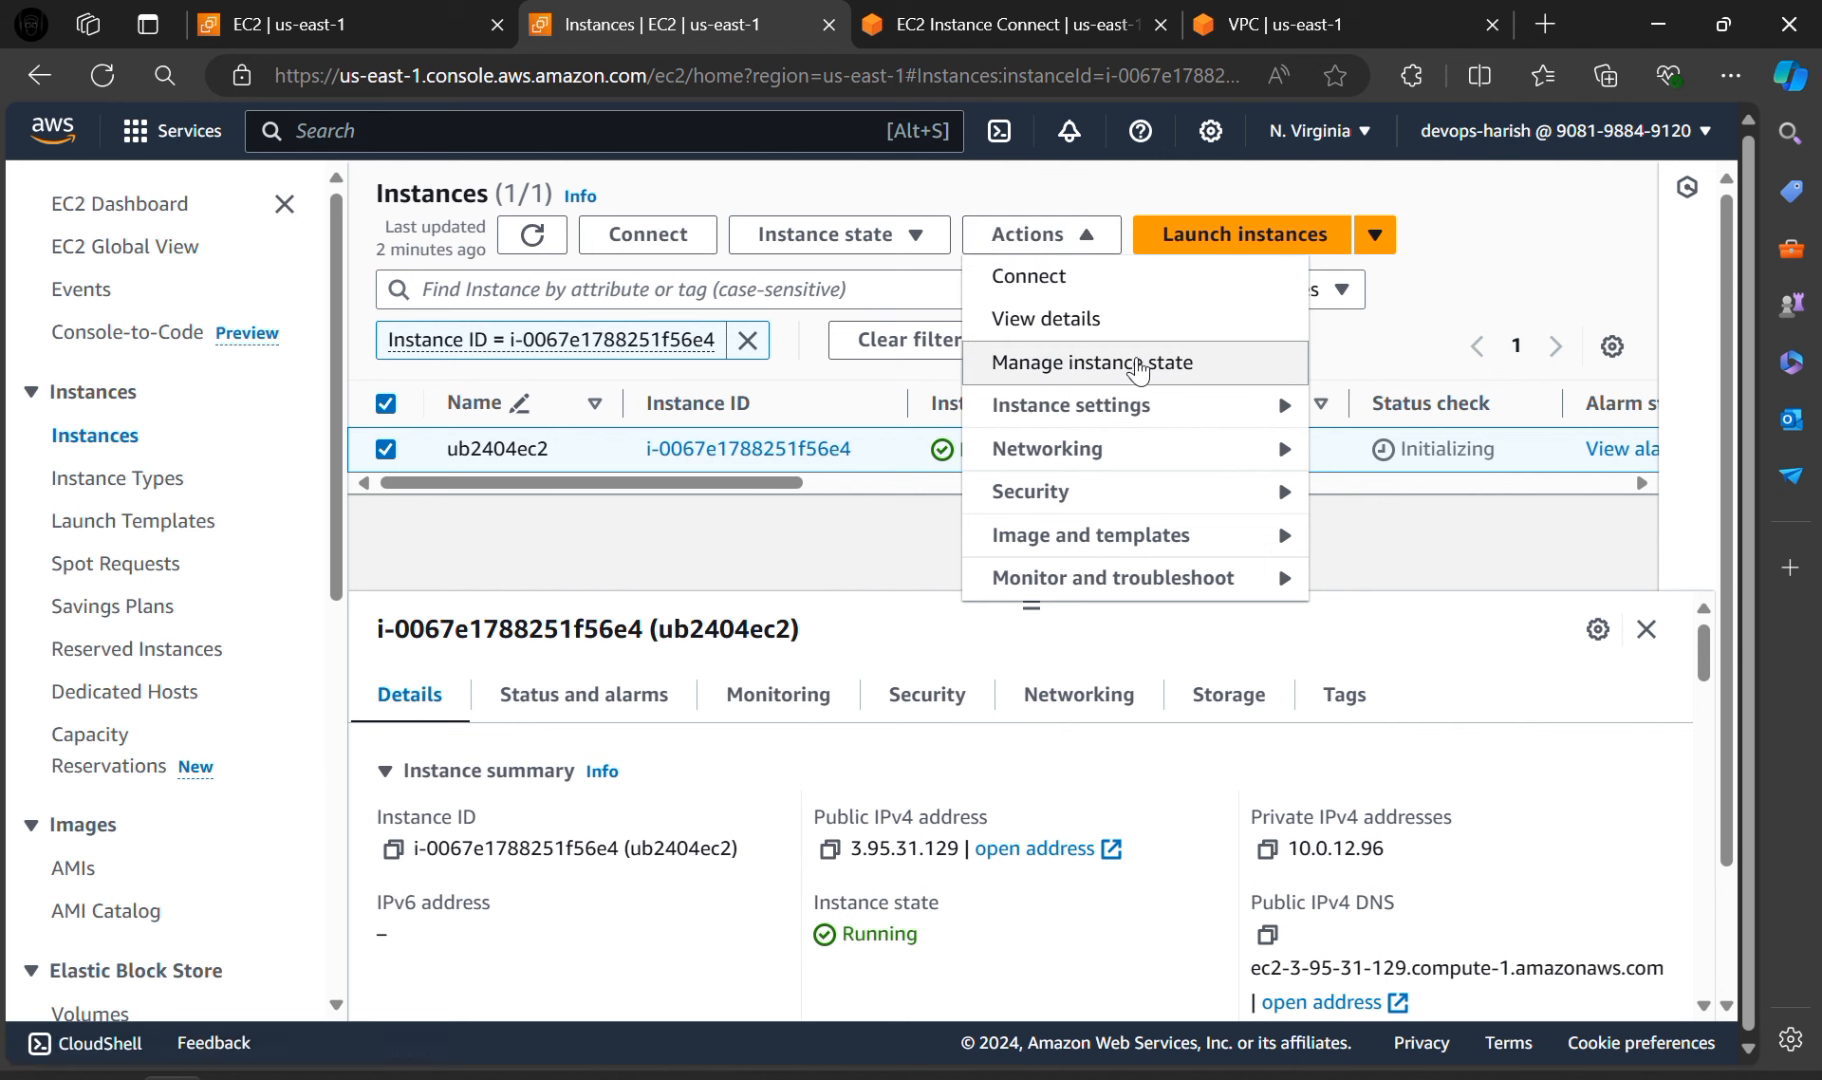
{"action": "left_click", "coordinate": [1091, 362]}
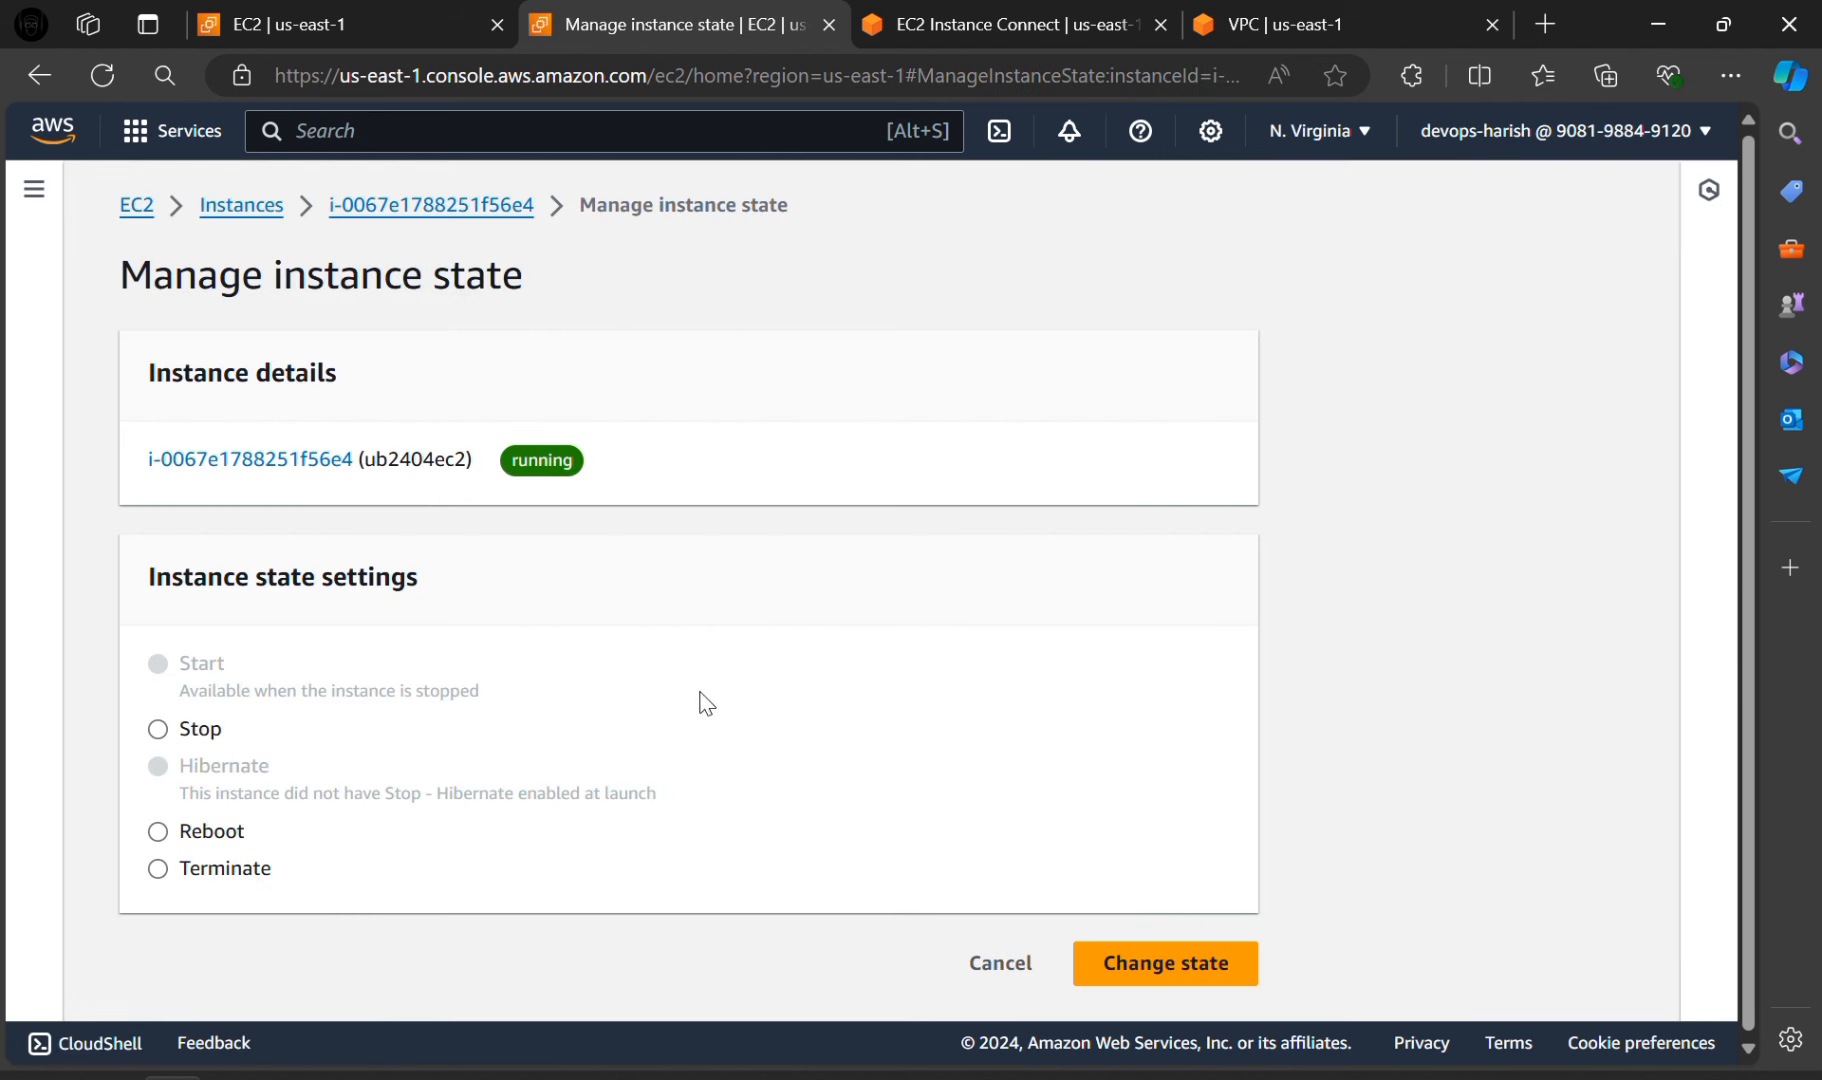
Step: Select Terminate for ub2404ec2 and apply the state change
{"action": "left_click", "coordinate": [155, 868]}
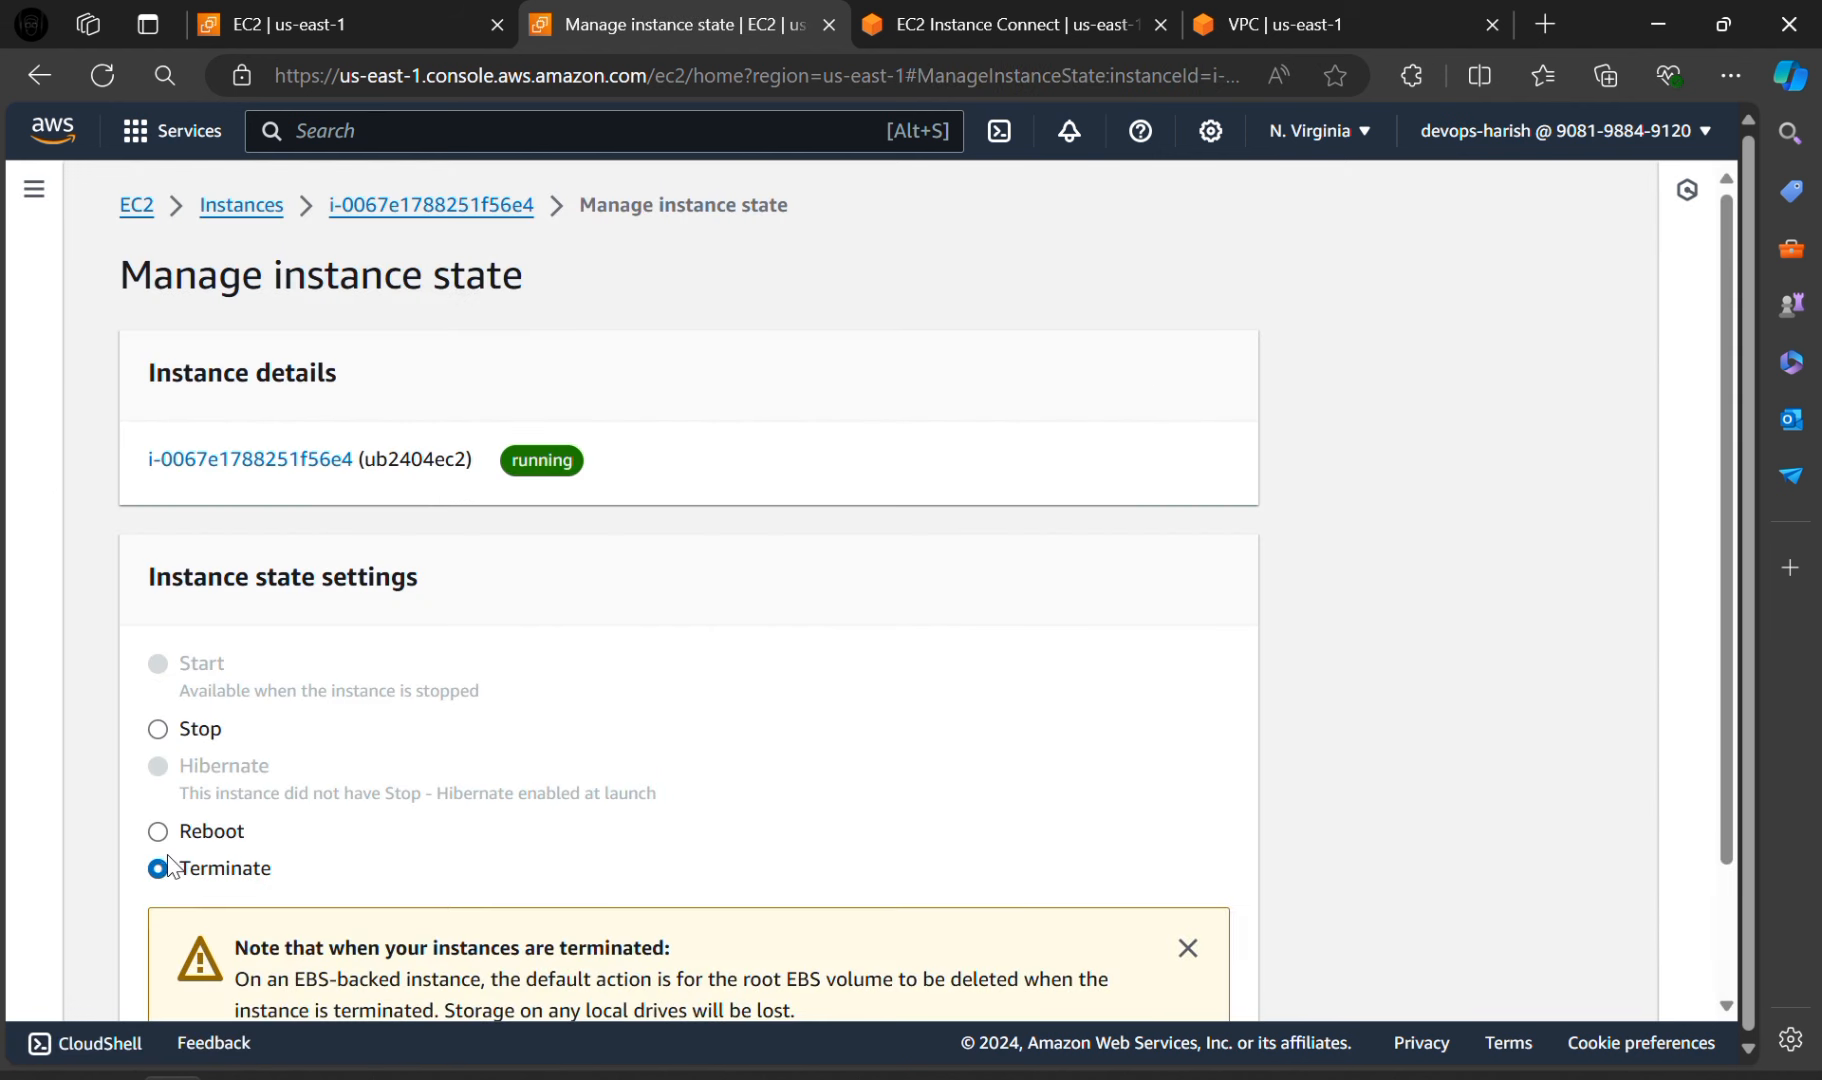
{"action": "scroll", "scroll_direction": "down", "scroll_amount": 3}
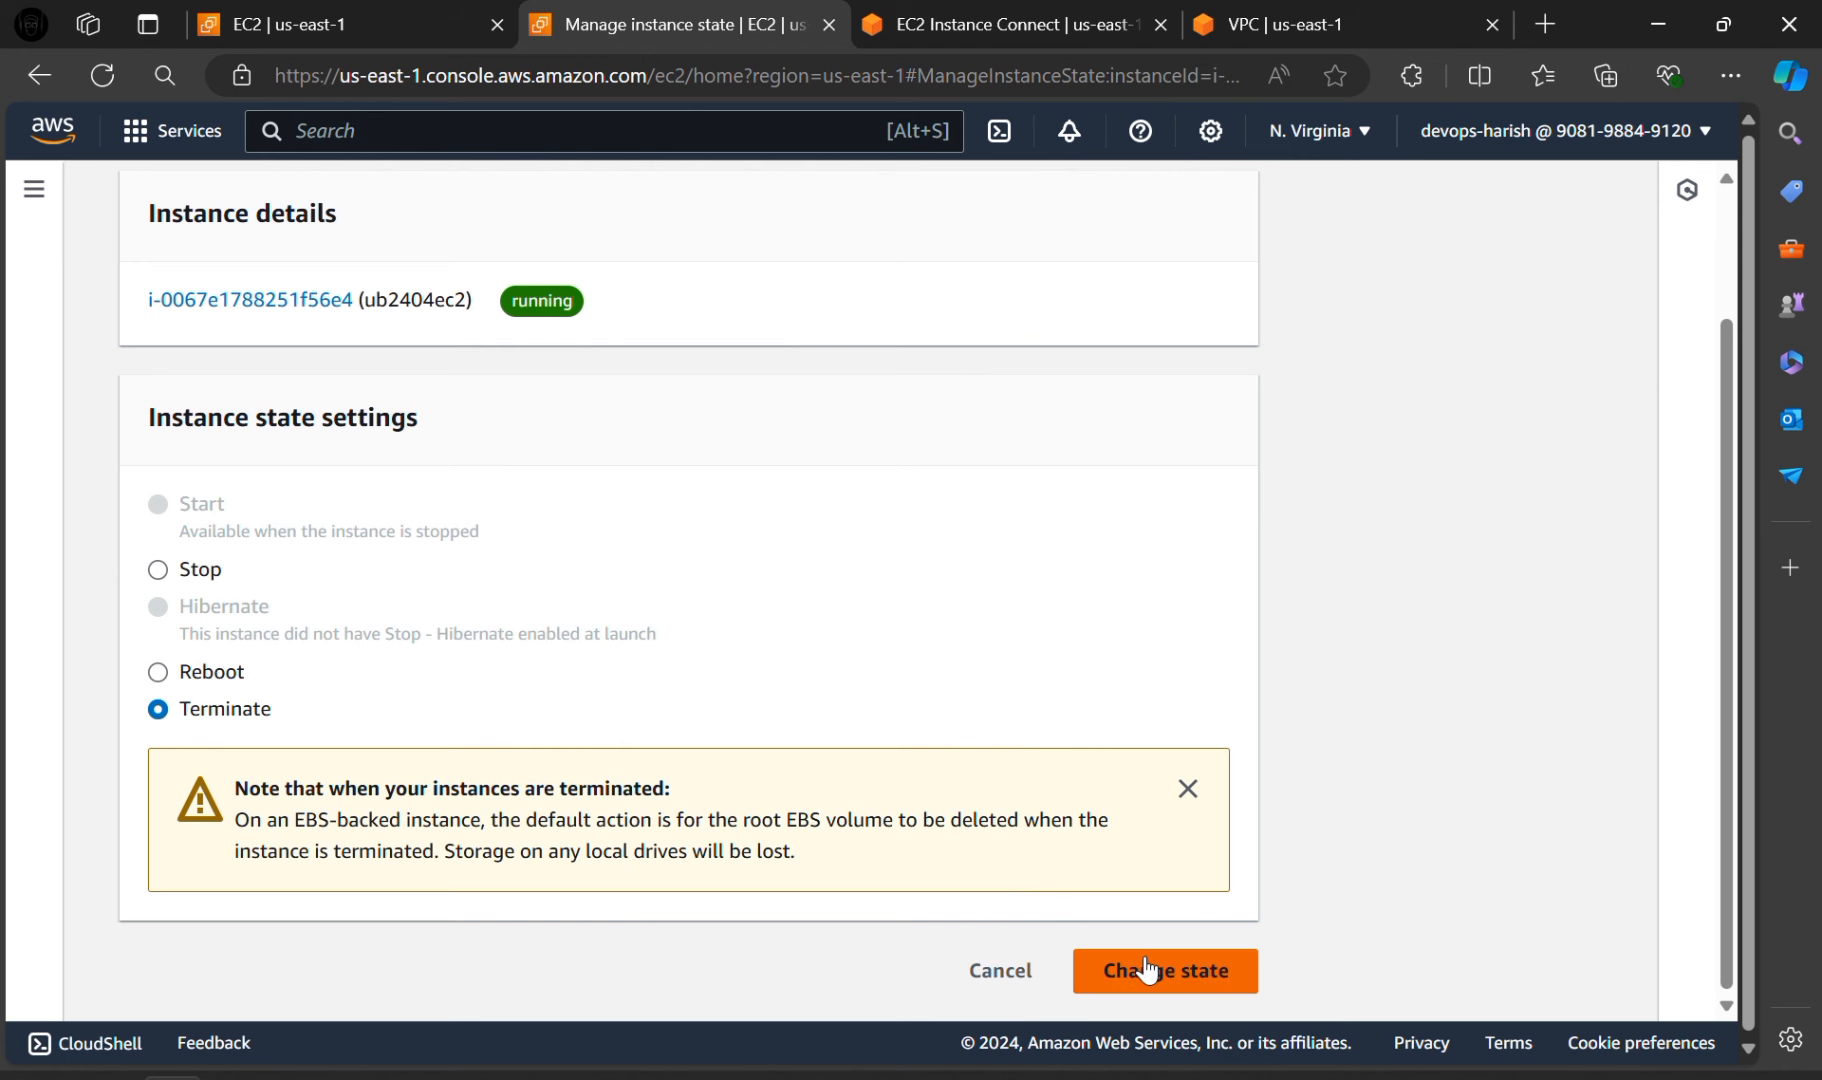
{"action": "left_click", "coordinate": [1165, 970]}
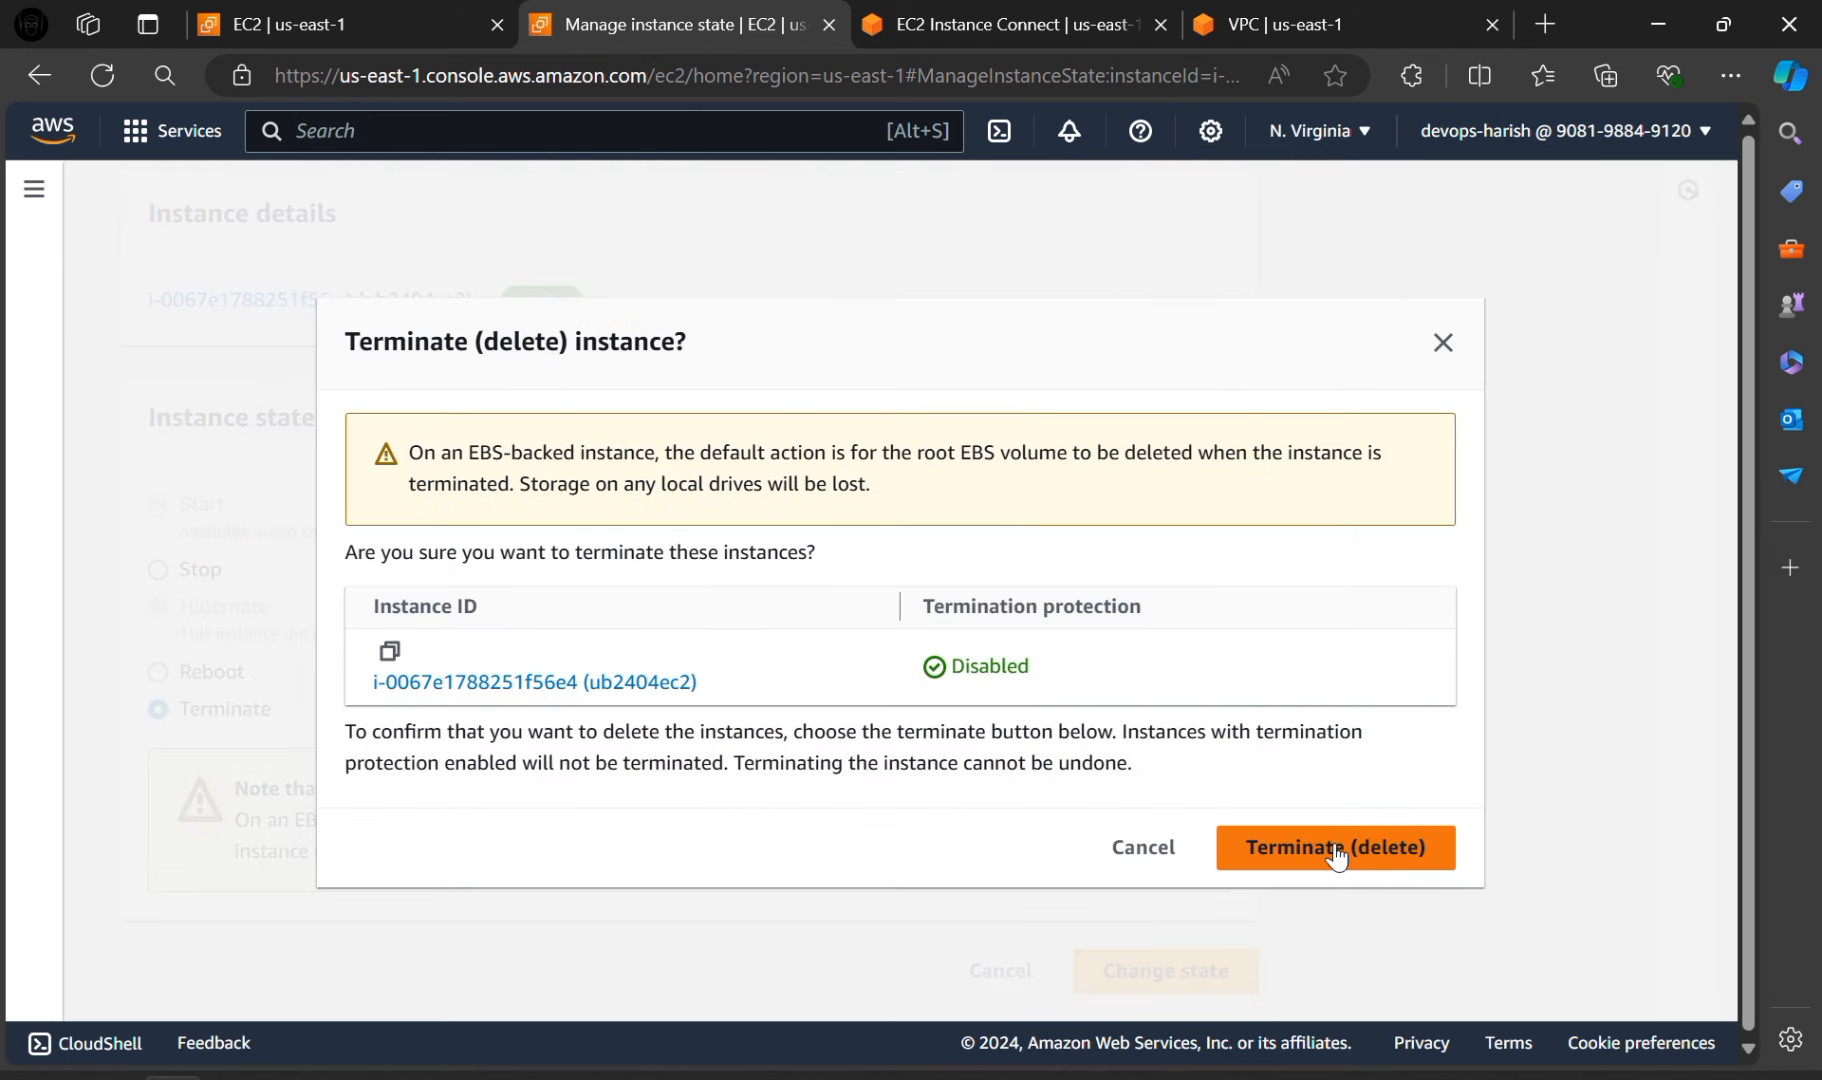
{"action": "mouse_move", "coordinate": [1293, 722]}
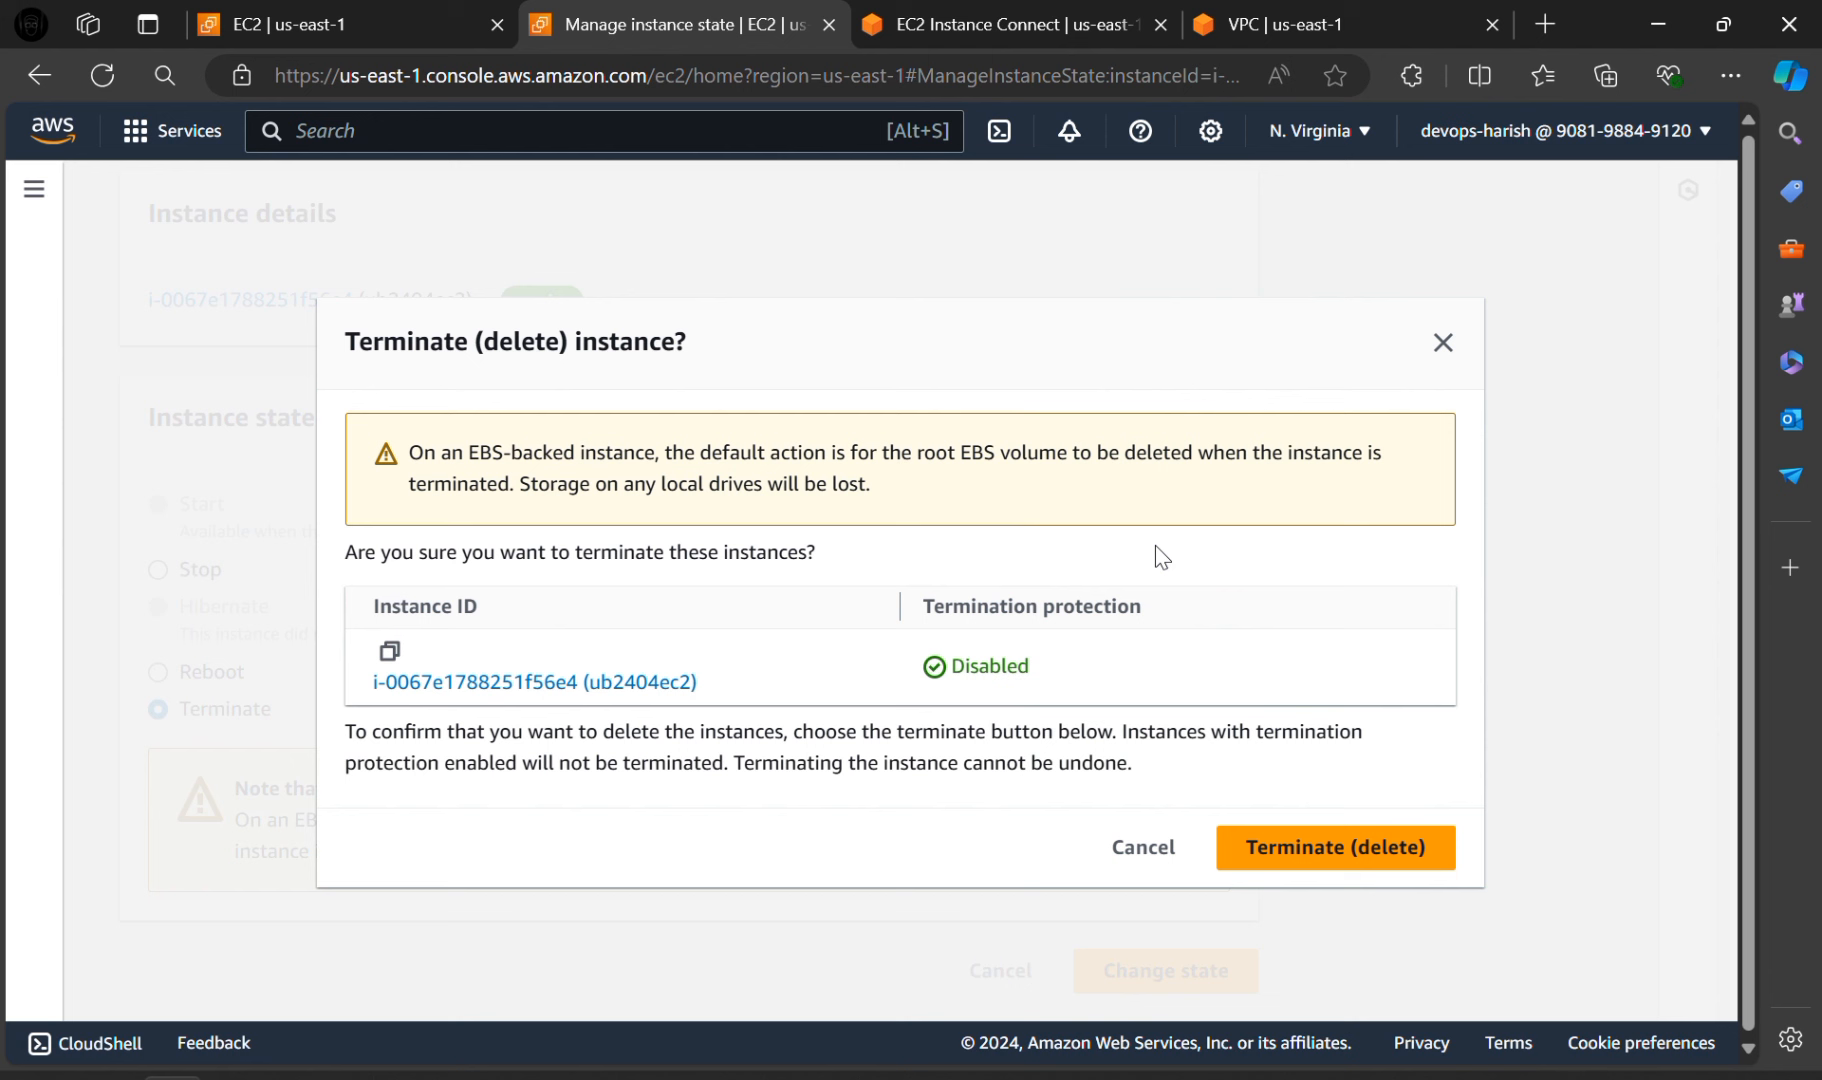
{"action": "mouse_move", "coordinate": [1026, 308]}
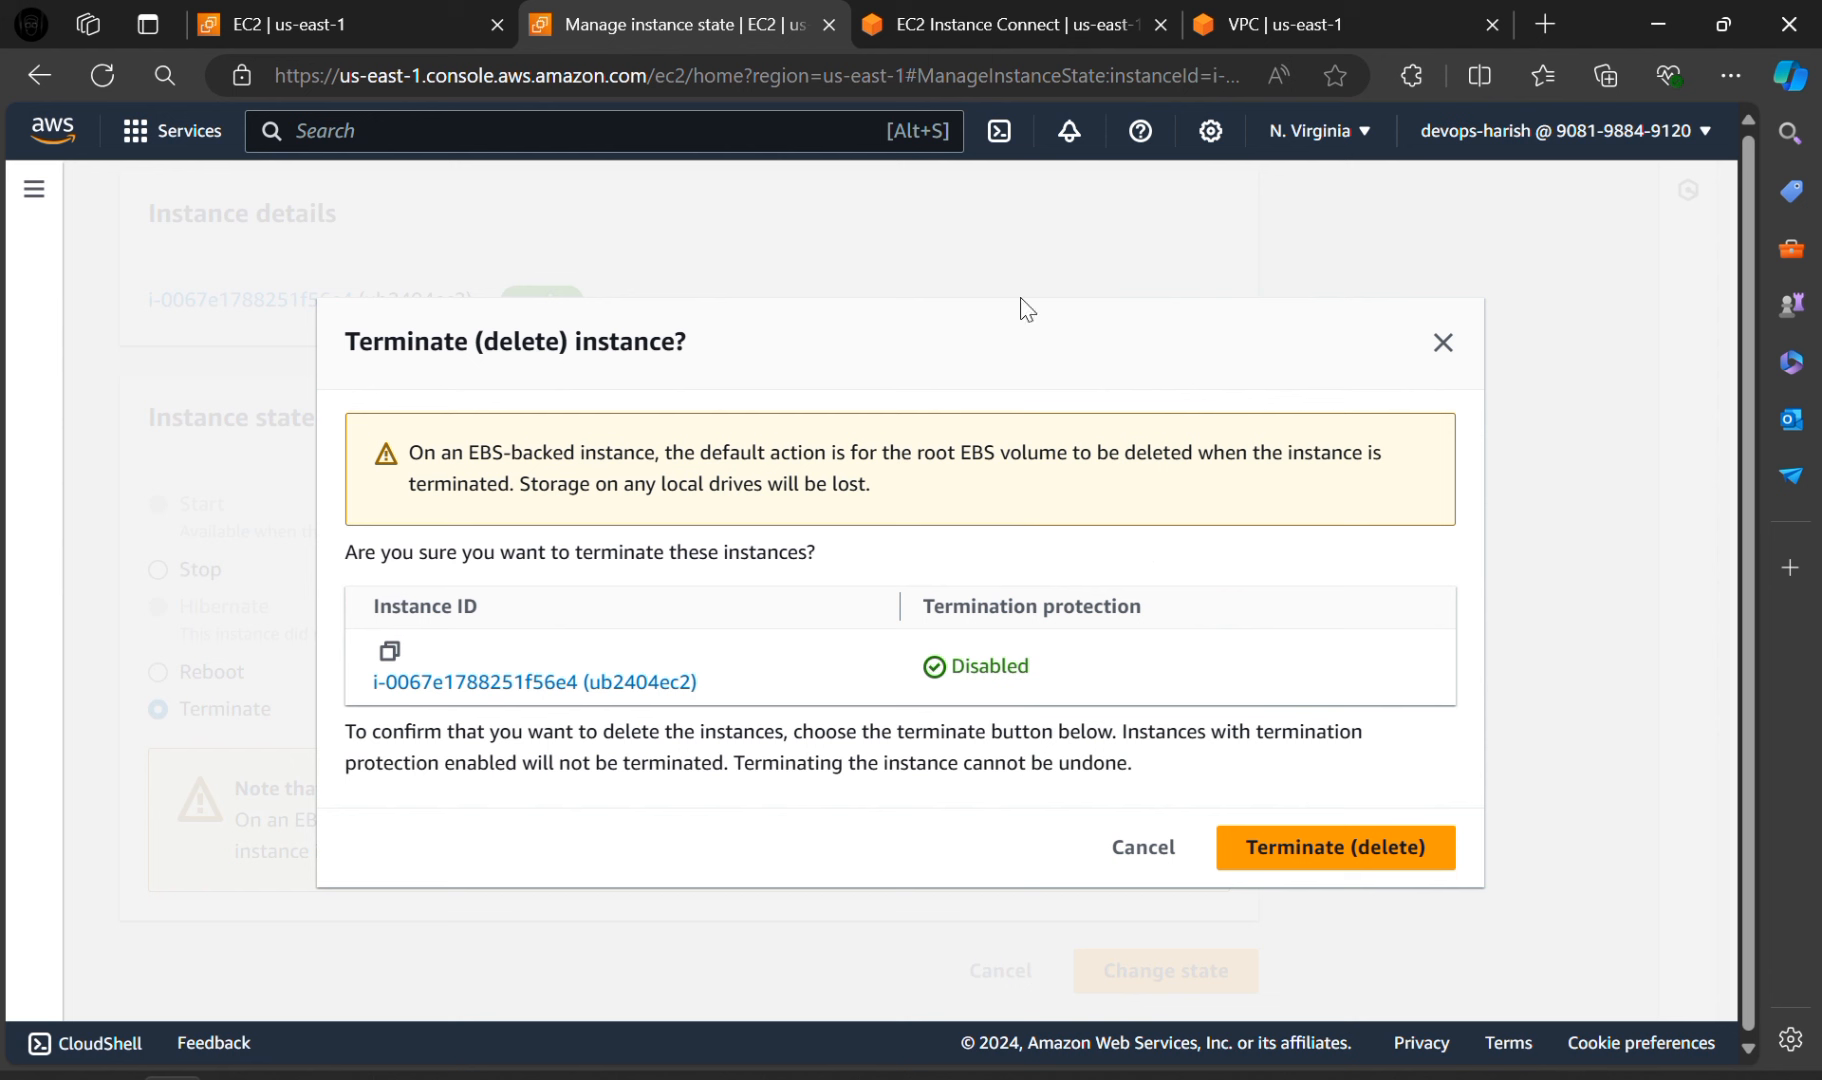